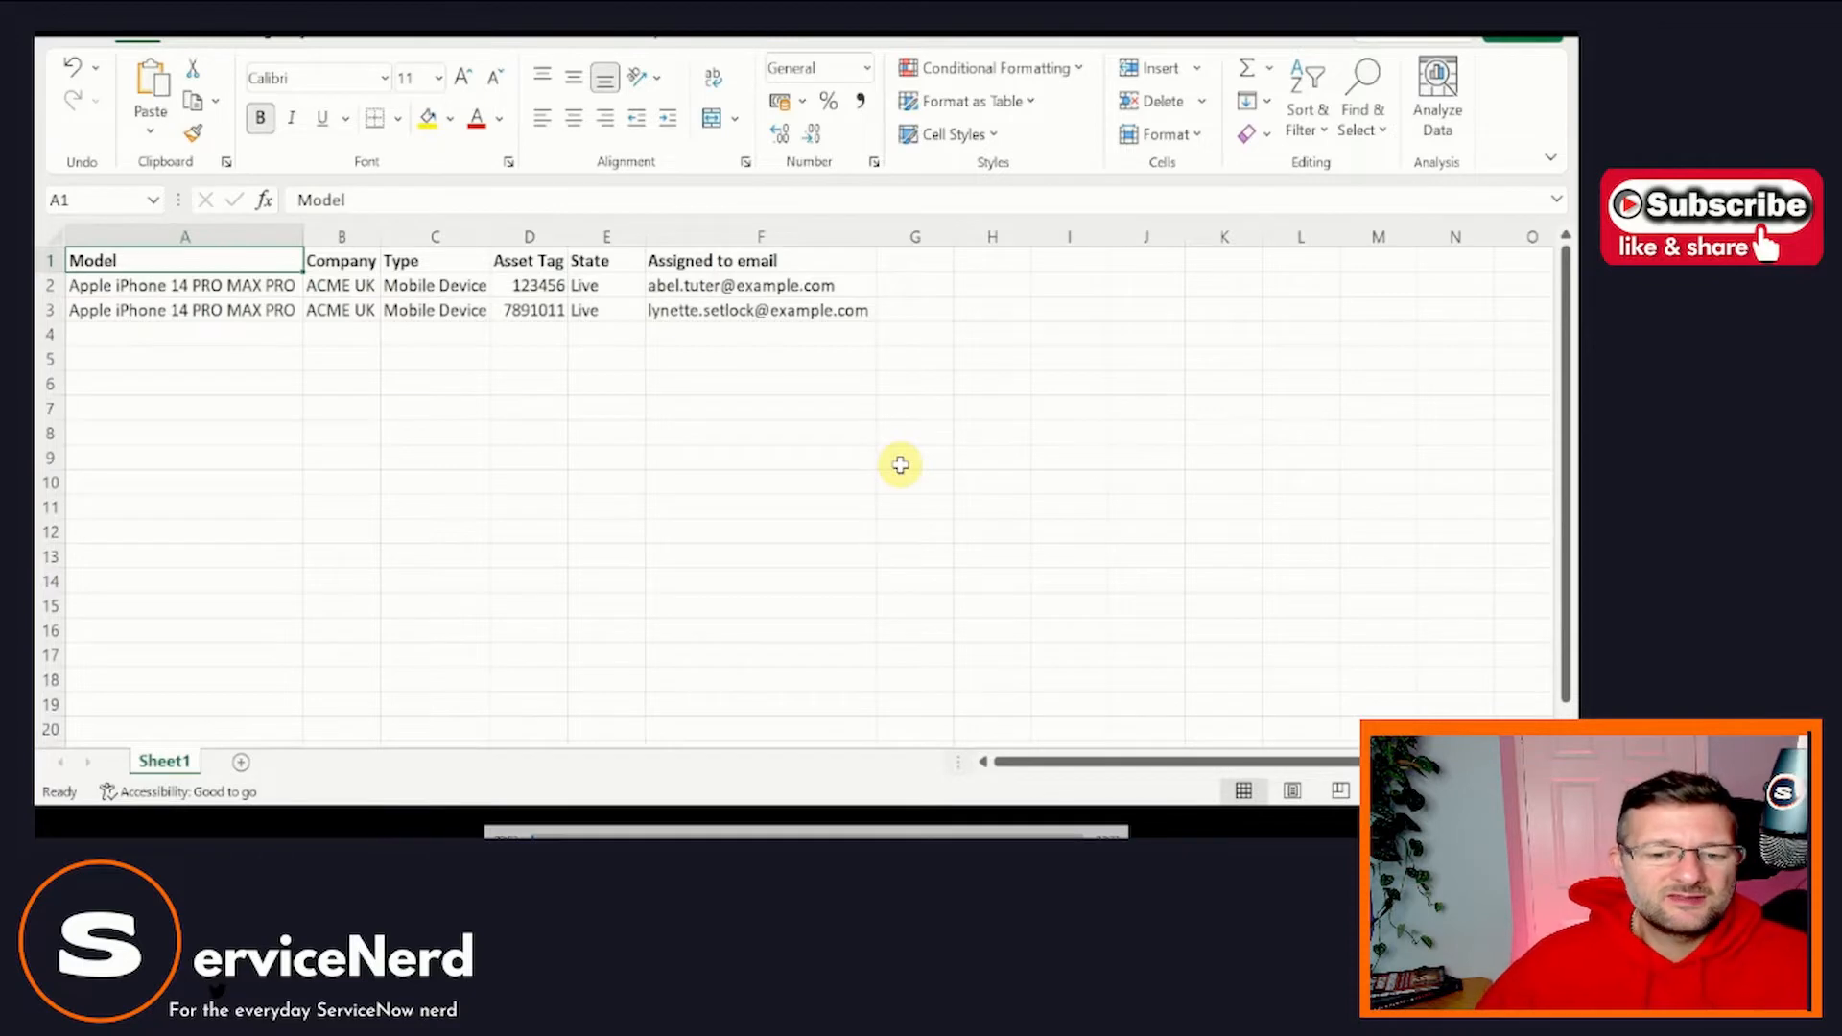
pyautogui.moveTo(235, 322)
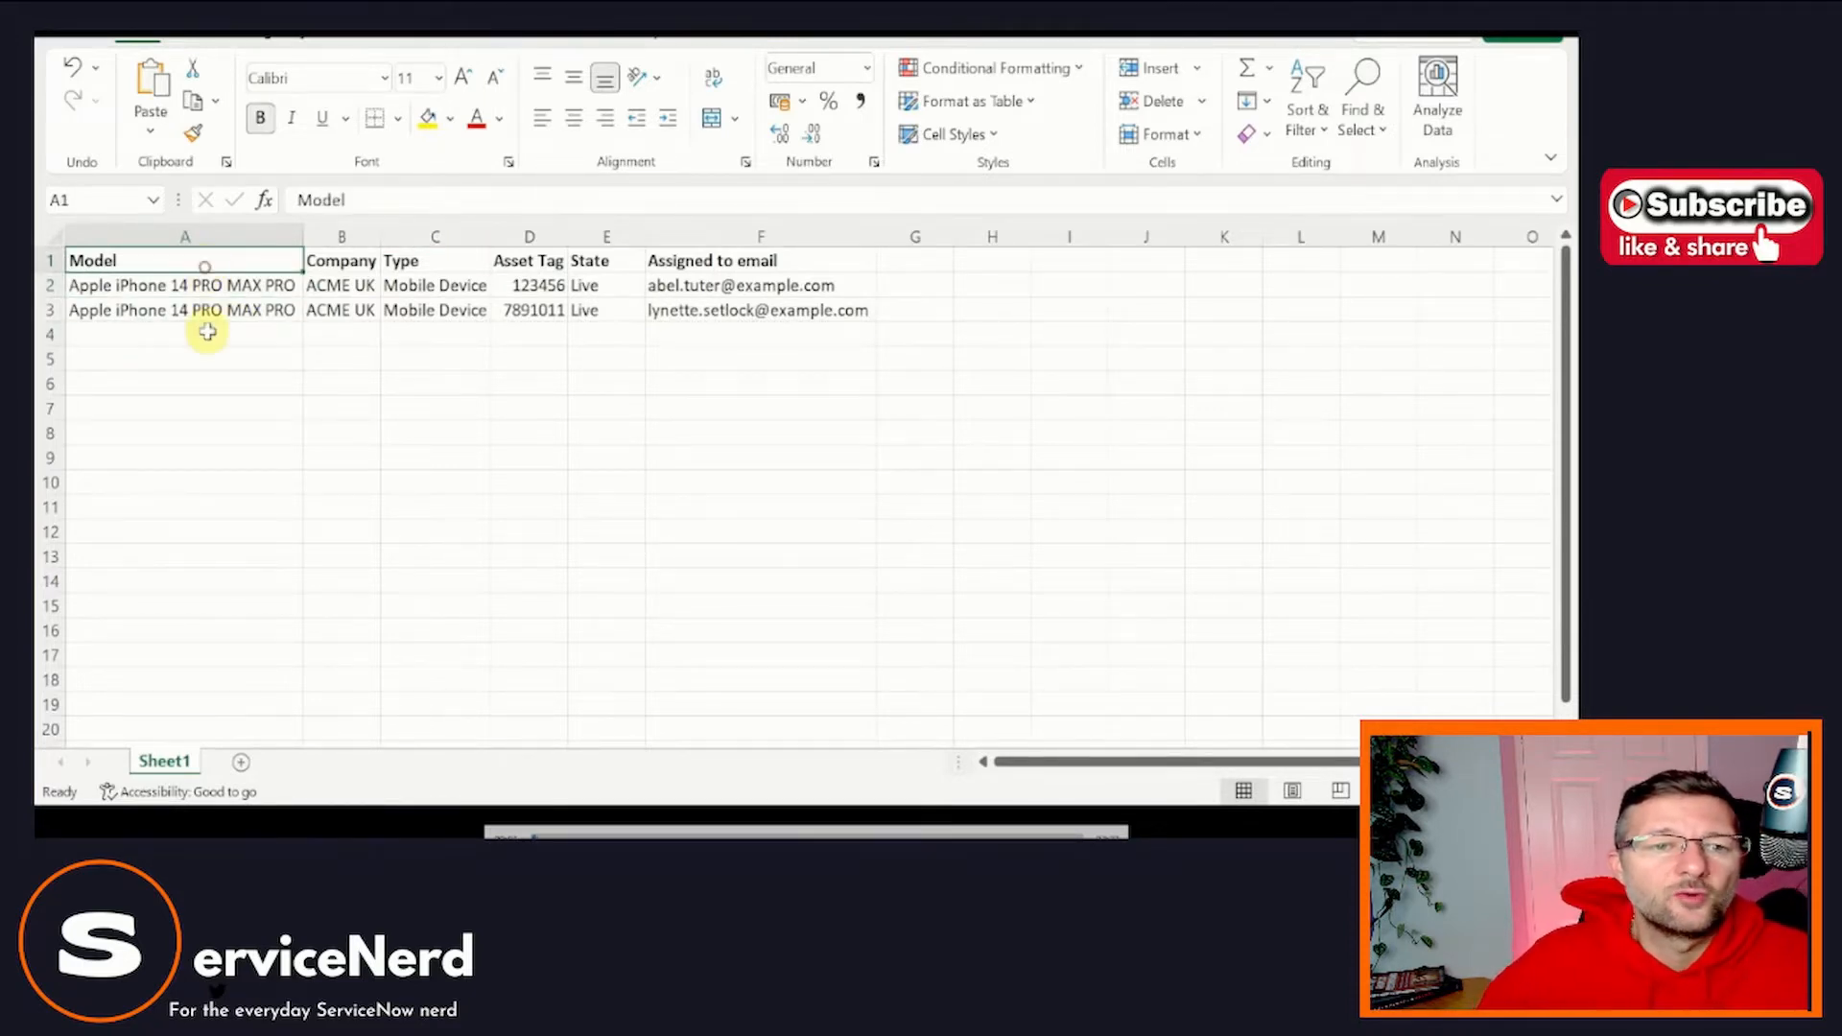
# Review the spreadsheet's Company, Type, Asset Tag and Assigned to email columns.
pyautogui.click(341, 259)
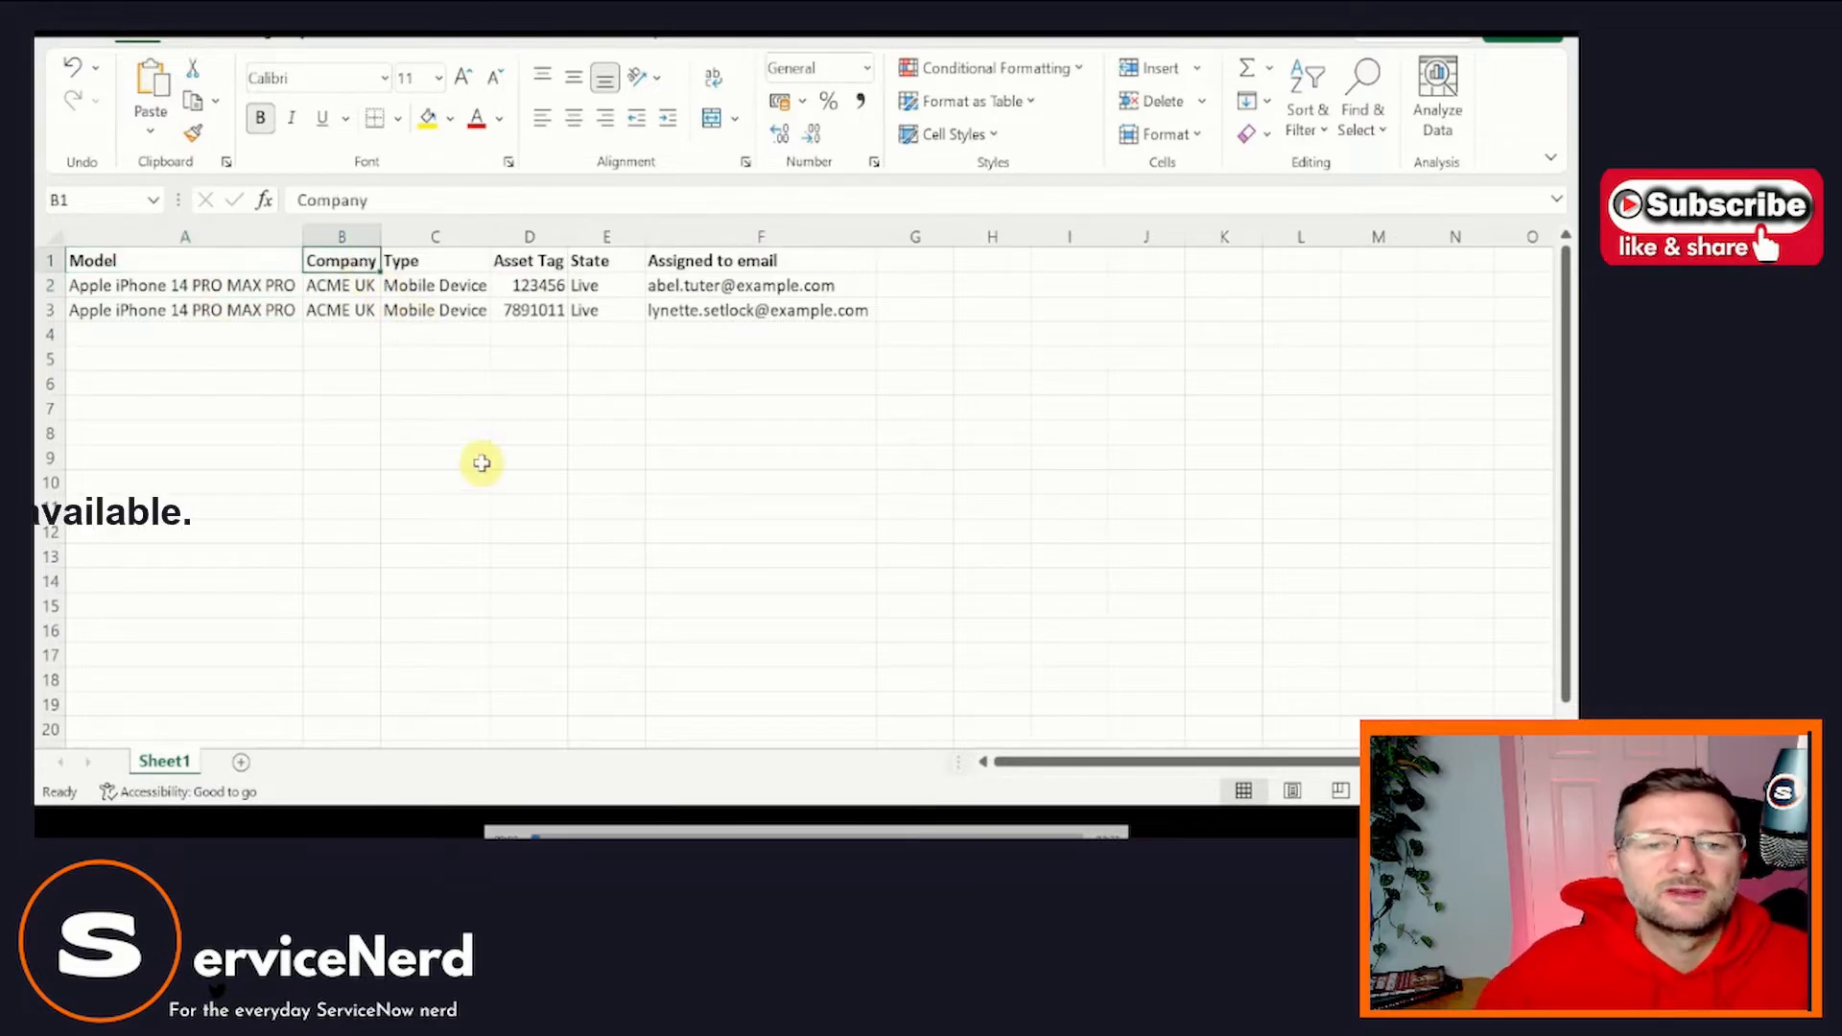
pyautogui.click(436, 259)
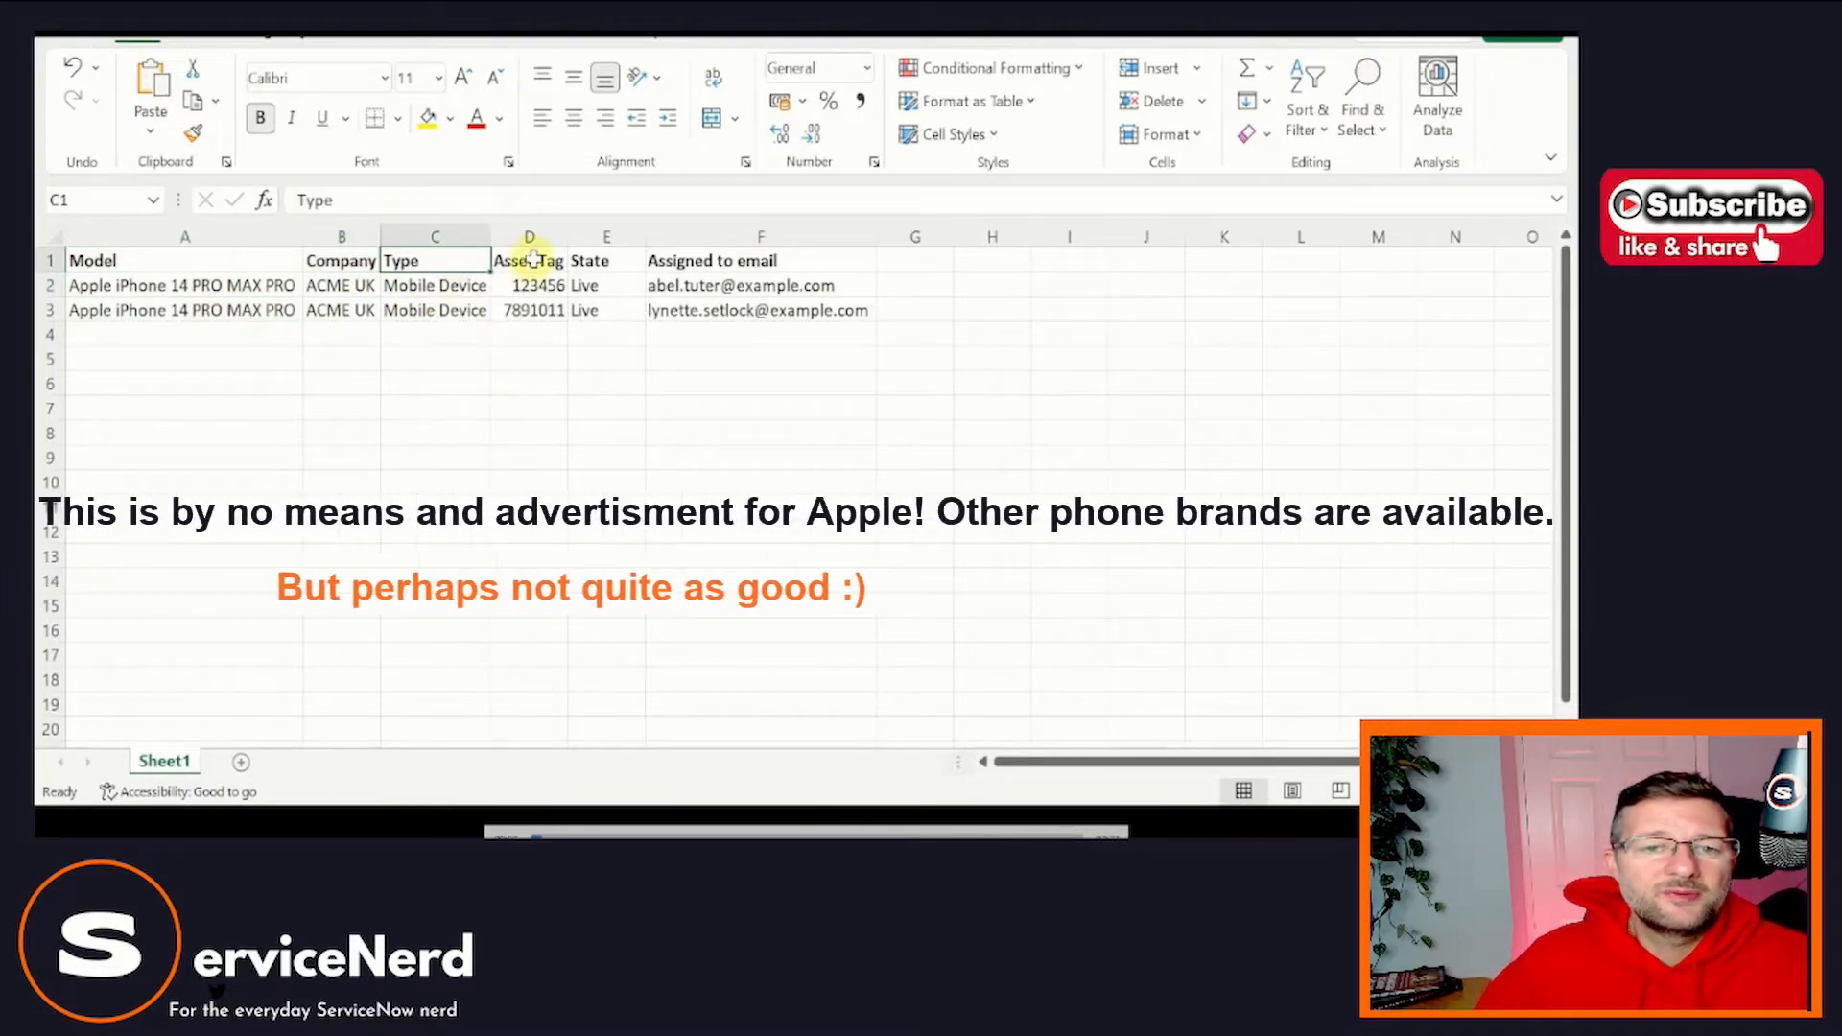
pyautogui.click(607, 259)
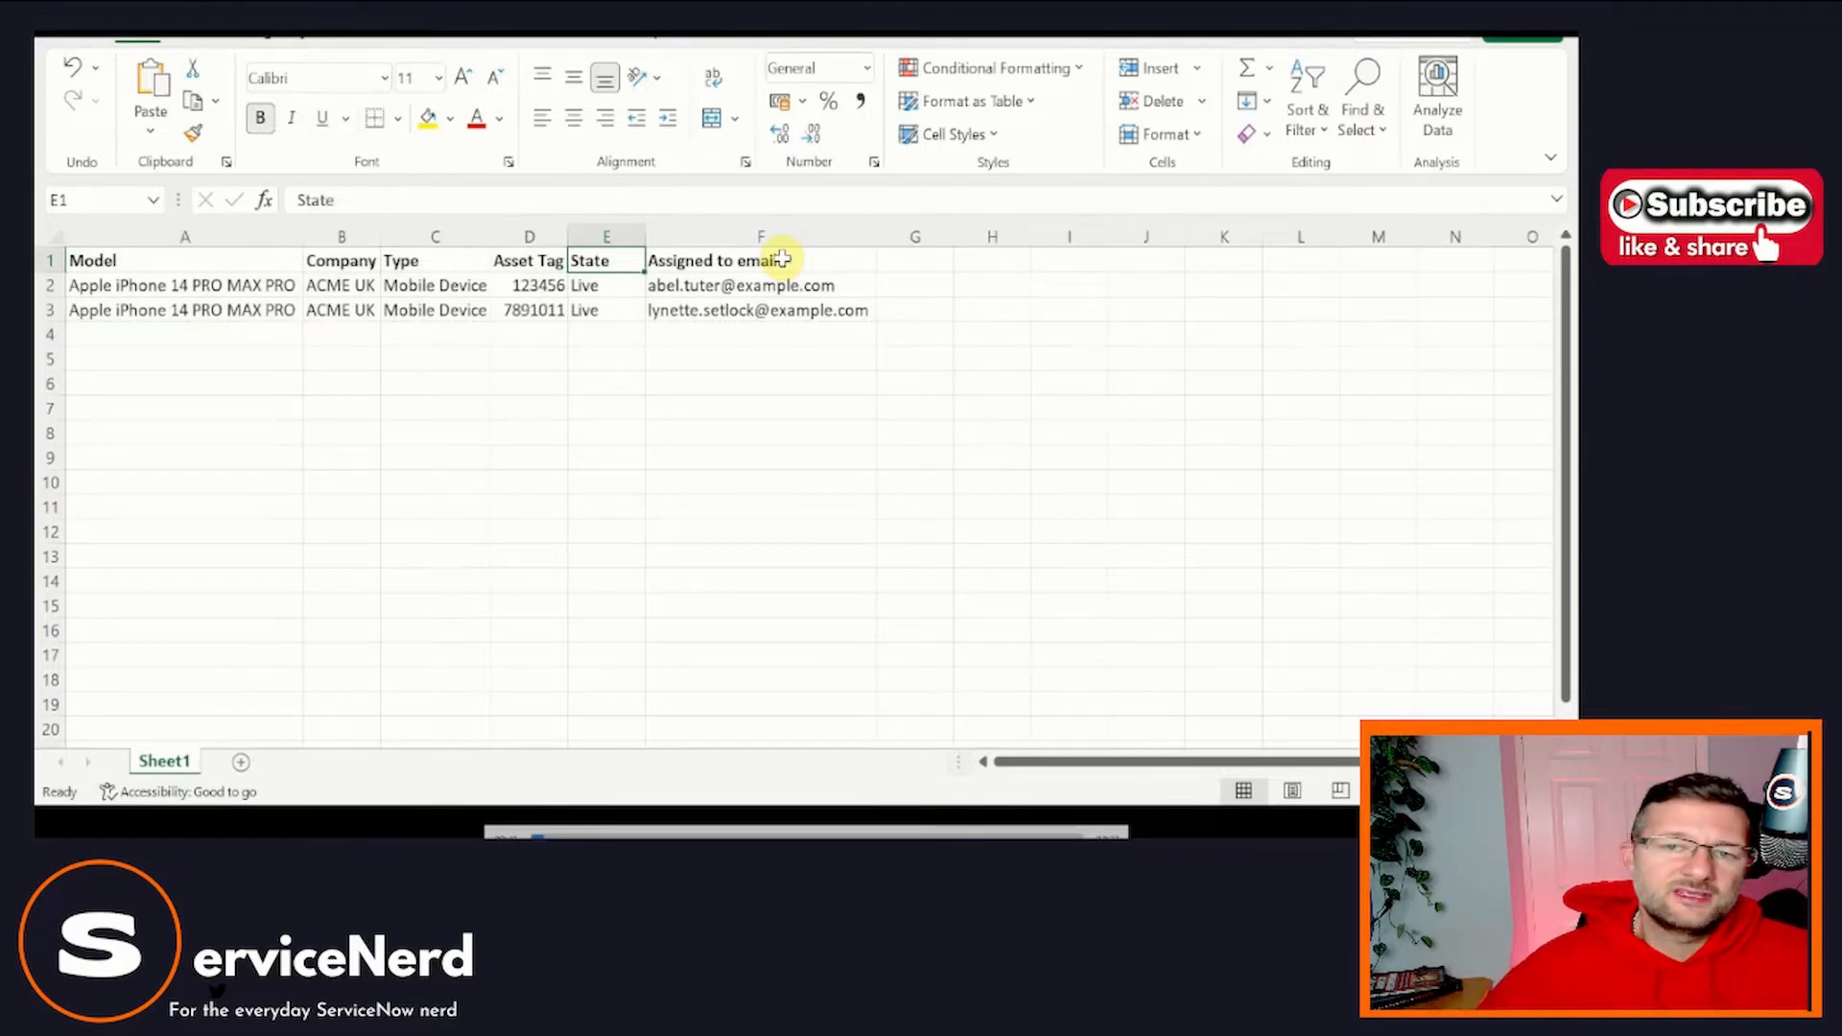
pyautogui.click(759, 259)
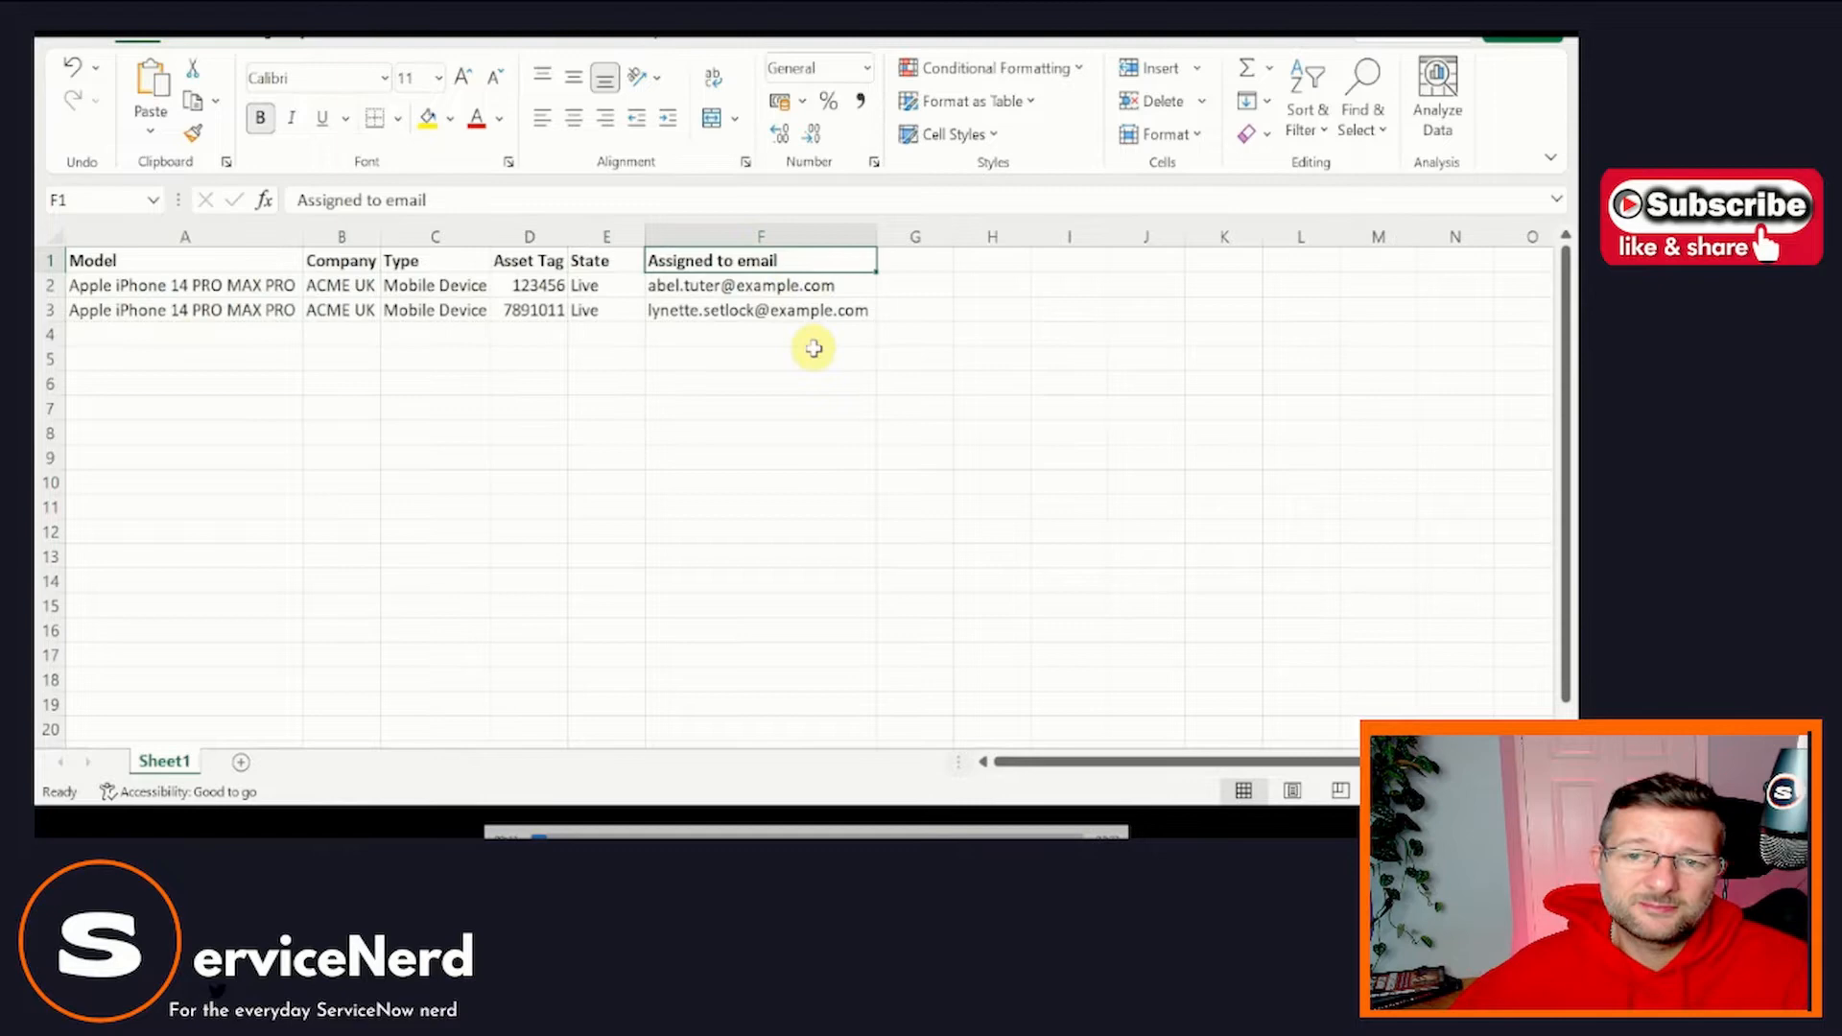
pyautogui.moveTo(813, 349)
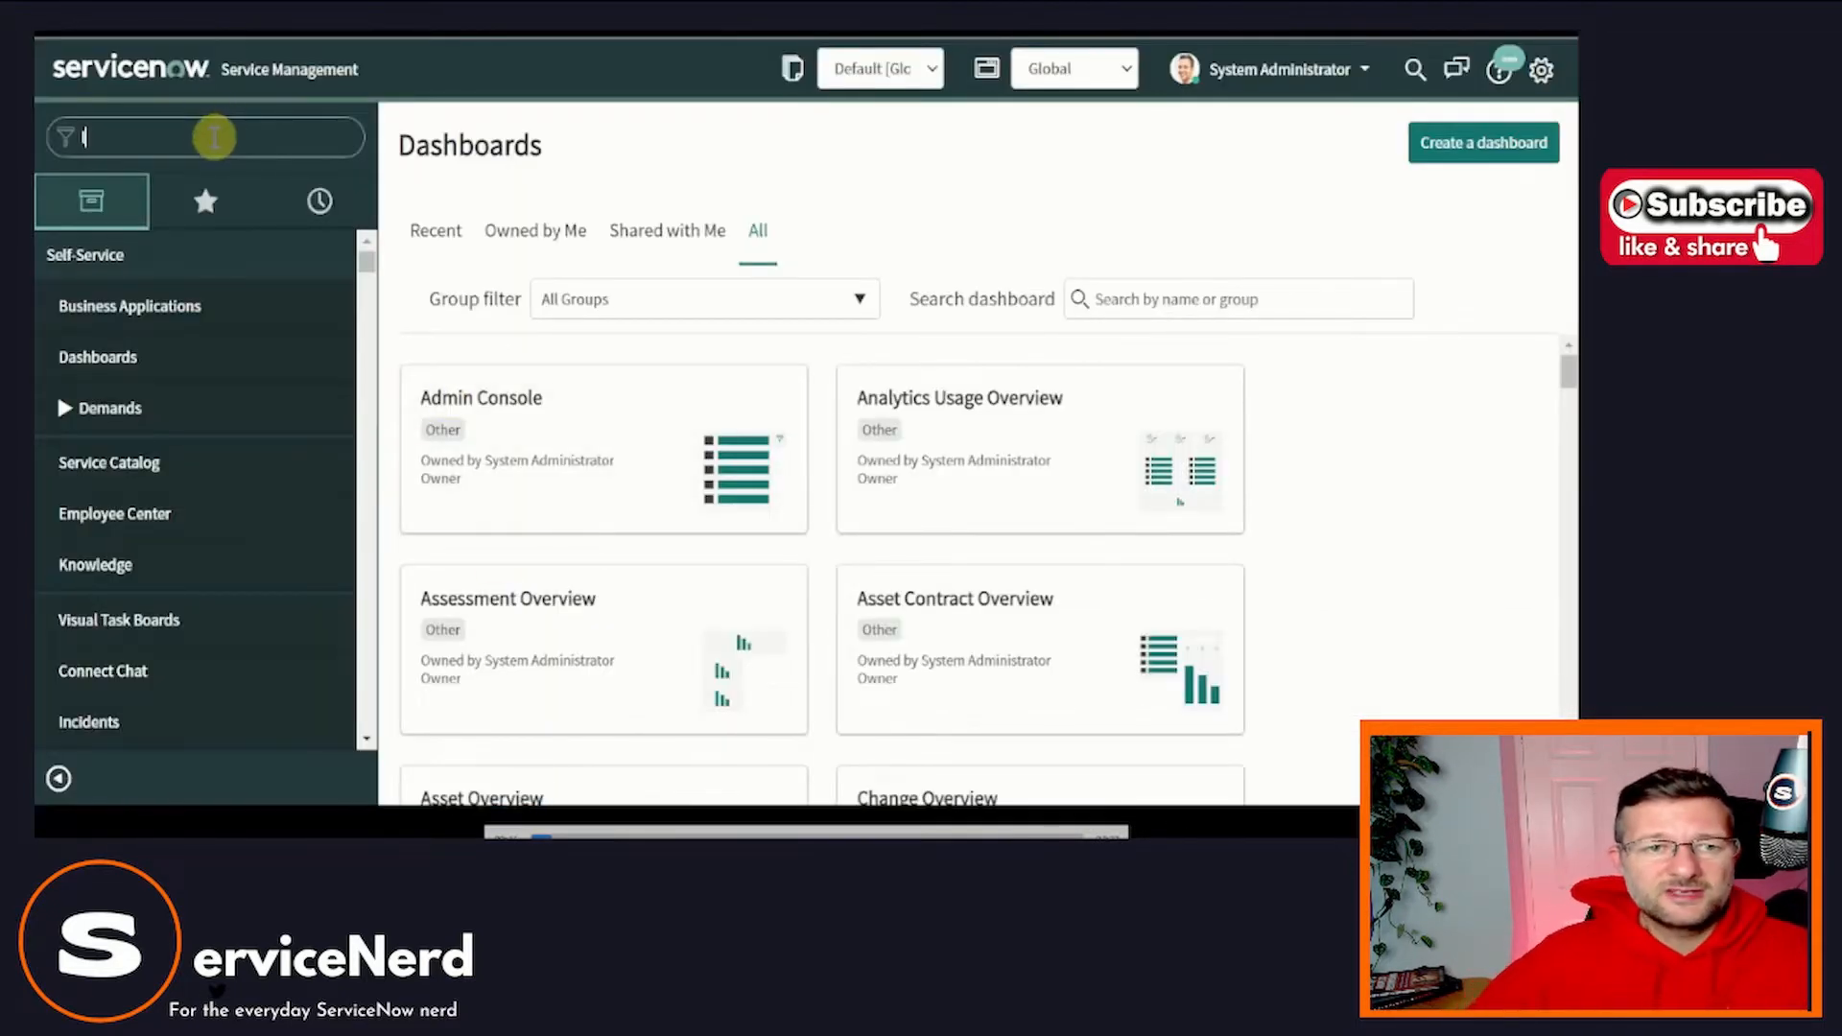
# Open System Import Sets > Load Data, then filter the navigator for 'integ'.
pyautogui.write('load da')
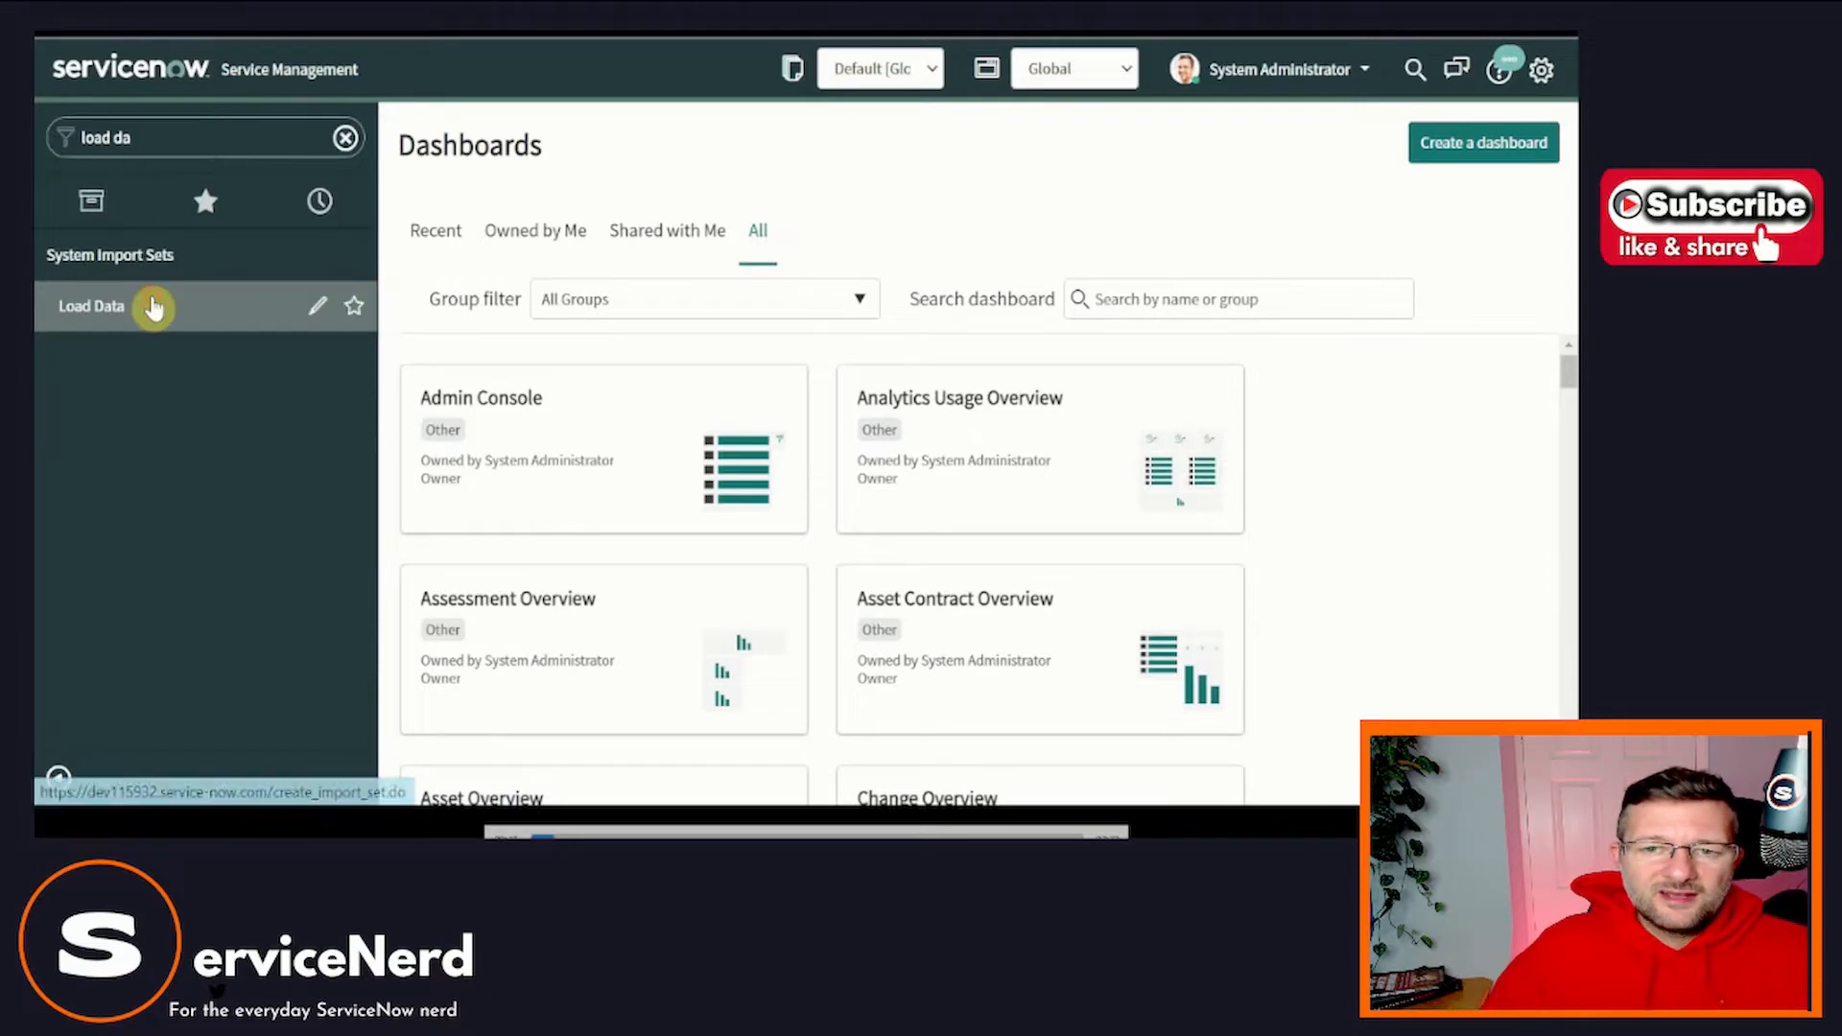
pyautogui.click(90, 307)
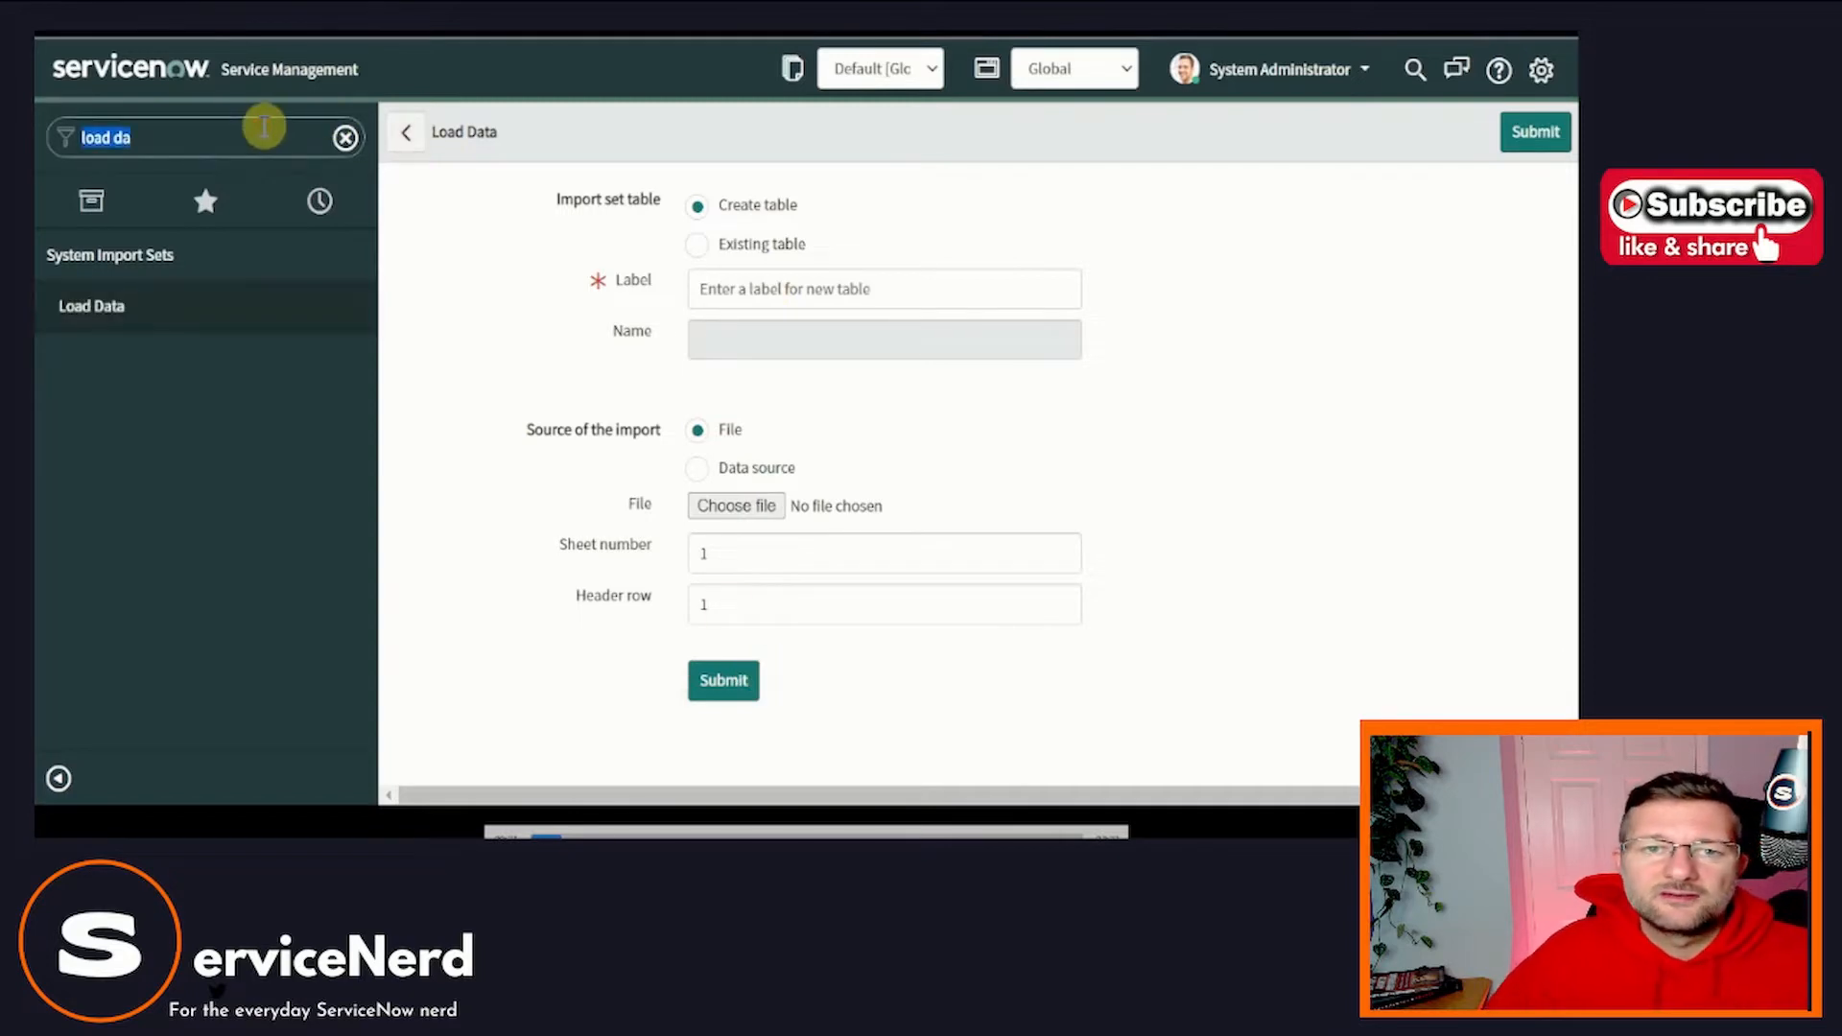
pyautogui.write('integ')
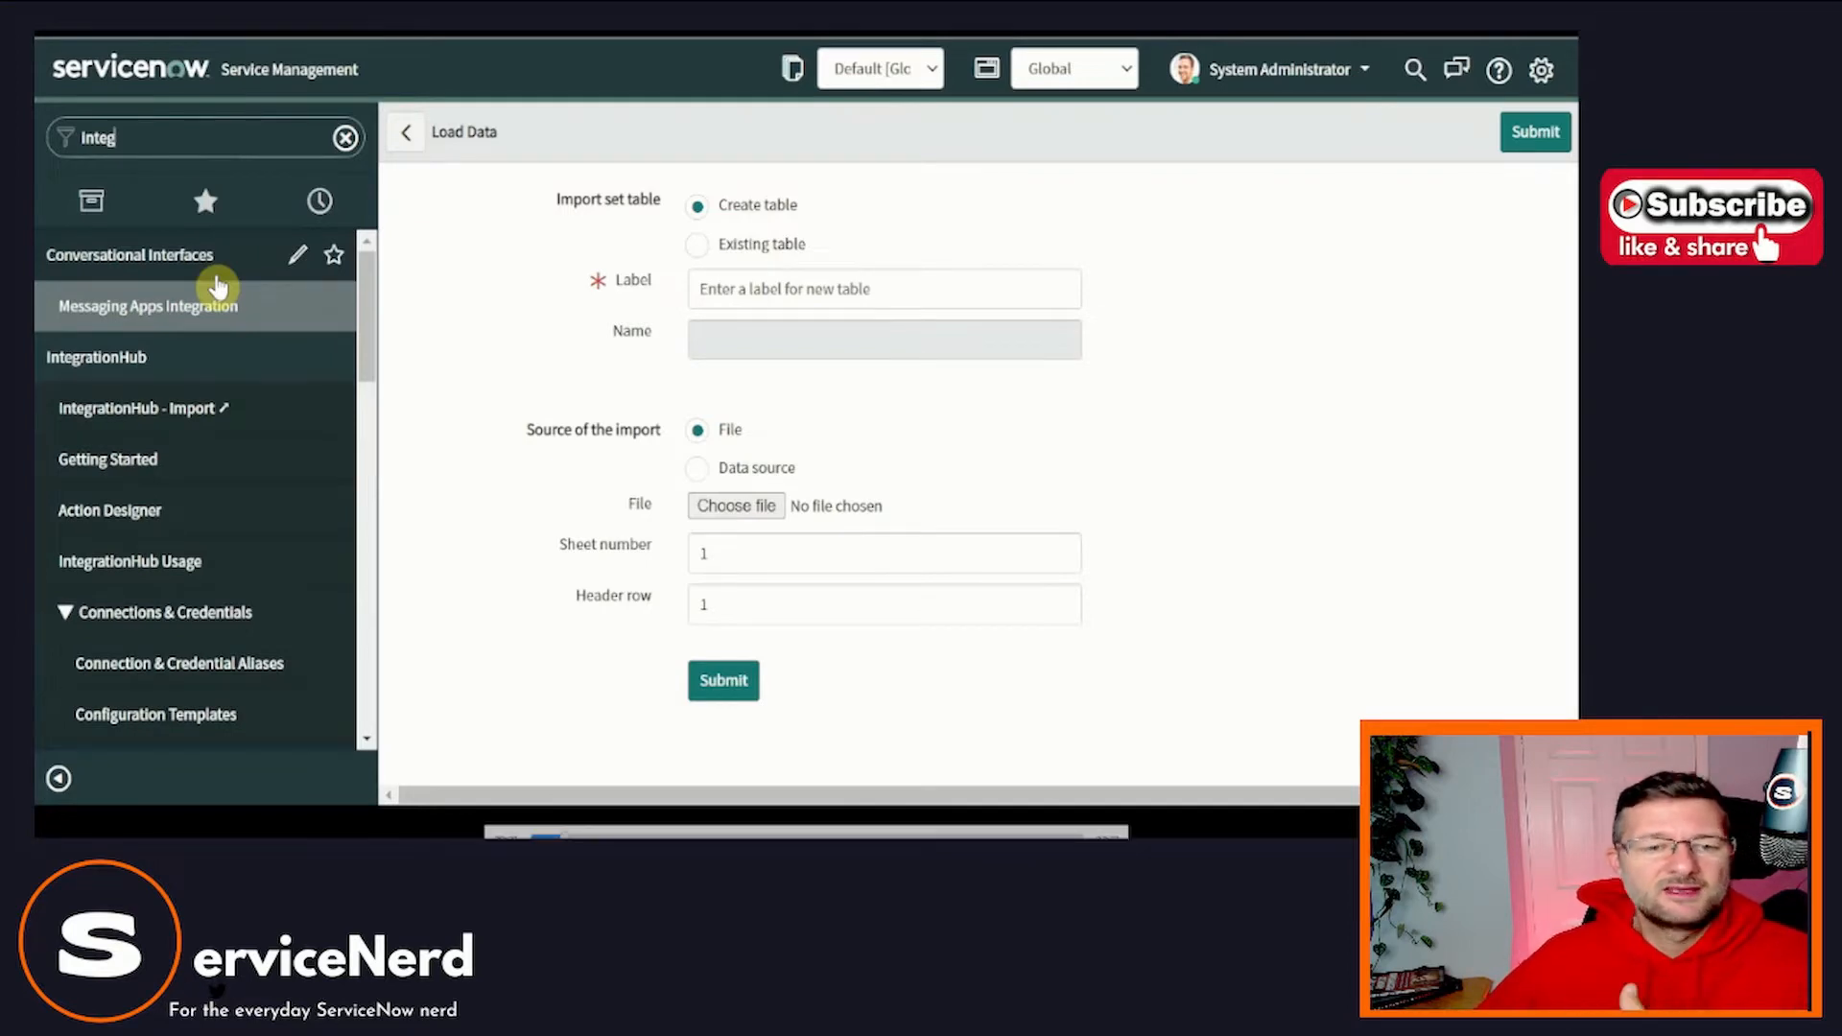
pyautogui.moveTo(196, 415)
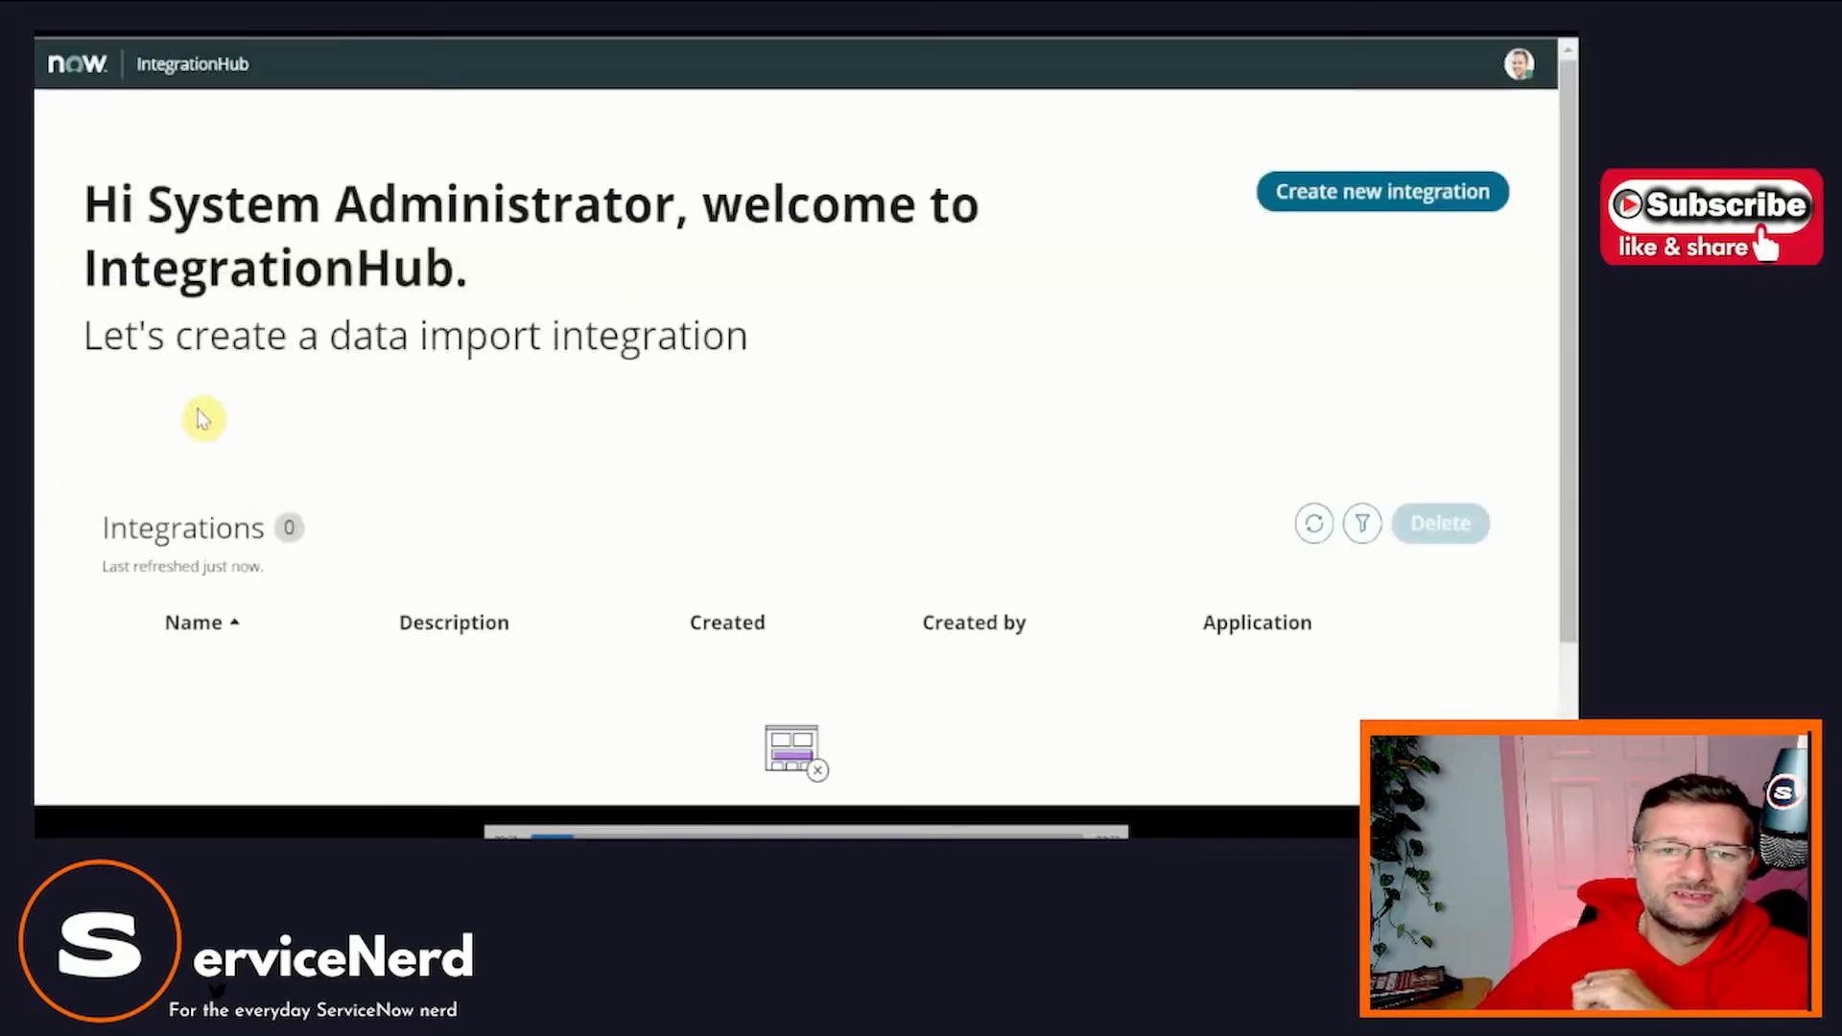
pyautogui.moveTo(171, 347)
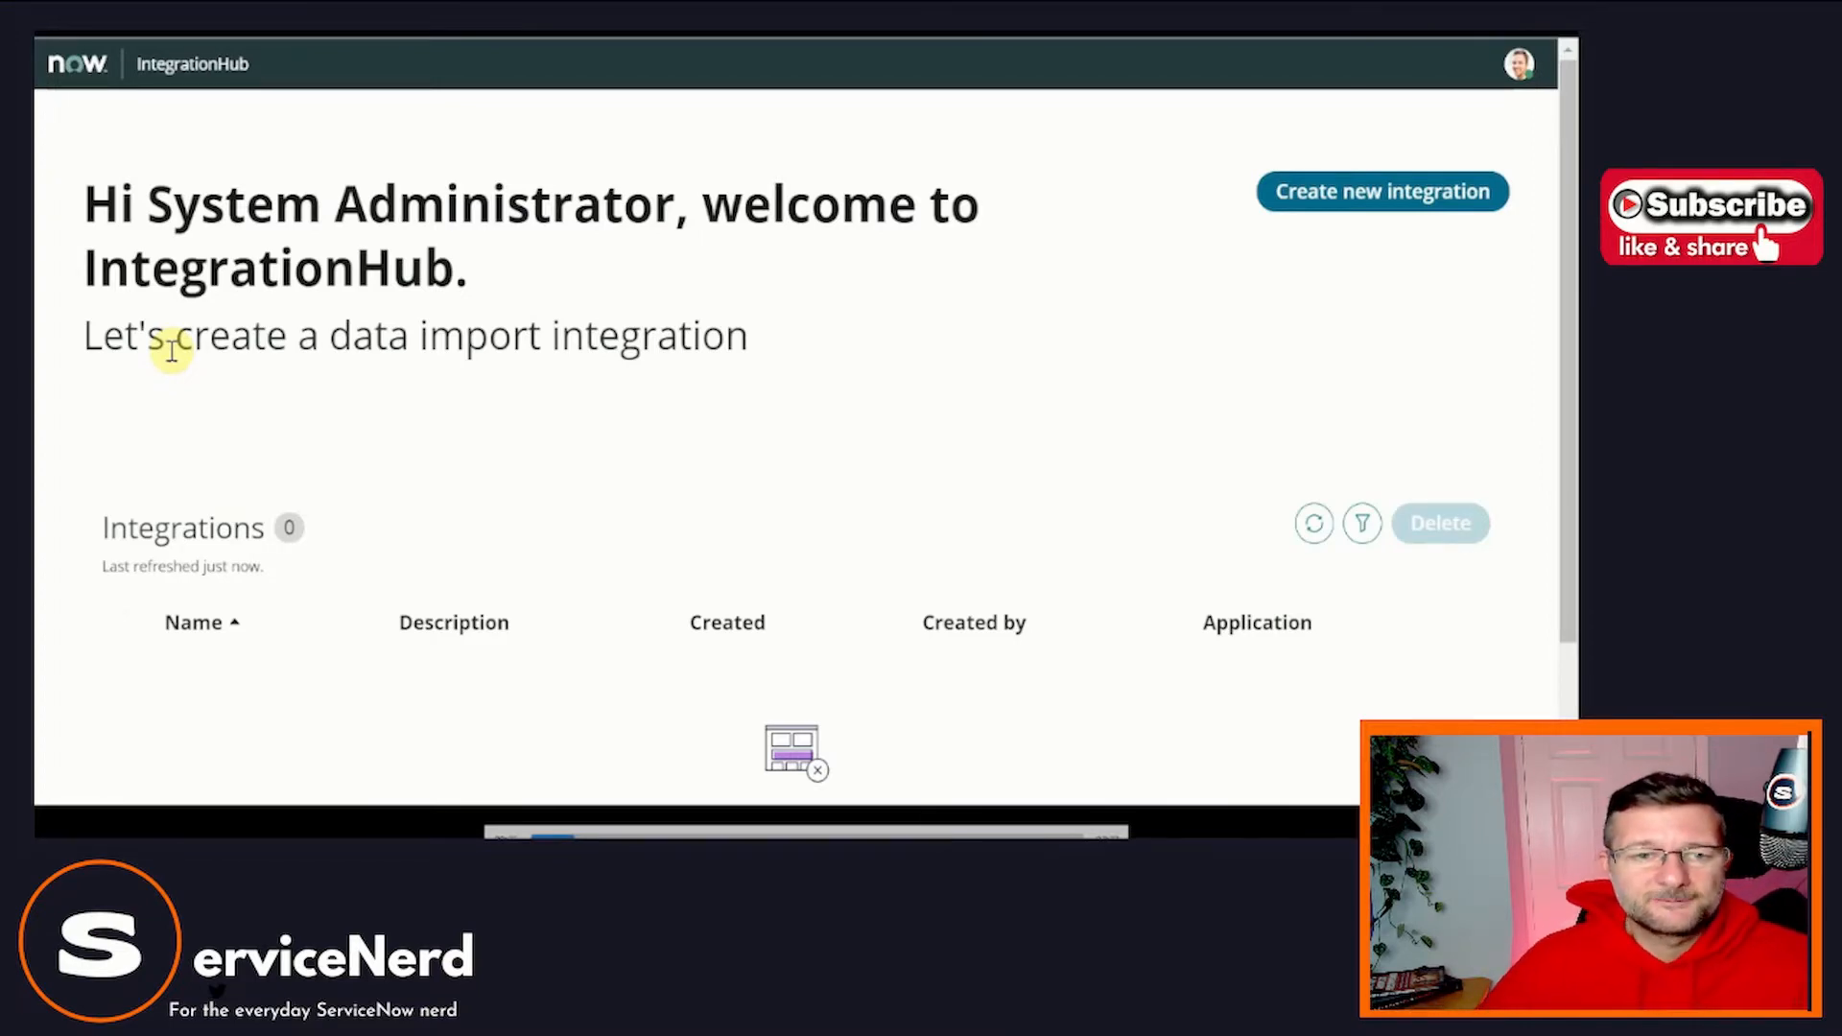
pyautogui.moveTo(432, 334)
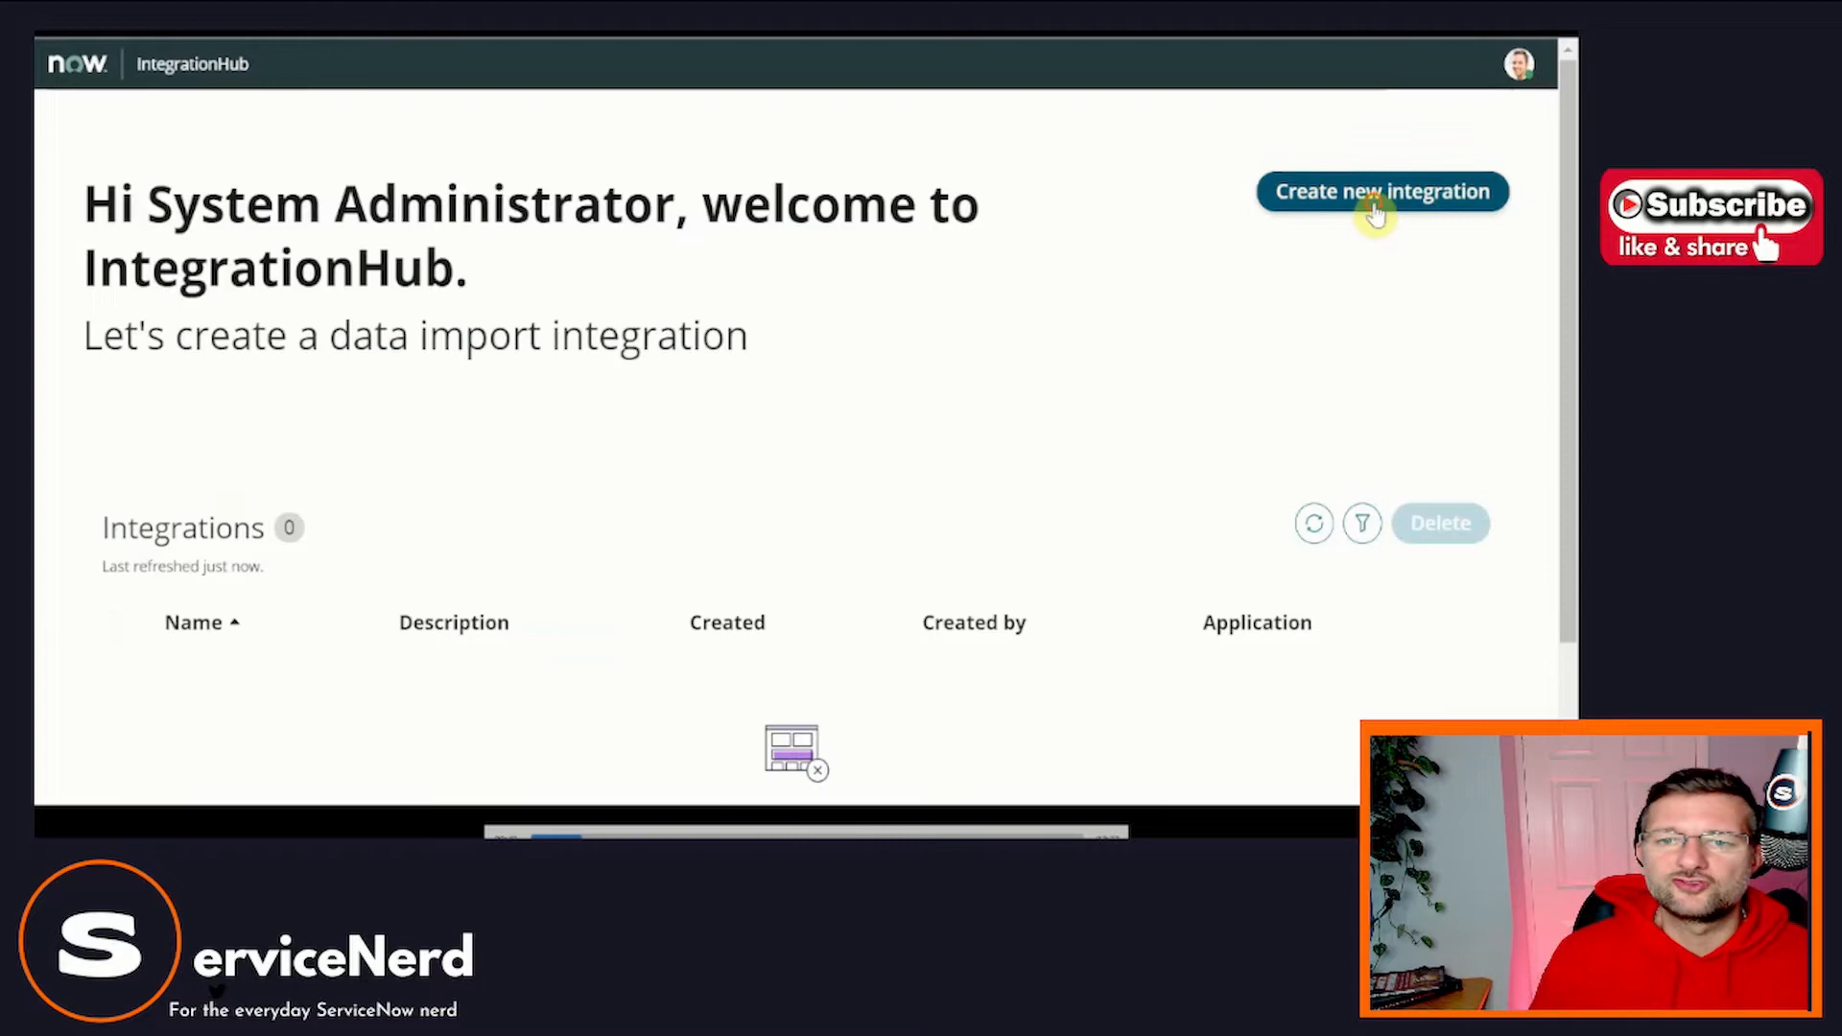
# Create a Global integration named and described 'Mobile Device Import' and save & continue.
pyautogui.click(1381, 192)
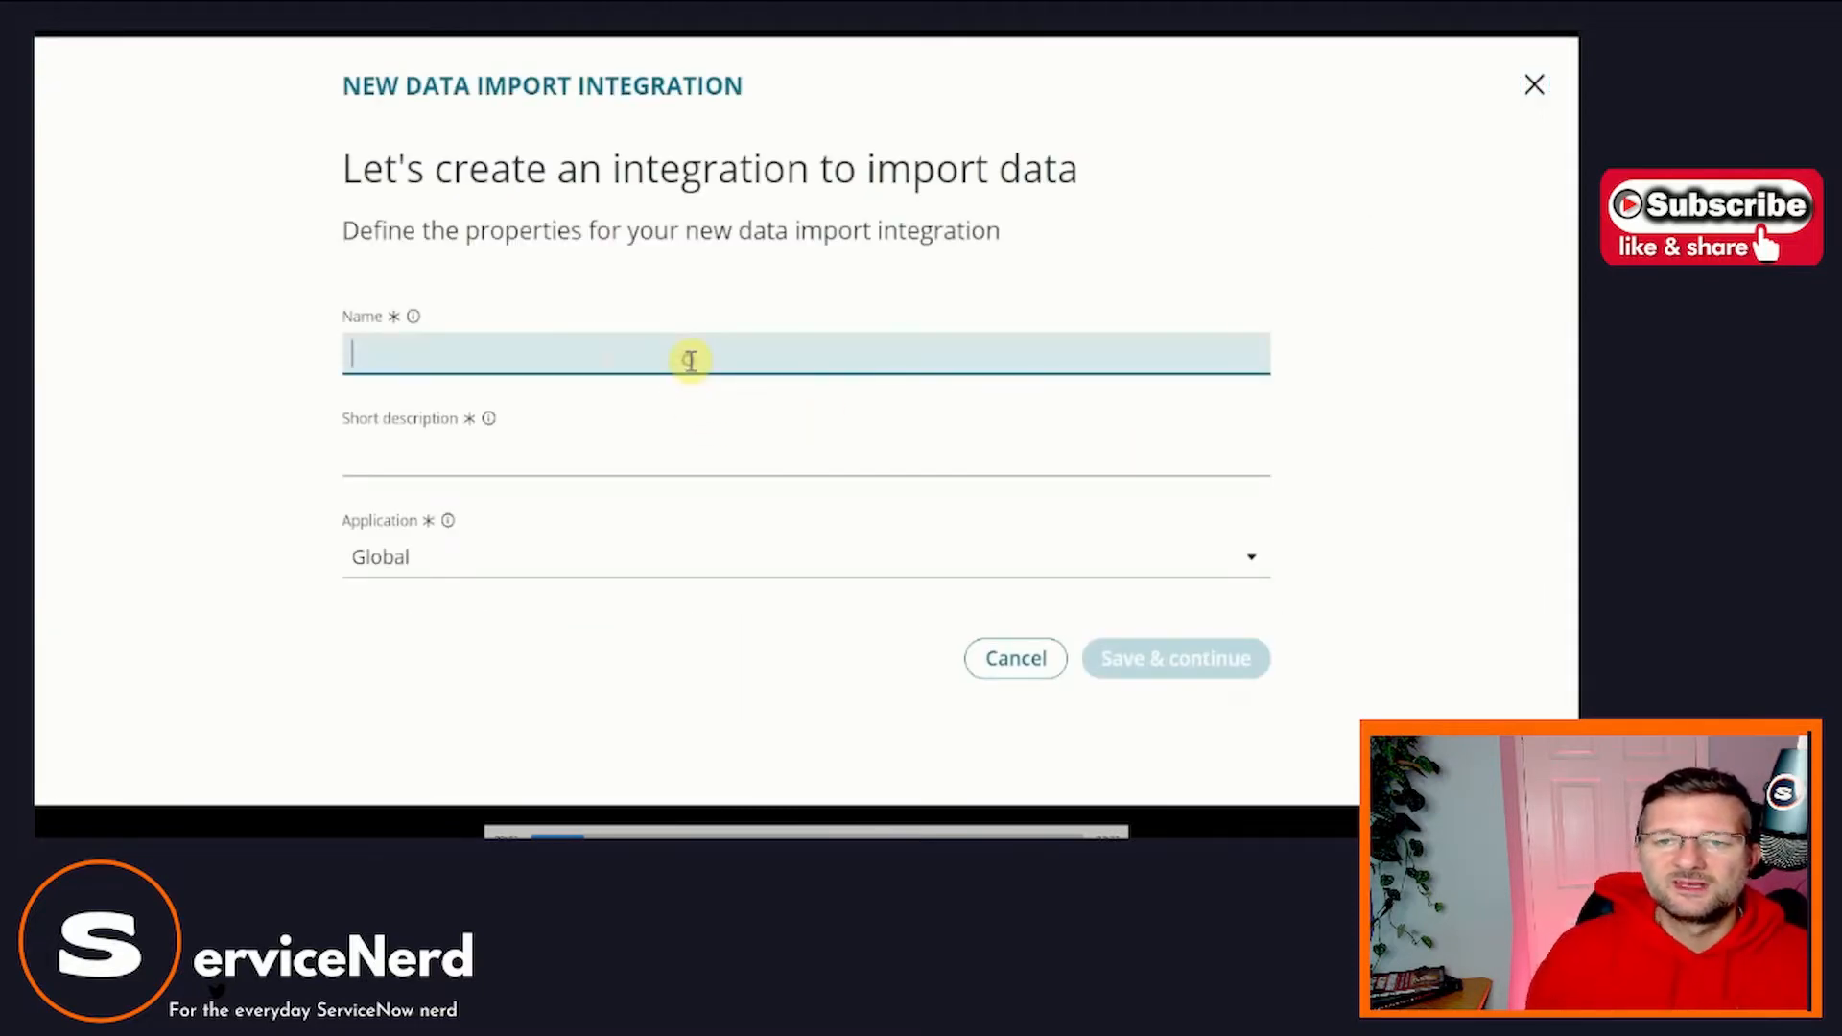
pyautogui.write('Mobile')
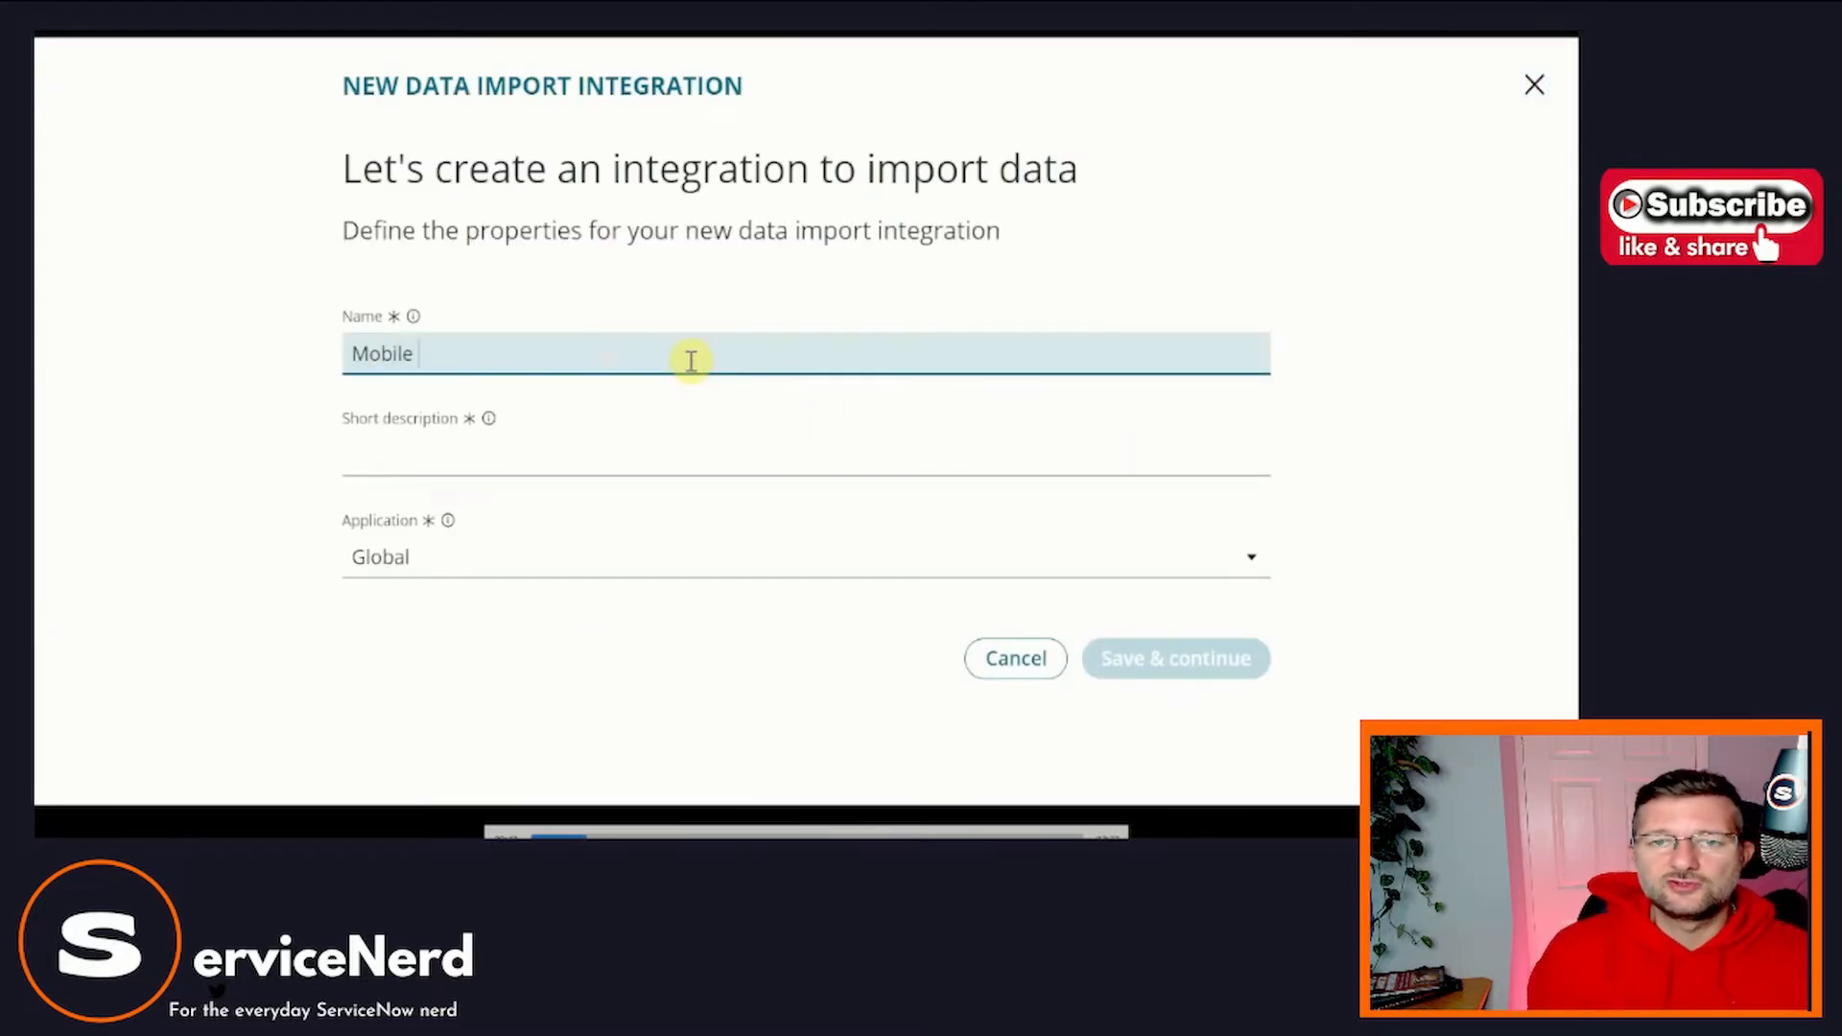
pyautogui.write('Device Impor')
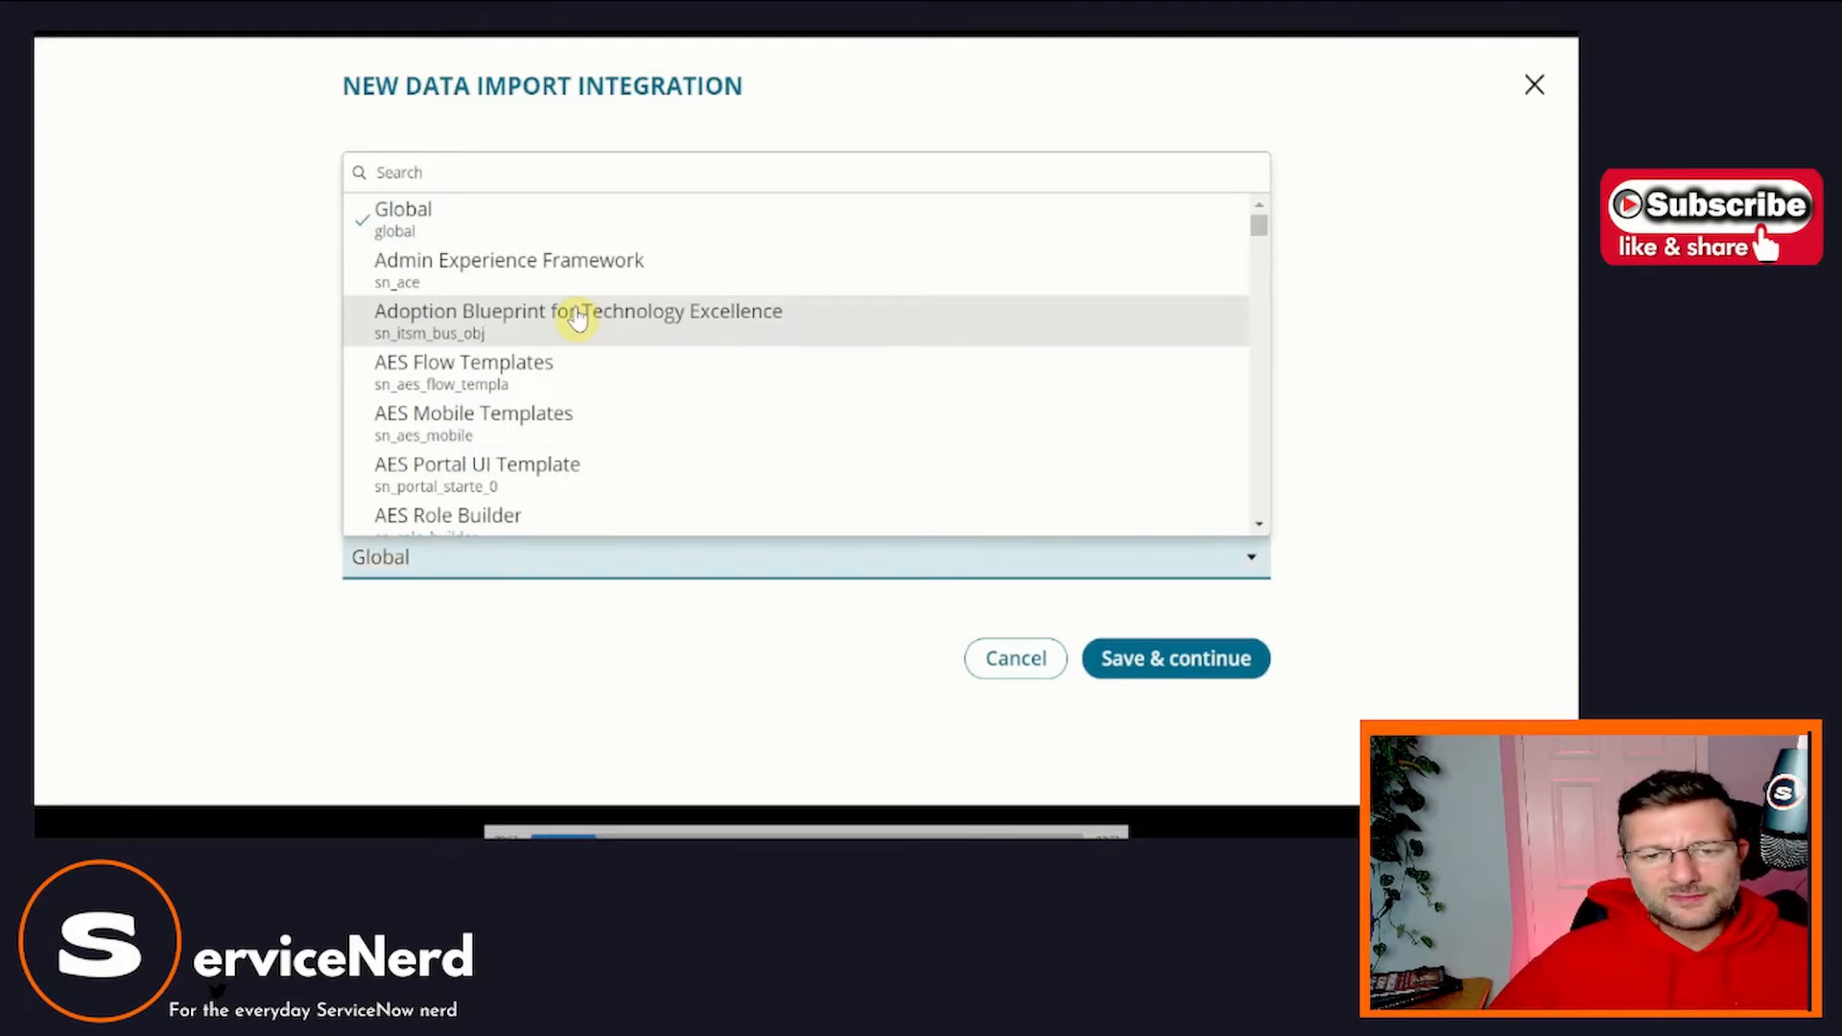
pyautogui.moveTo(579, 278)
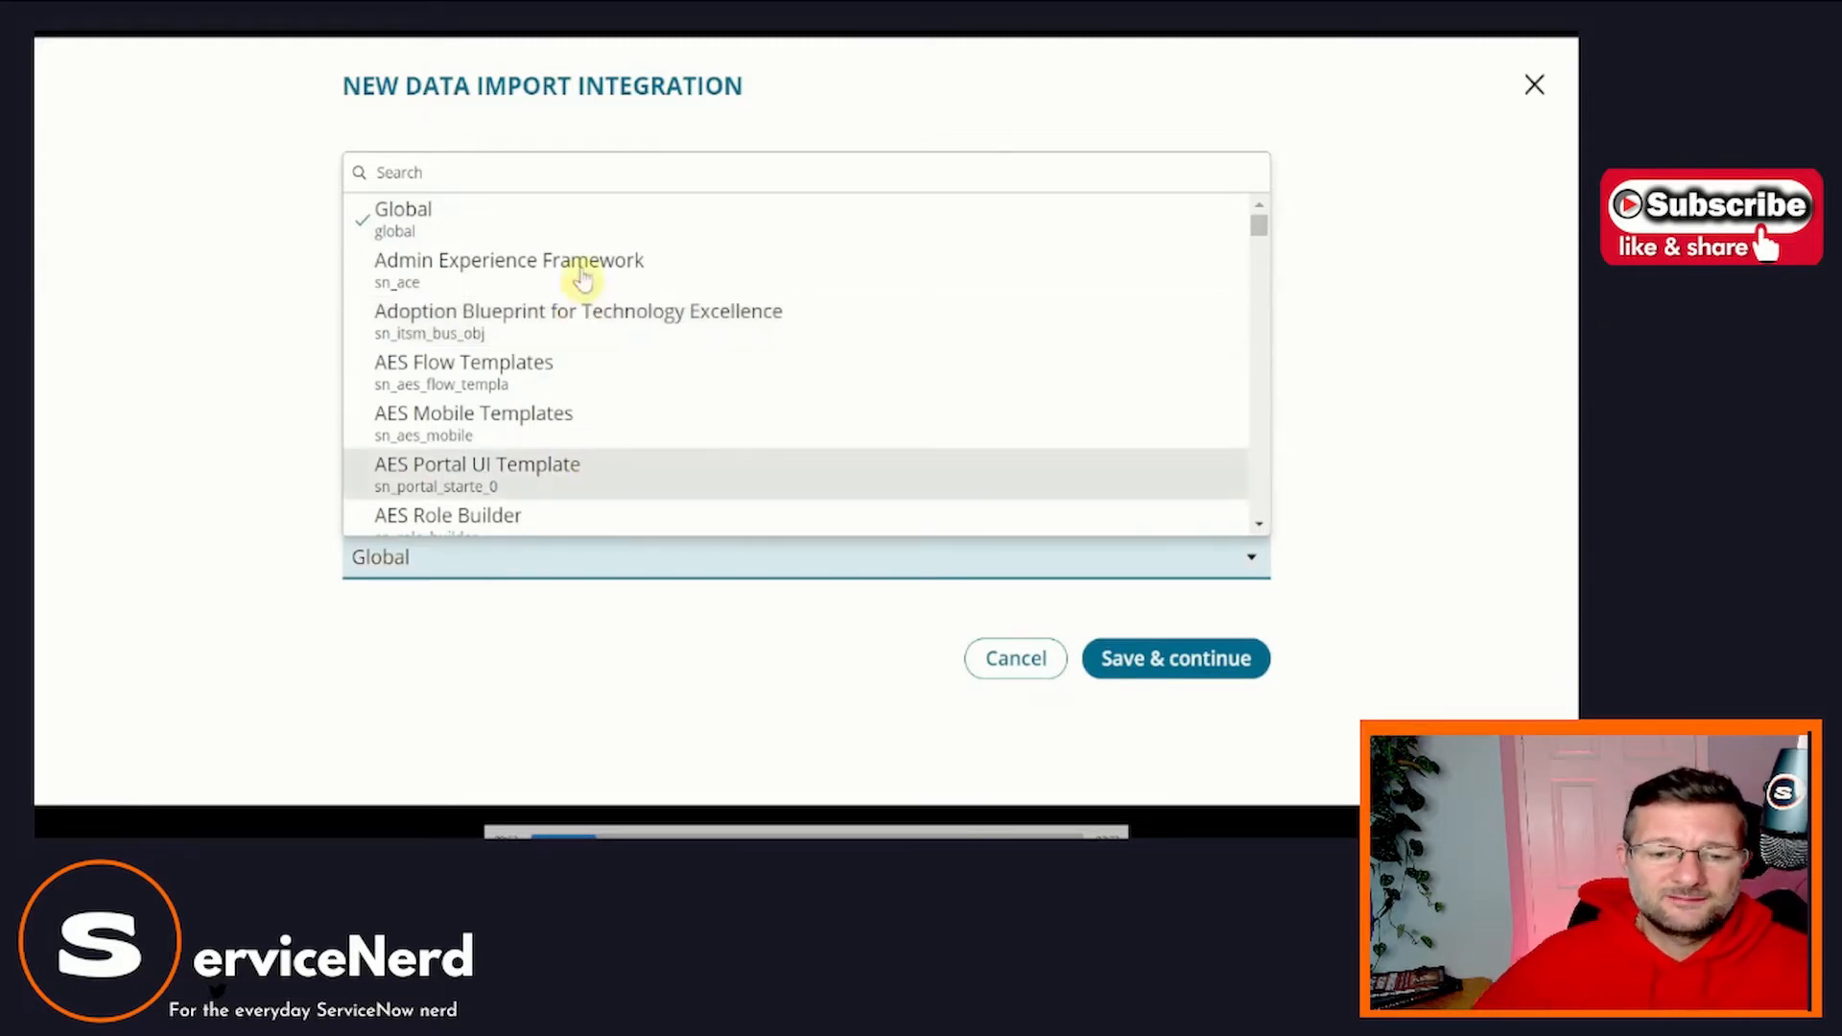
pyautogui.click(403, 209)
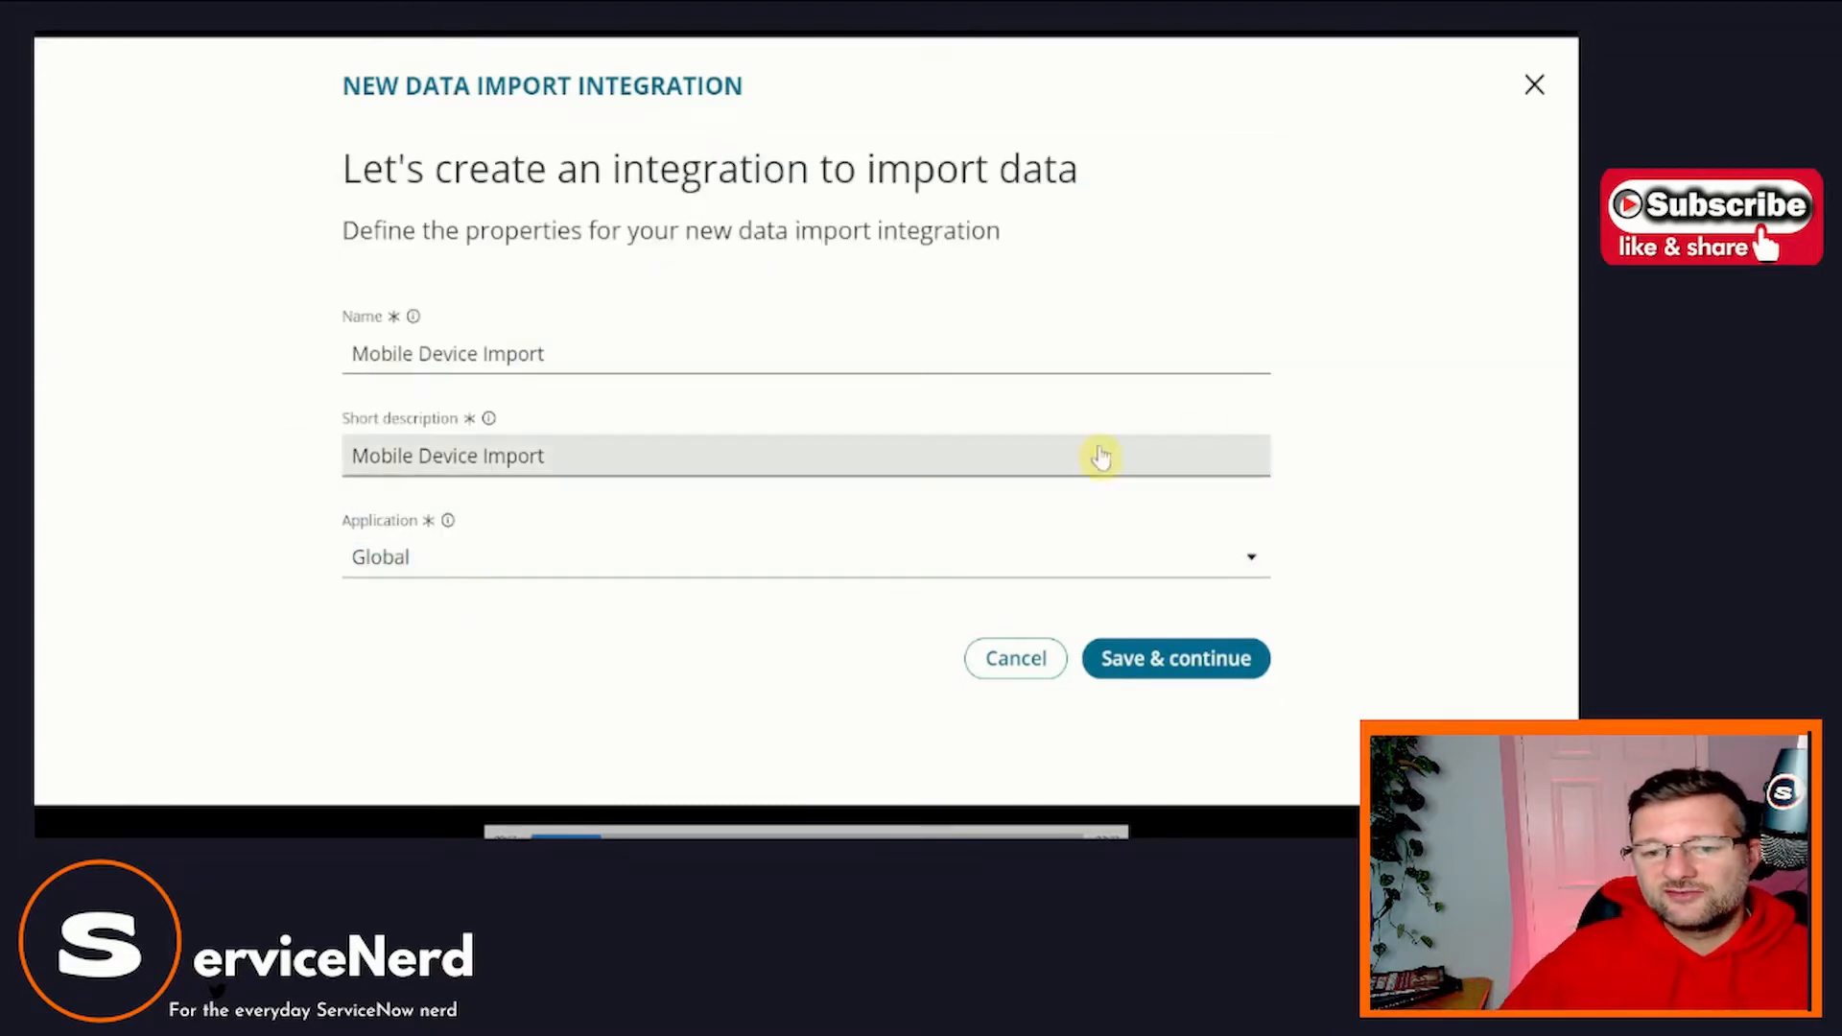
pyautogui.click(1174, 659)
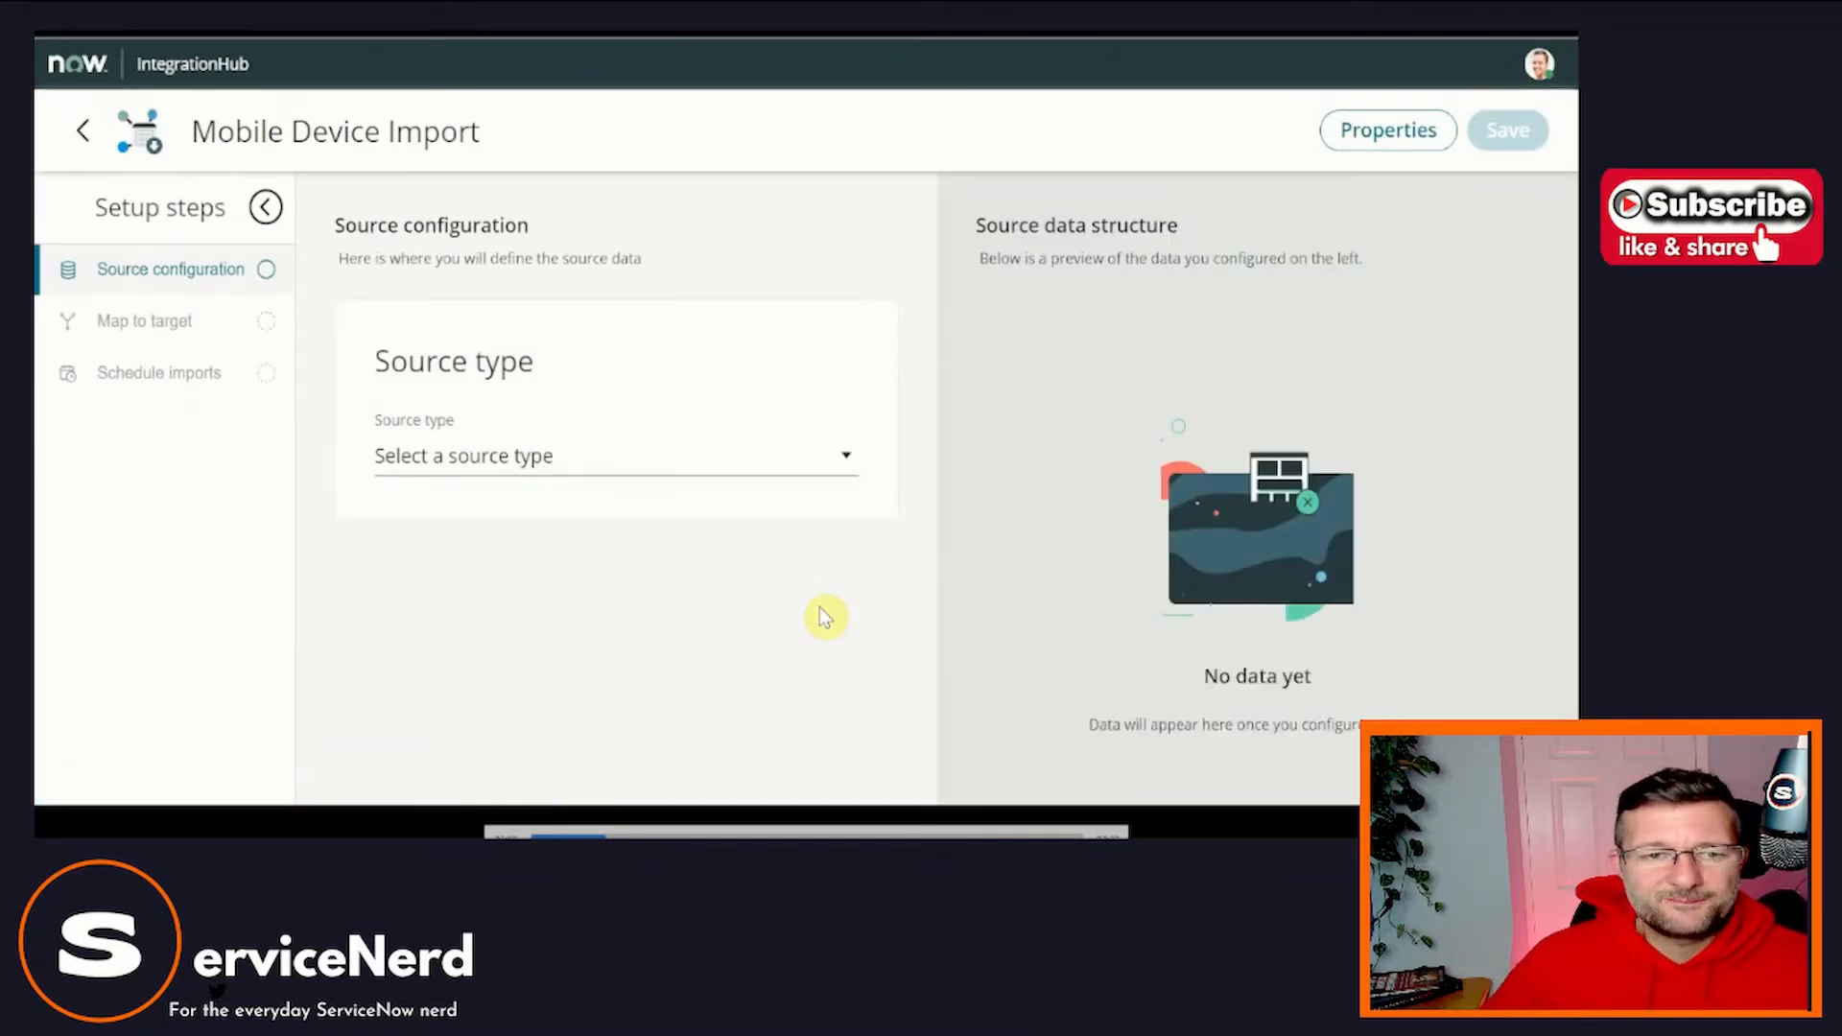
pyautogui.moveTo(1193, 326)
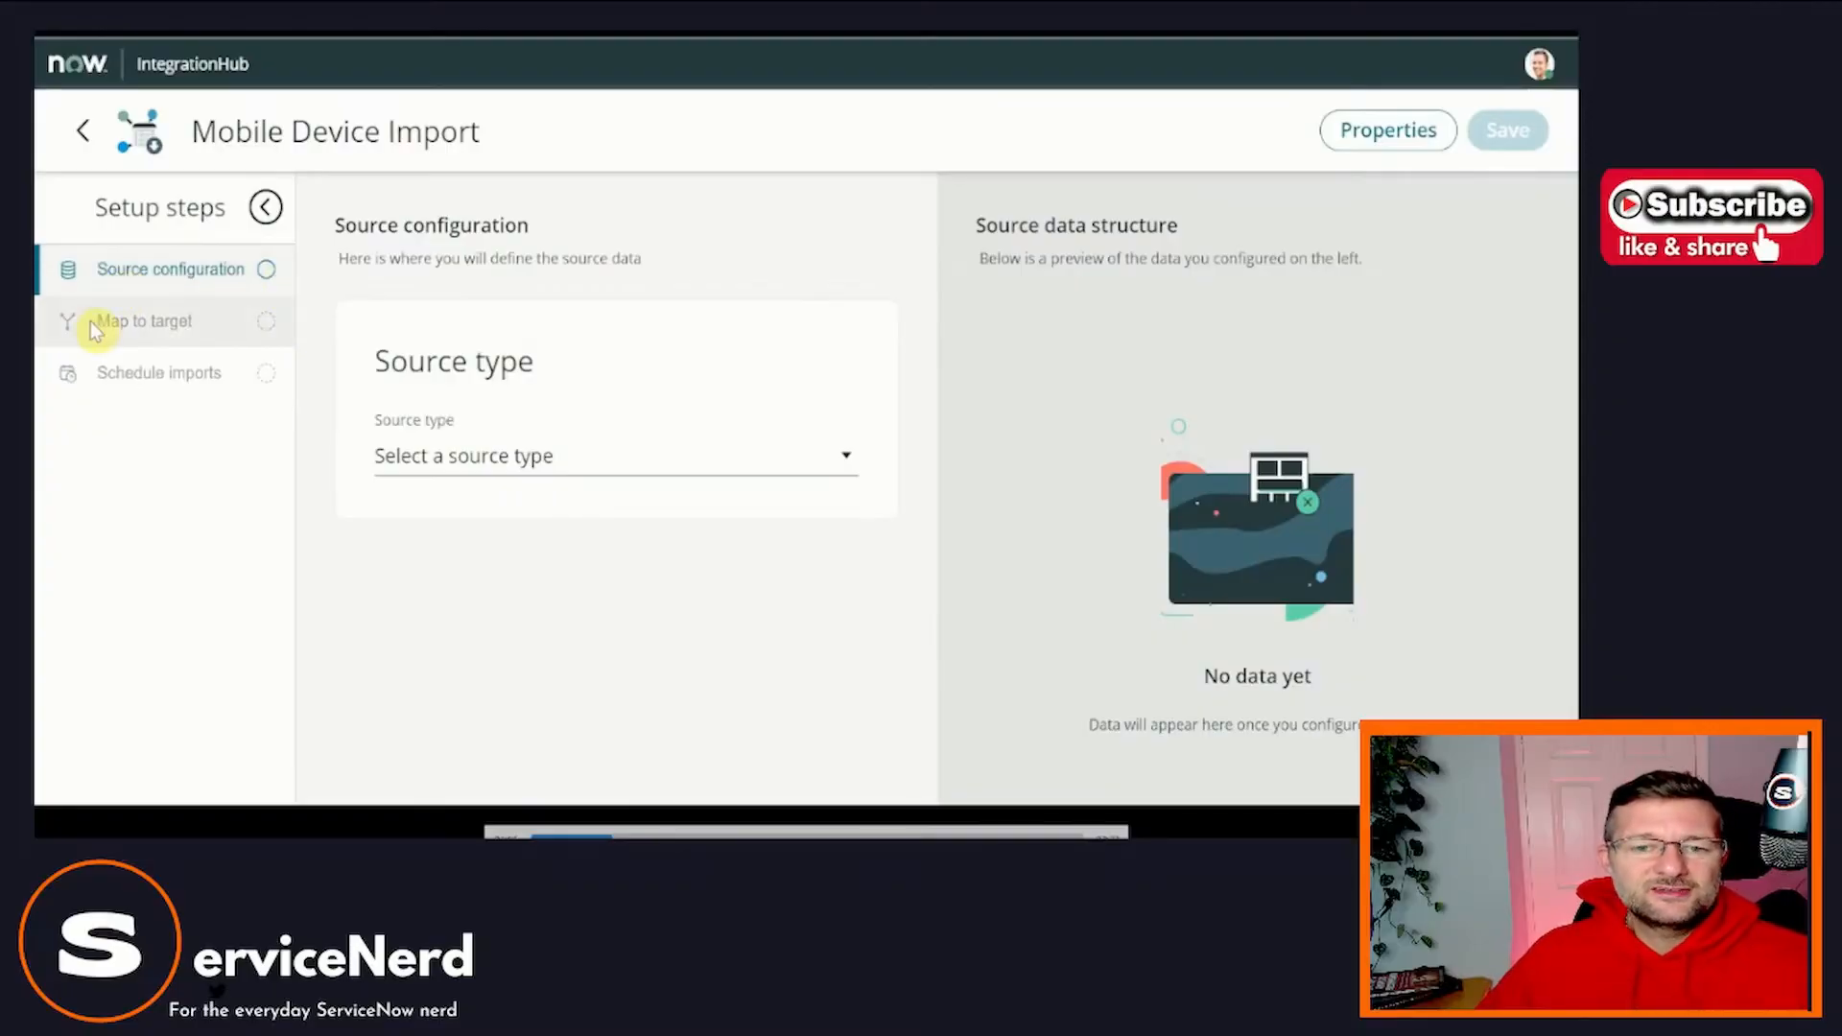
pyautogui.moveTo(186, 390)
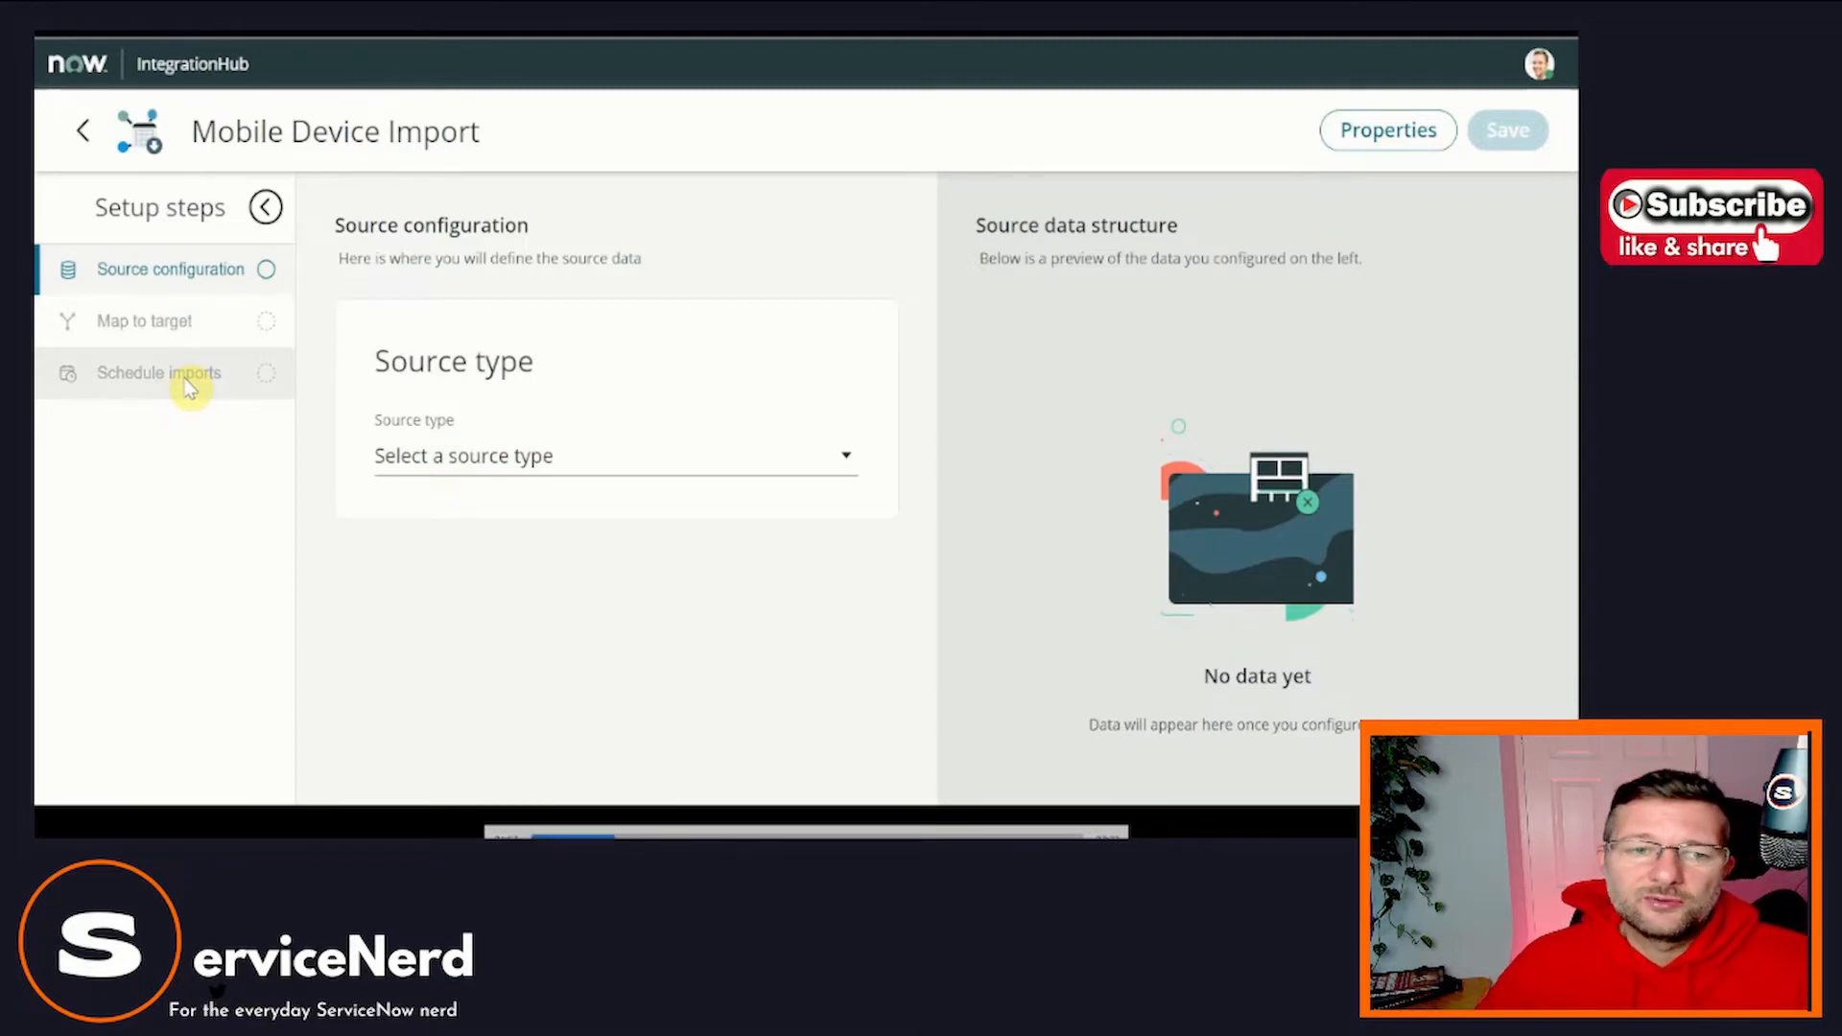
# Show the Source type list offering File with Excel (.xlsx/.xls) format.
pyautogui.click(614, 457)
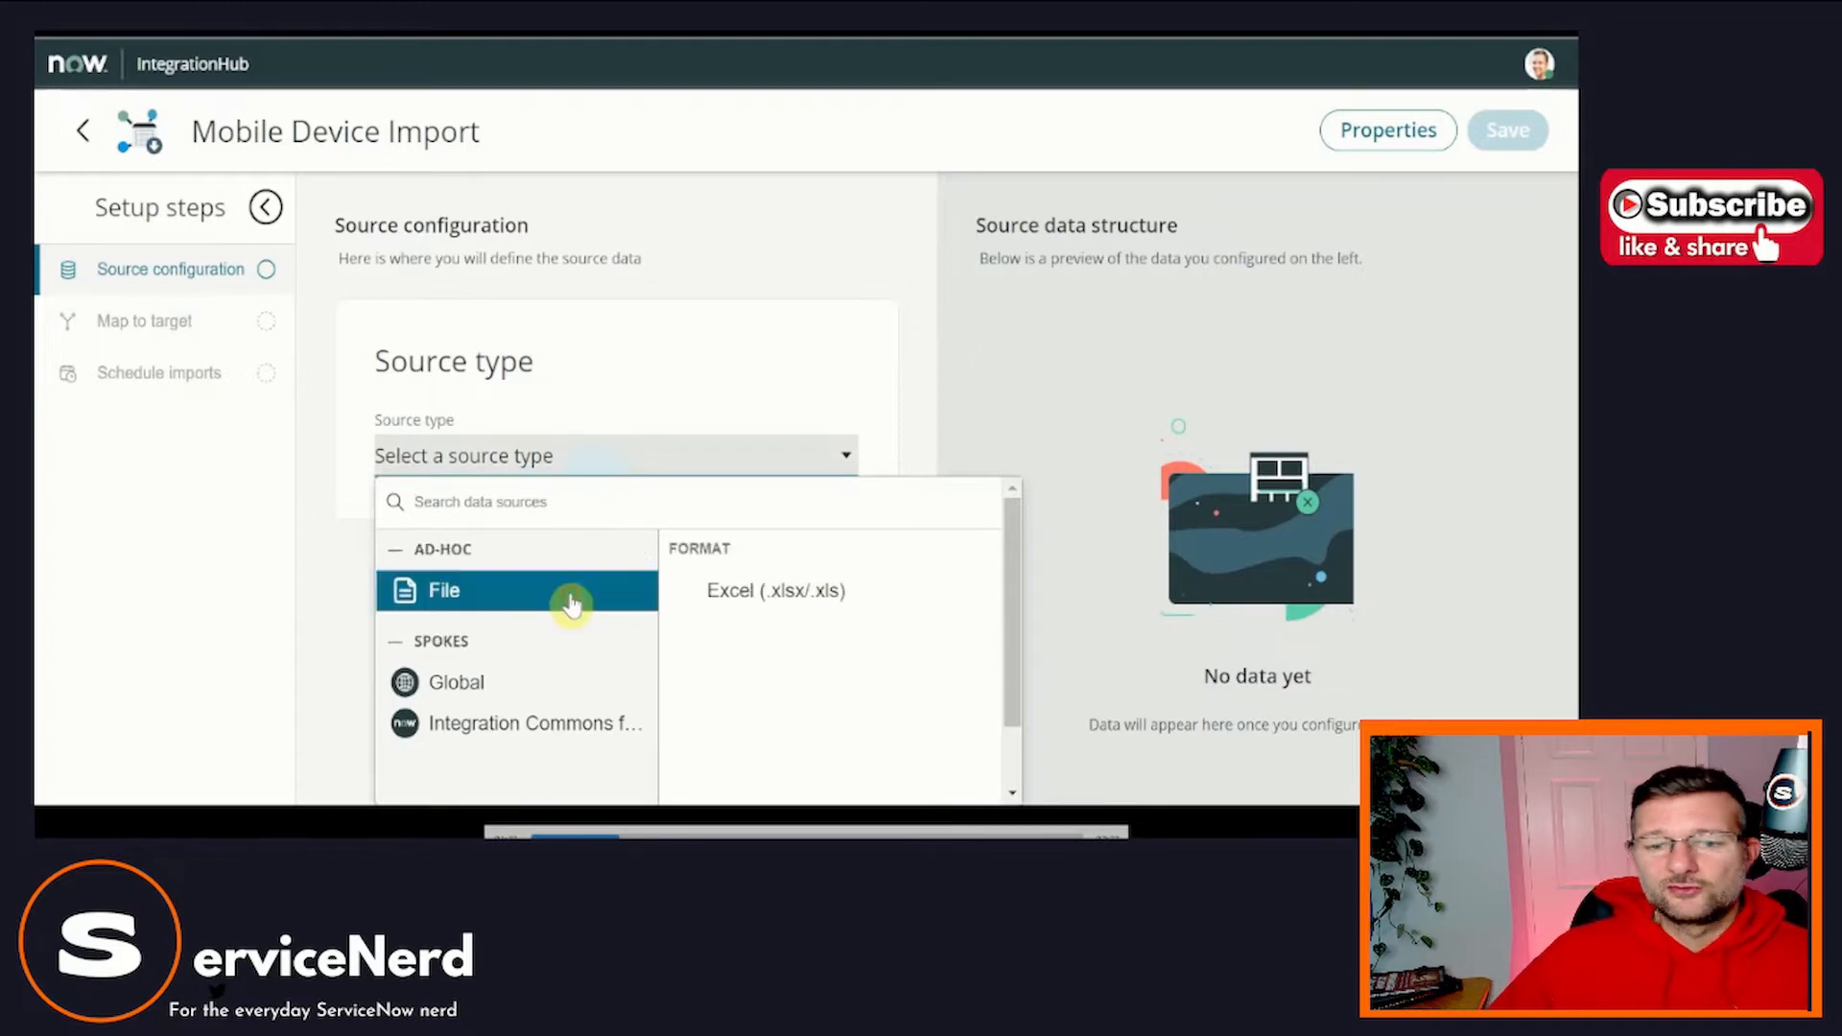
pyautogui.moveTo(779, 590)
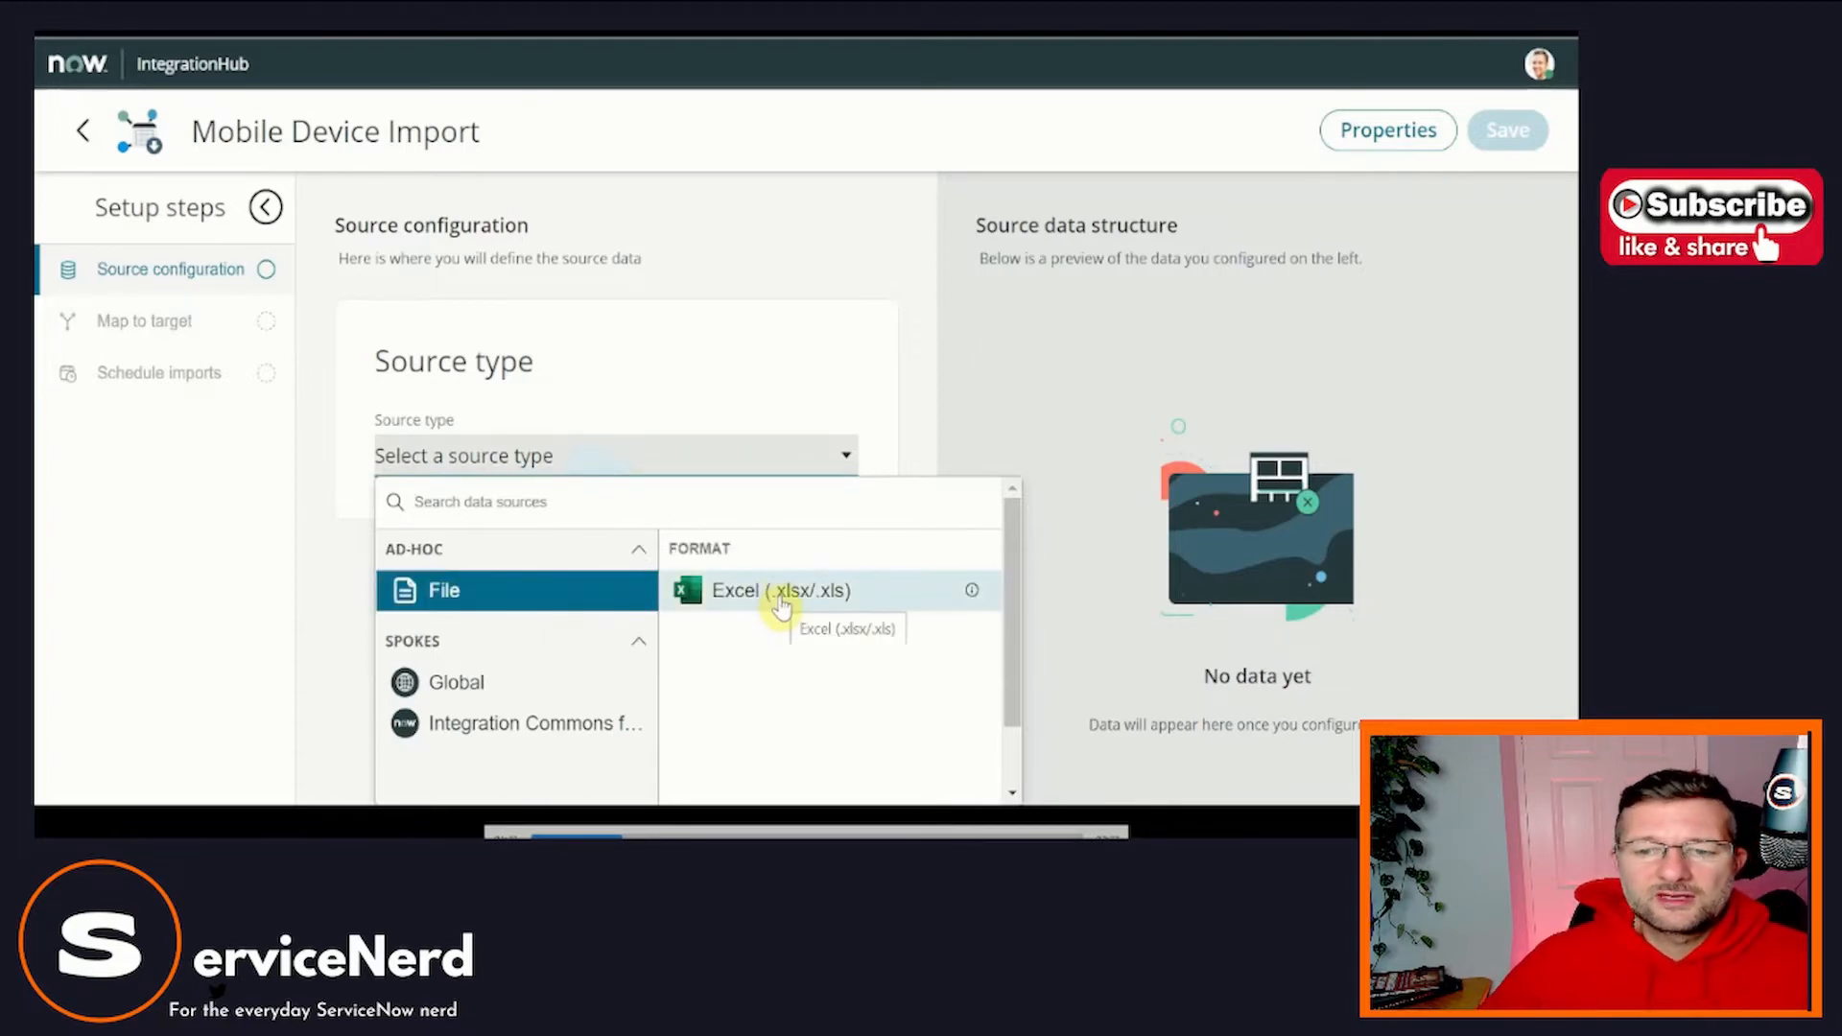
# Set the source to the uploaded Mobile Devices Excel file, review the preview, and proceed to Map to target.
pyautogui.click(780, 589)
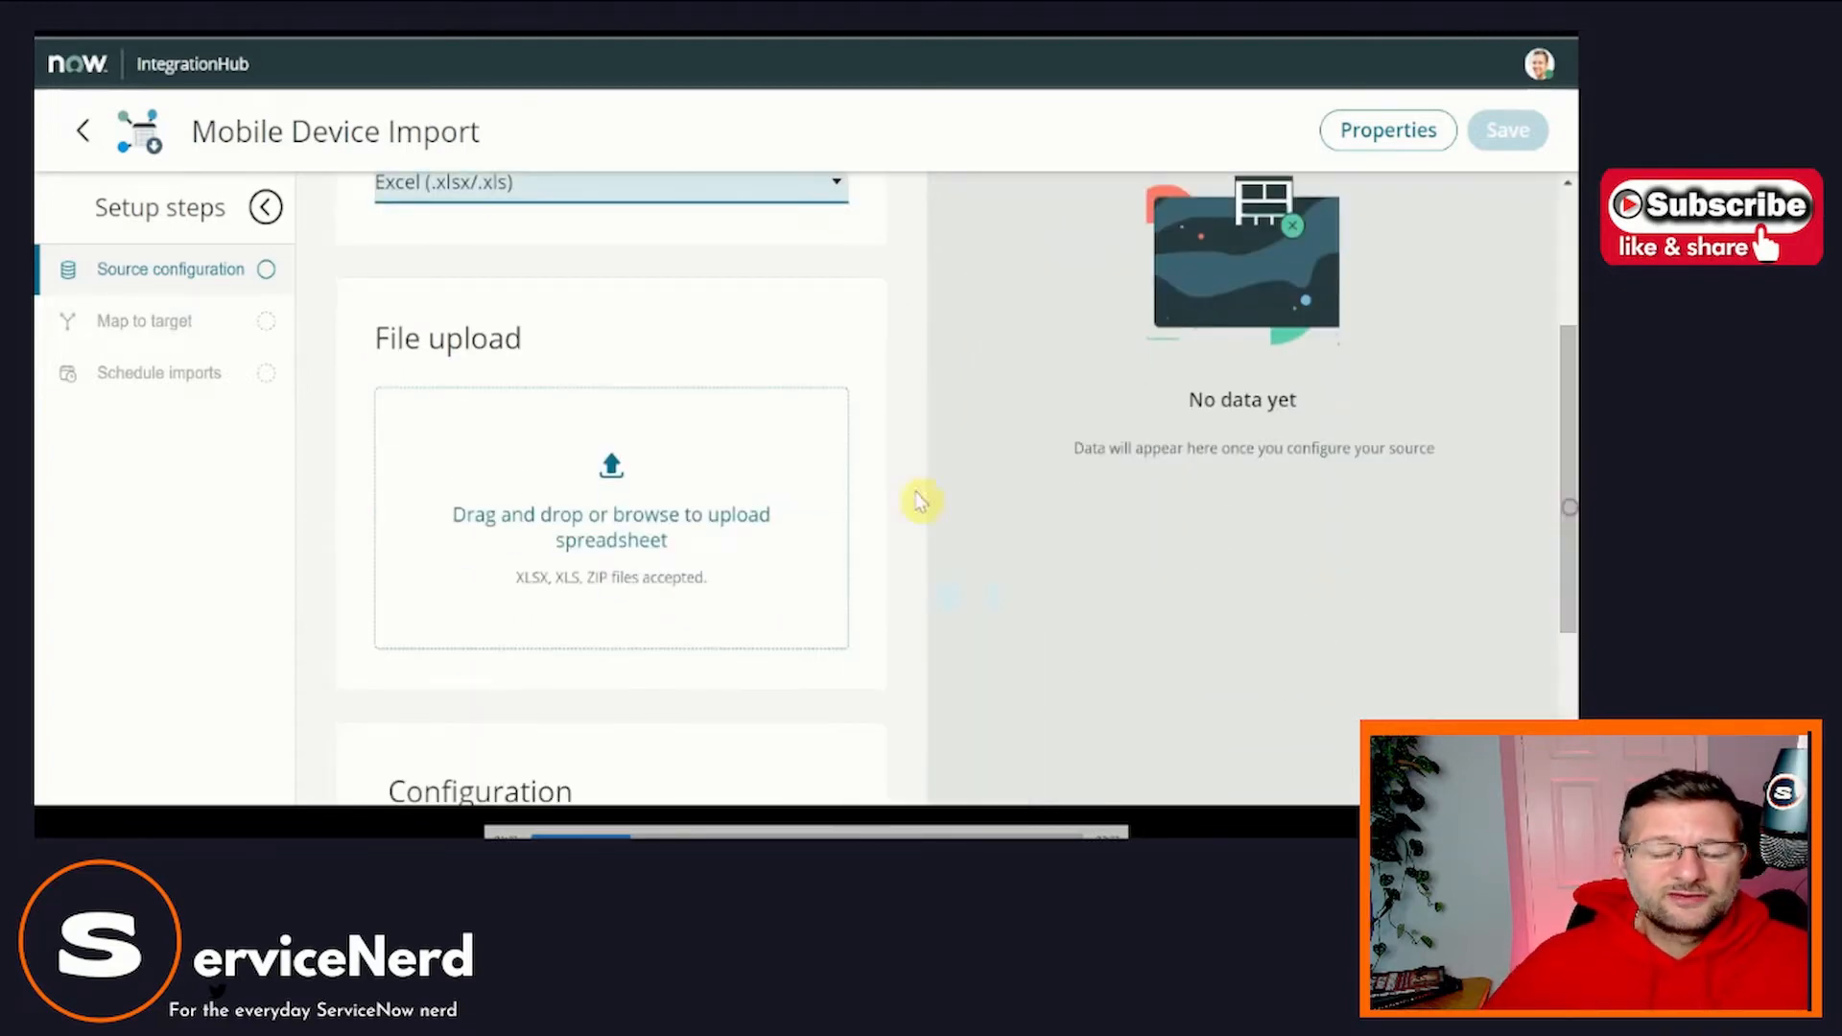
pyautogui.moveTo(610, 526)
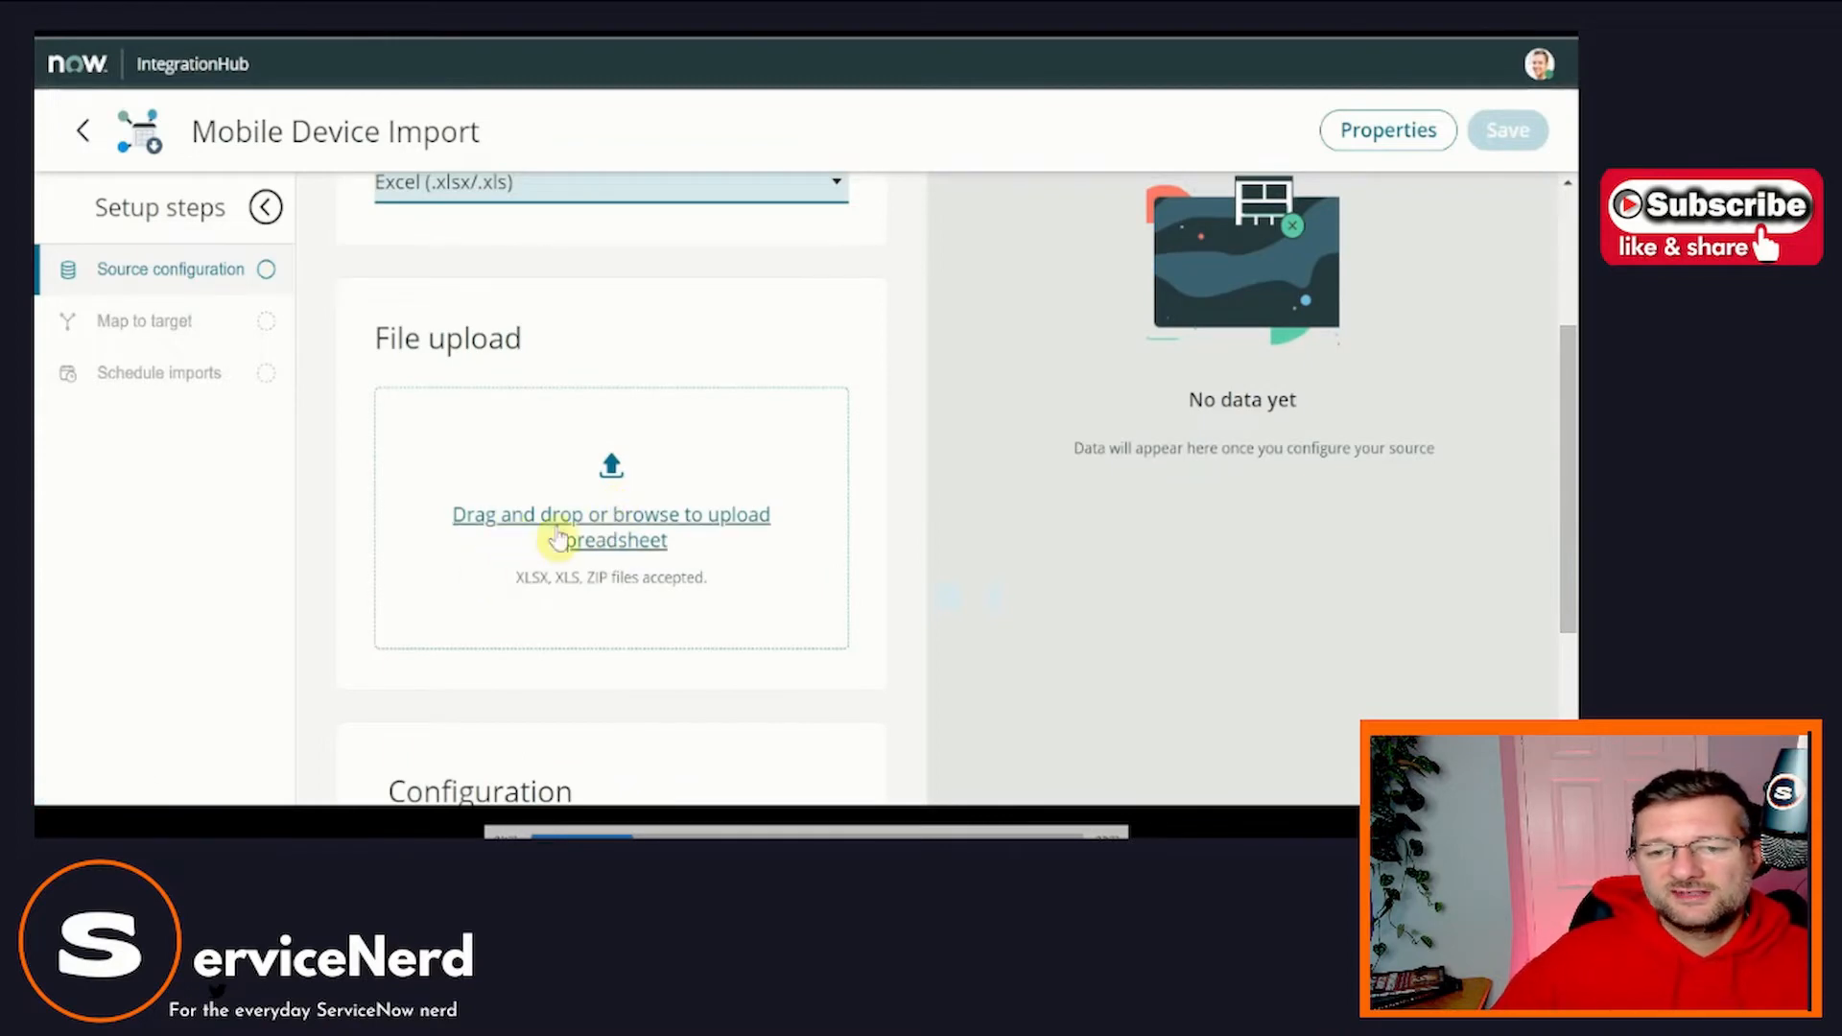
pyautogui.click(610, 515)
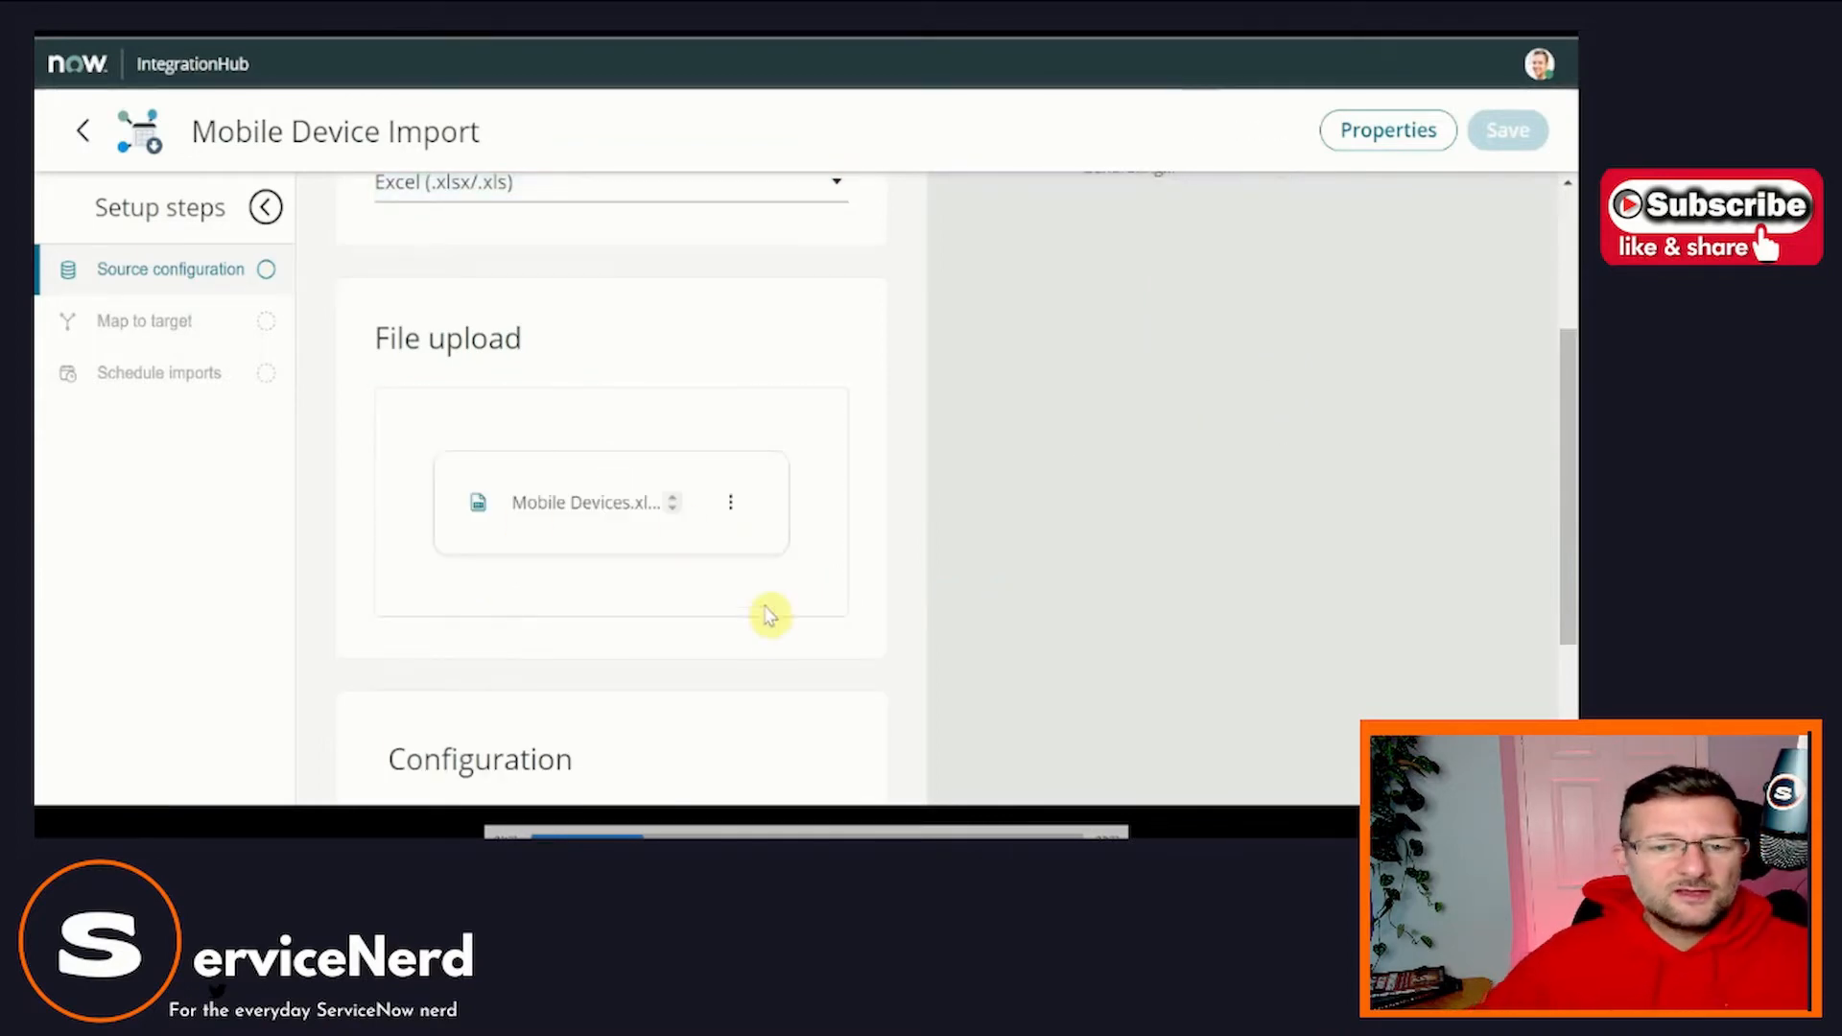
pyautogui.moveTo(752, 553)
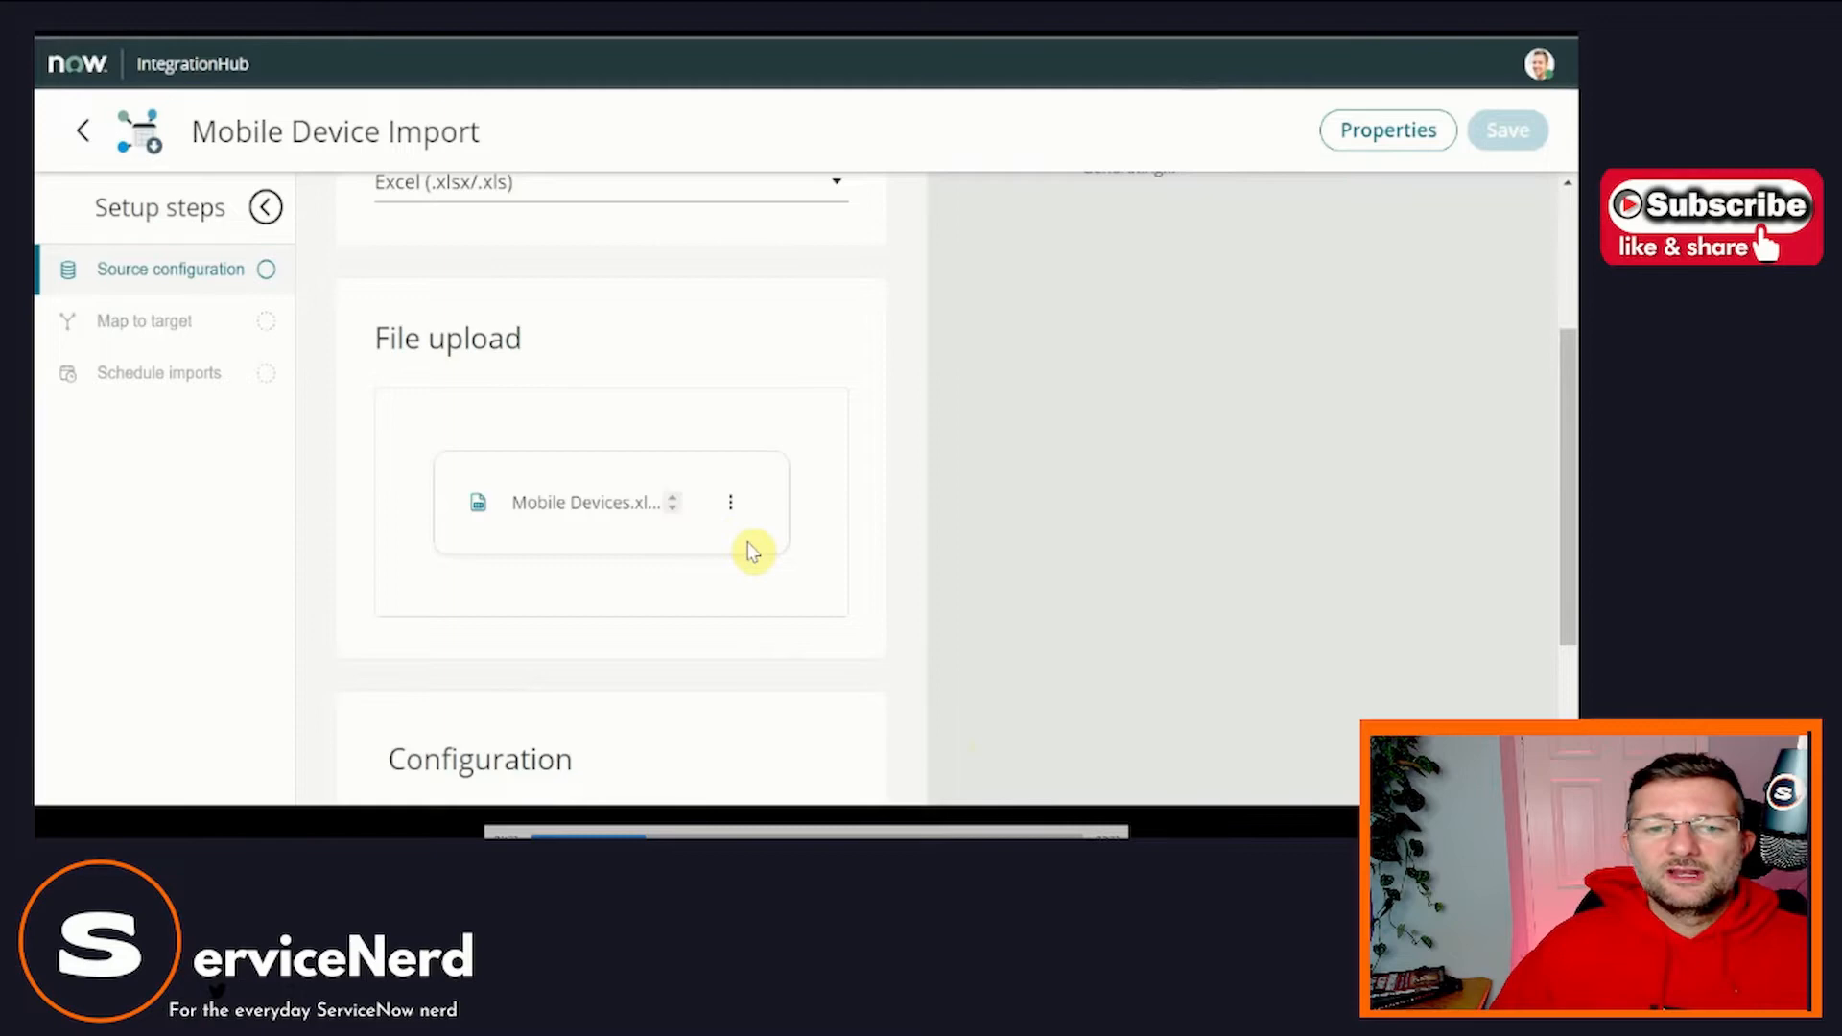
pyautogui.moveTo(950, 479)
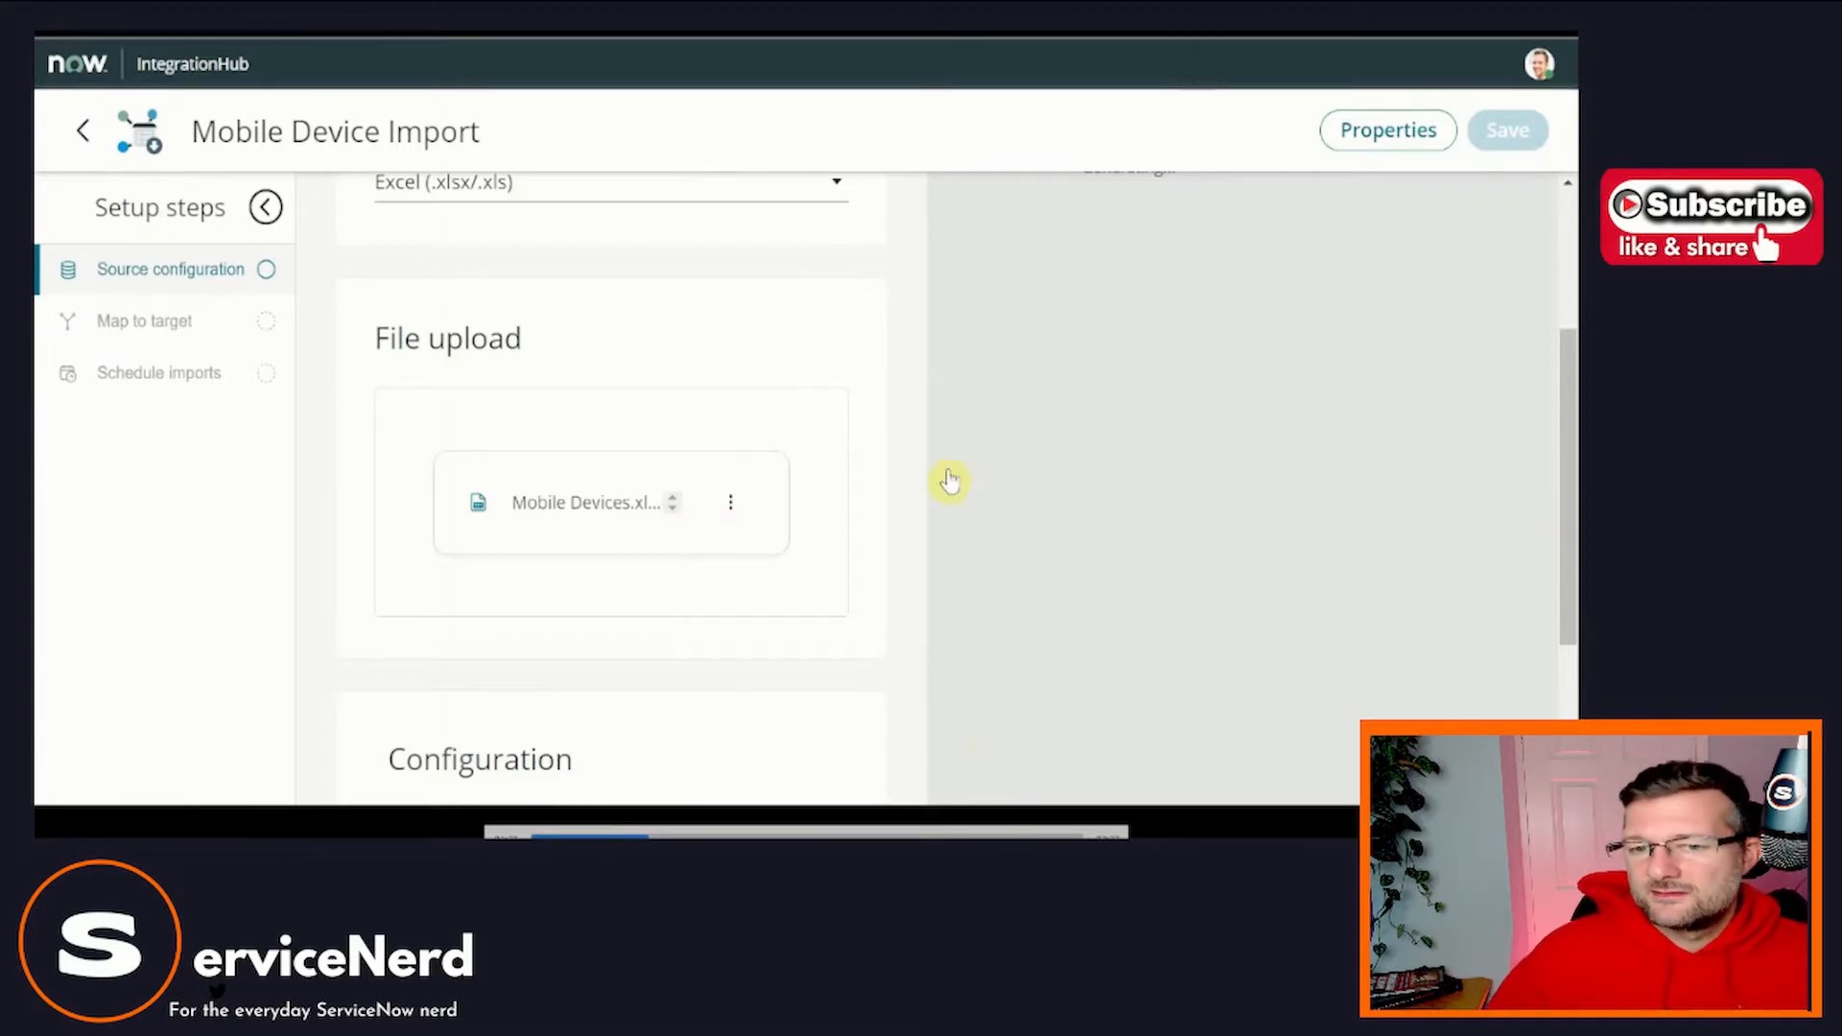
pyautogui.scroll(-3)
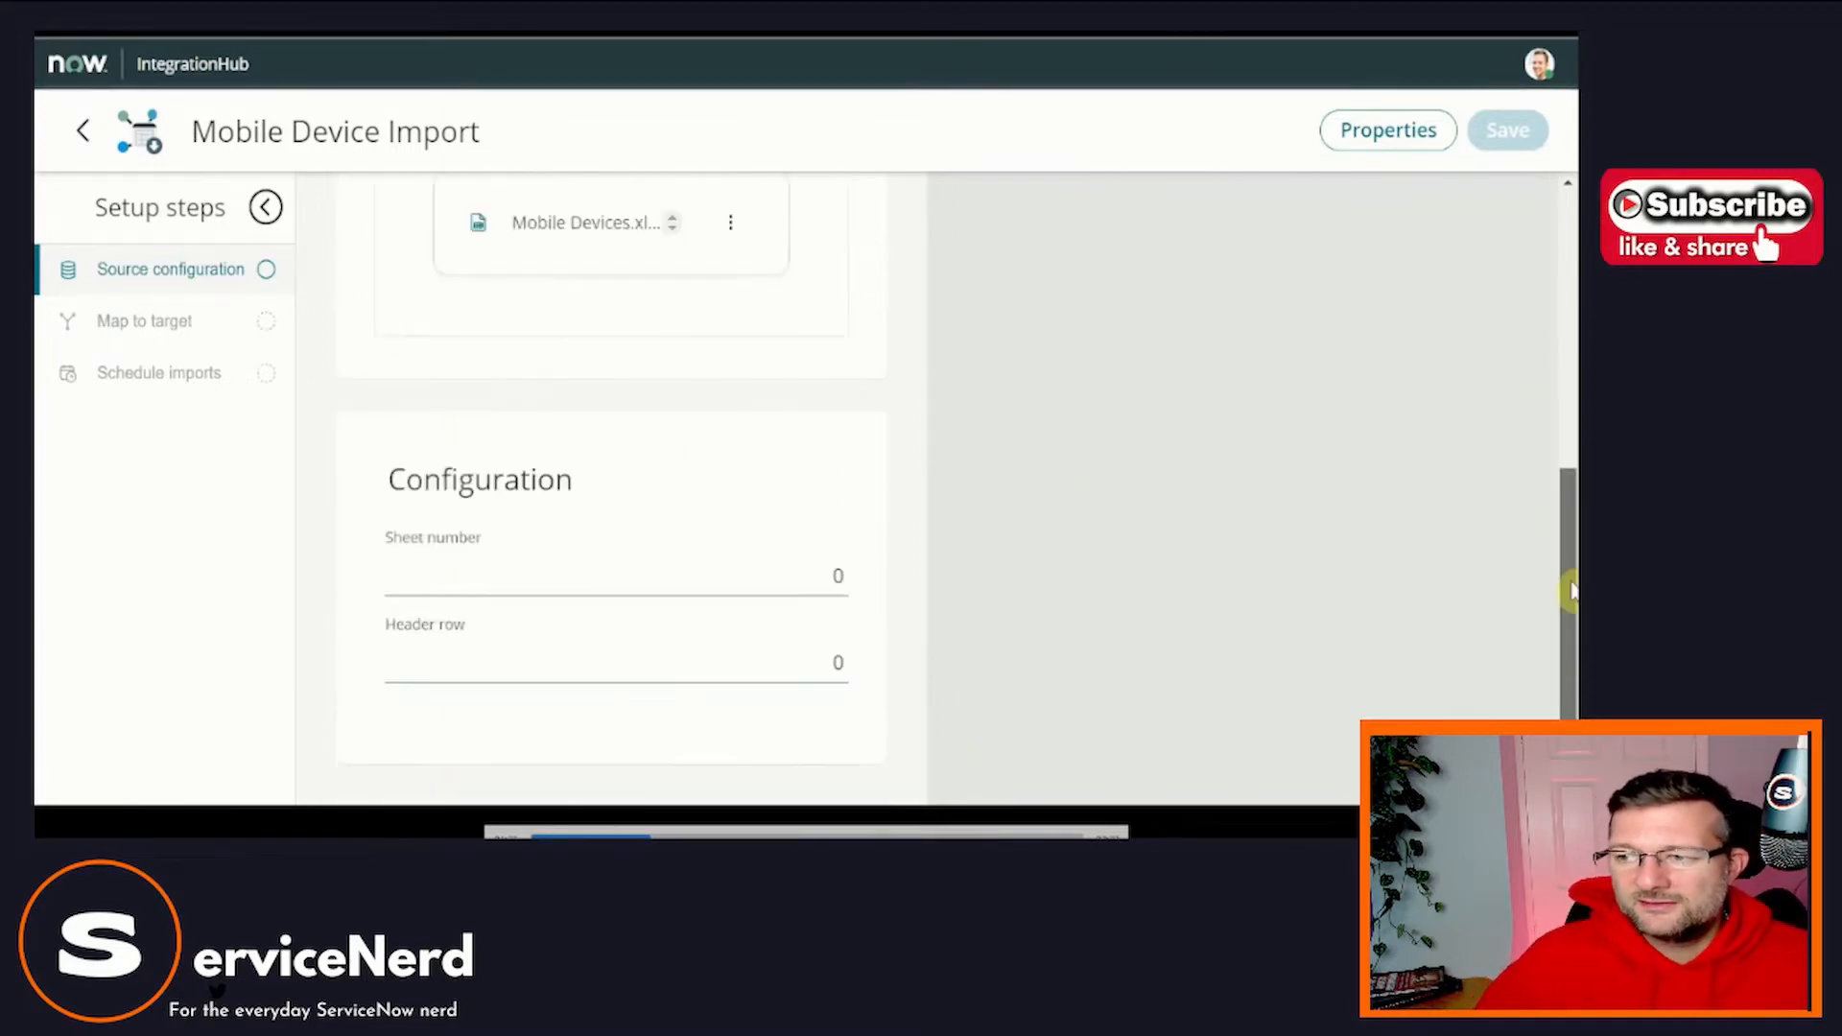
pyautogui.click(610, 574)
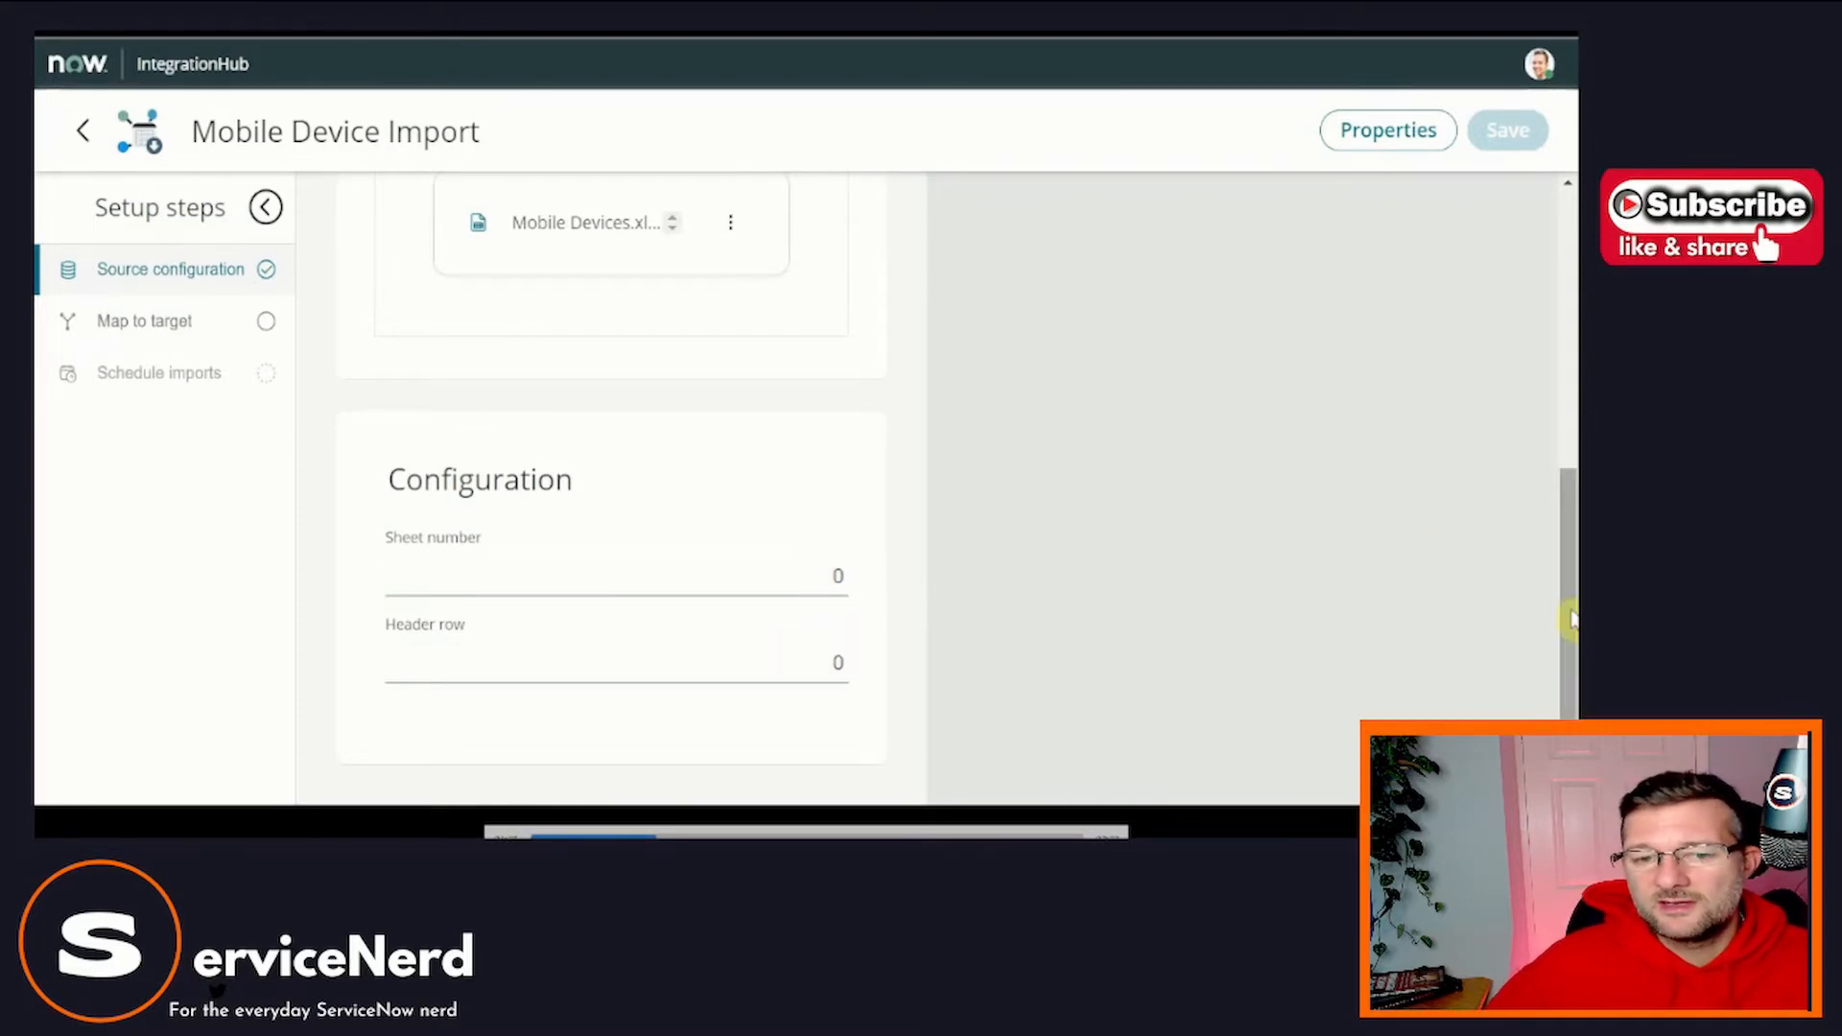
pyautogui.scroll(3)
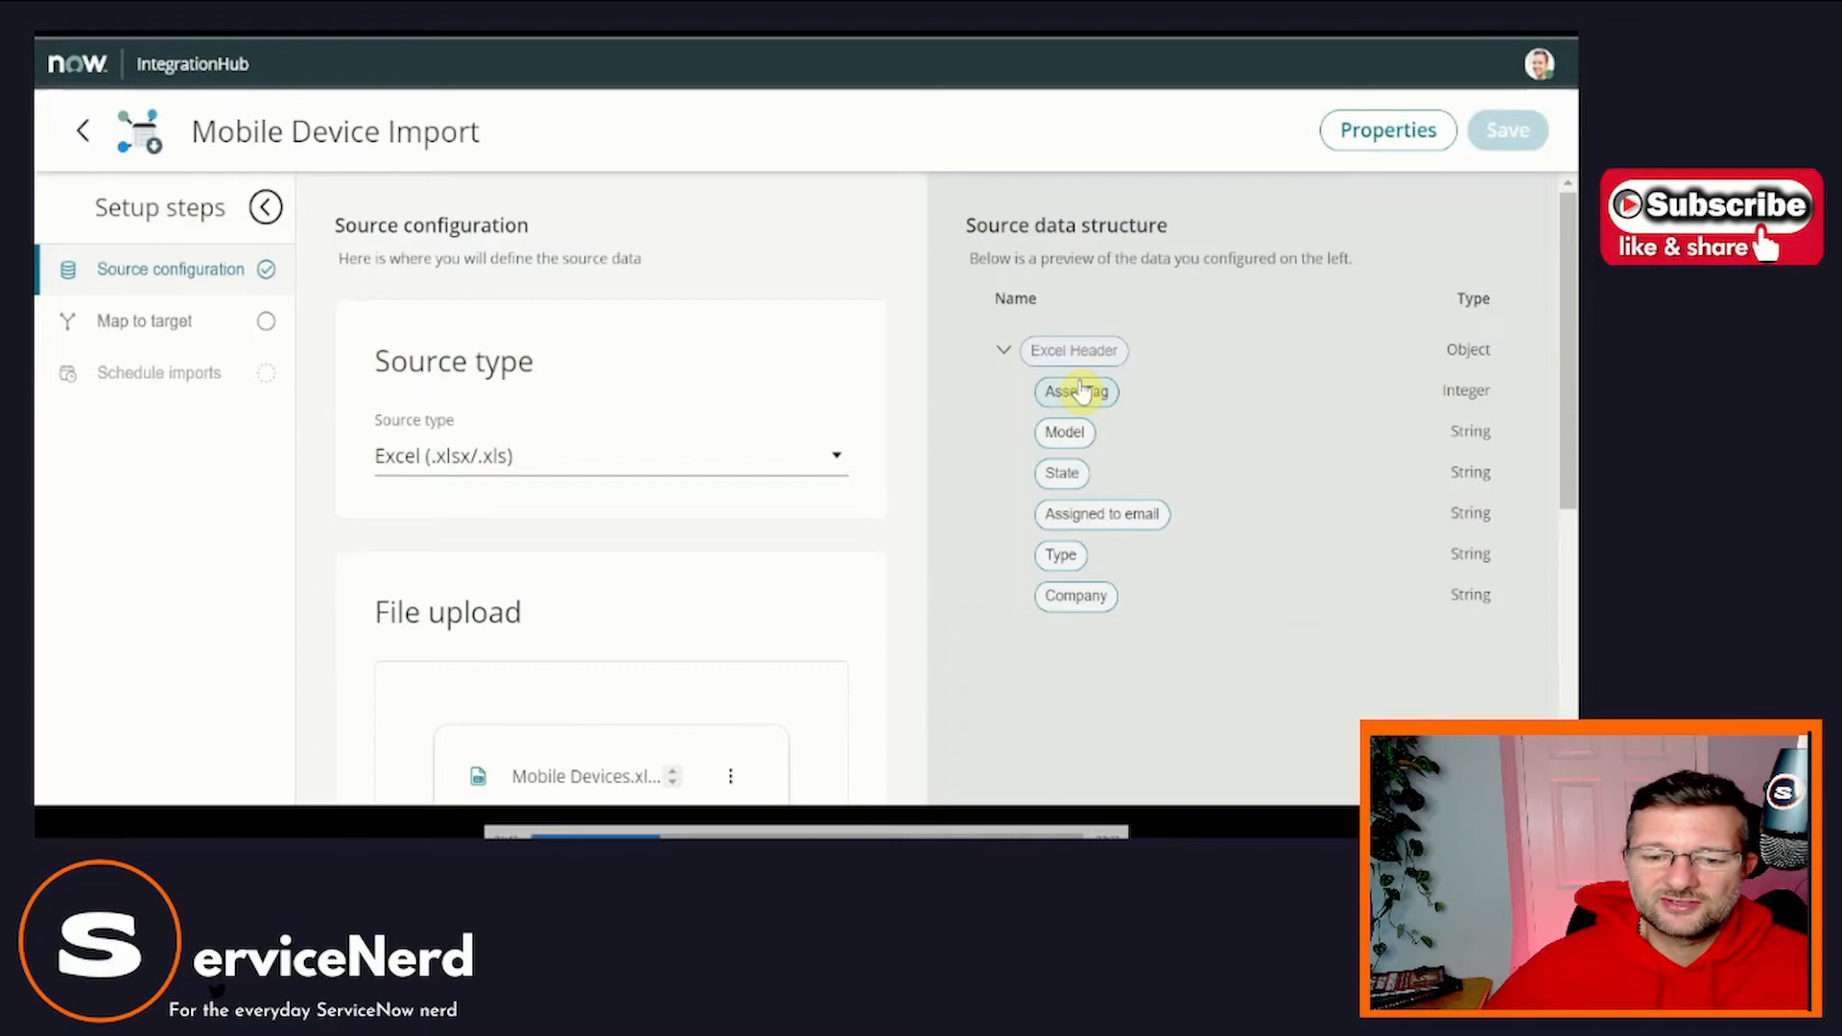
pyautogui.click(1386, 130)
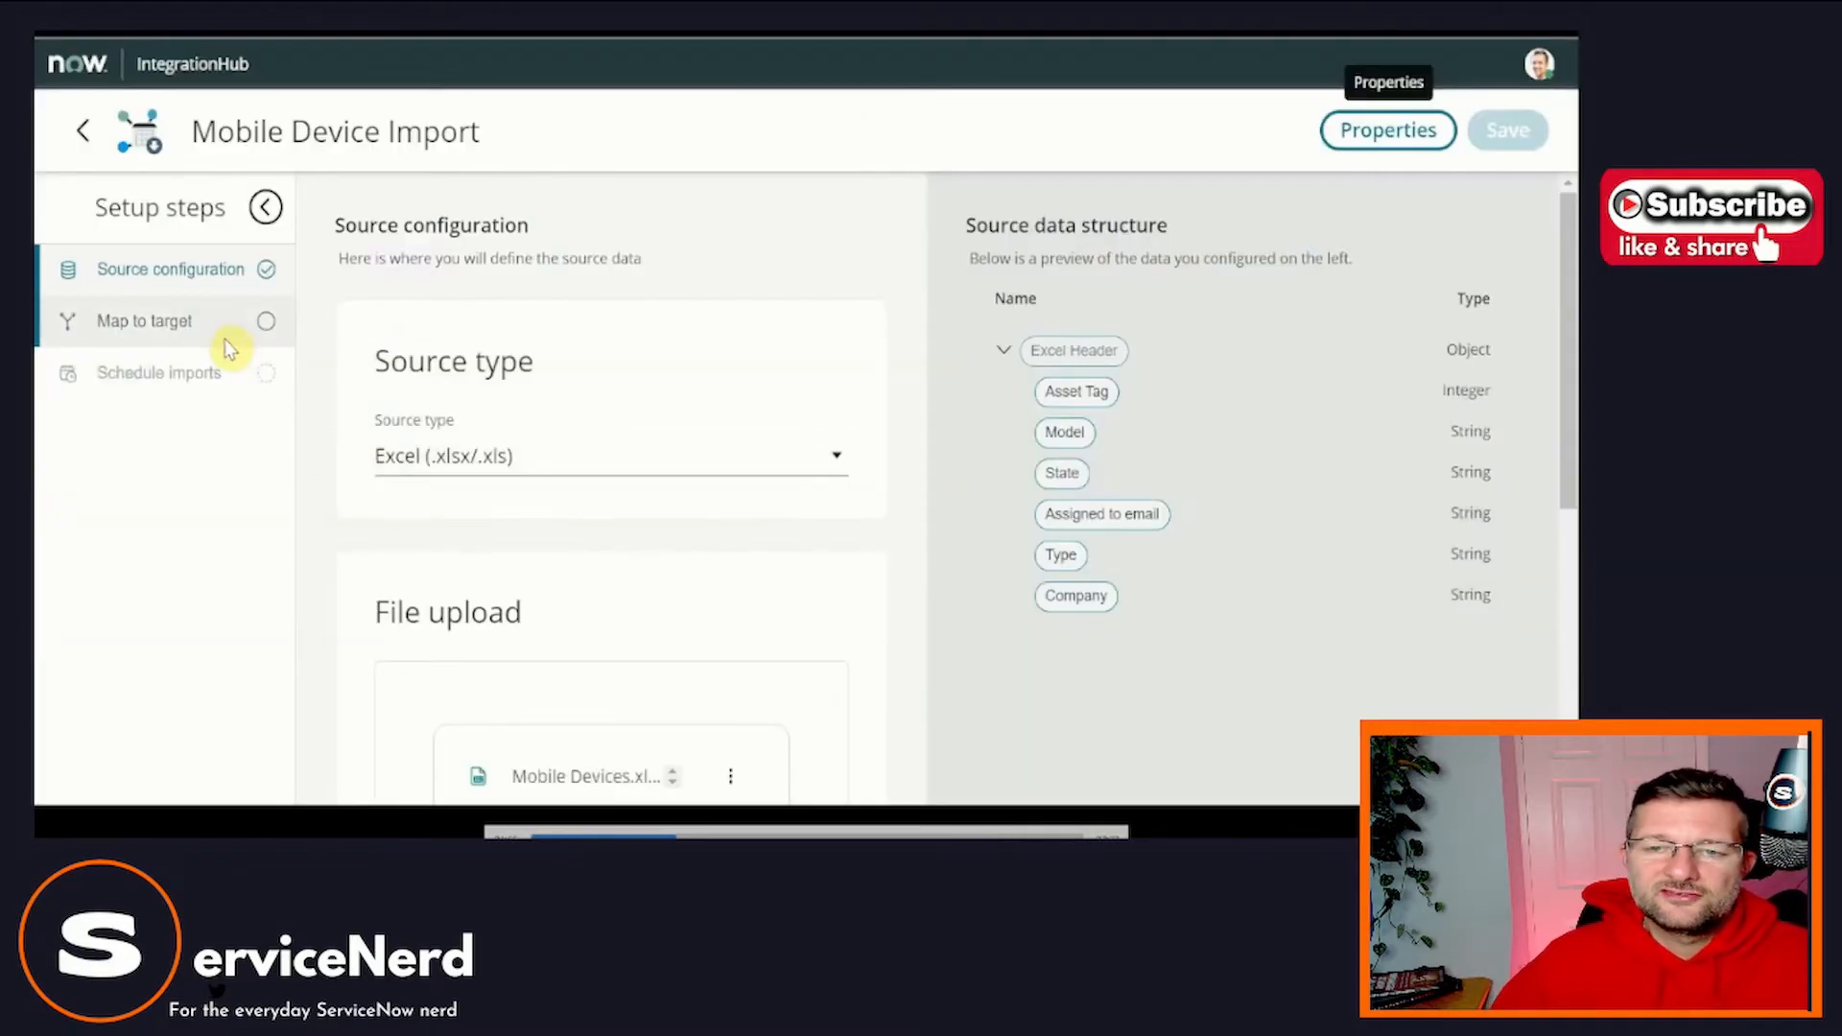
pyautogui.click(144, 321)
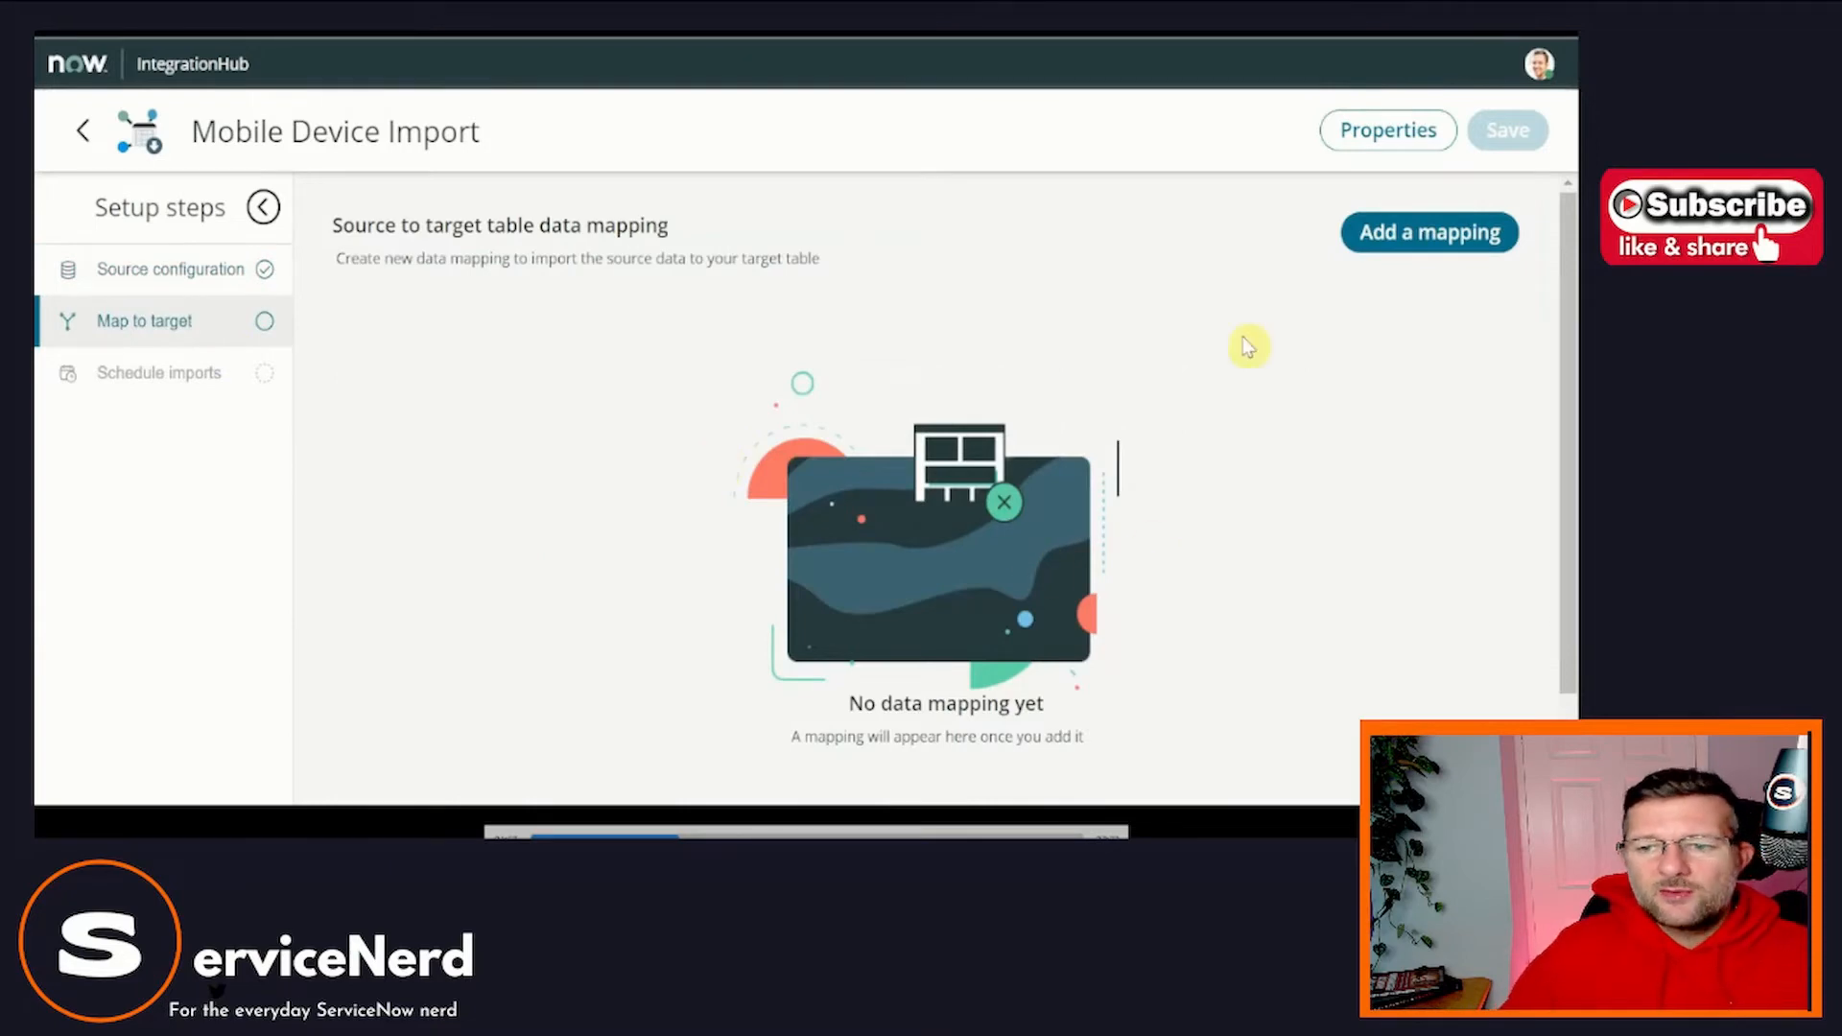
pyautogui.moveTo(1345, 234)
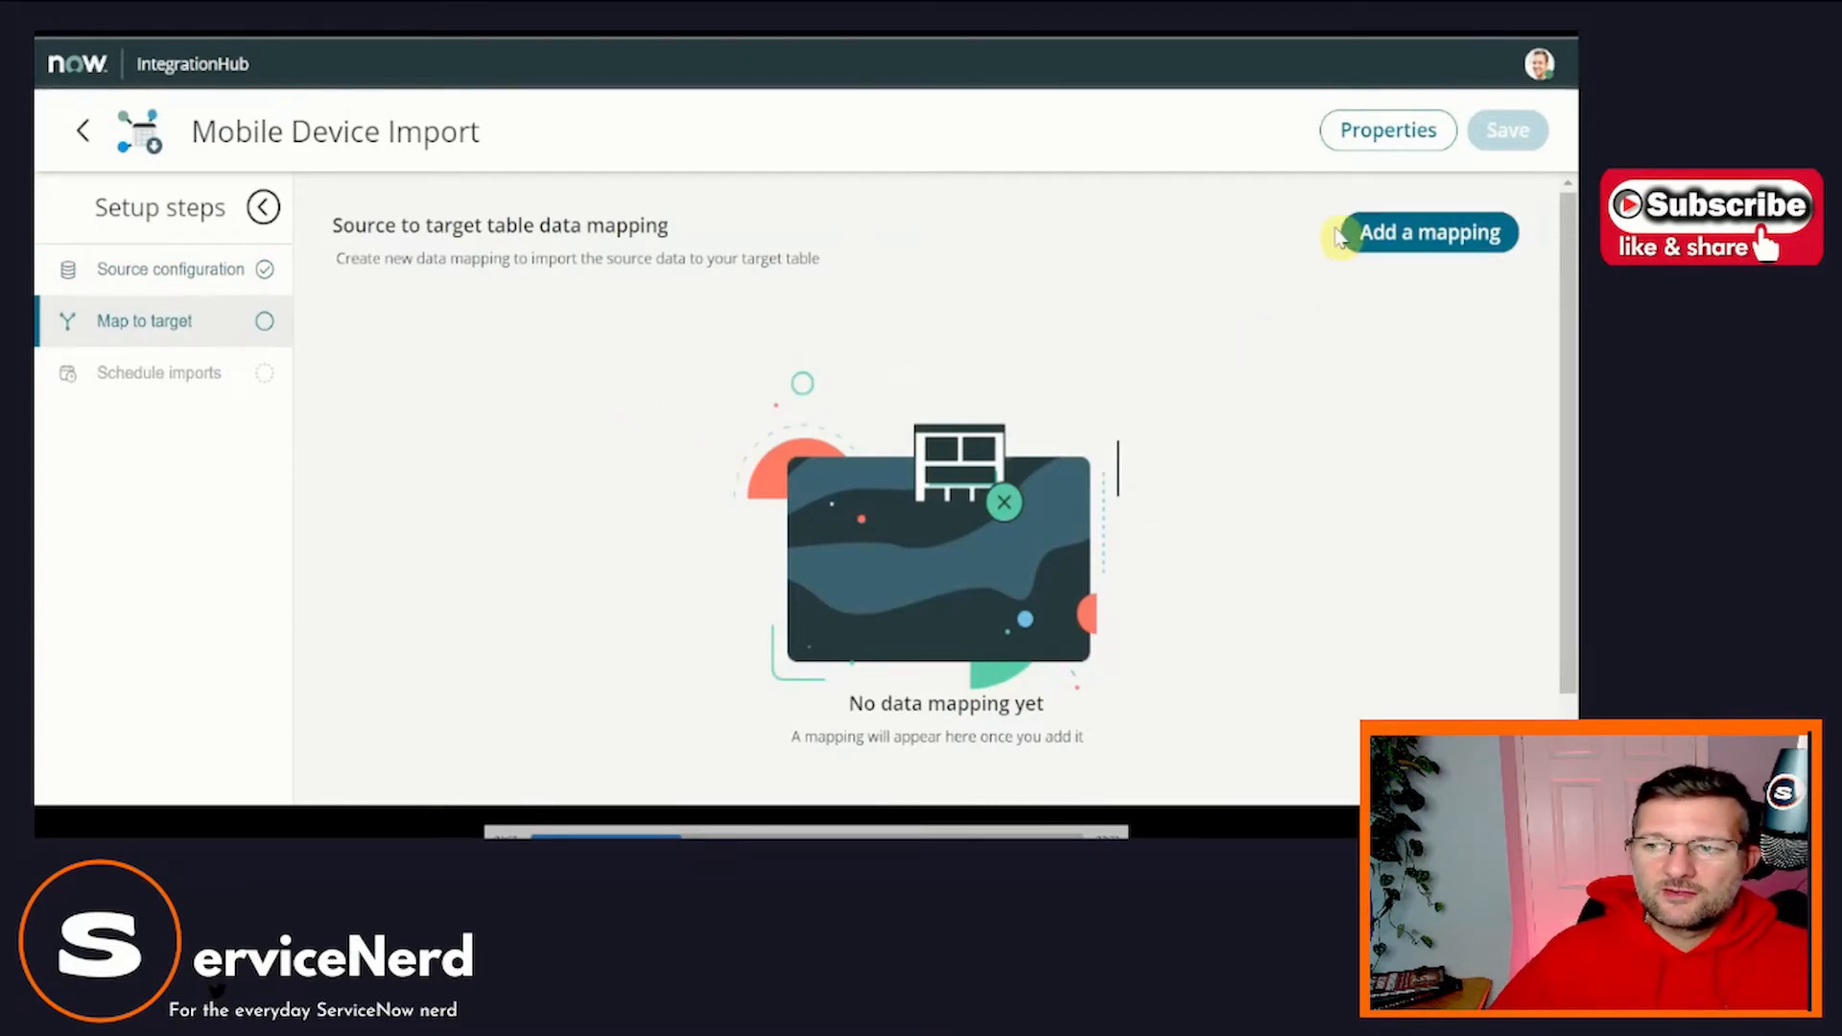
# Add a data mapping targeting the Asset (alm_asset) table and save it.
pyautogui.click(1428, 232)
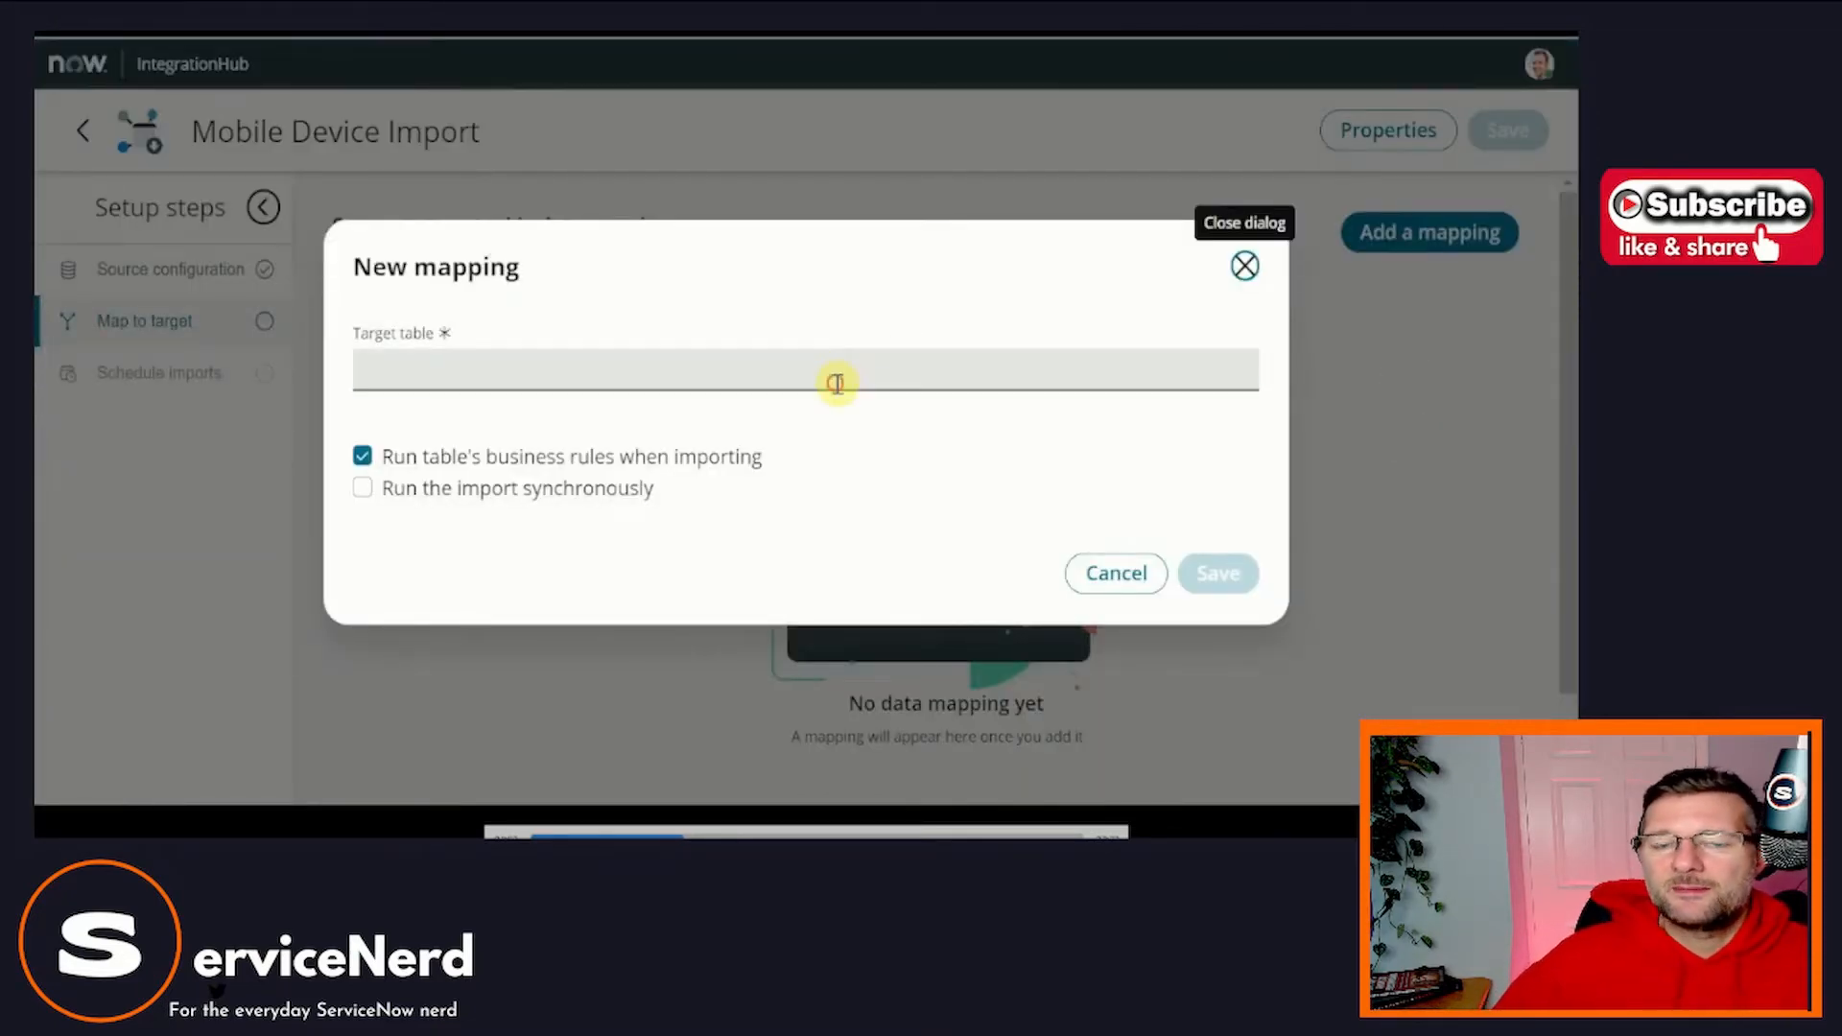
pyautogui.write('as')
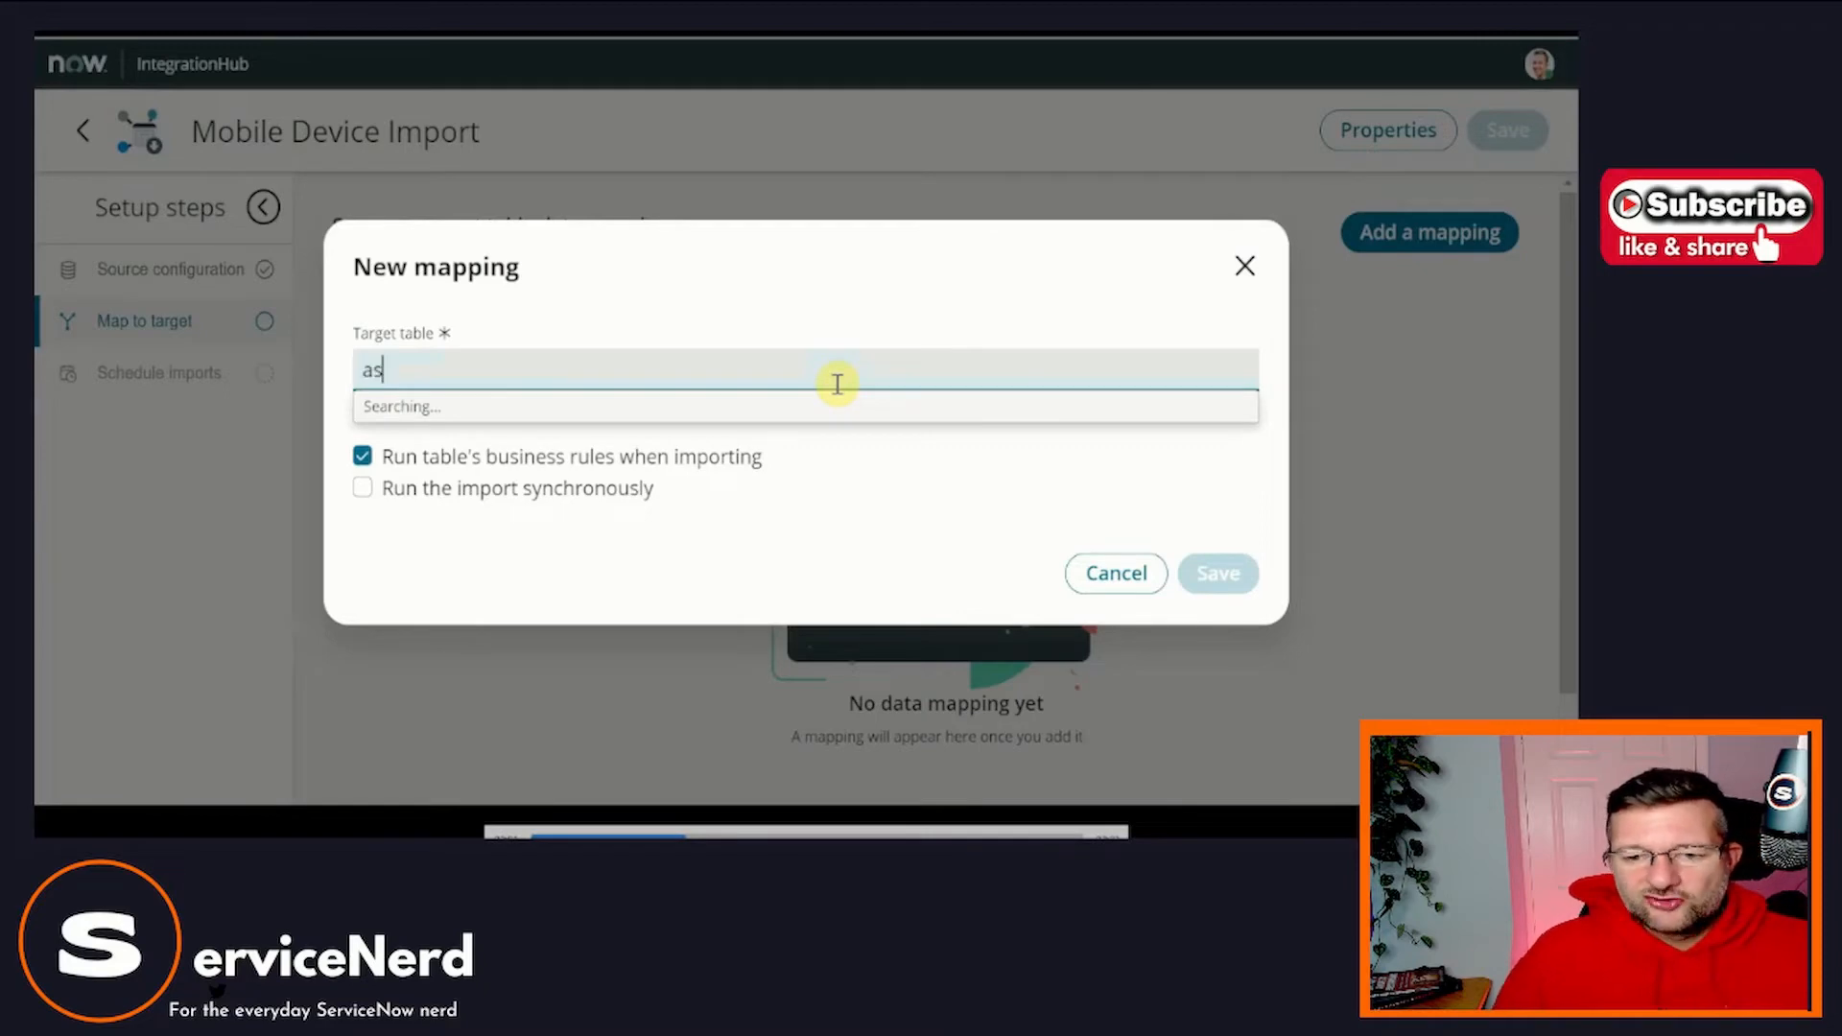
pyautogui.write('set')
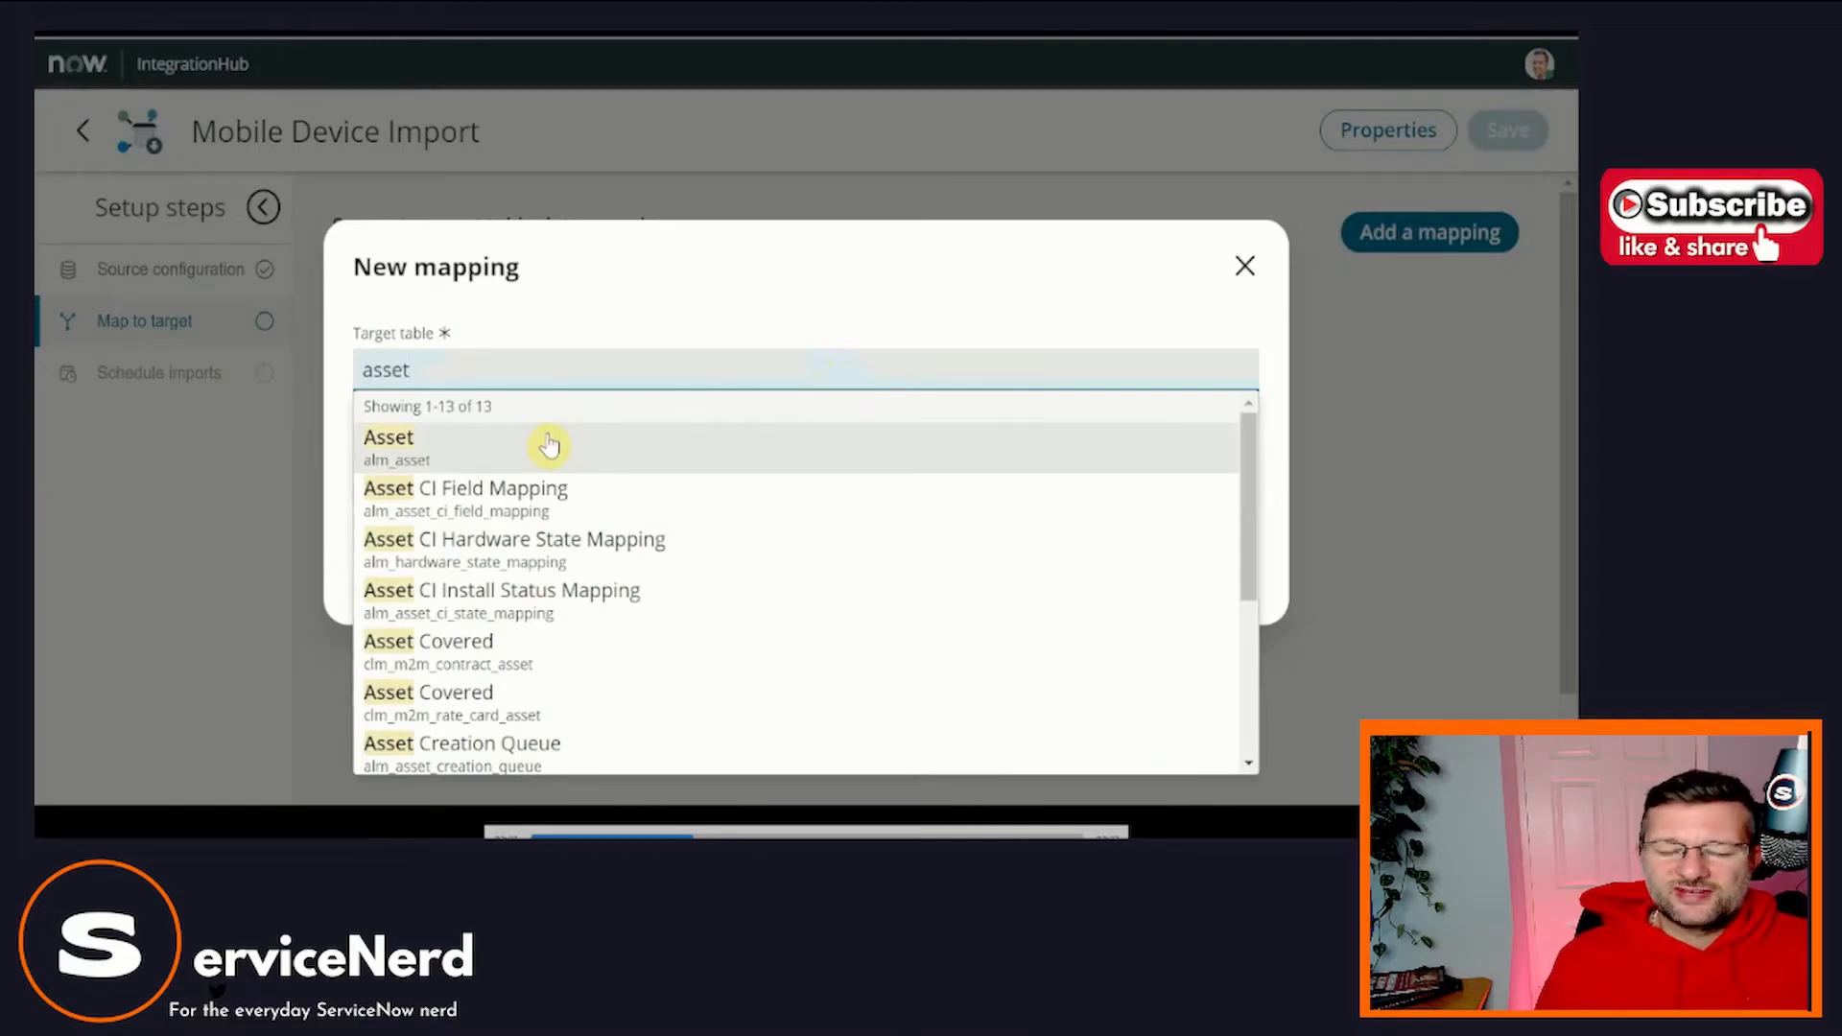
pyautogui.click(387, 438)
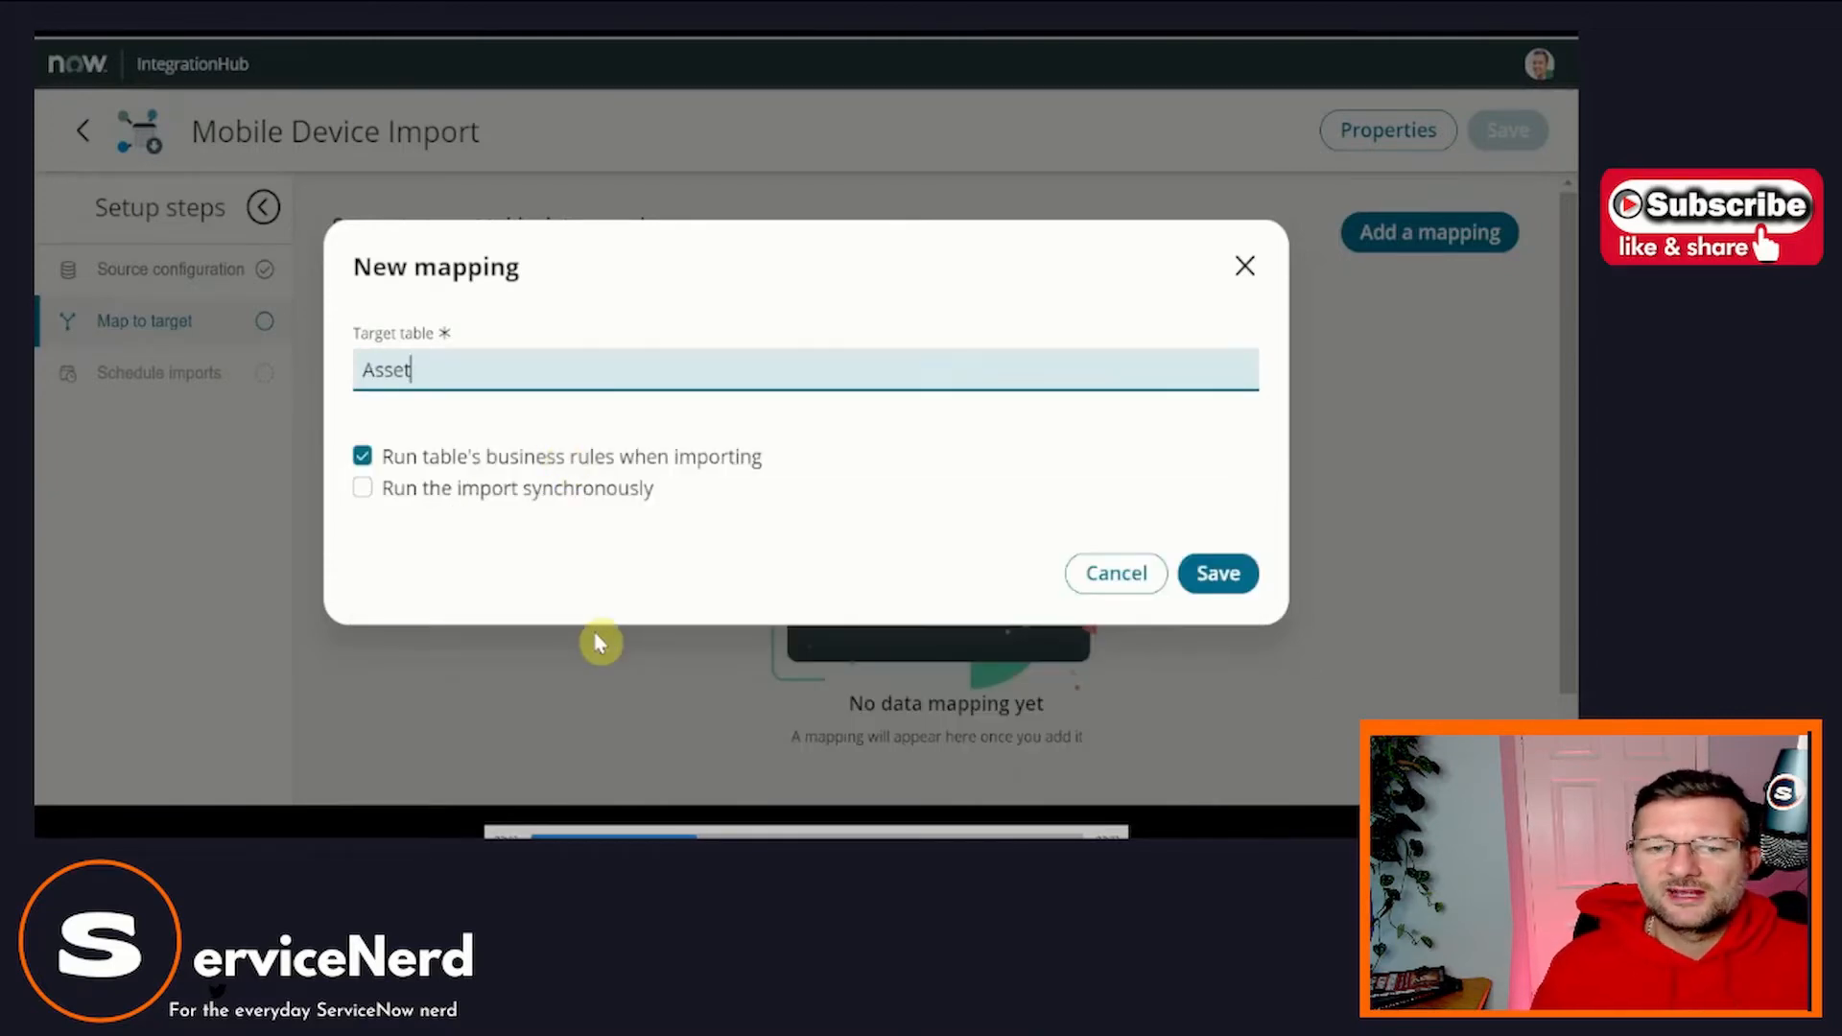
pyautogui.click(804, 368)
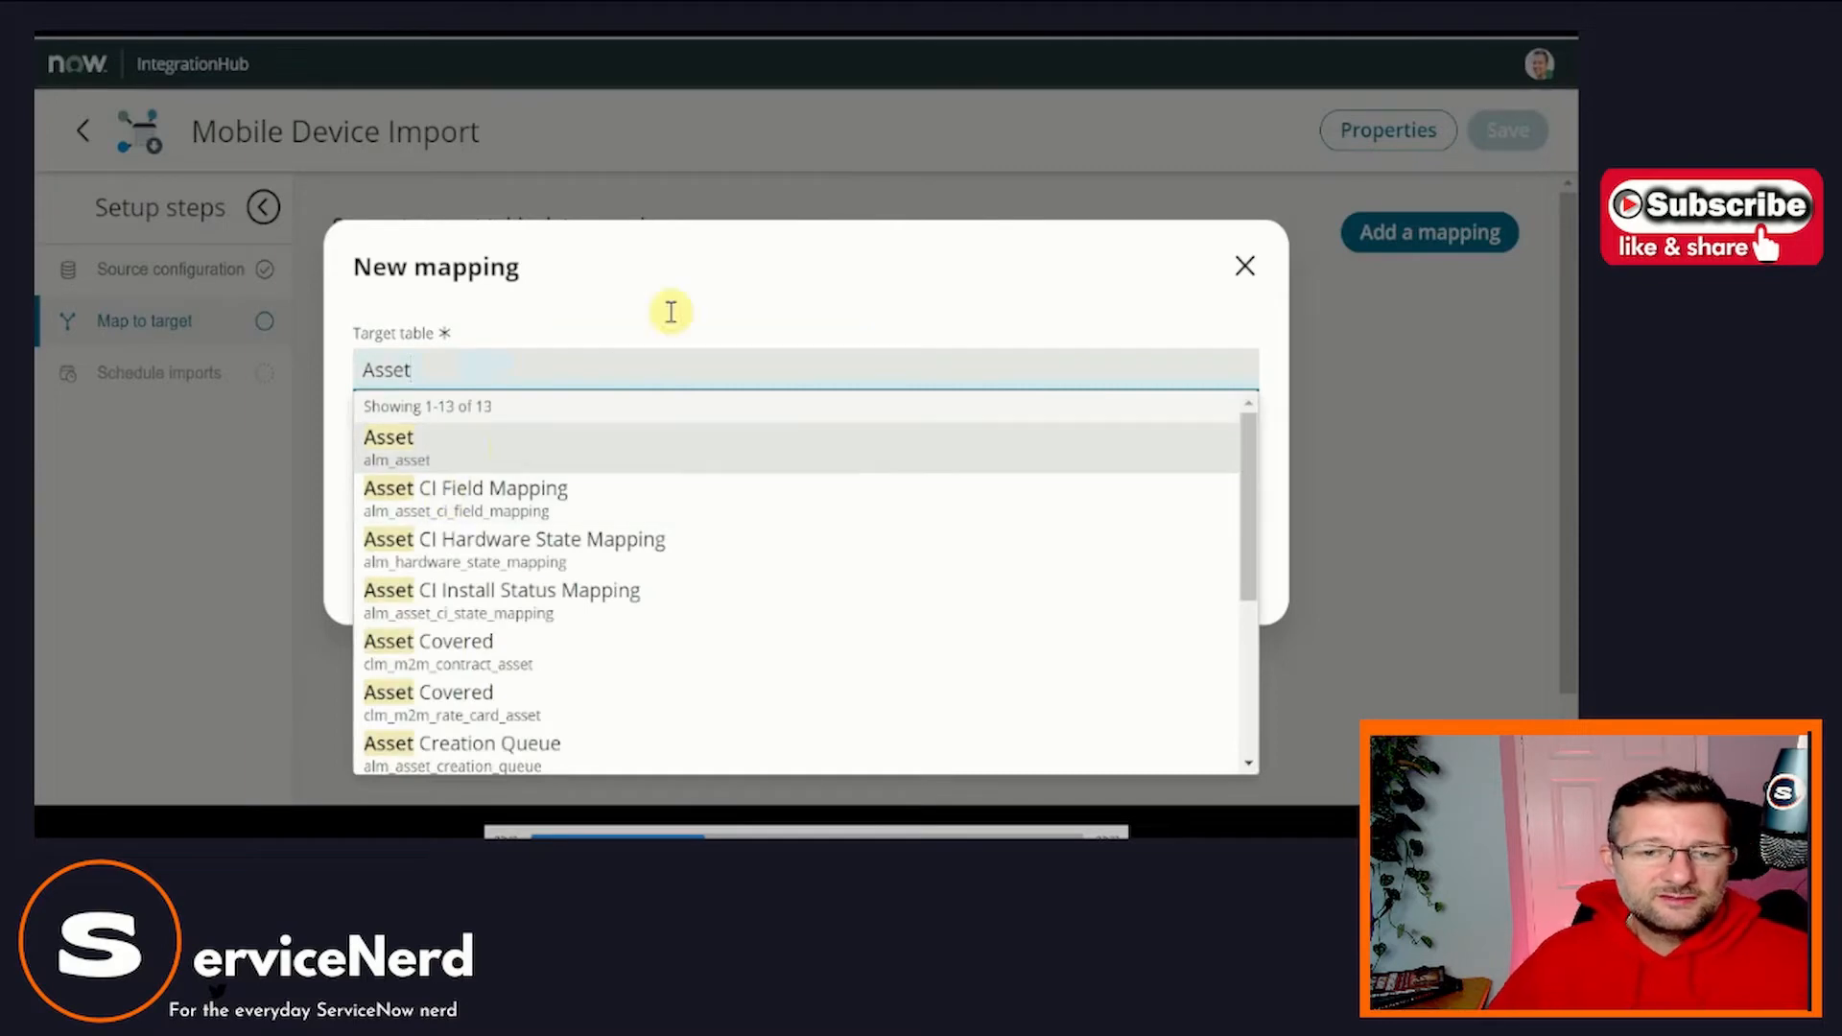
pyautogui.click(387, 448)
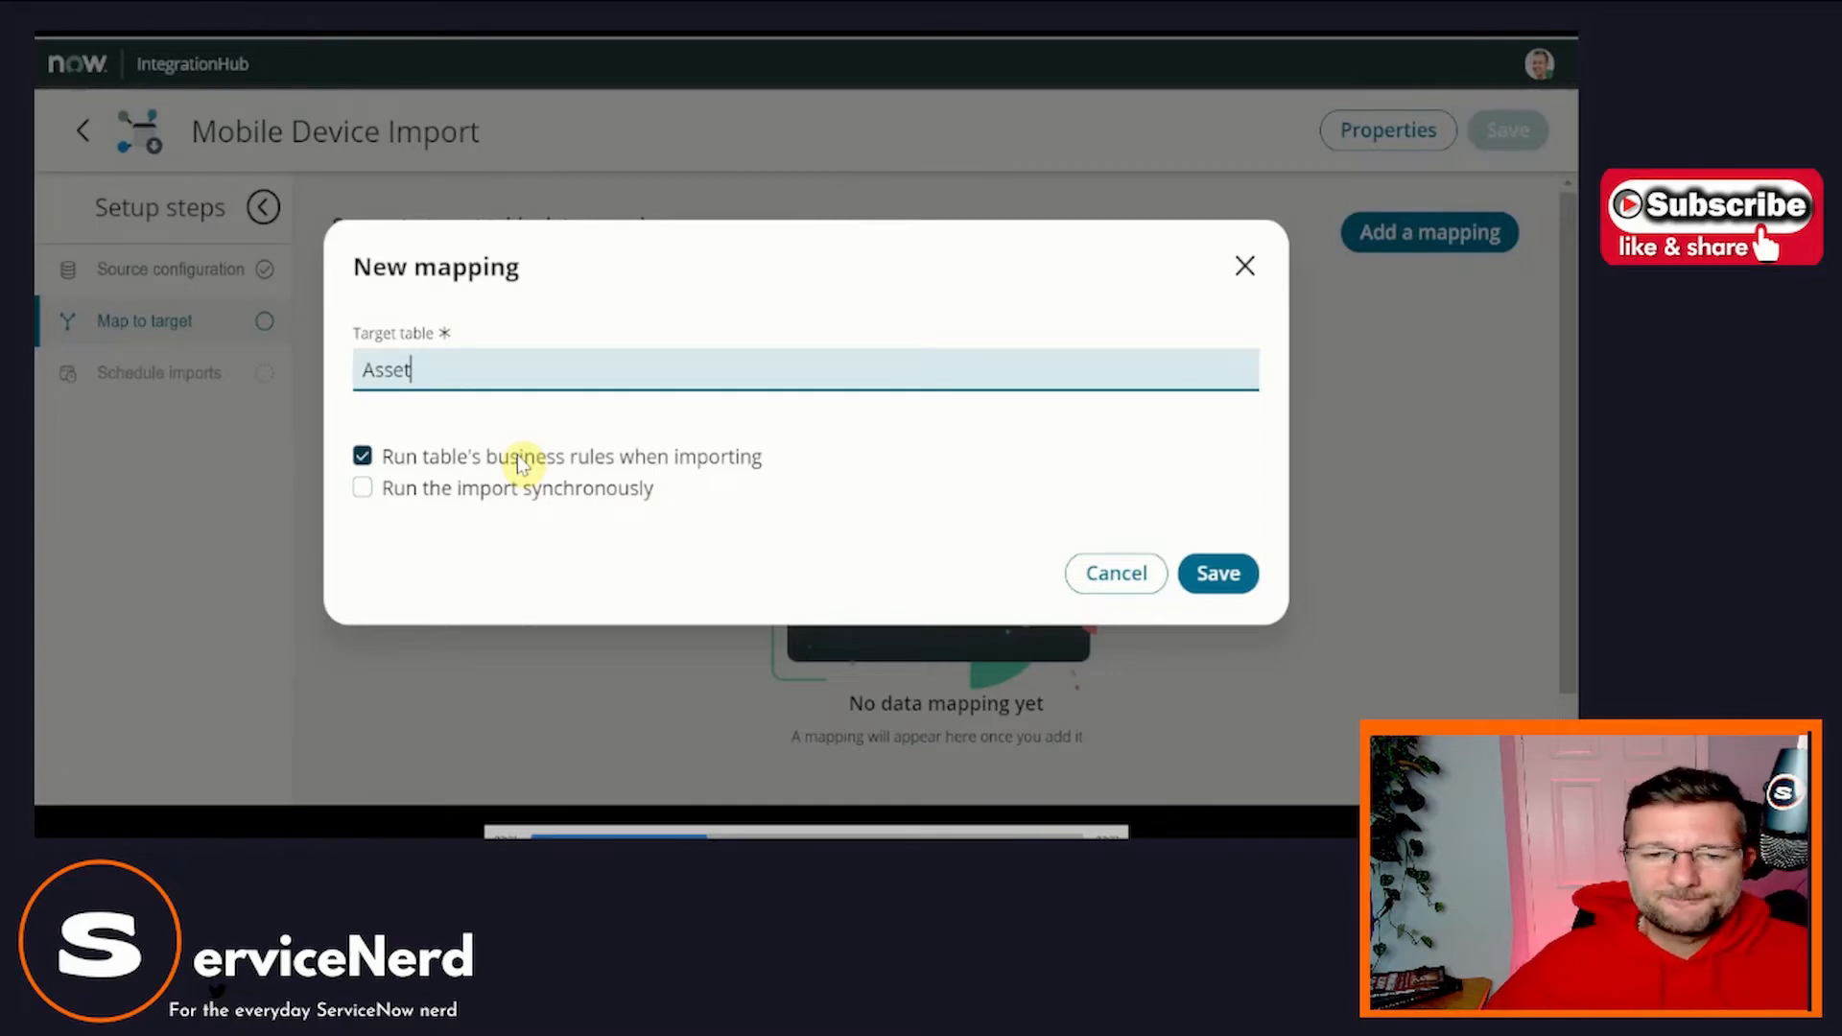
pyautogui.moveTo(677, 482)
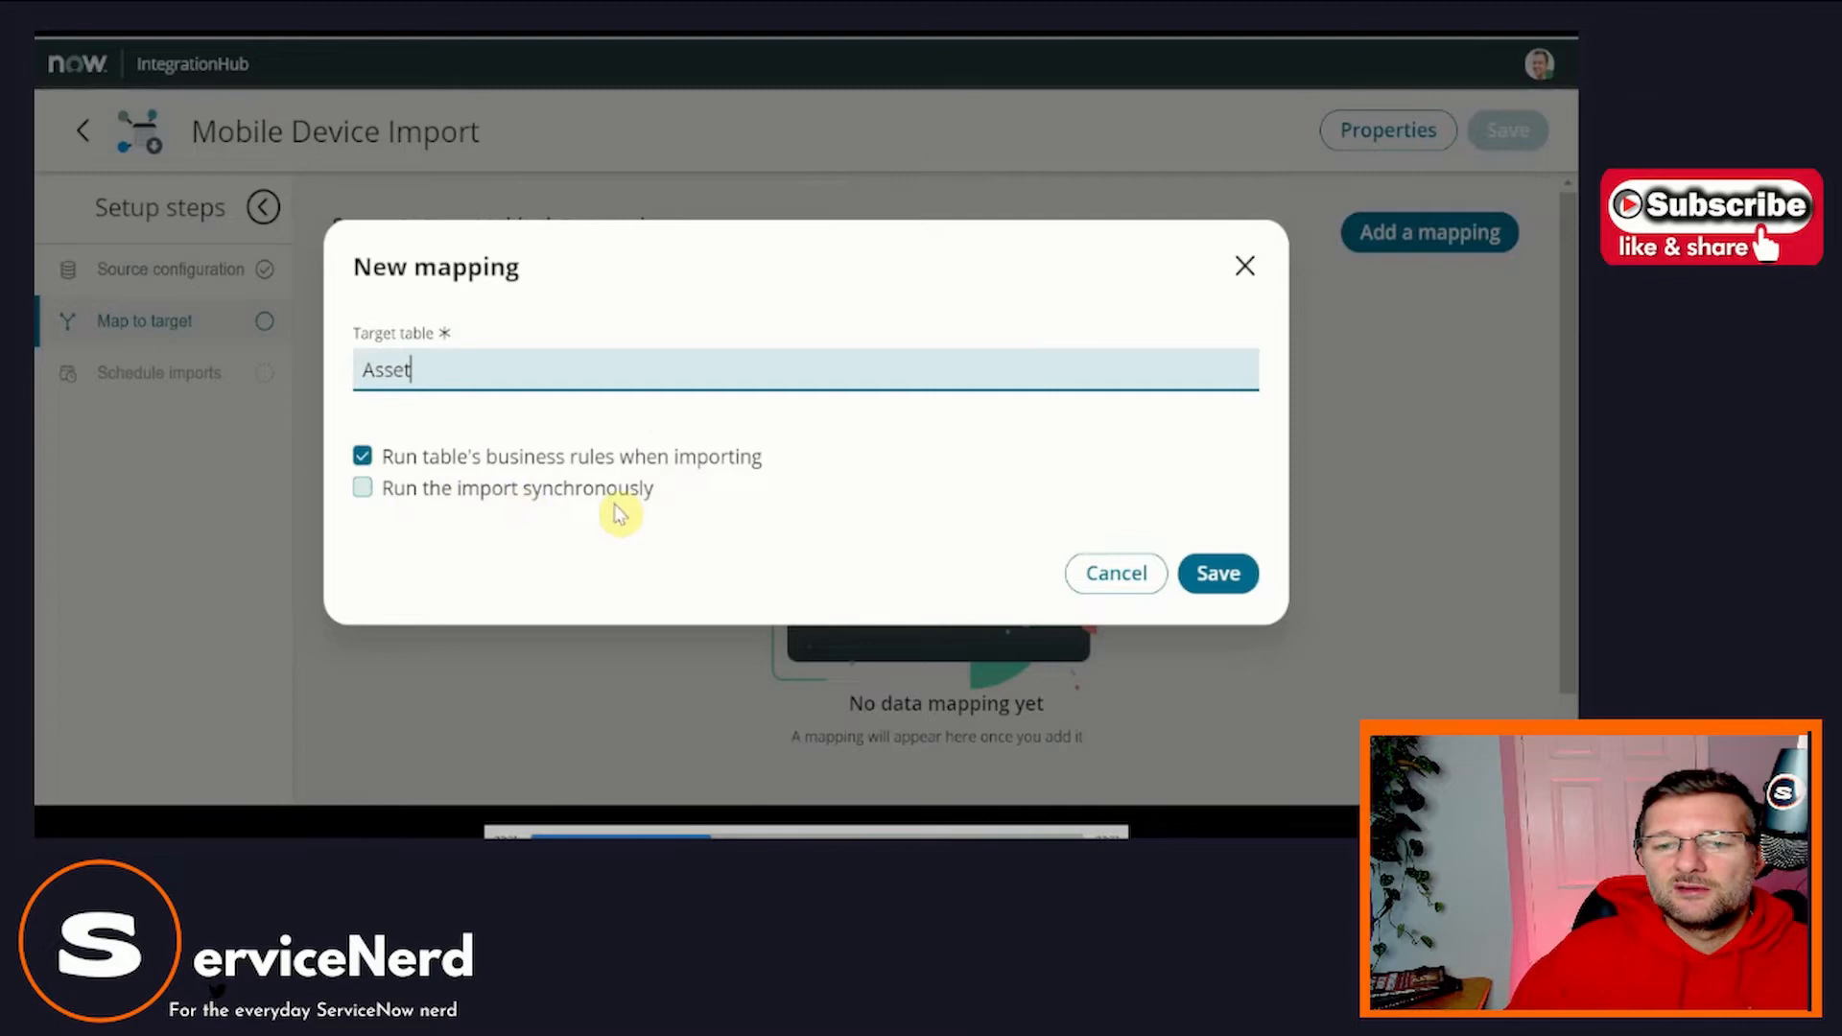
pyautogui.click(1216, 574)
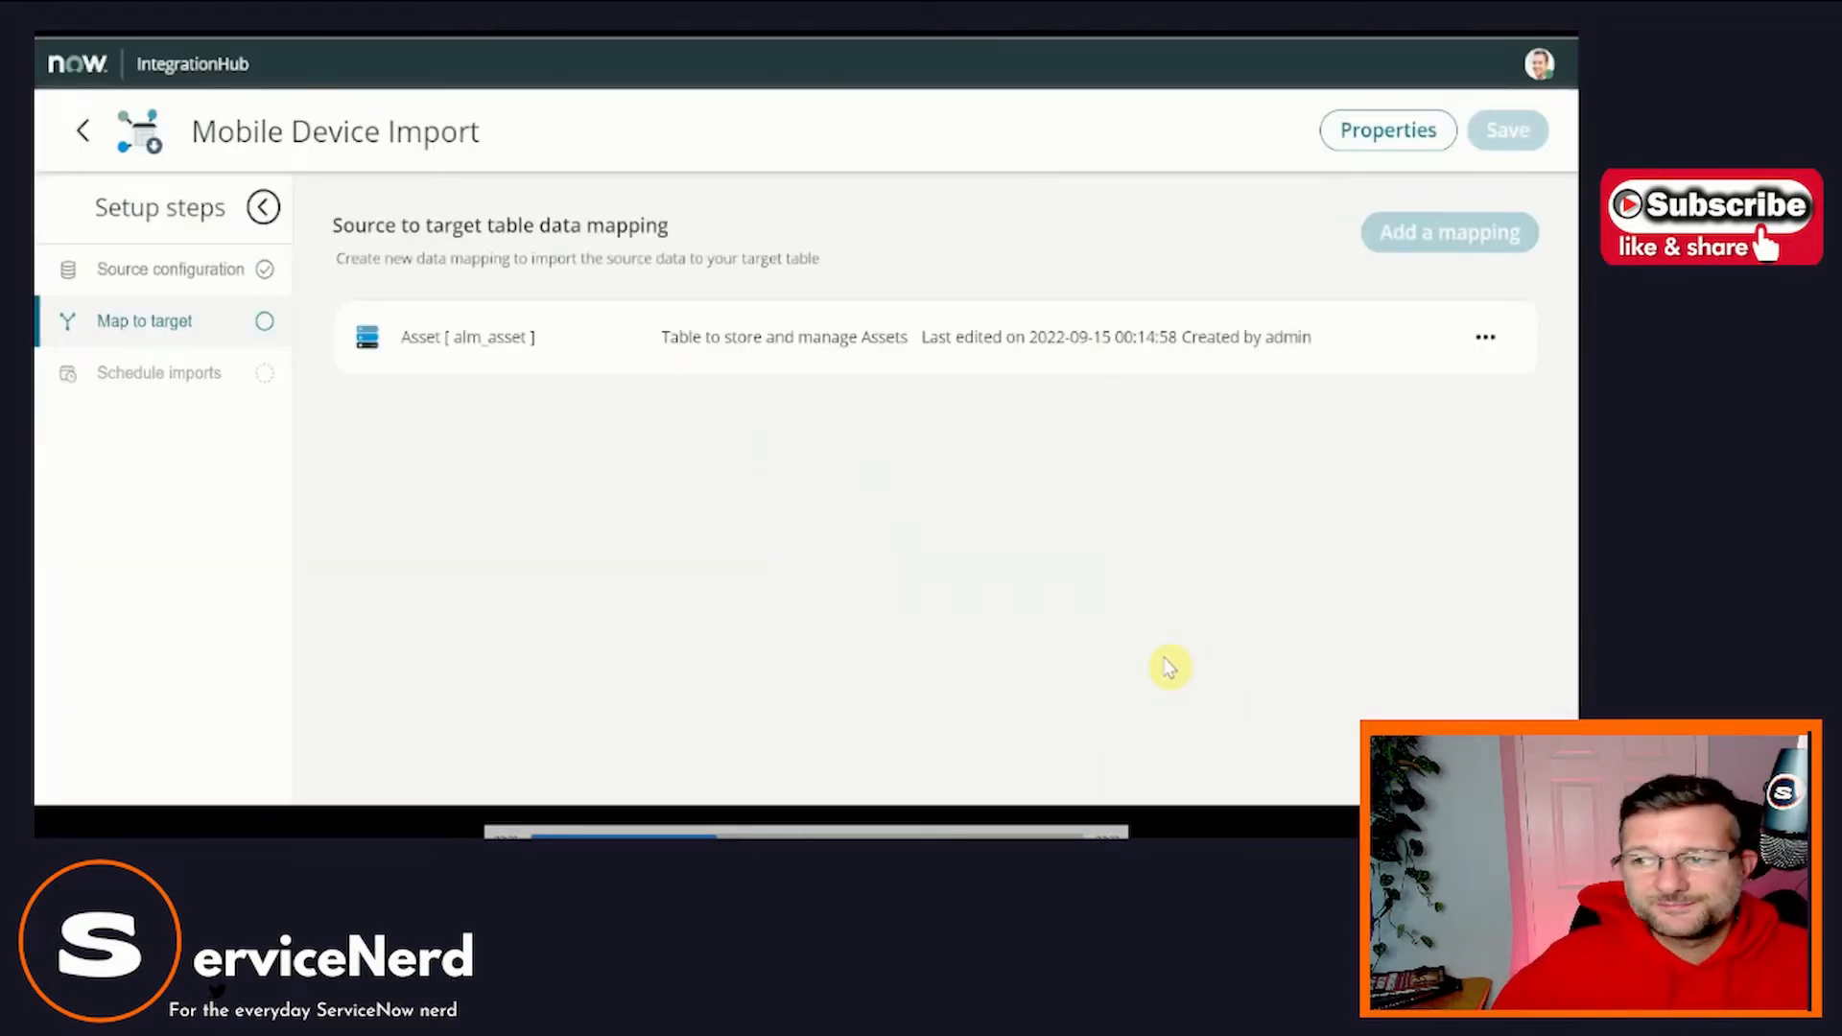
pyautogui.moveTo(785, 370)
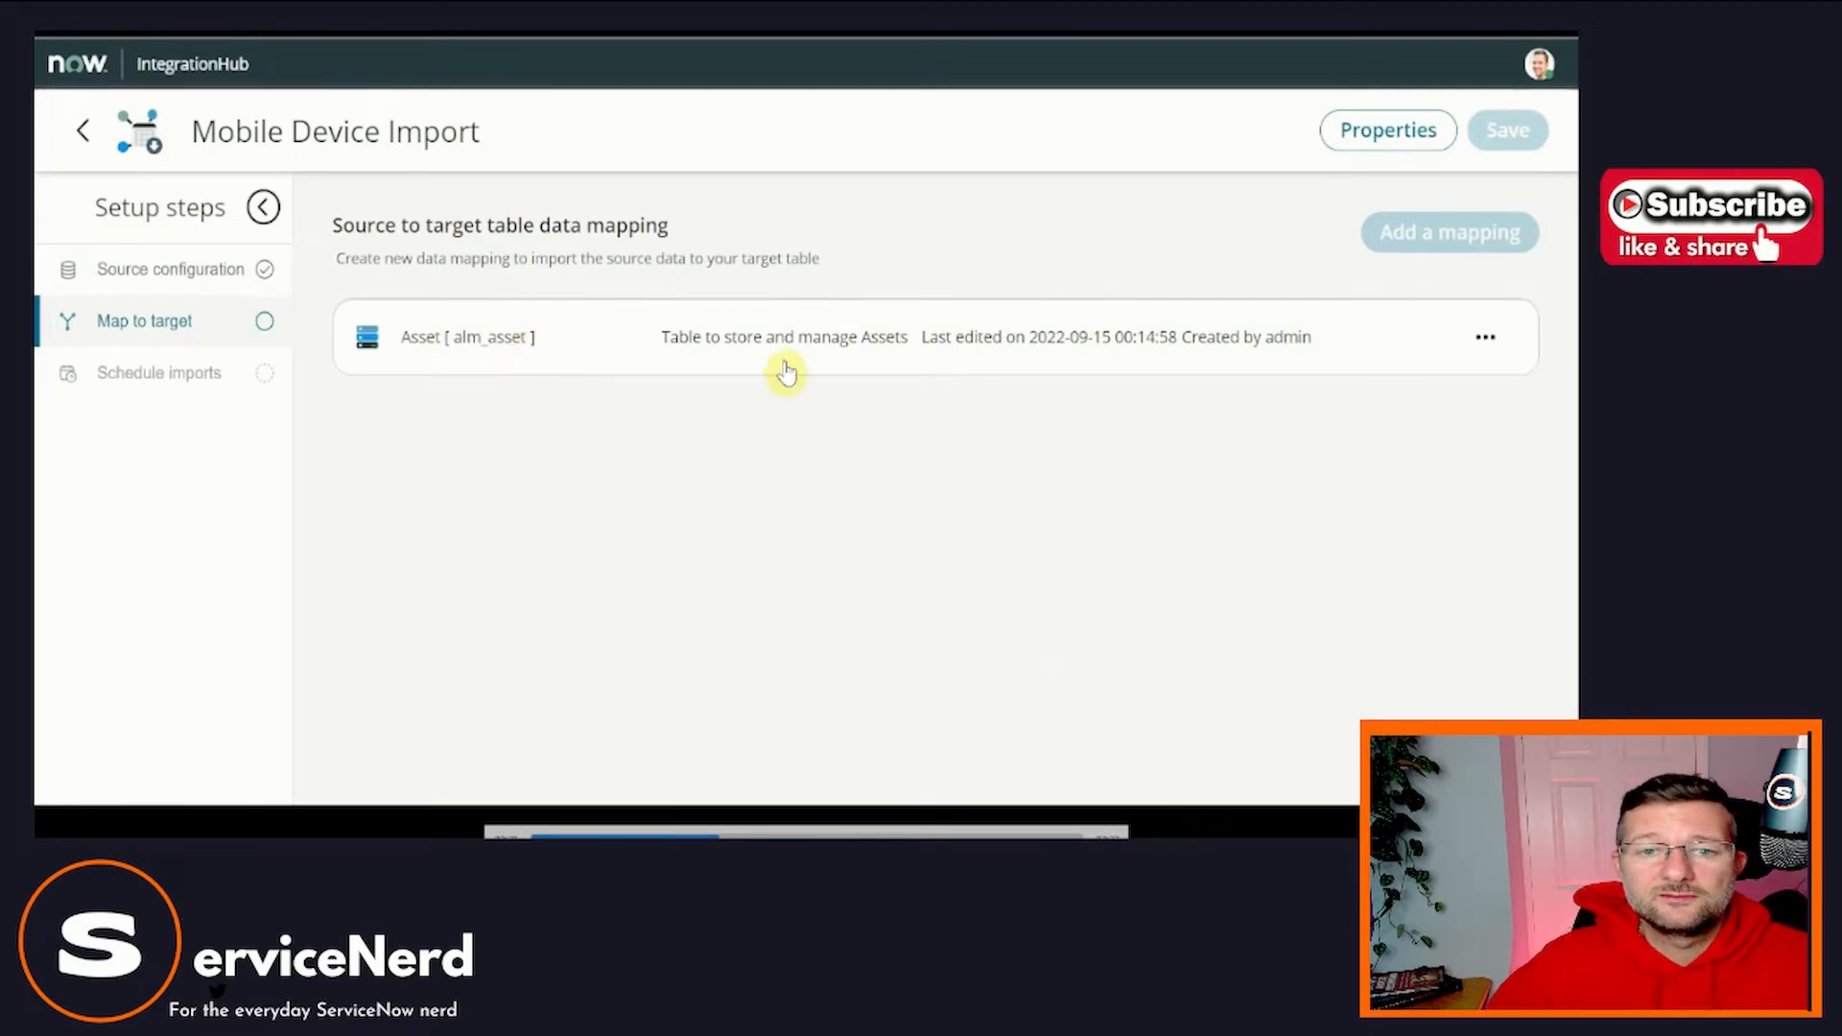
# Open Edit mapping for the Asset mapping from its ... menu.
pyautogui.click(1484, 338)
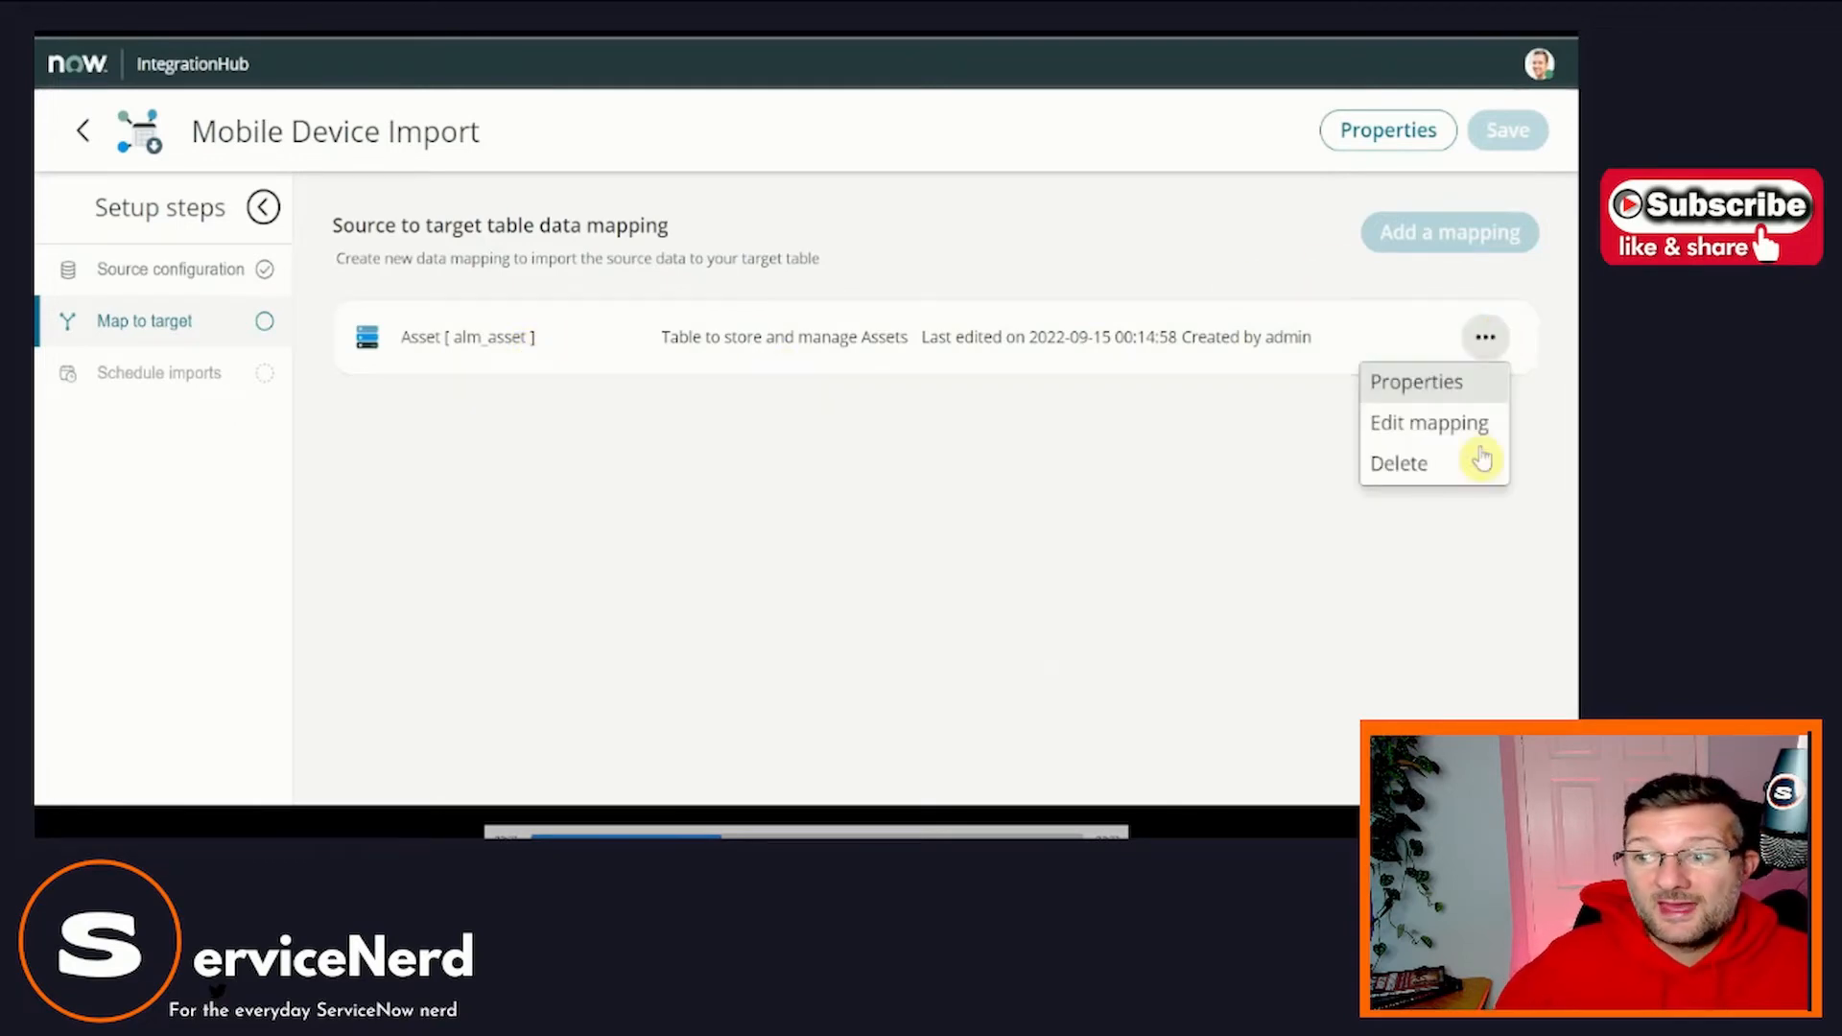
pyautogui.click(1429, 422)
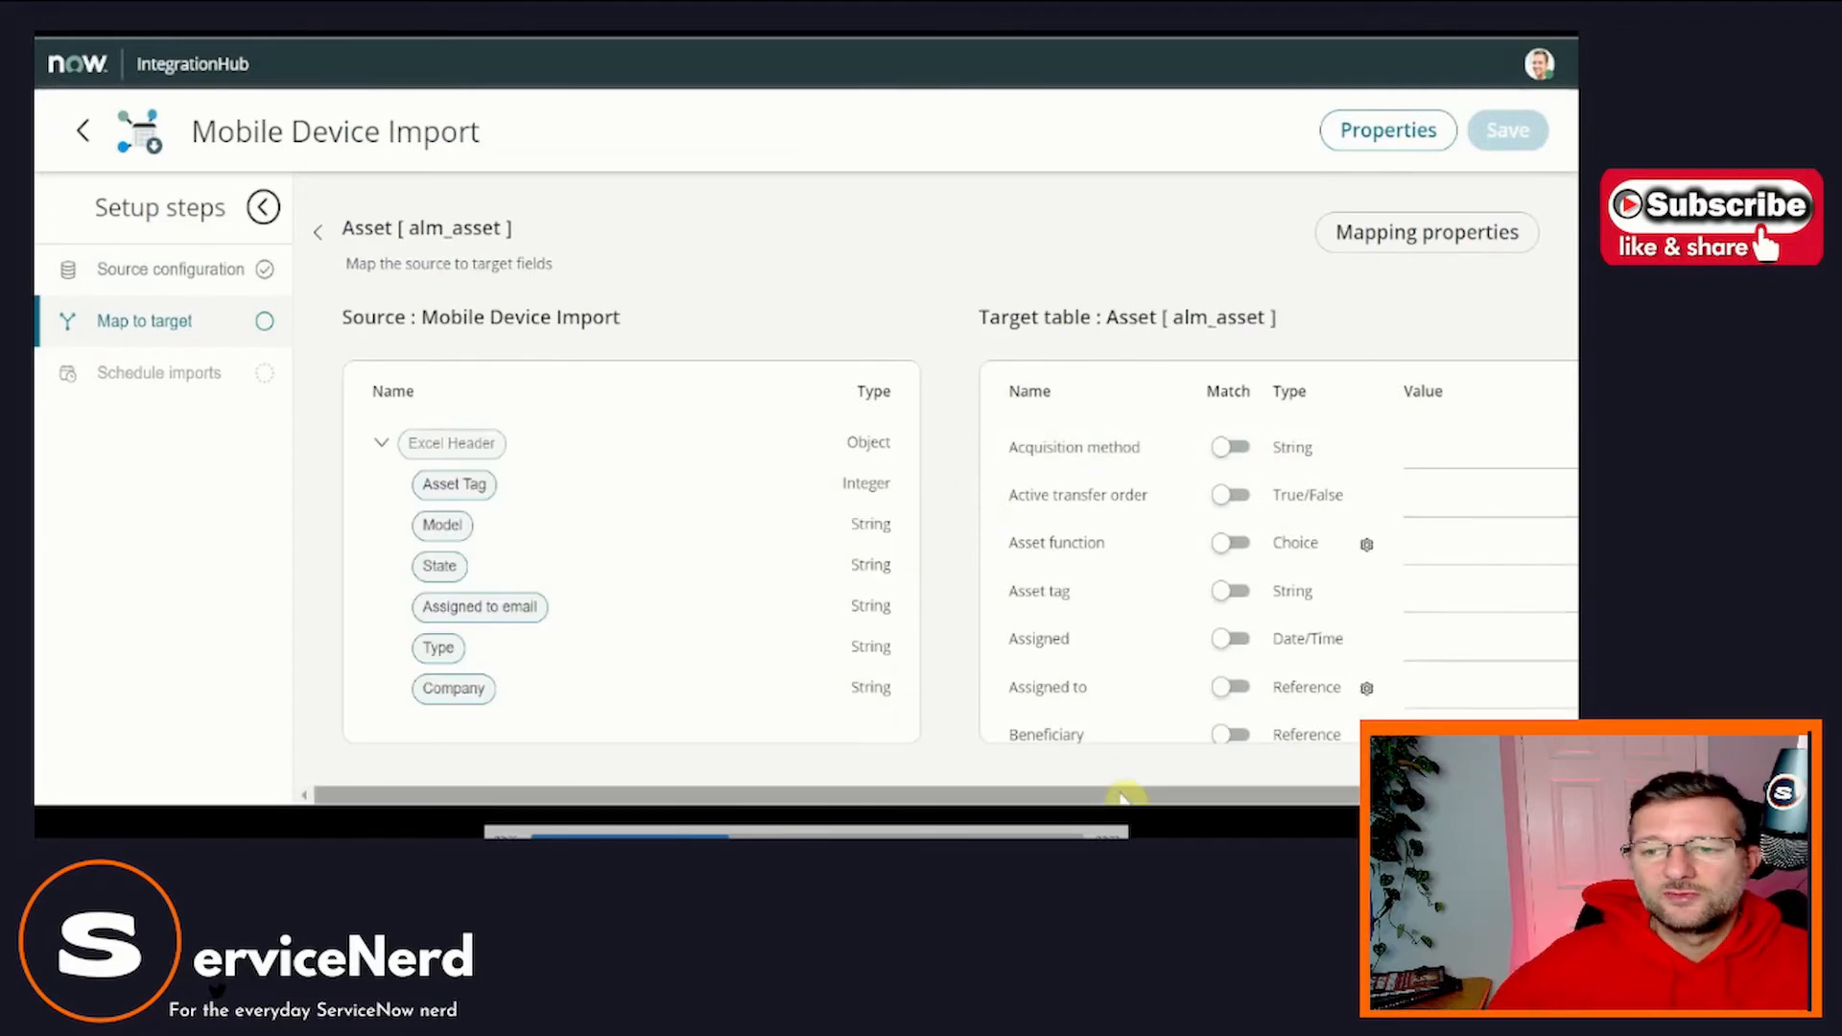
pyautogui.moveTo(735, 643)
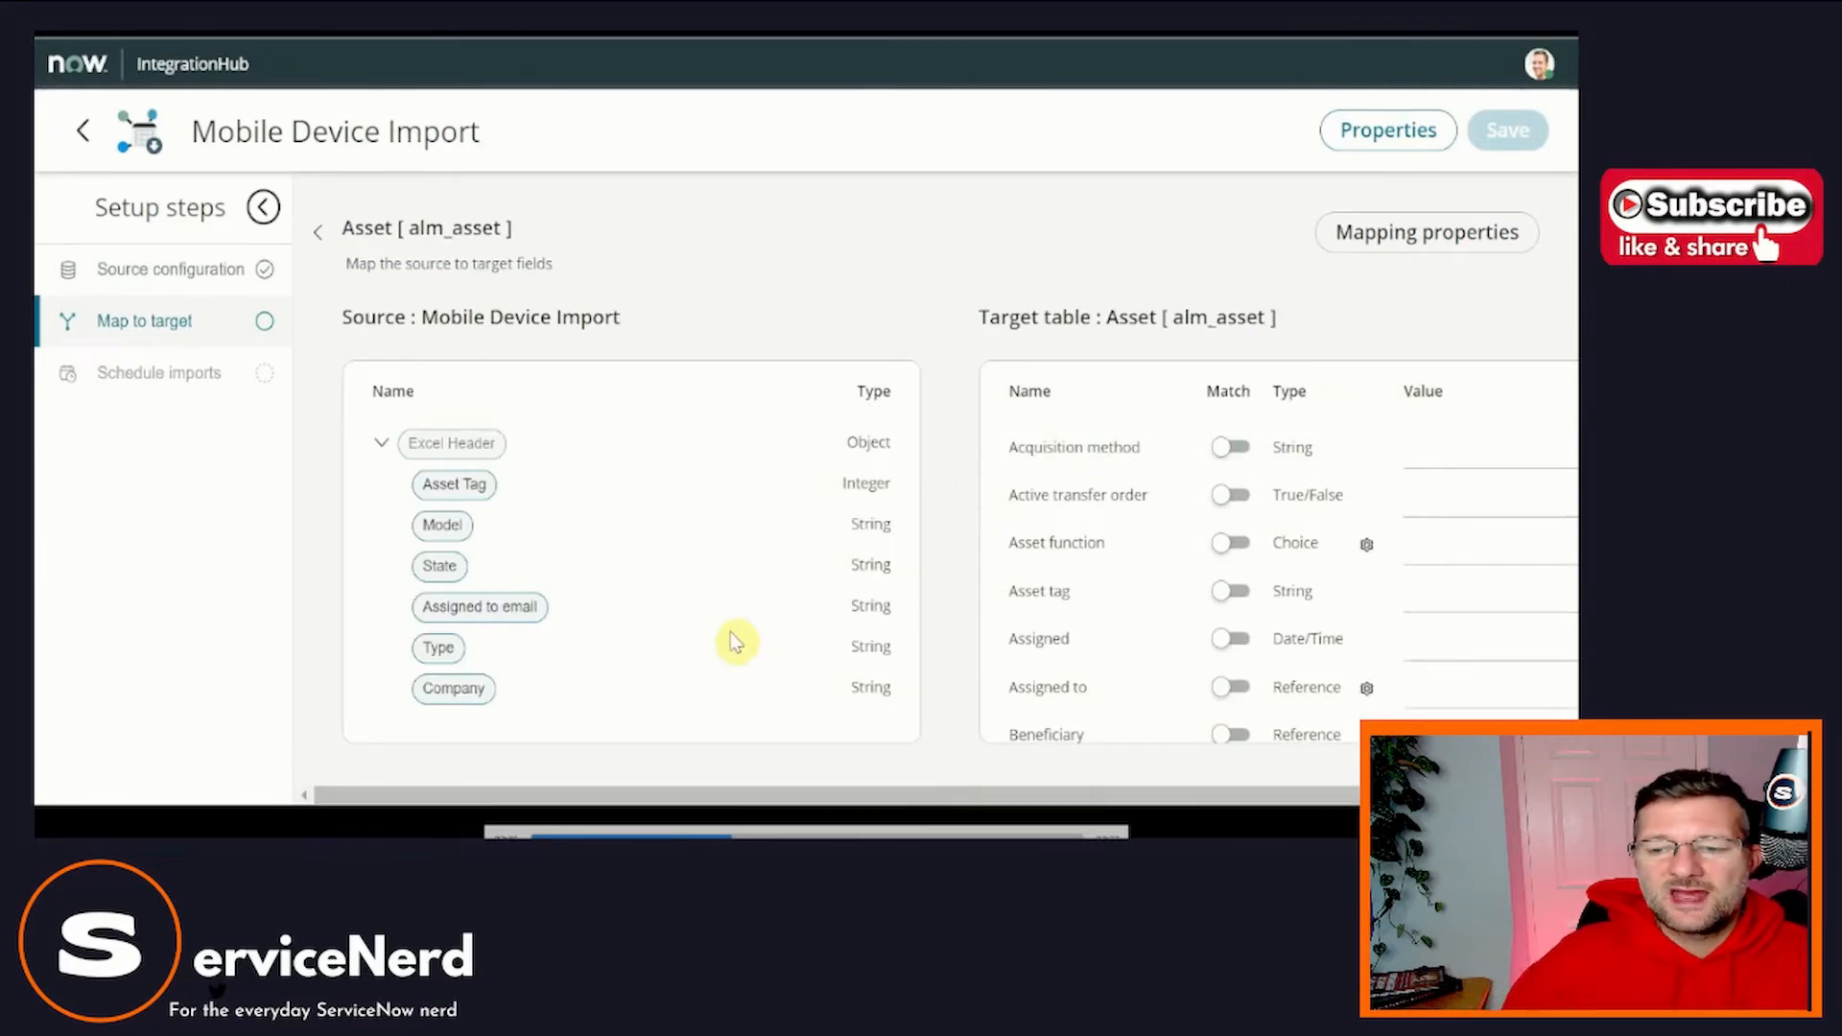
pyautogui.moveTo(482, 779)
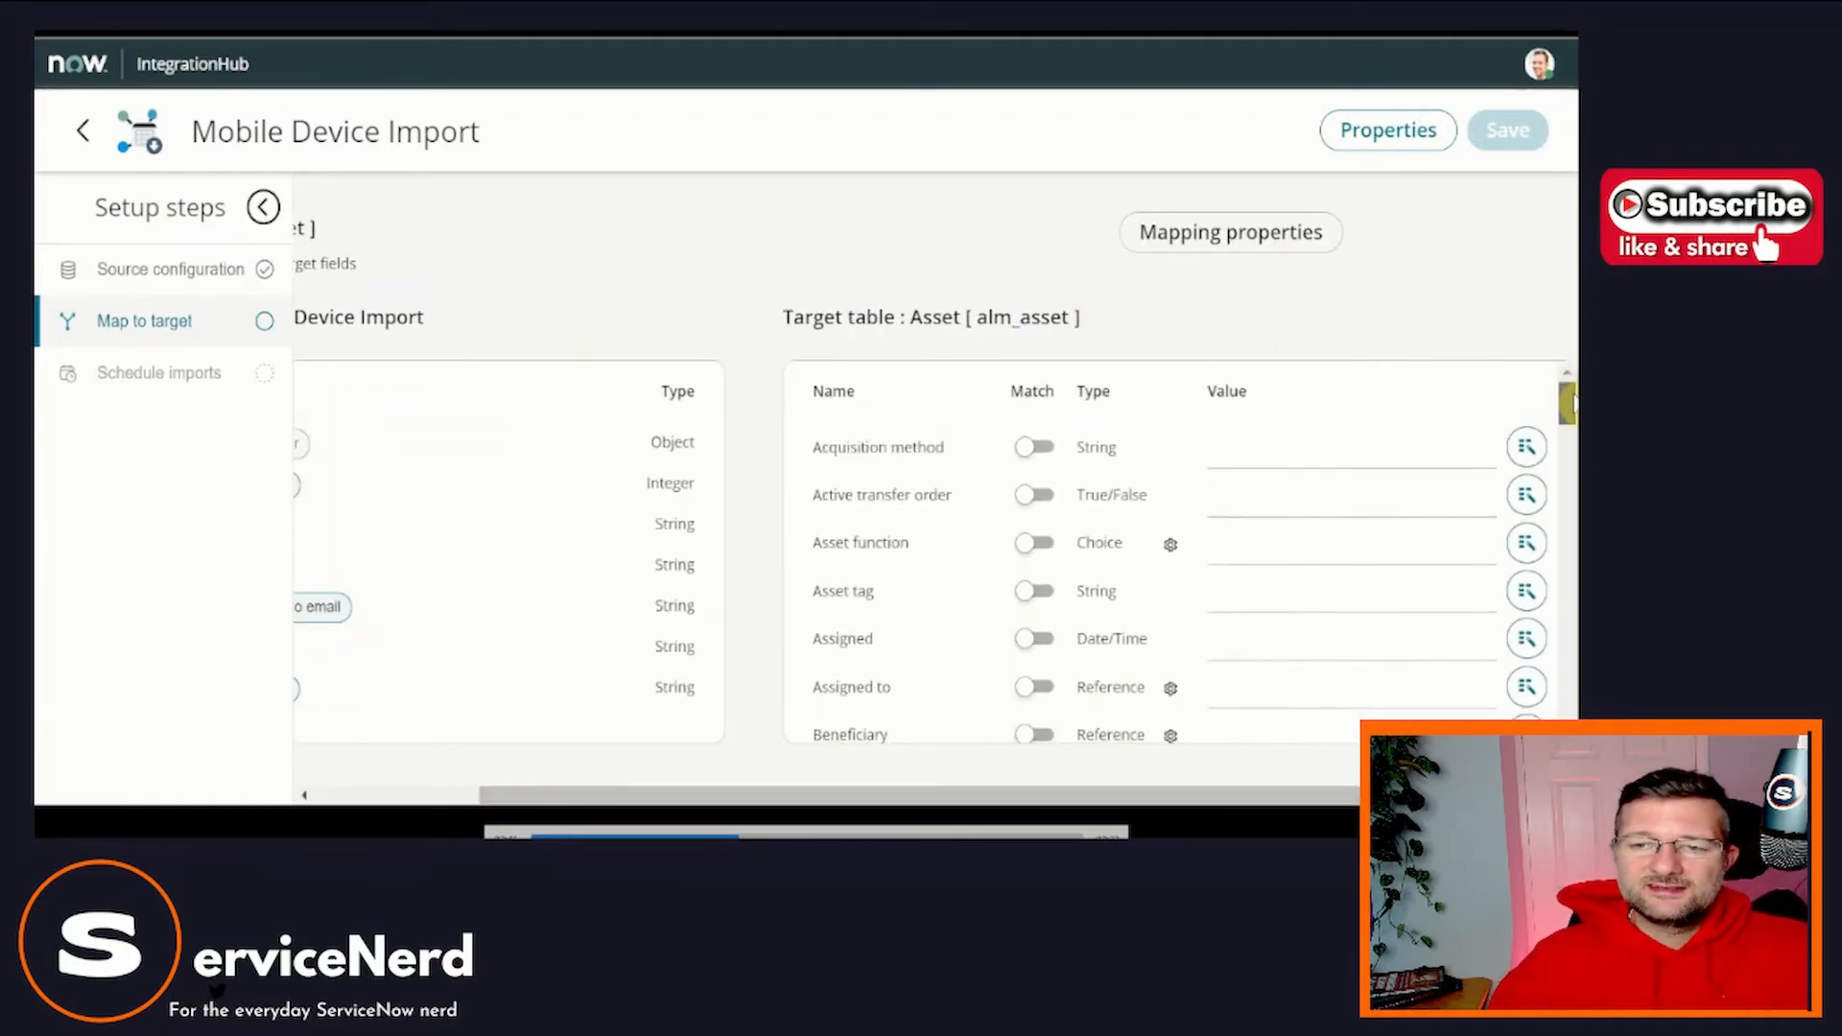
# Map the spreadsheet's Asset Tag column to the Asset tag target field.
pyautogui.scroll(-3)
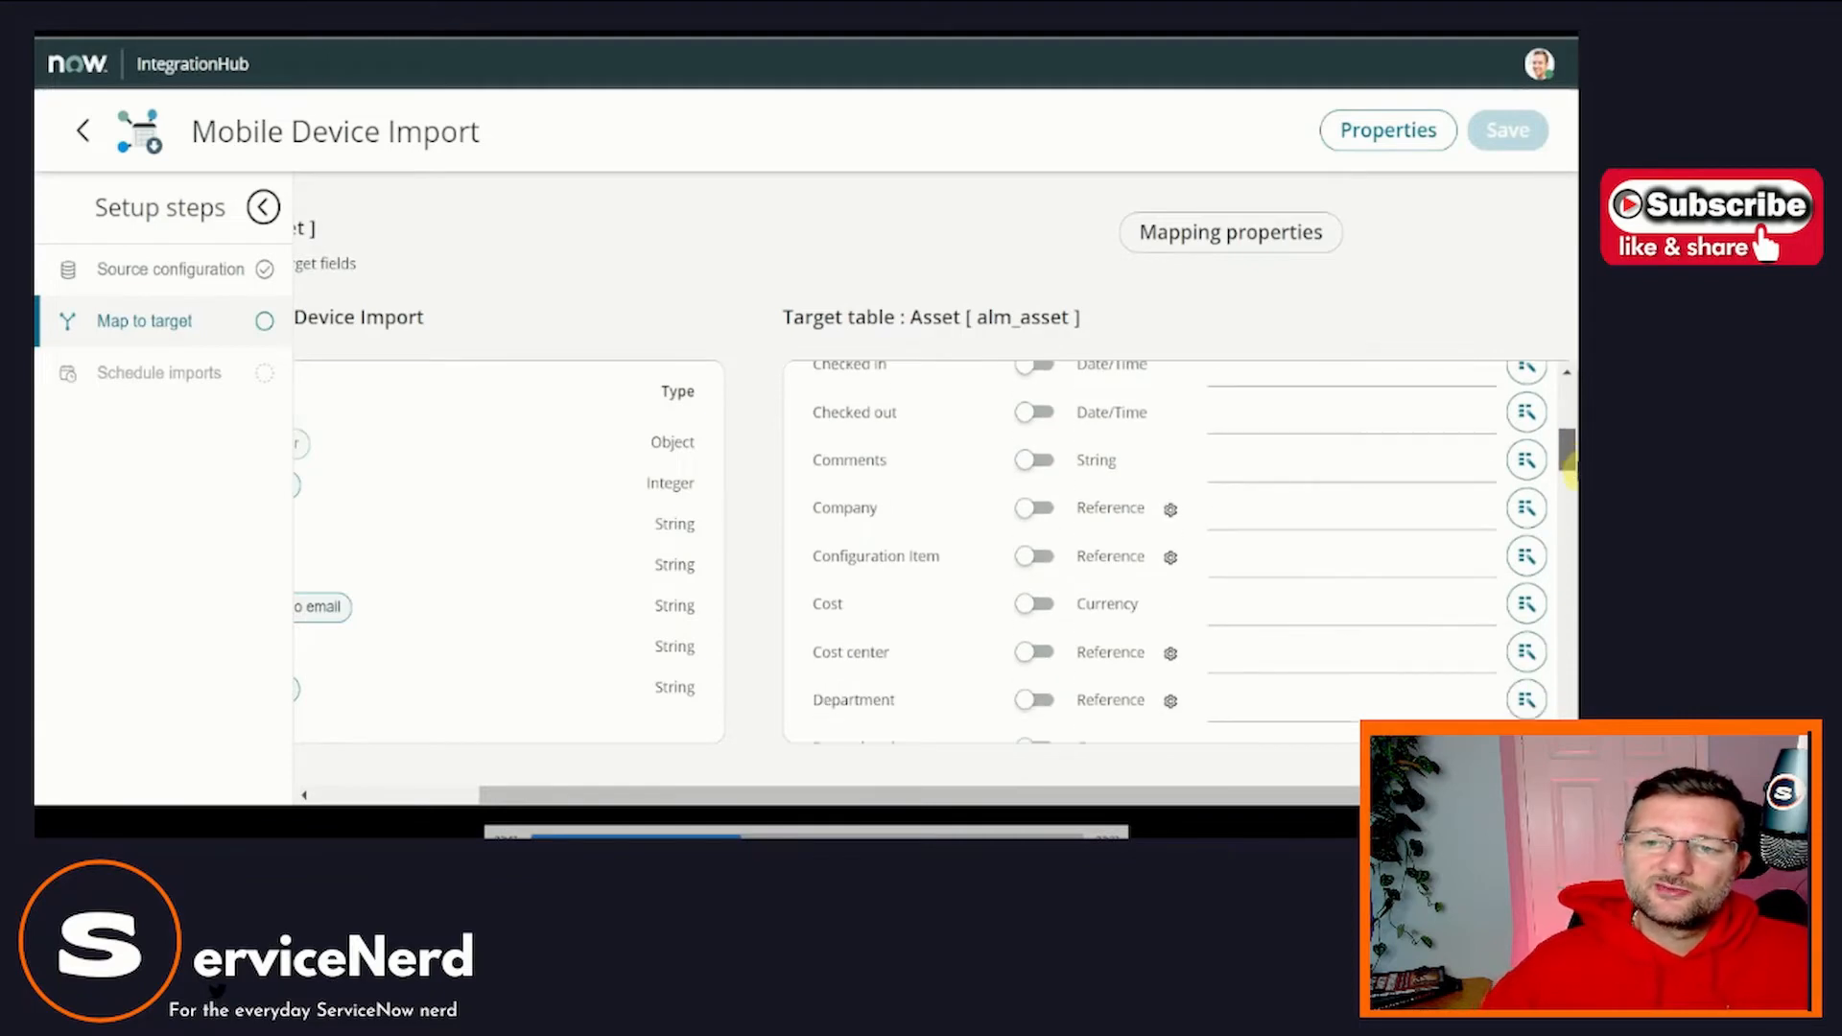
pyautogui.scroll(-3)
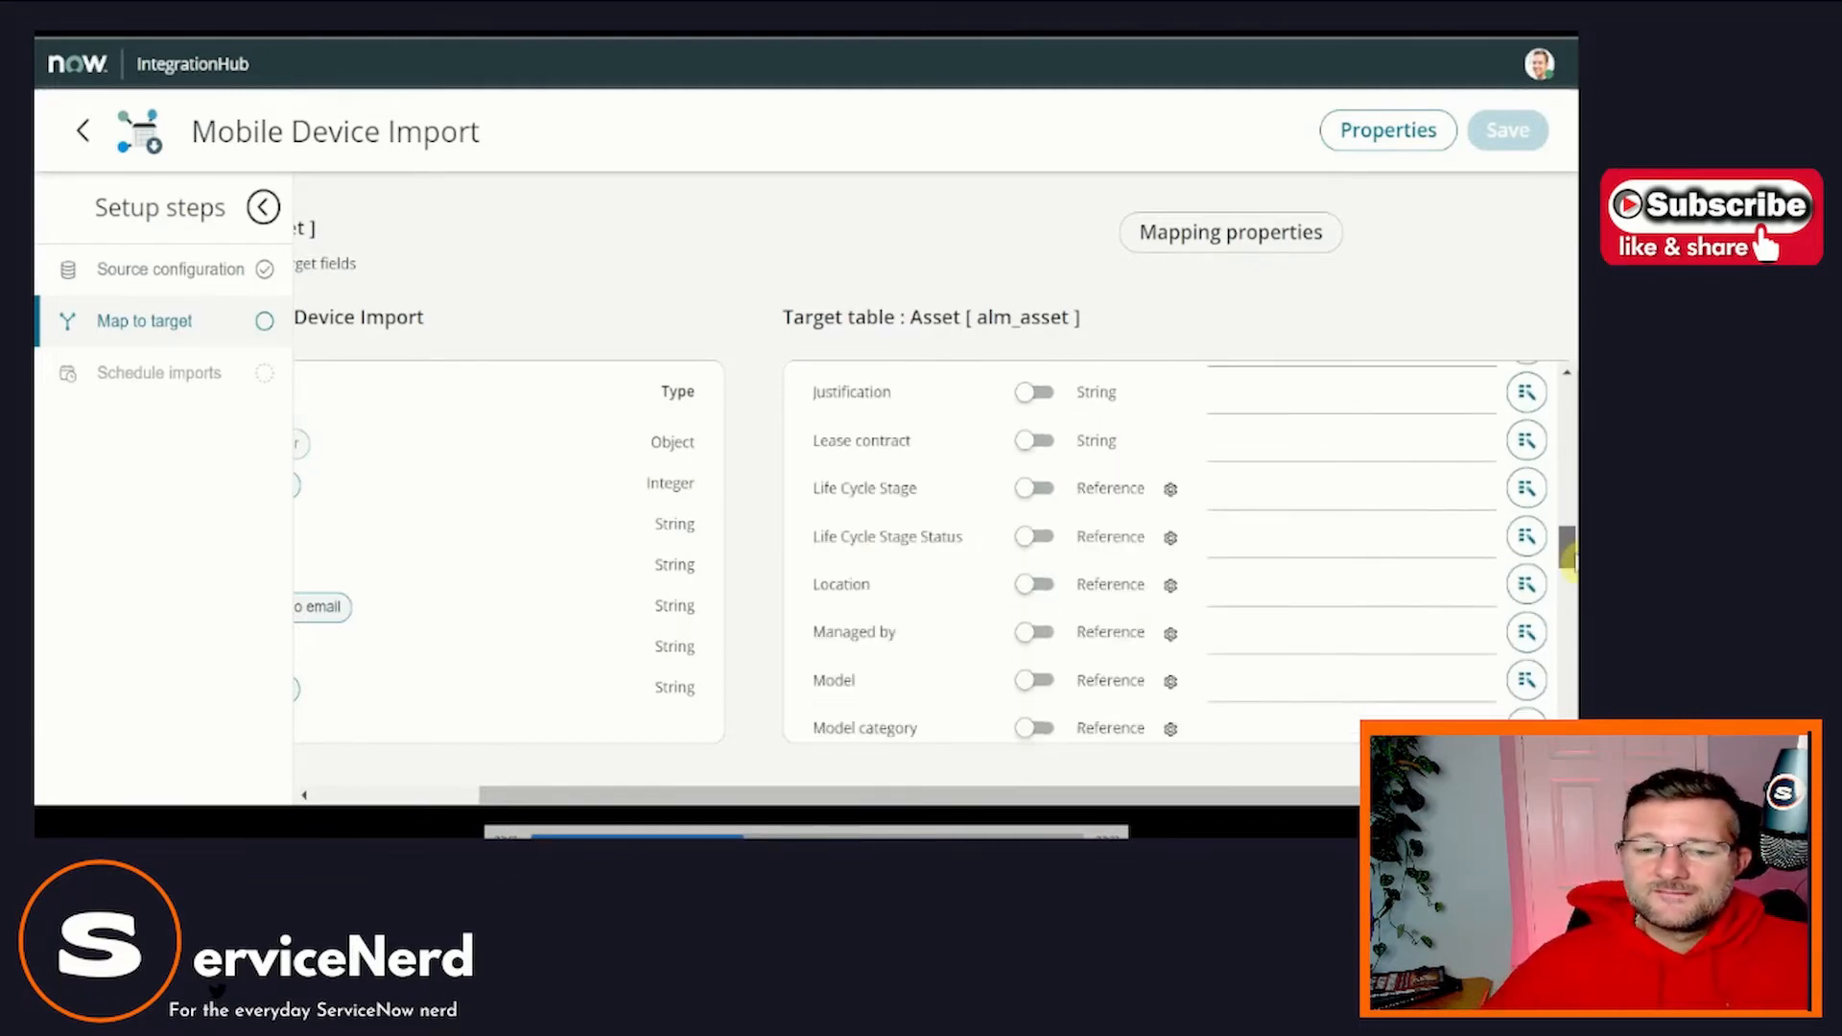
pyautogui.scroll(-3)
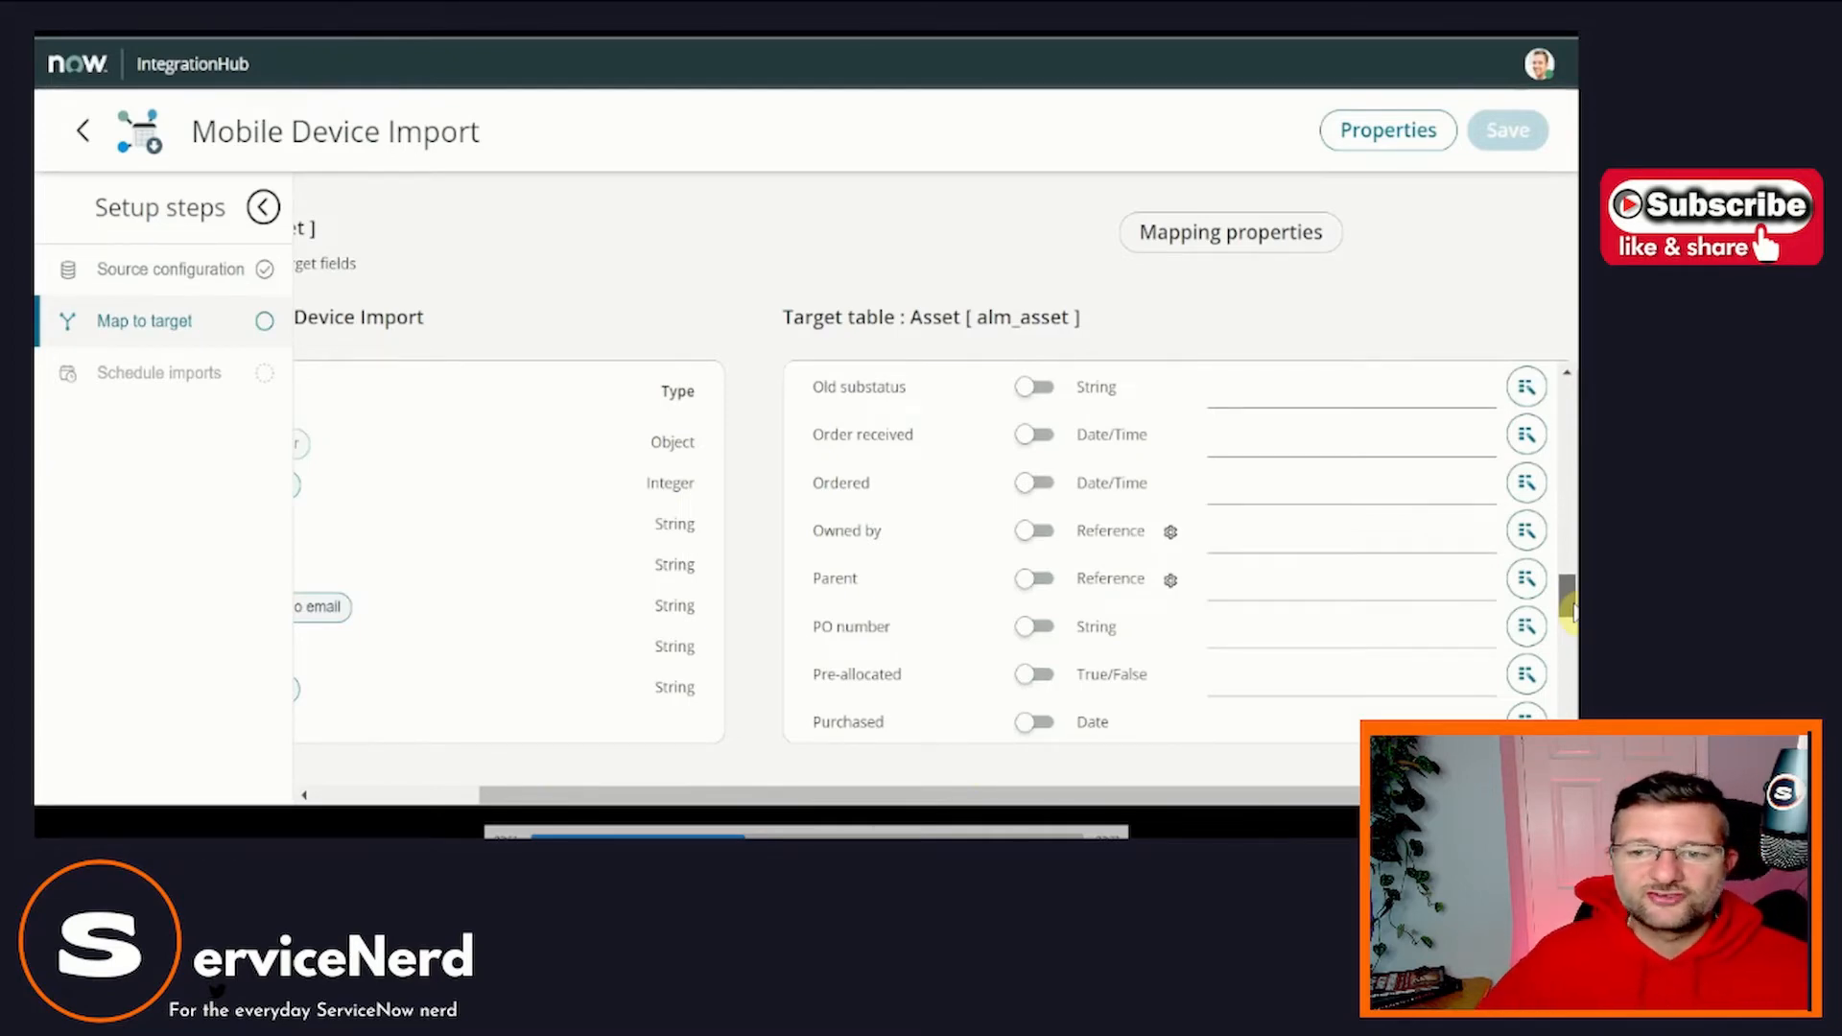
pyautogui.scroll(3)
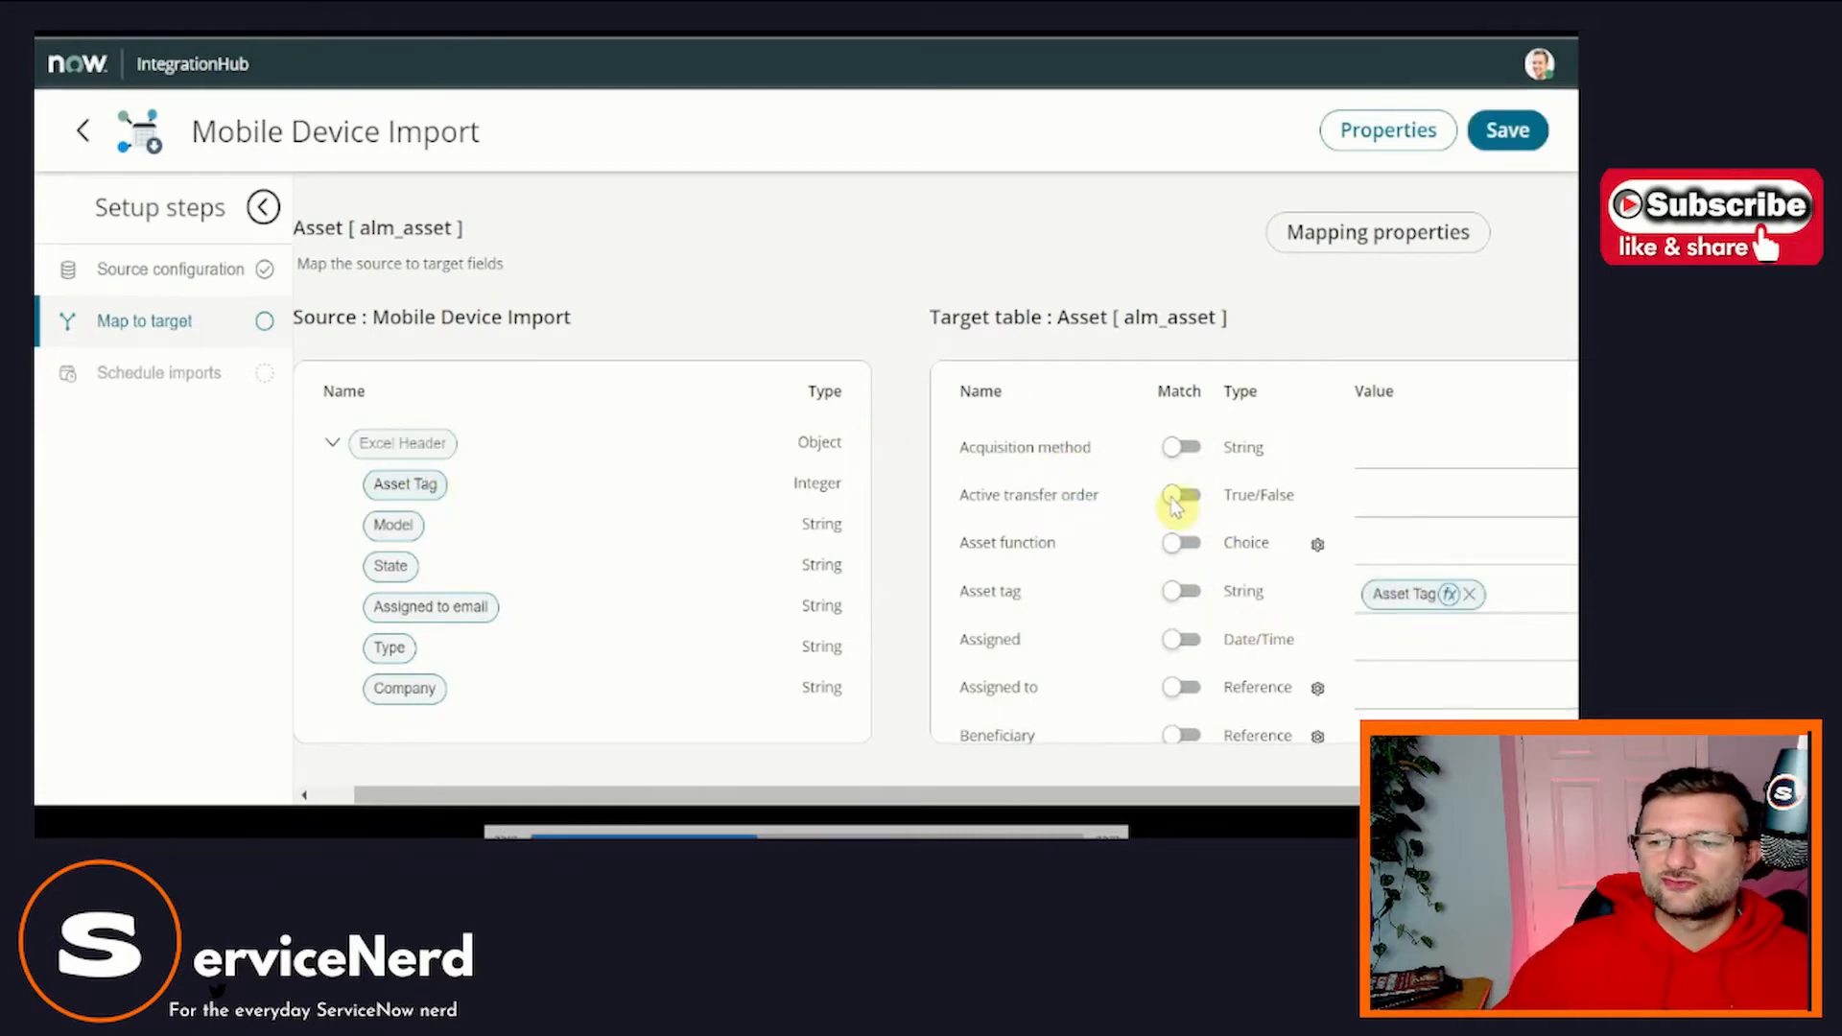
# Map the Model and State columns to the Model and State target fields.
pyautogui.click(1180, 495)
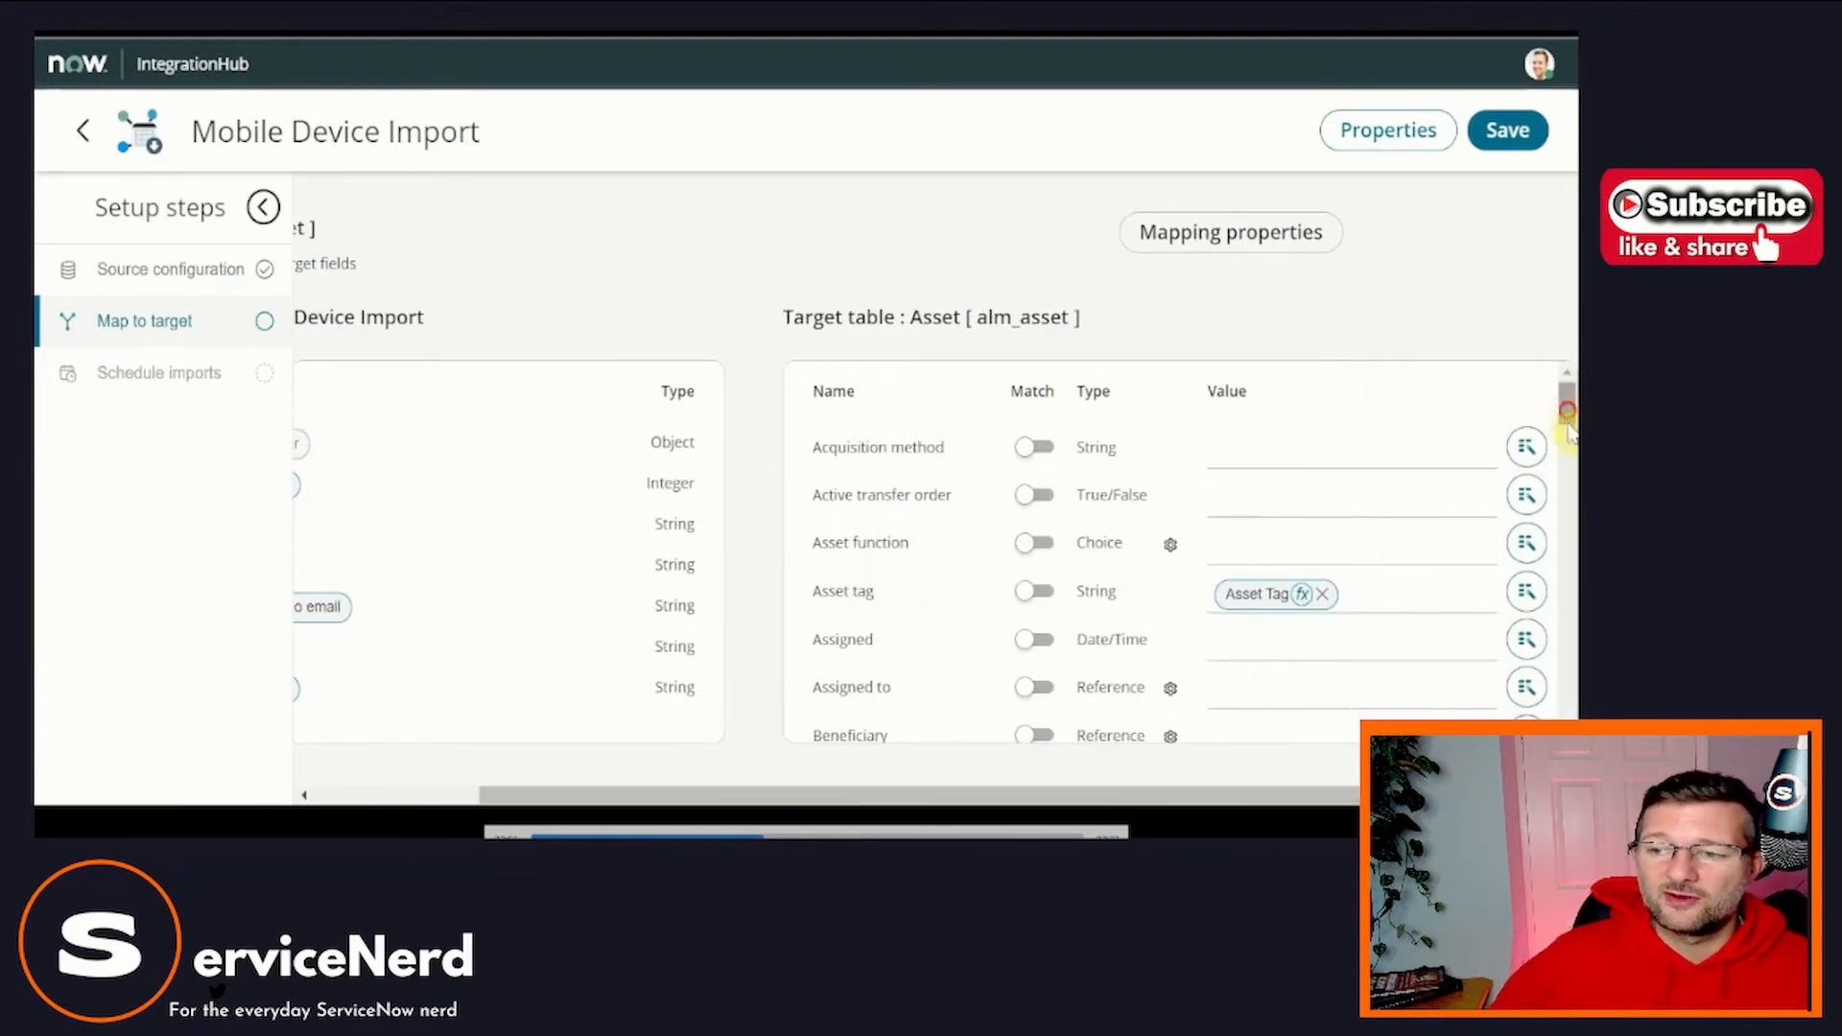
pyautogui.scroll(-3)
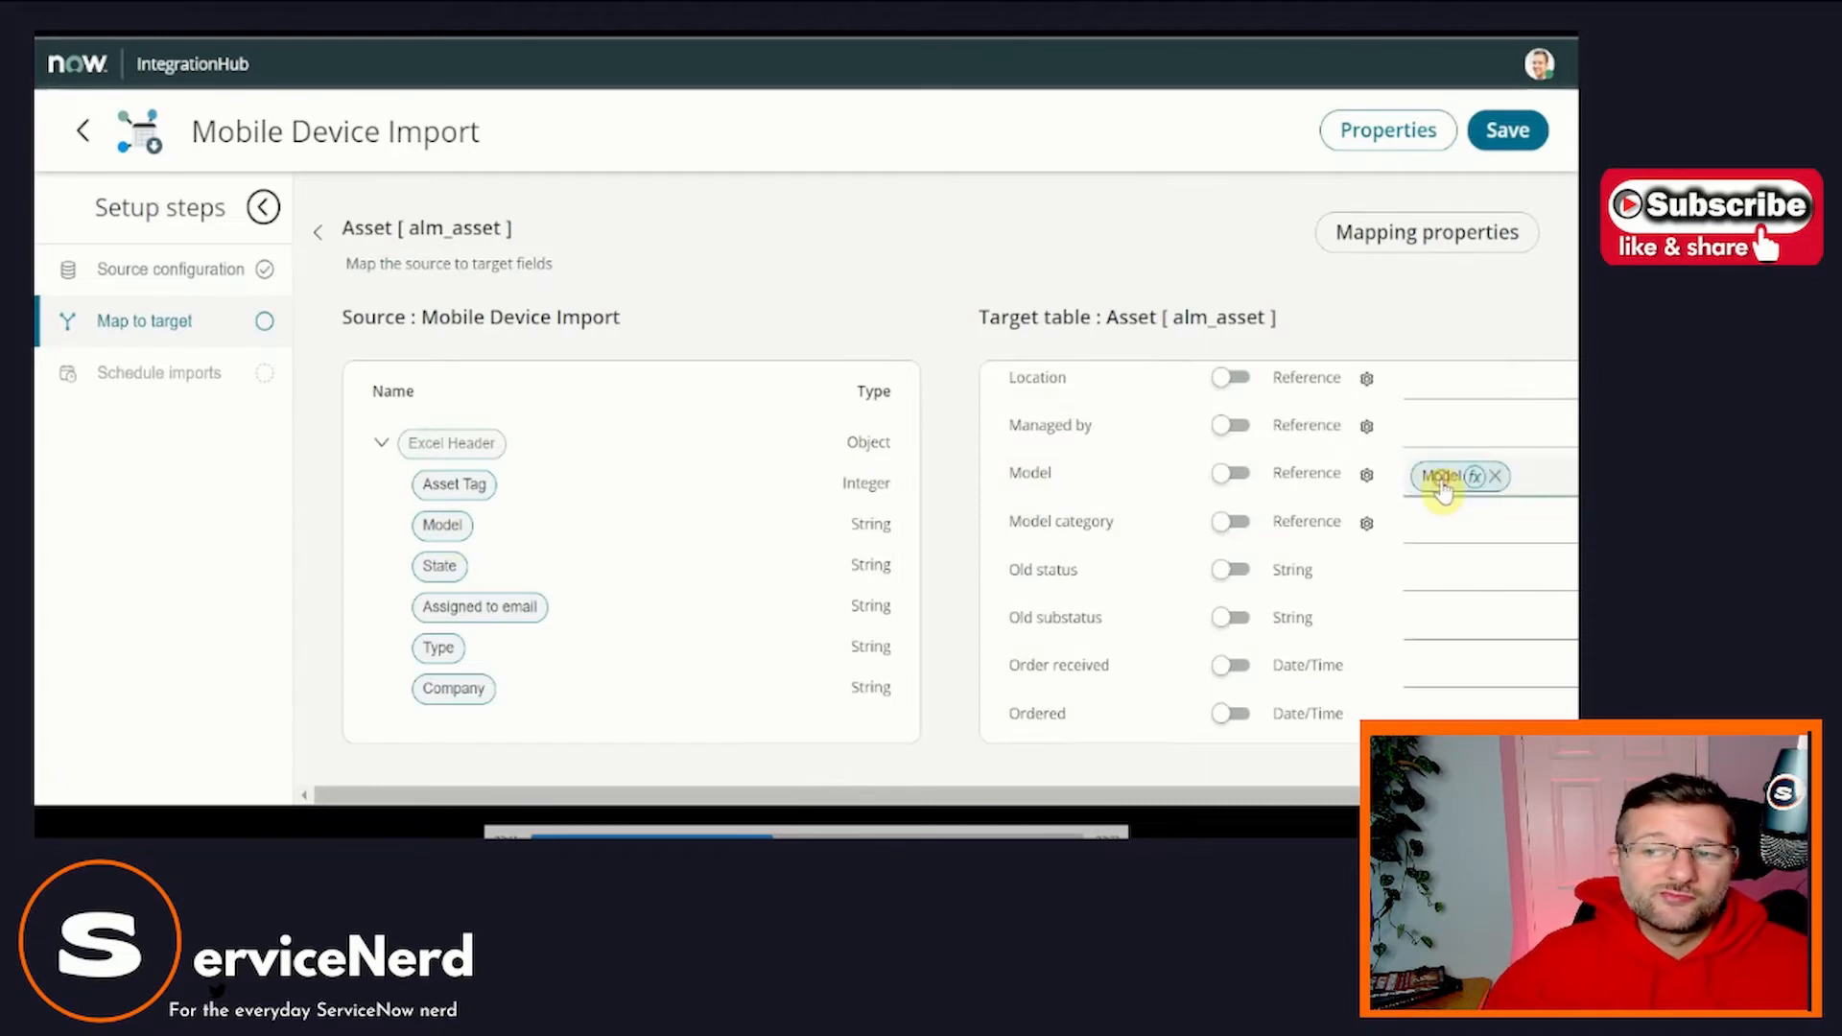
pyautogui.moveTo(839, 591)
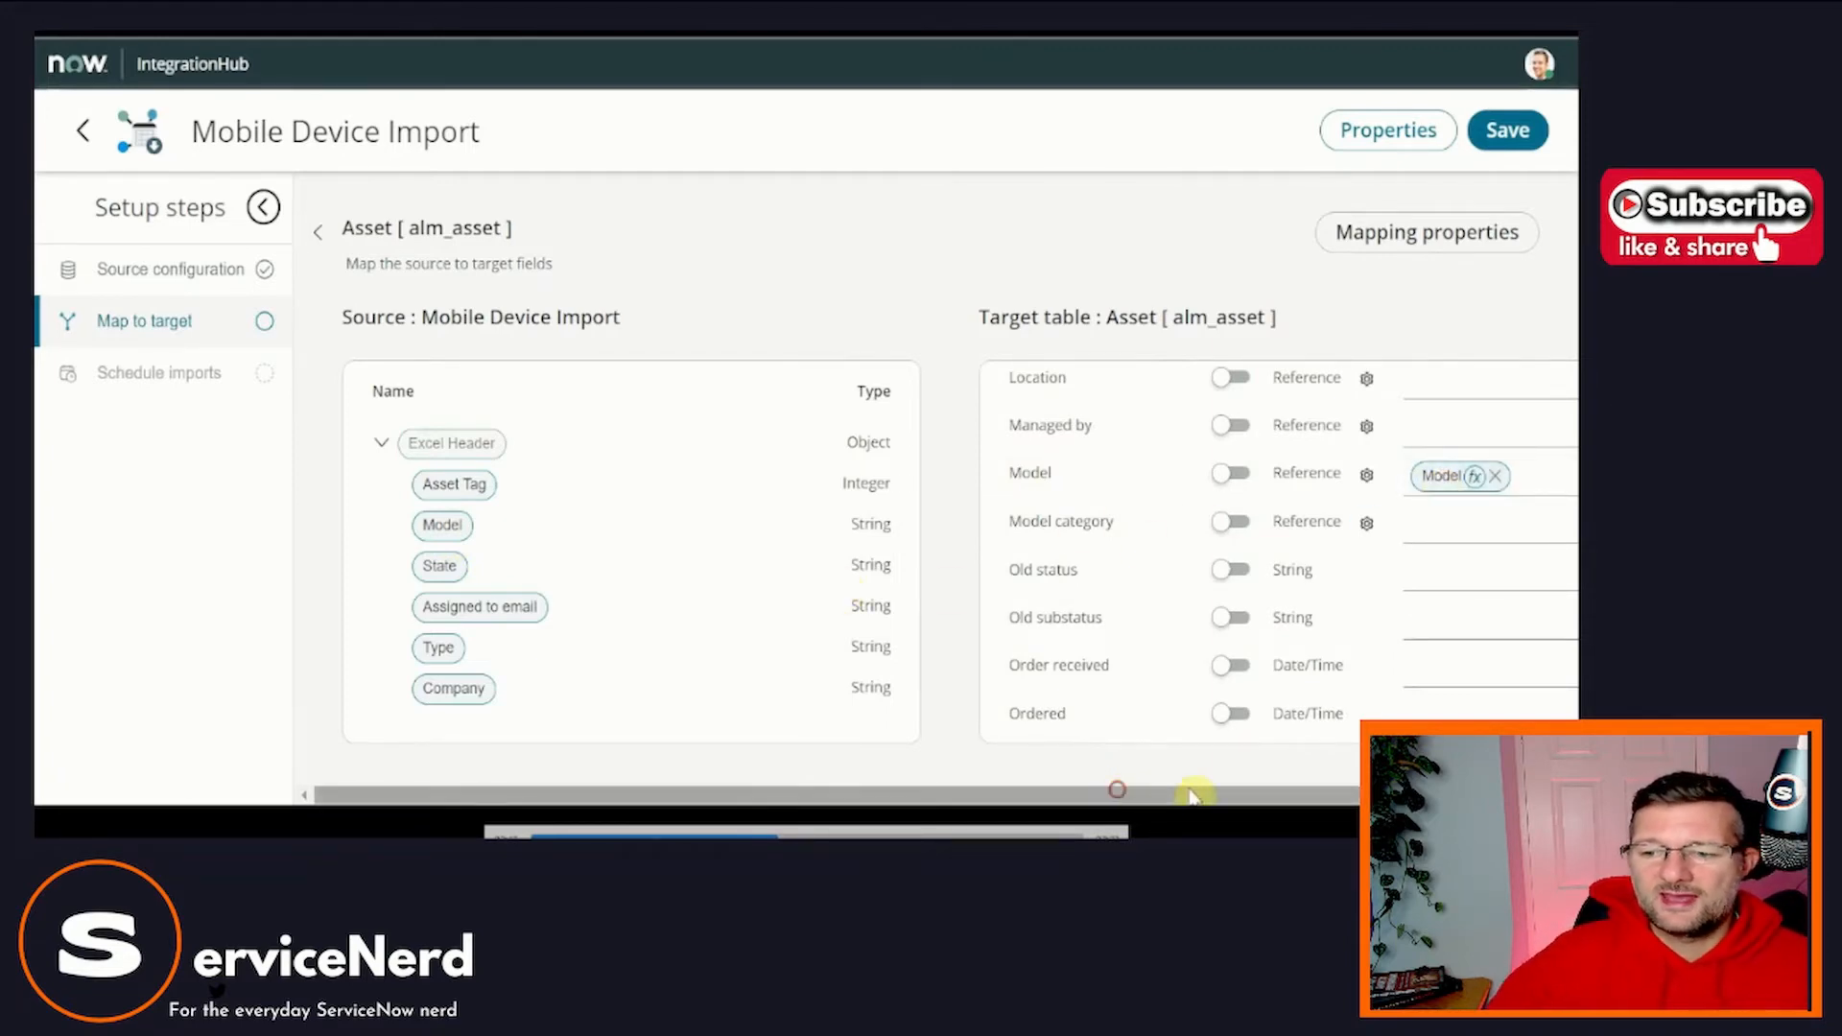
pyautogui.scroll(-3)
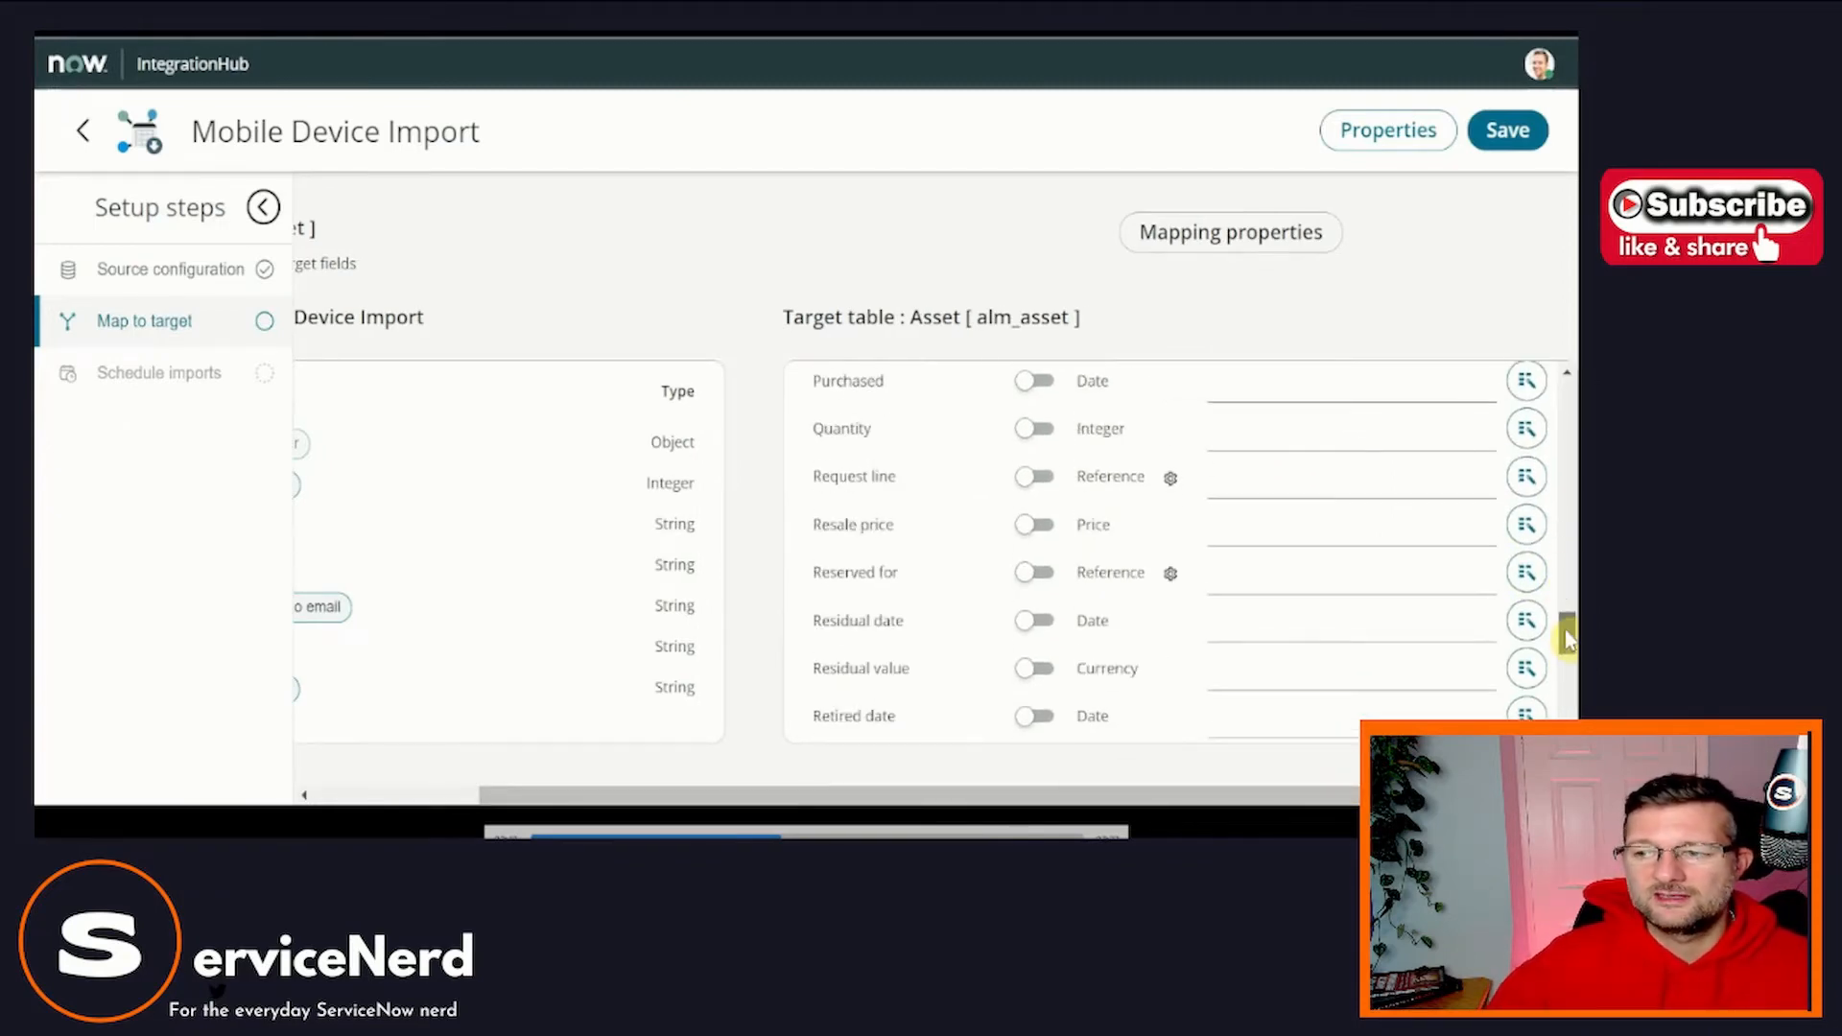
pyautogui.scroll(-3)
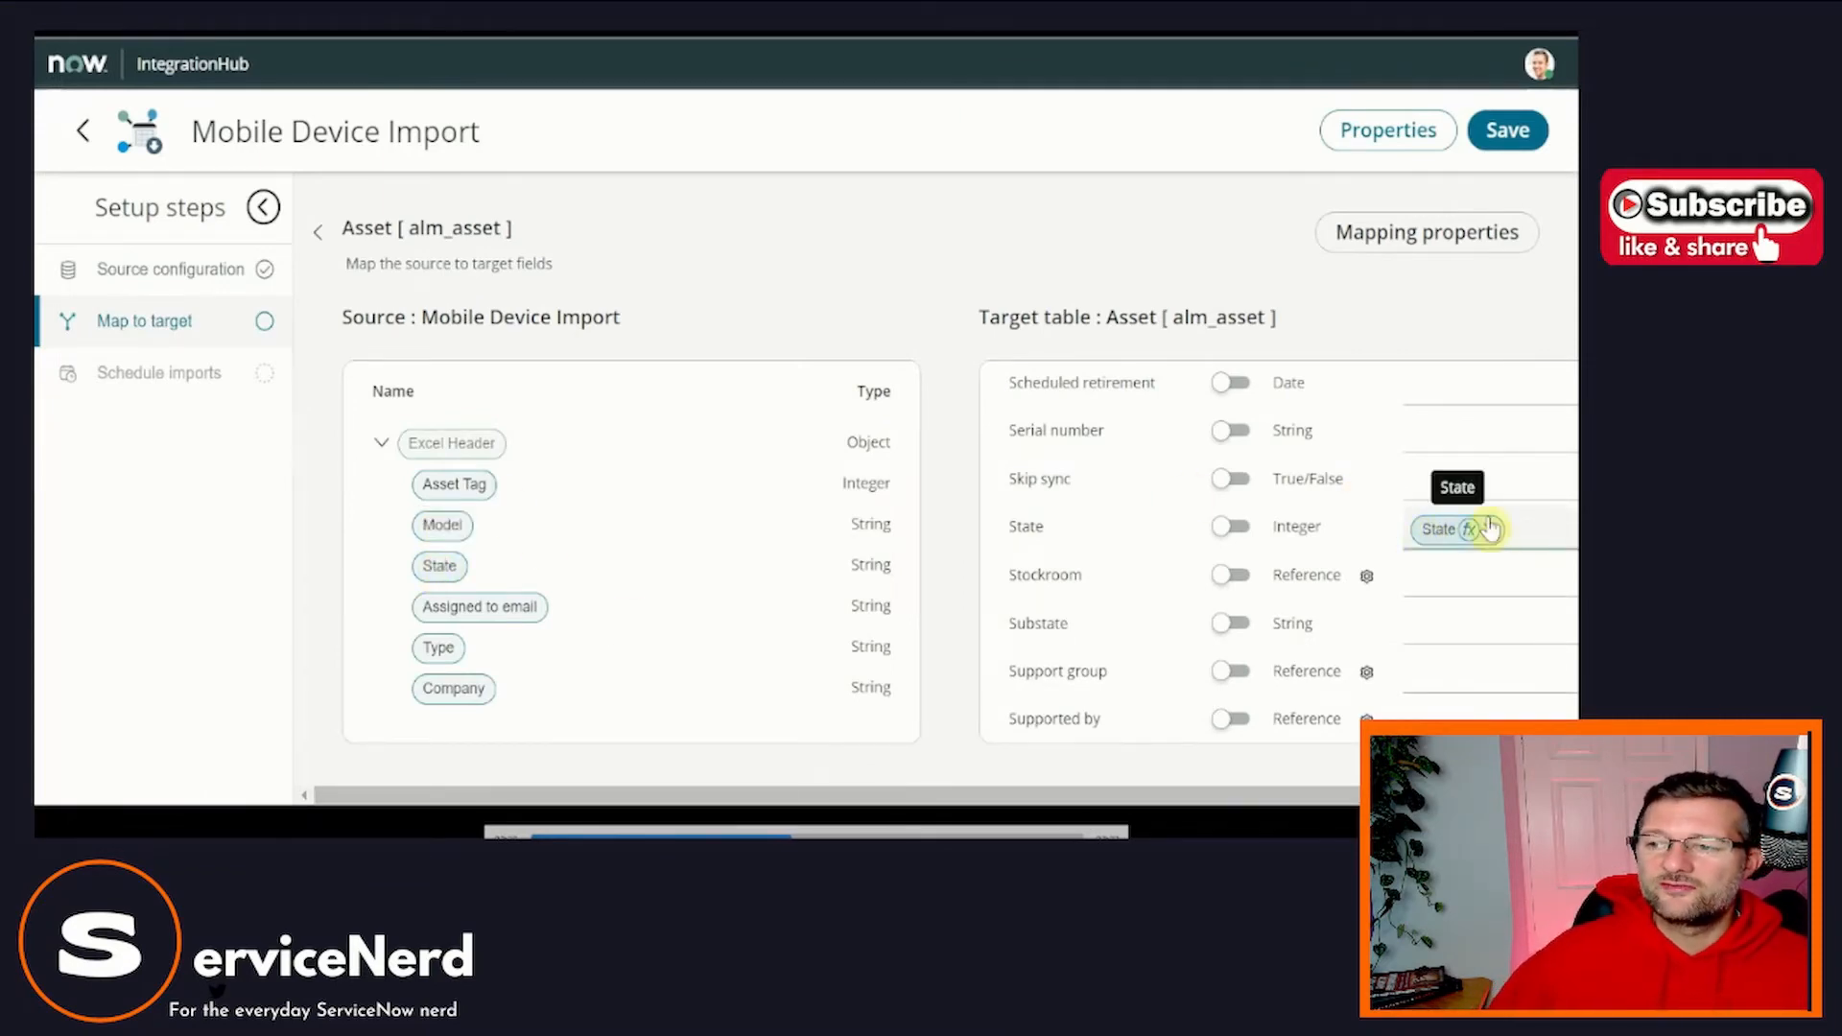
# Review the String transformation choices for the State mapping, such as Uppercase and Trim.
pyautogui.click(1466, 530)
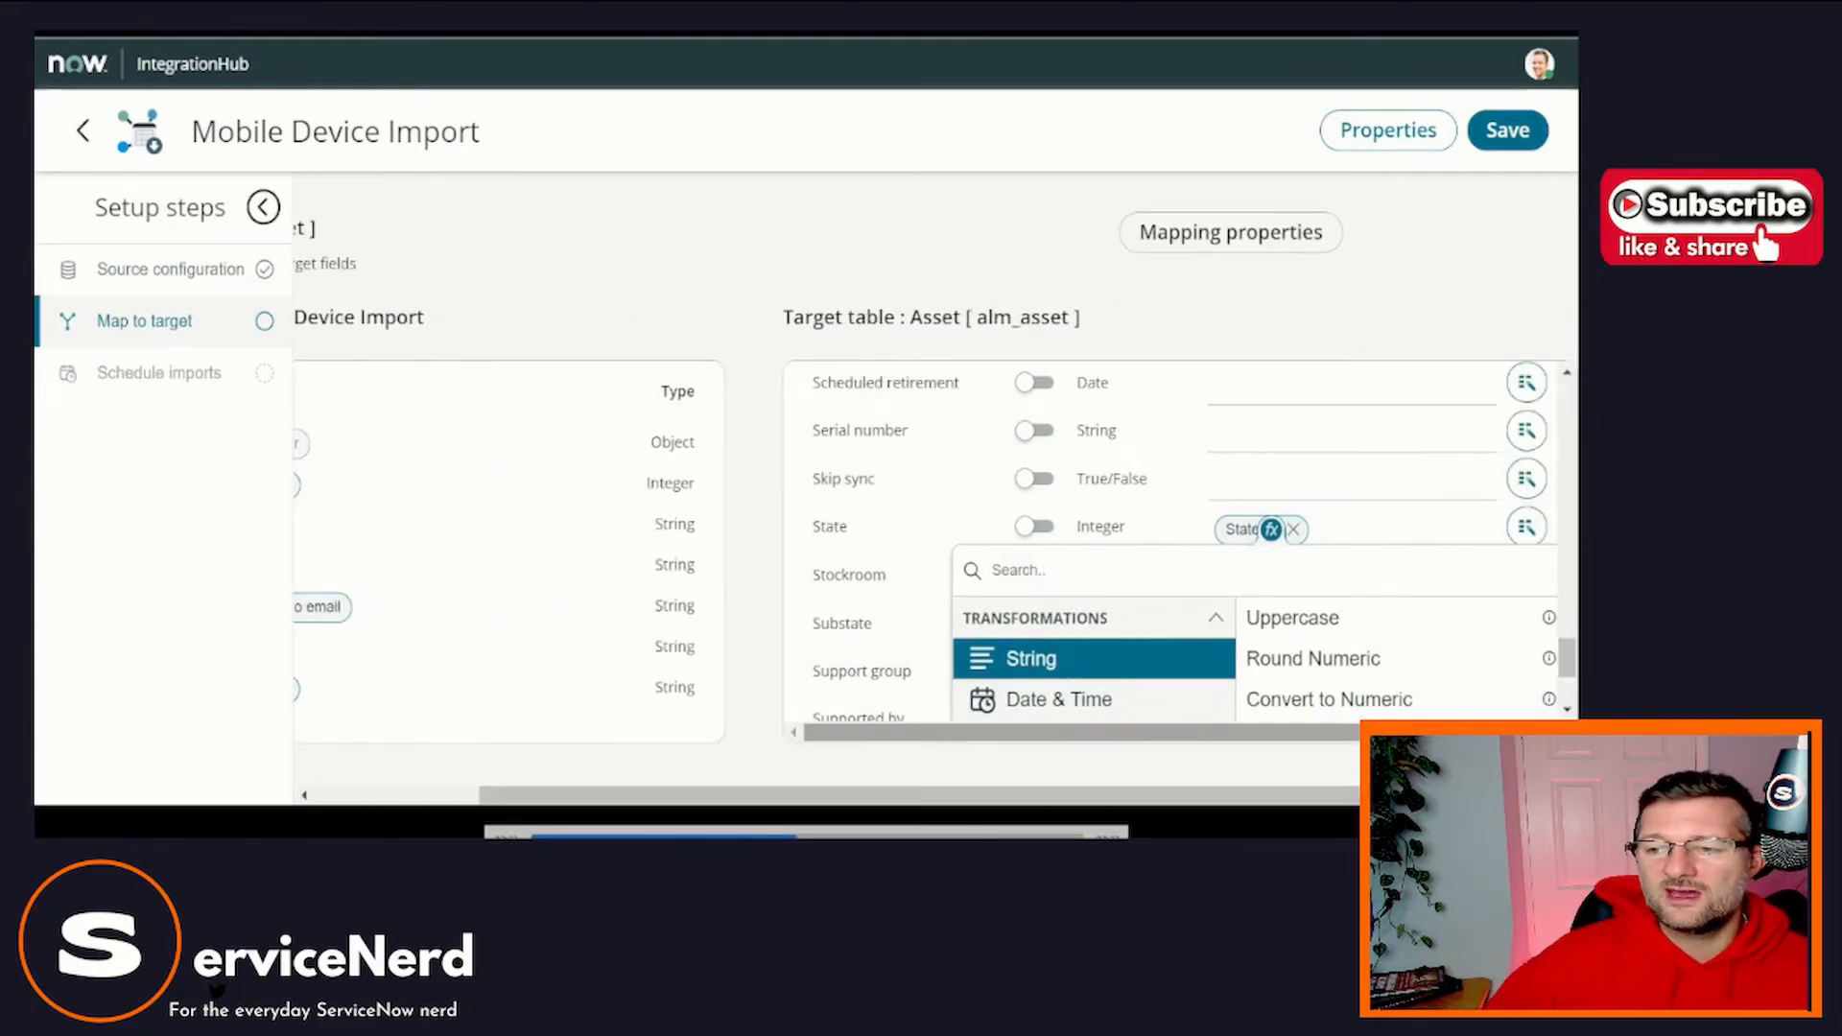
pyautogui.scroll(-3)
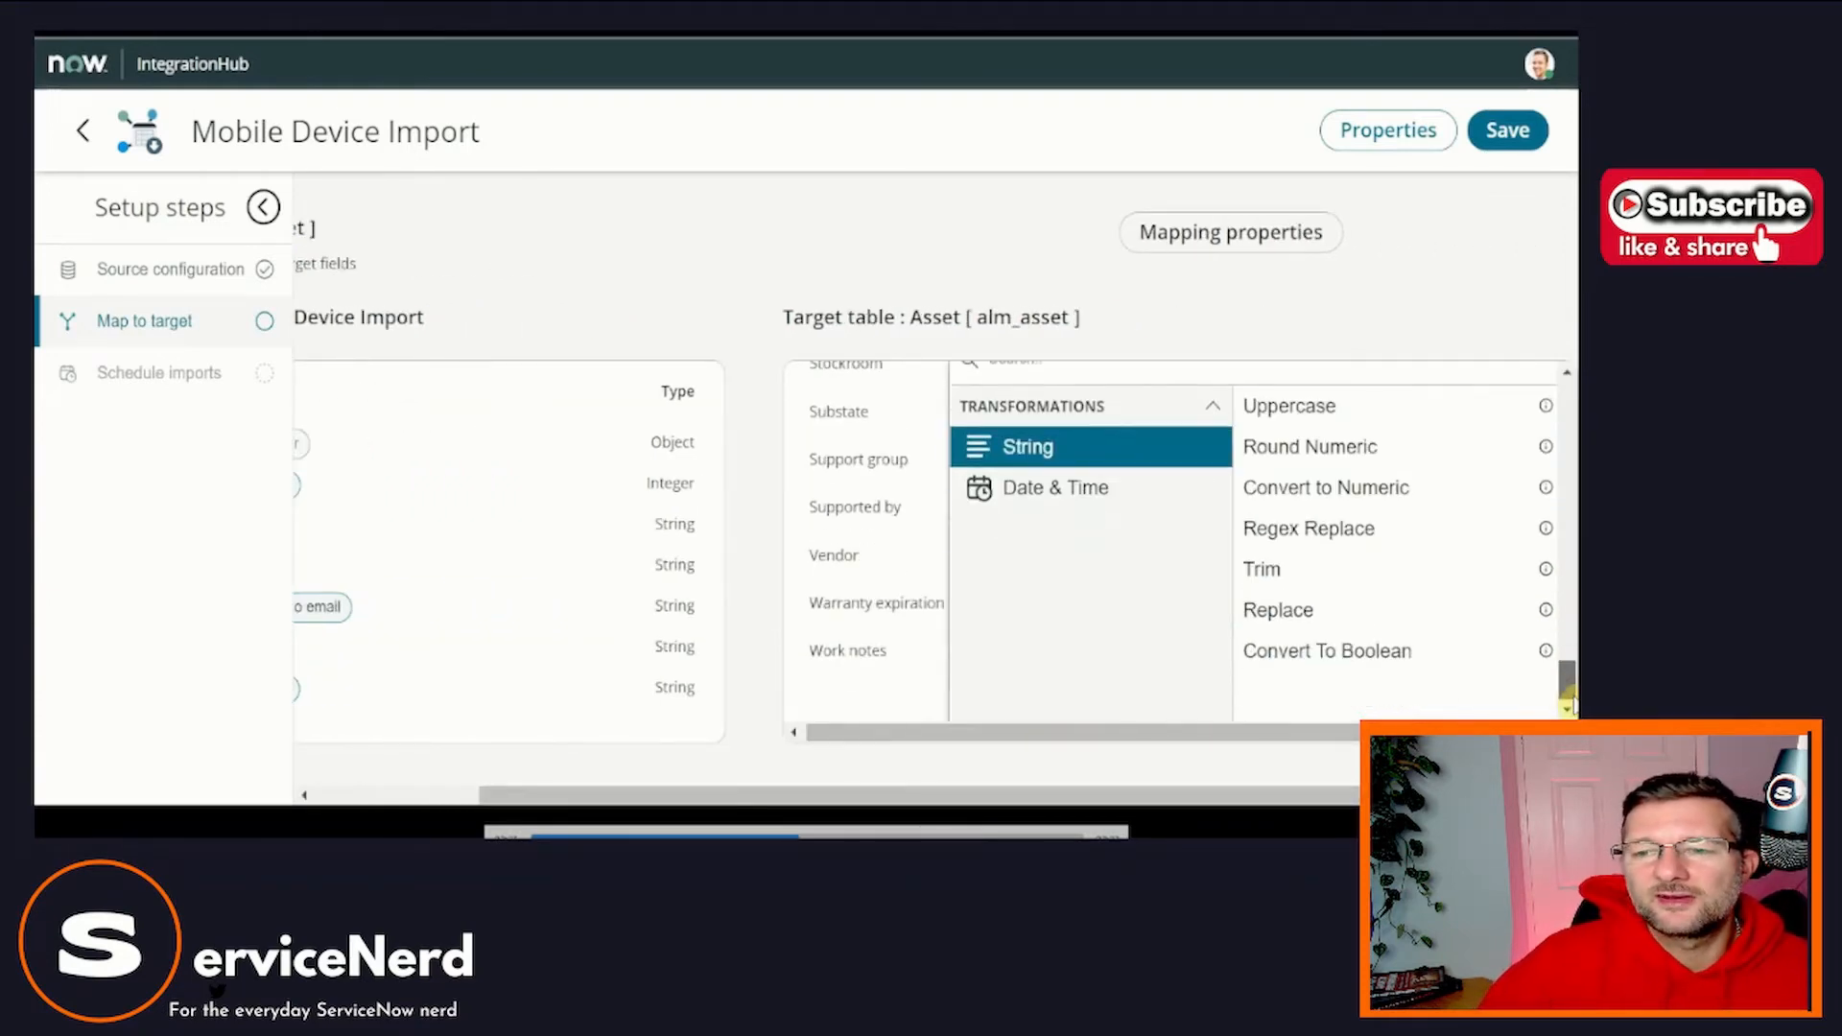
pyautogui.moveTo(1405, 618)
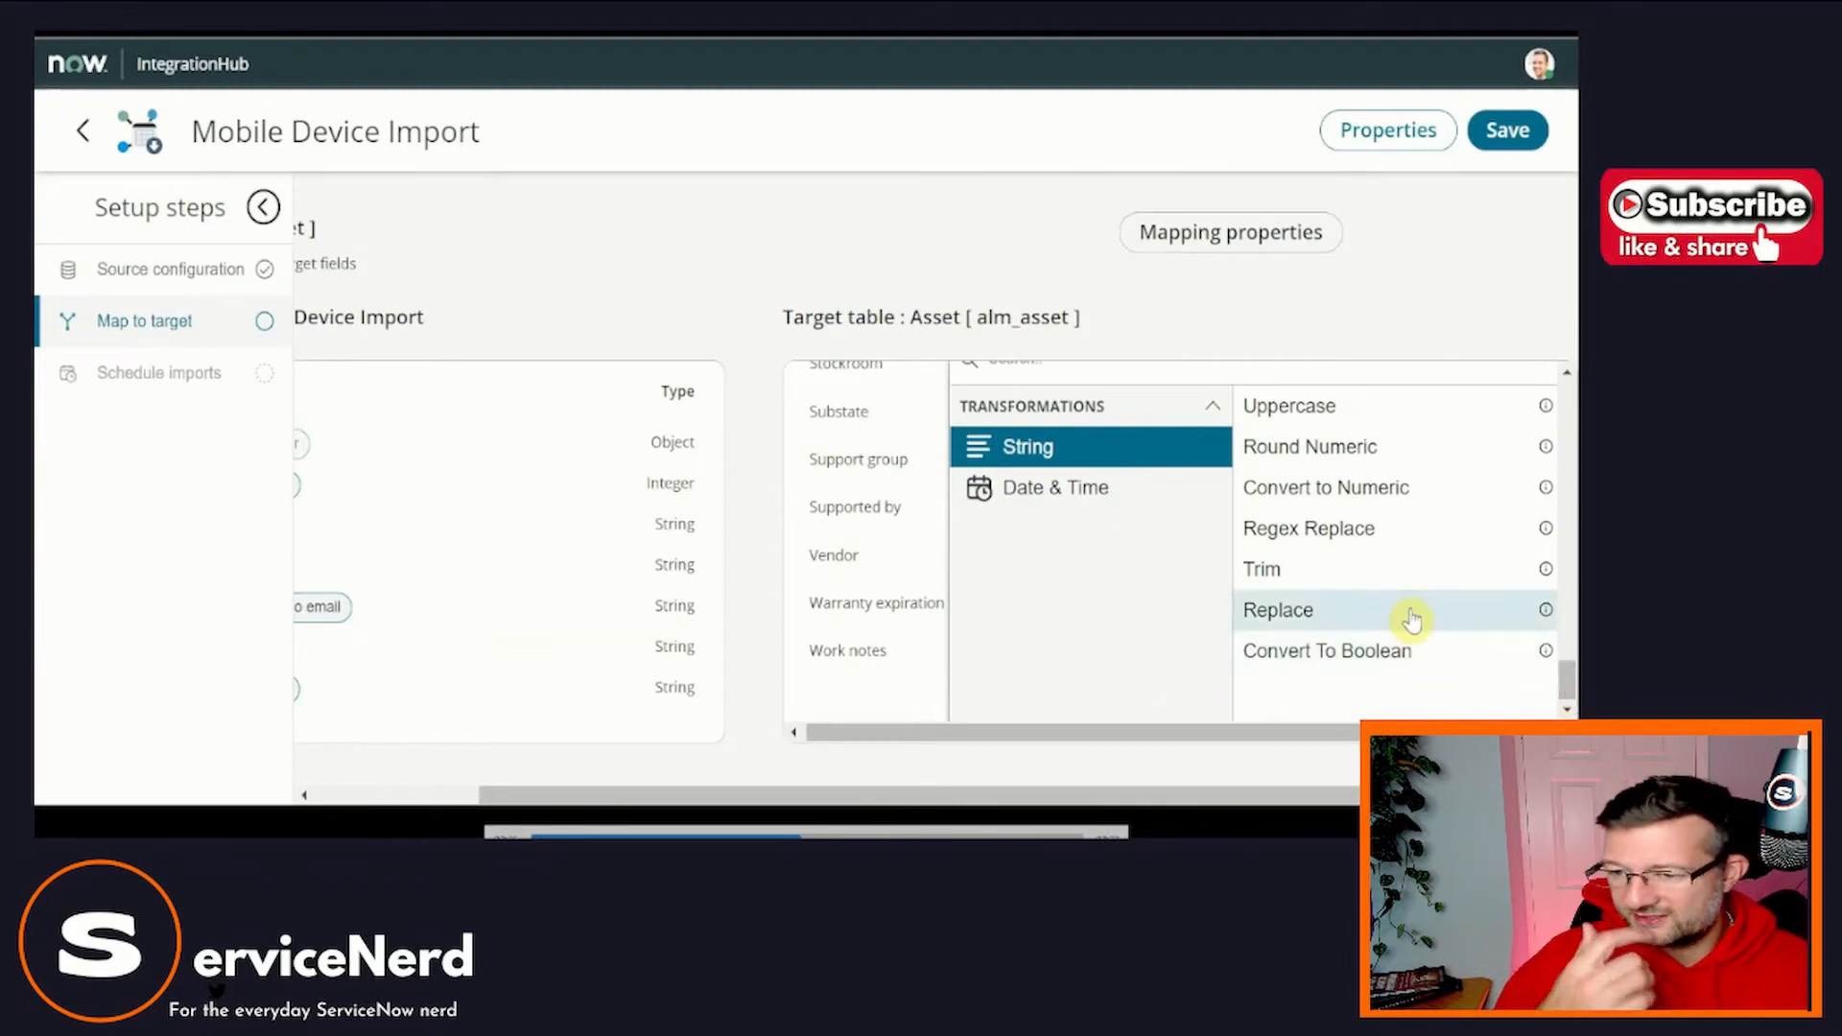
pyautogui.moveTo(1385, 447)
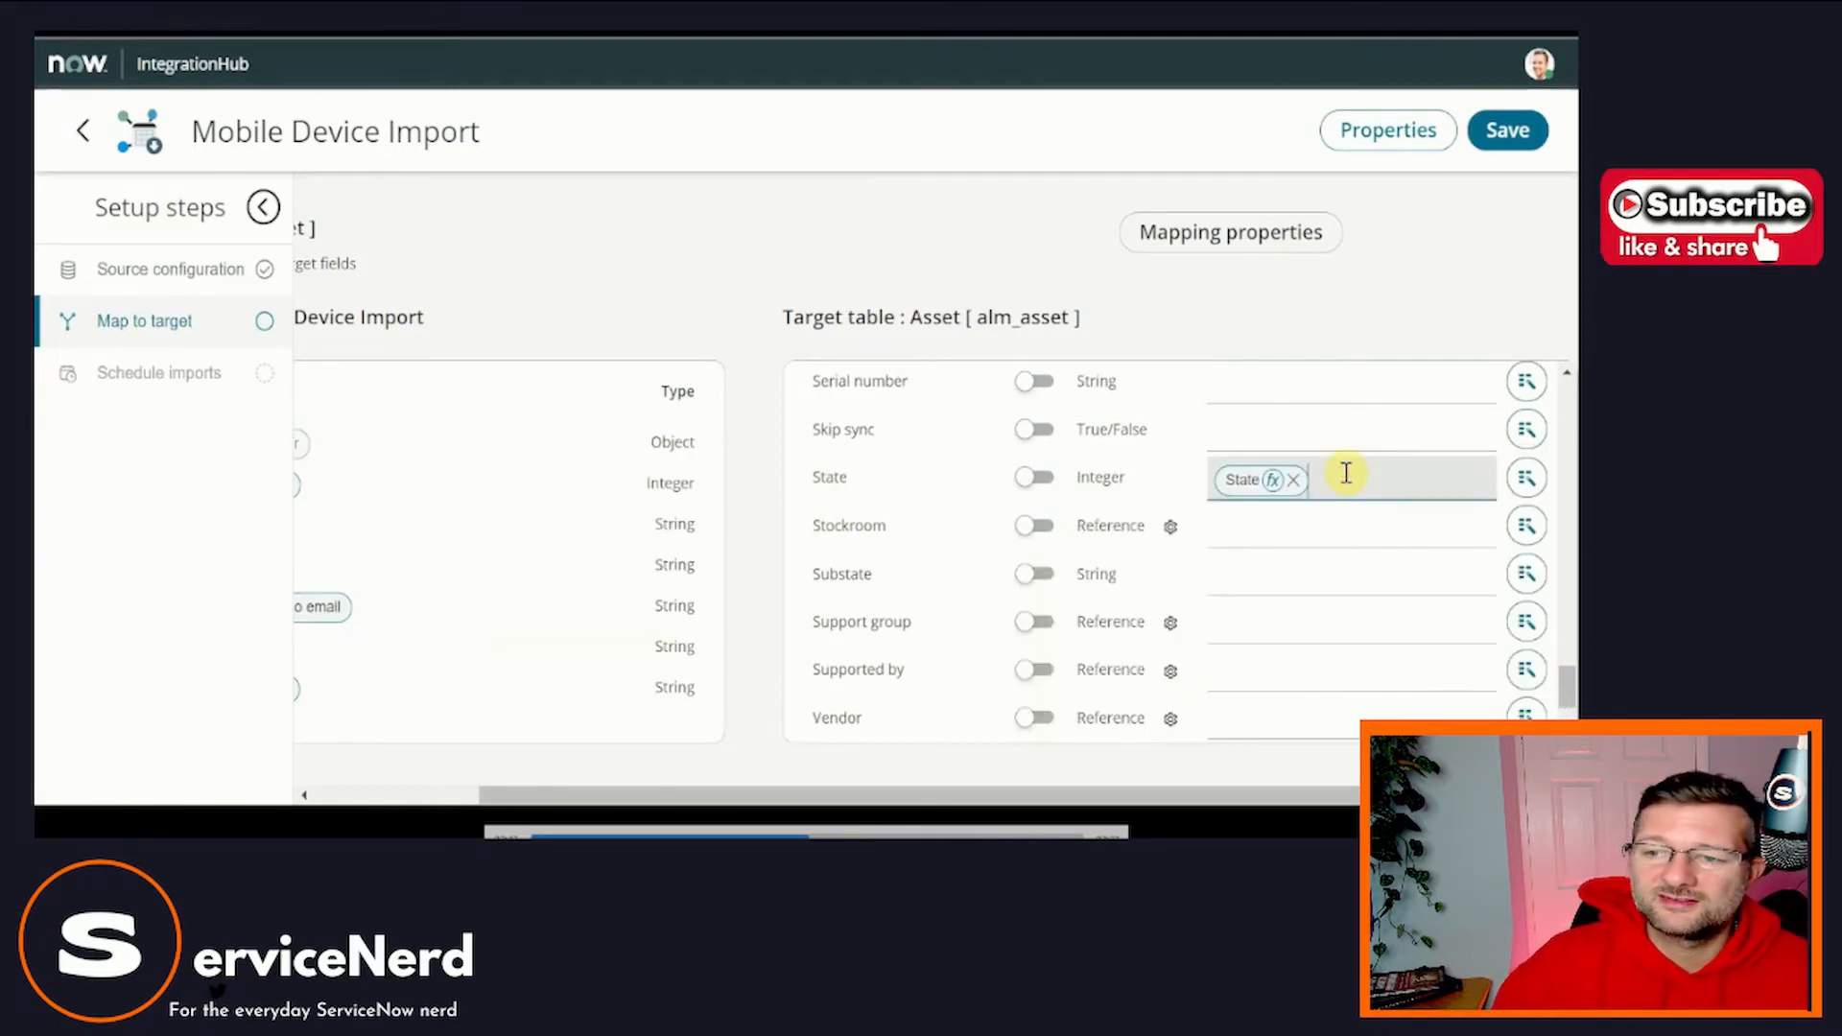
# Replace the State column mapping with the fixed value 1 in the State target field.
pyautogui.click(1296, 479)
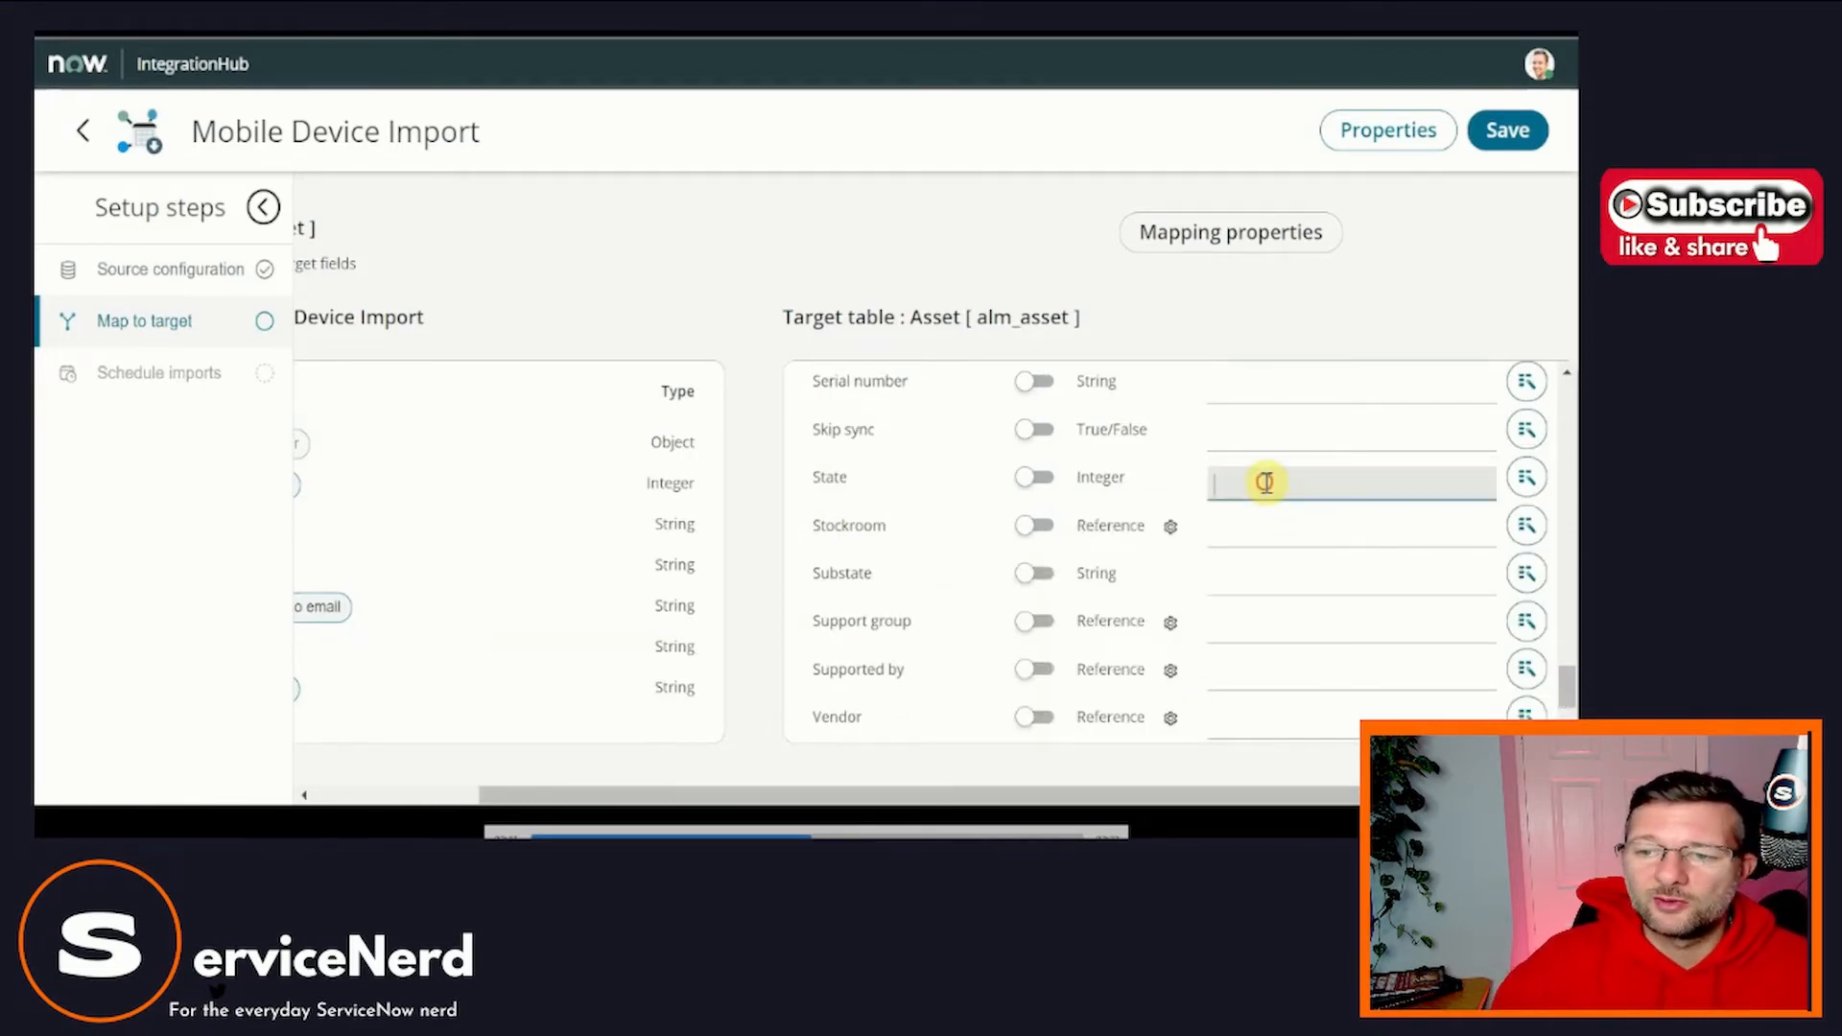
pyautogui.write('1')
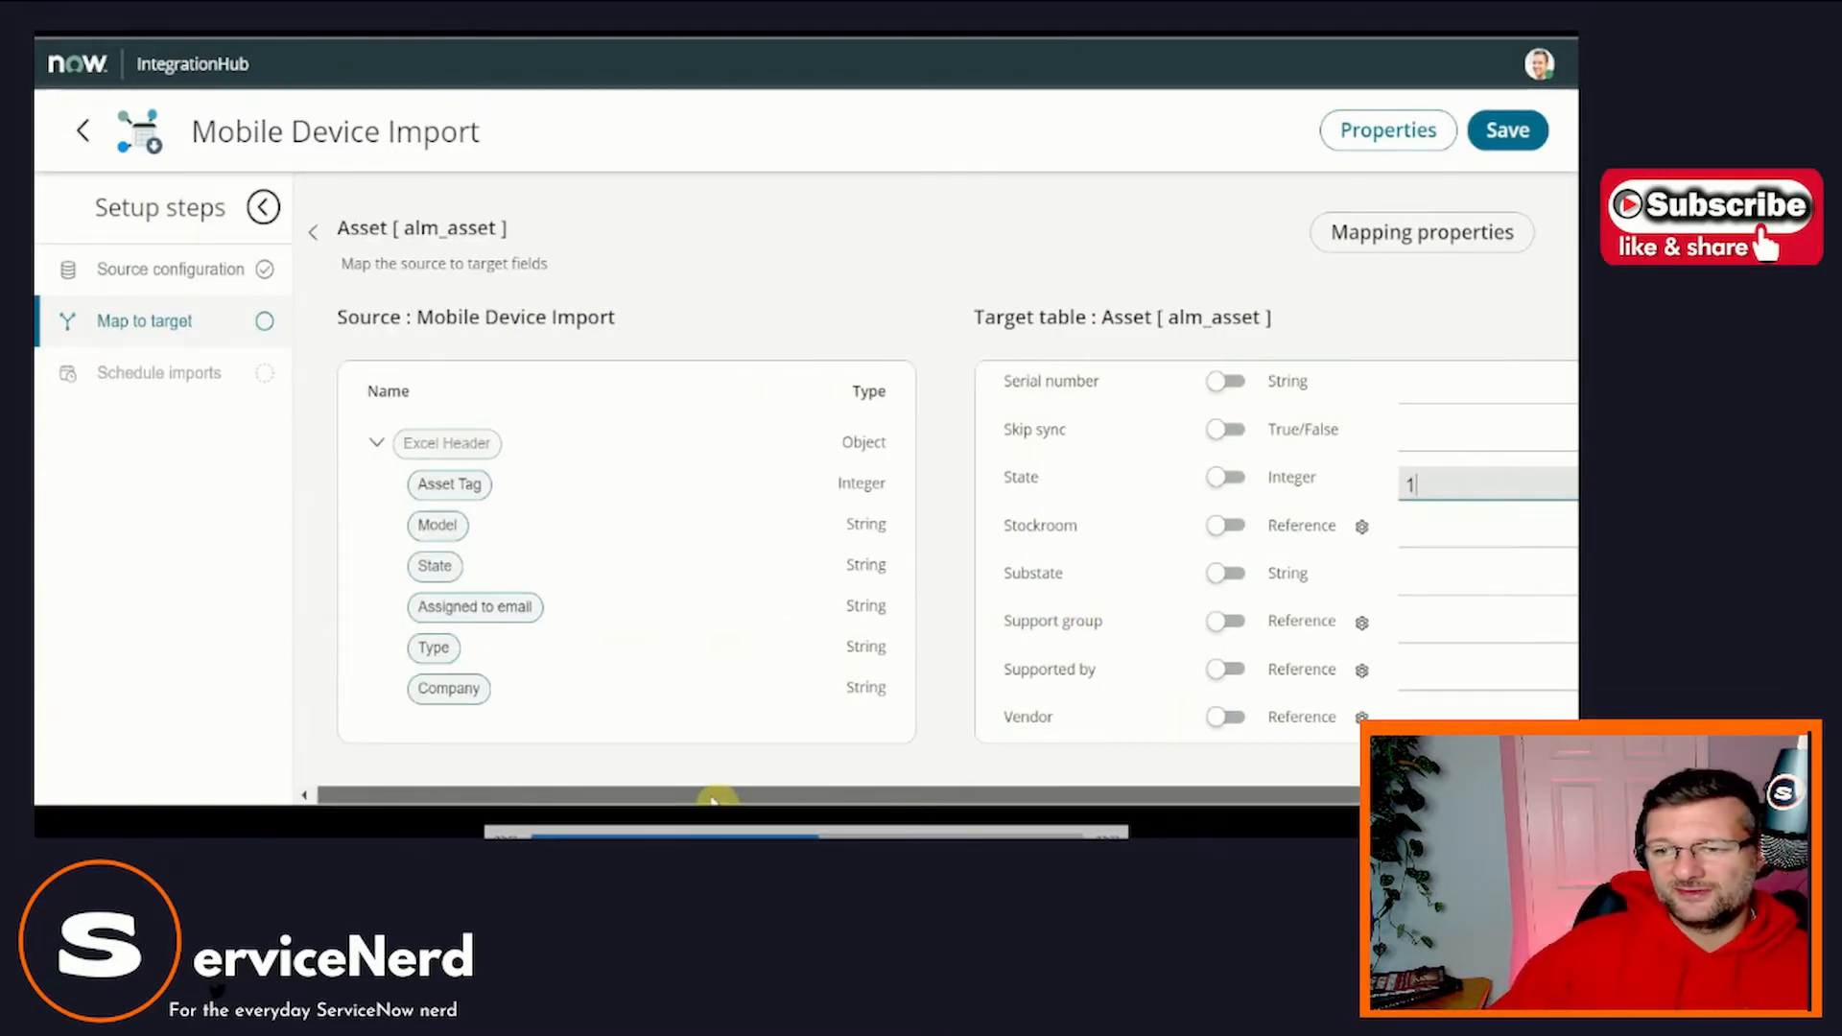
pyautogui.hscroll(3)
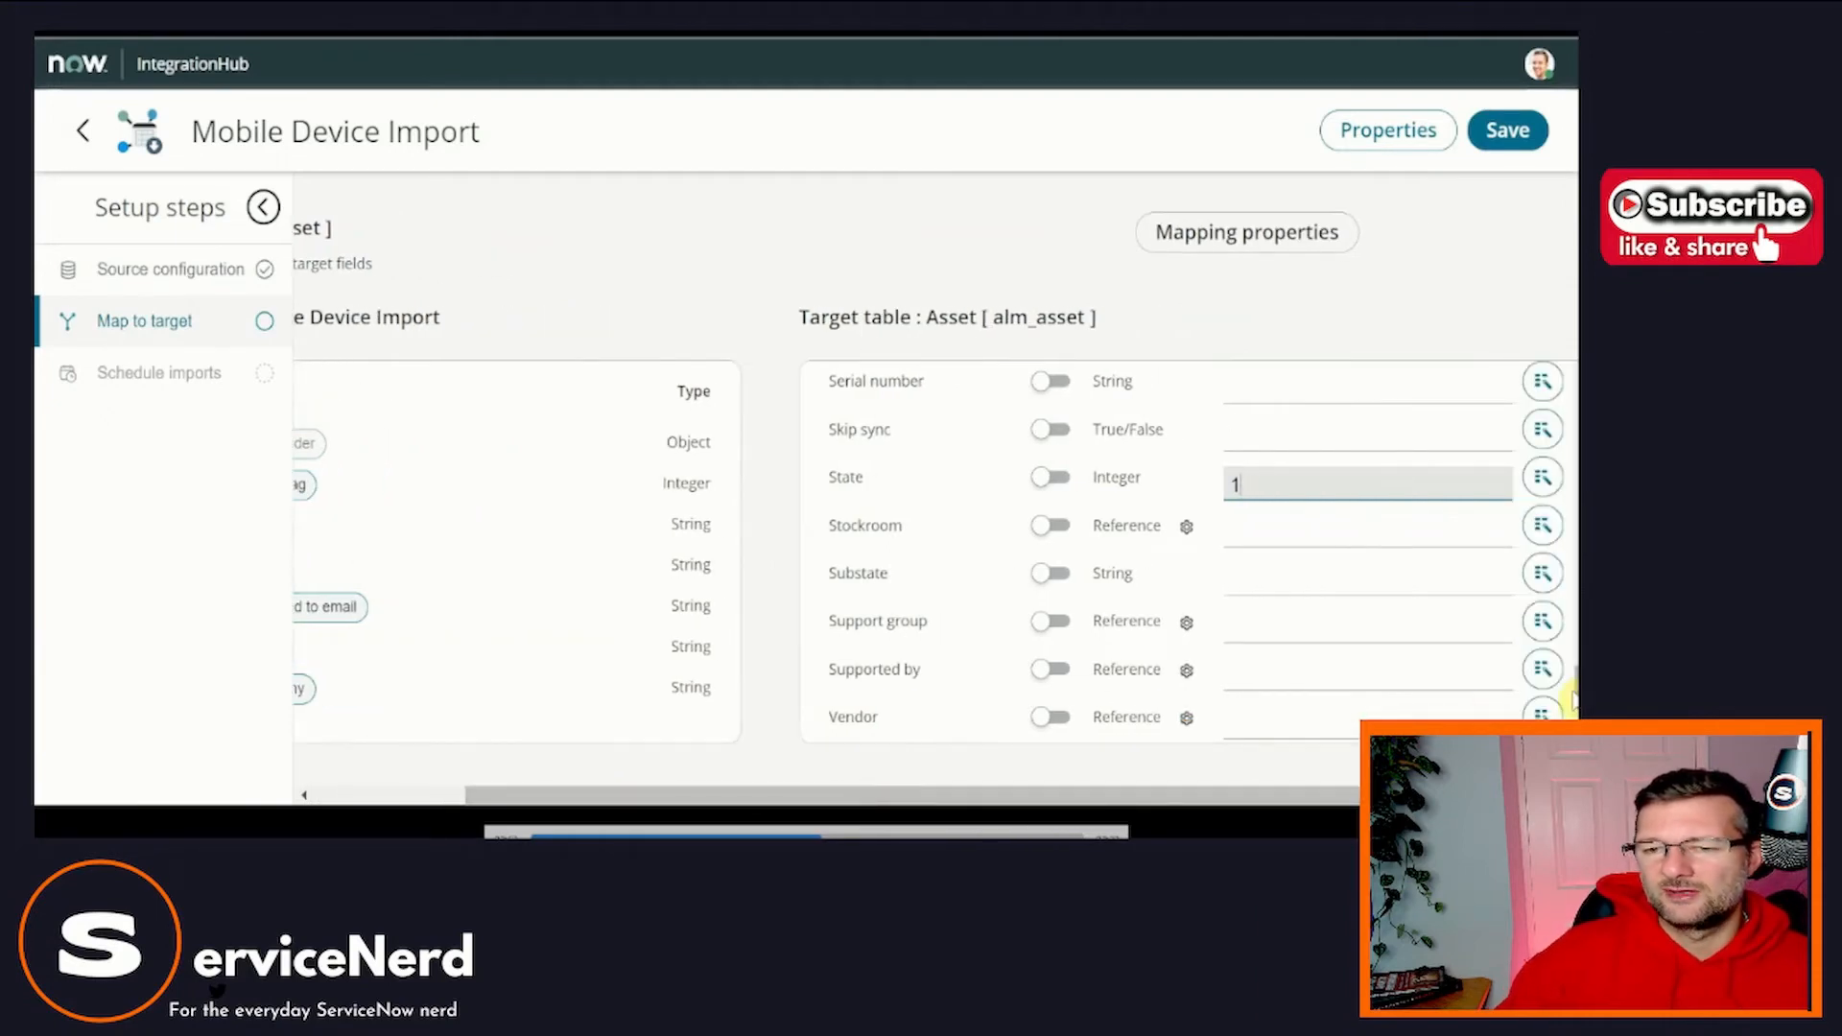
pyautogui.scroll(3)
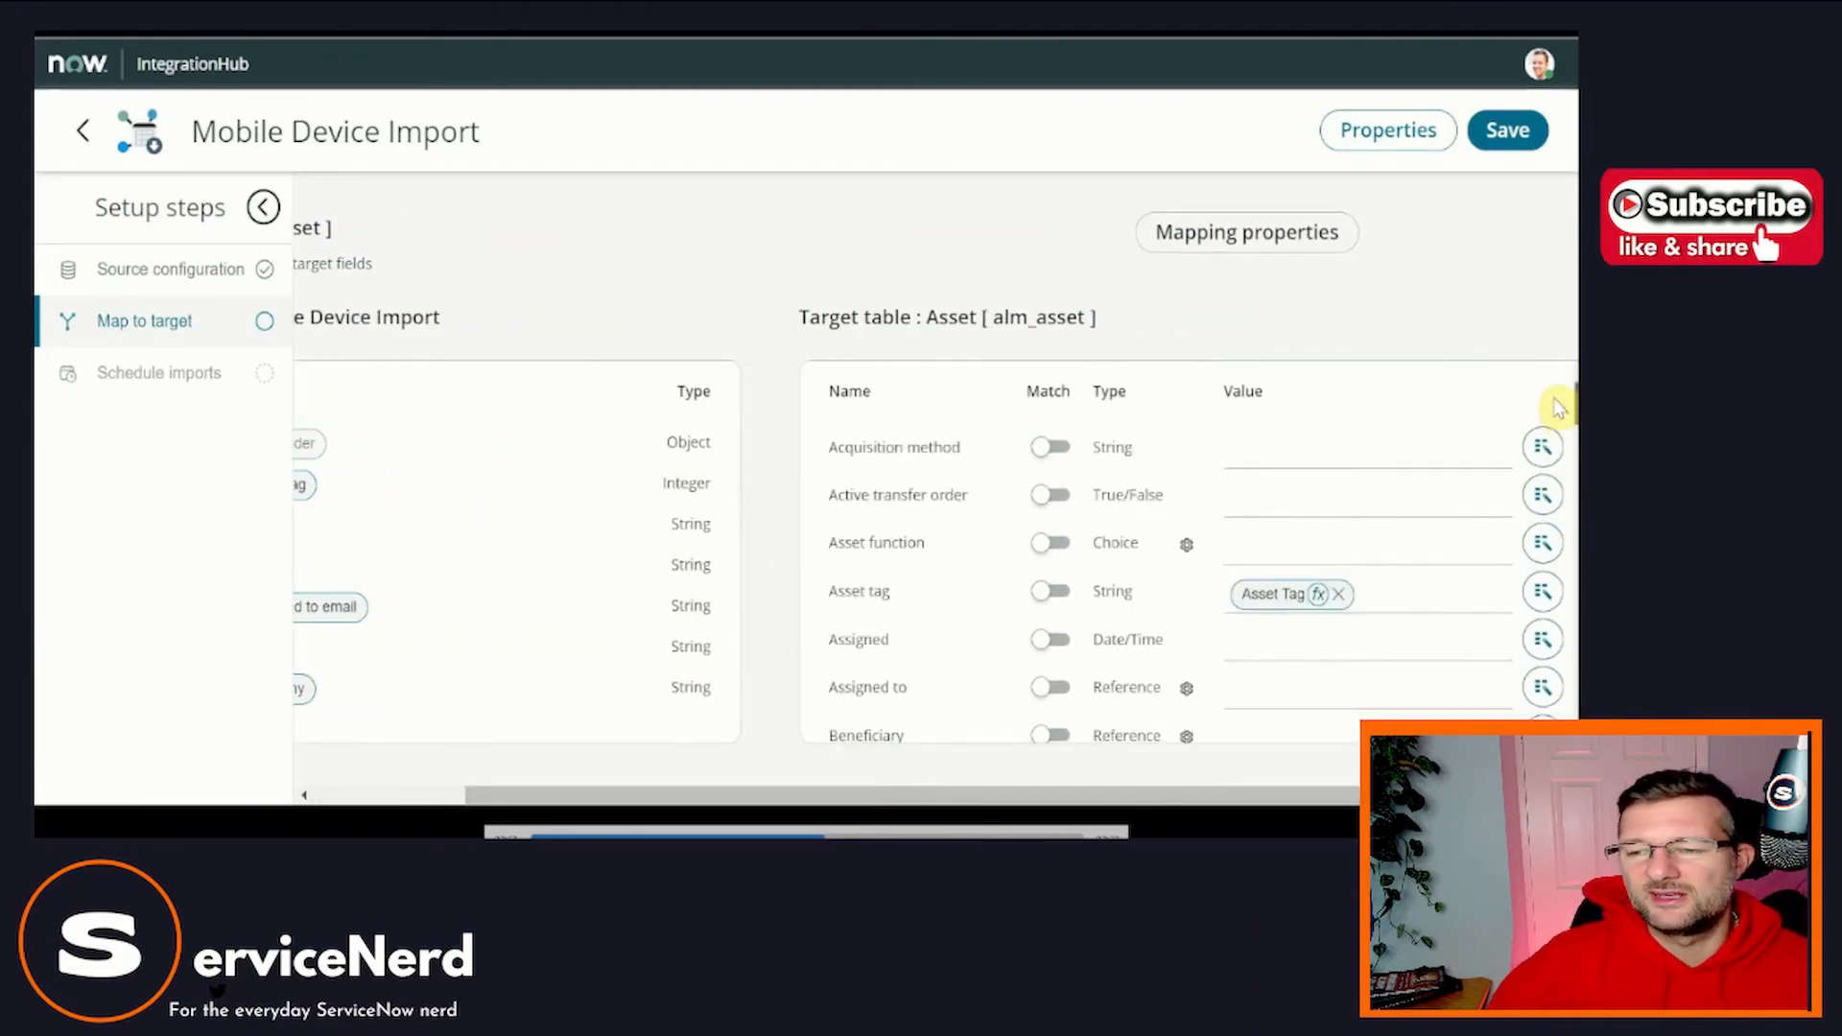
pyautogui.scroll(-3)
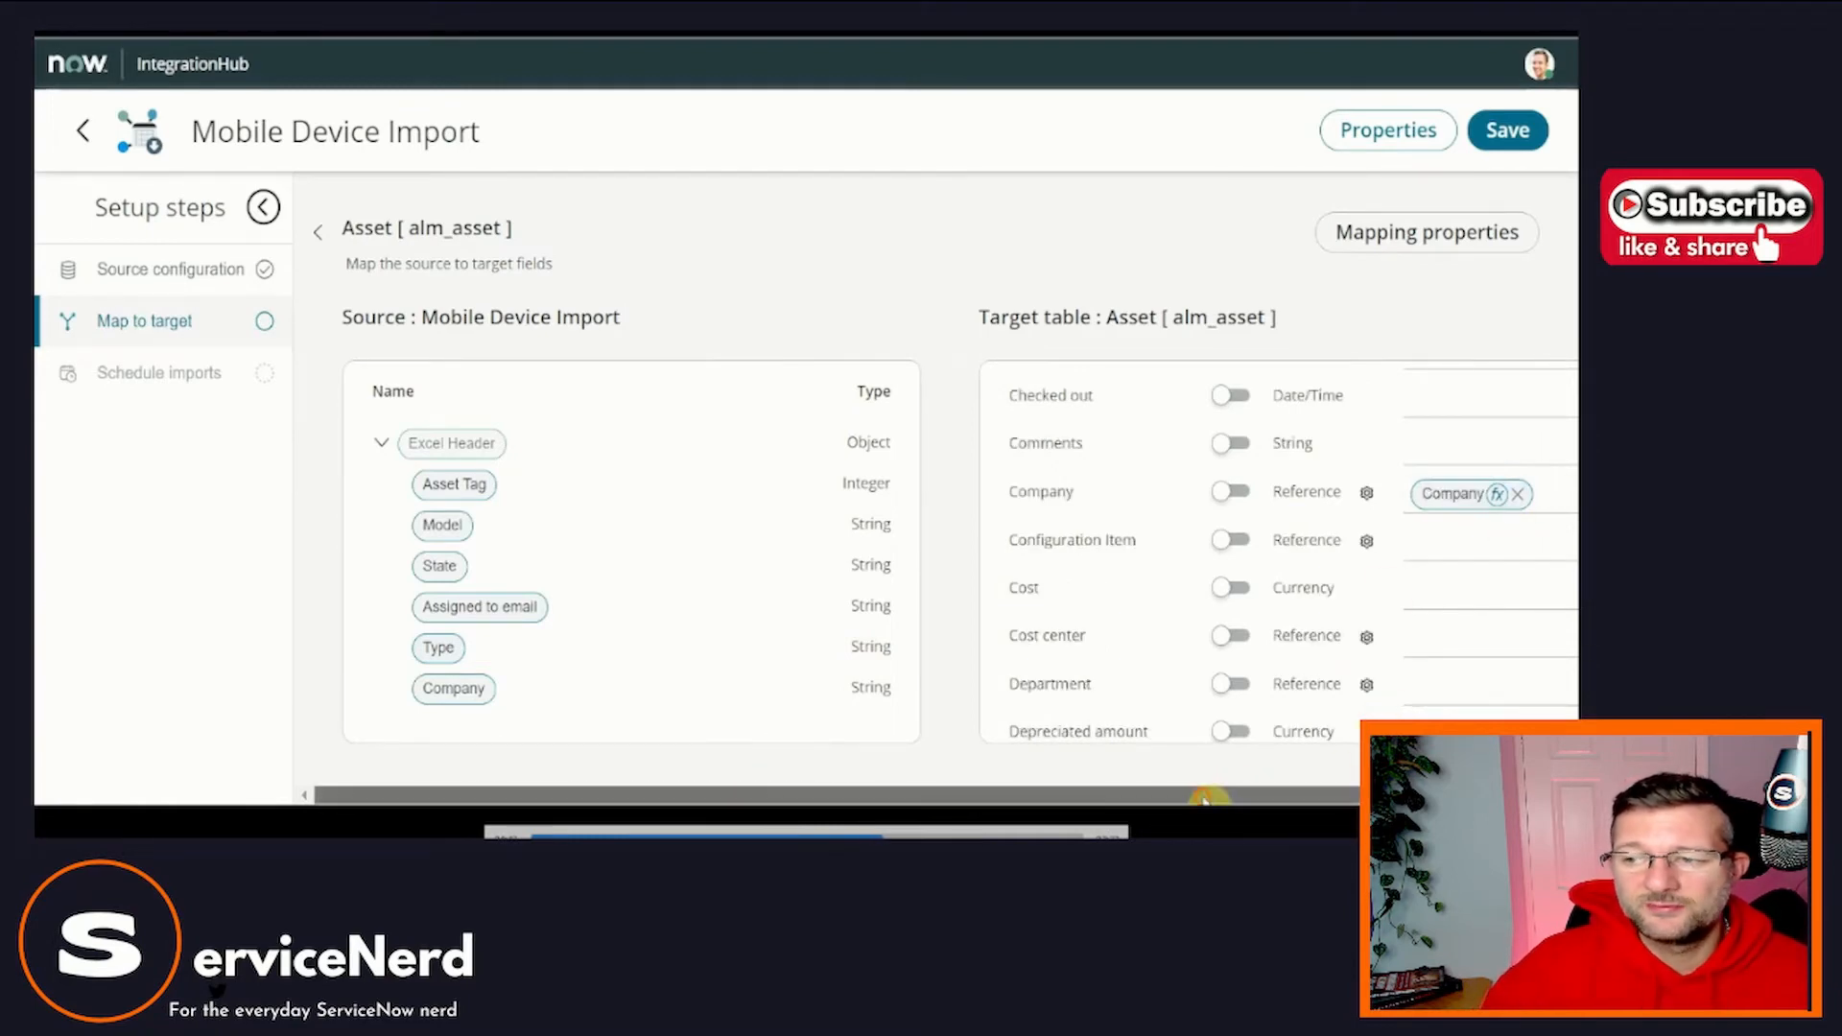
# Enable Match on Asset tag so incoming rows coalesce against existing asset records.
pyautogui.hscroll(3)
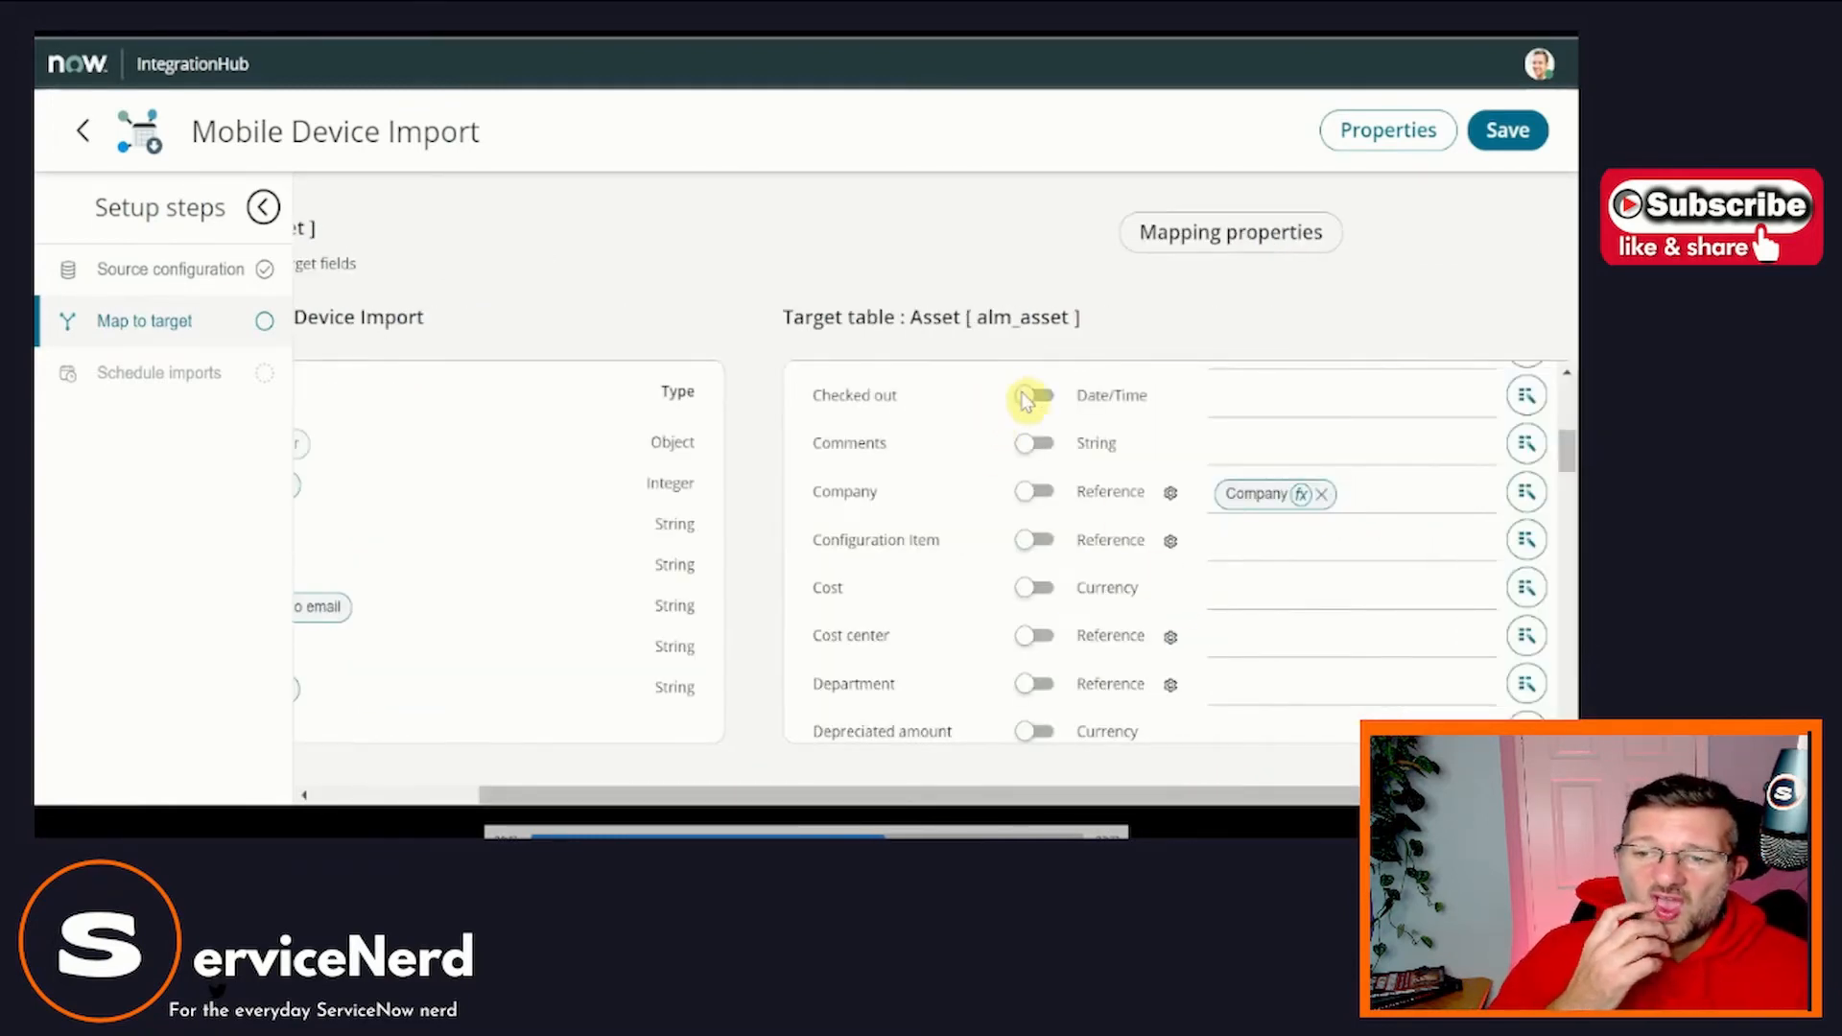
pyautogui.moveTo(1044, 735)
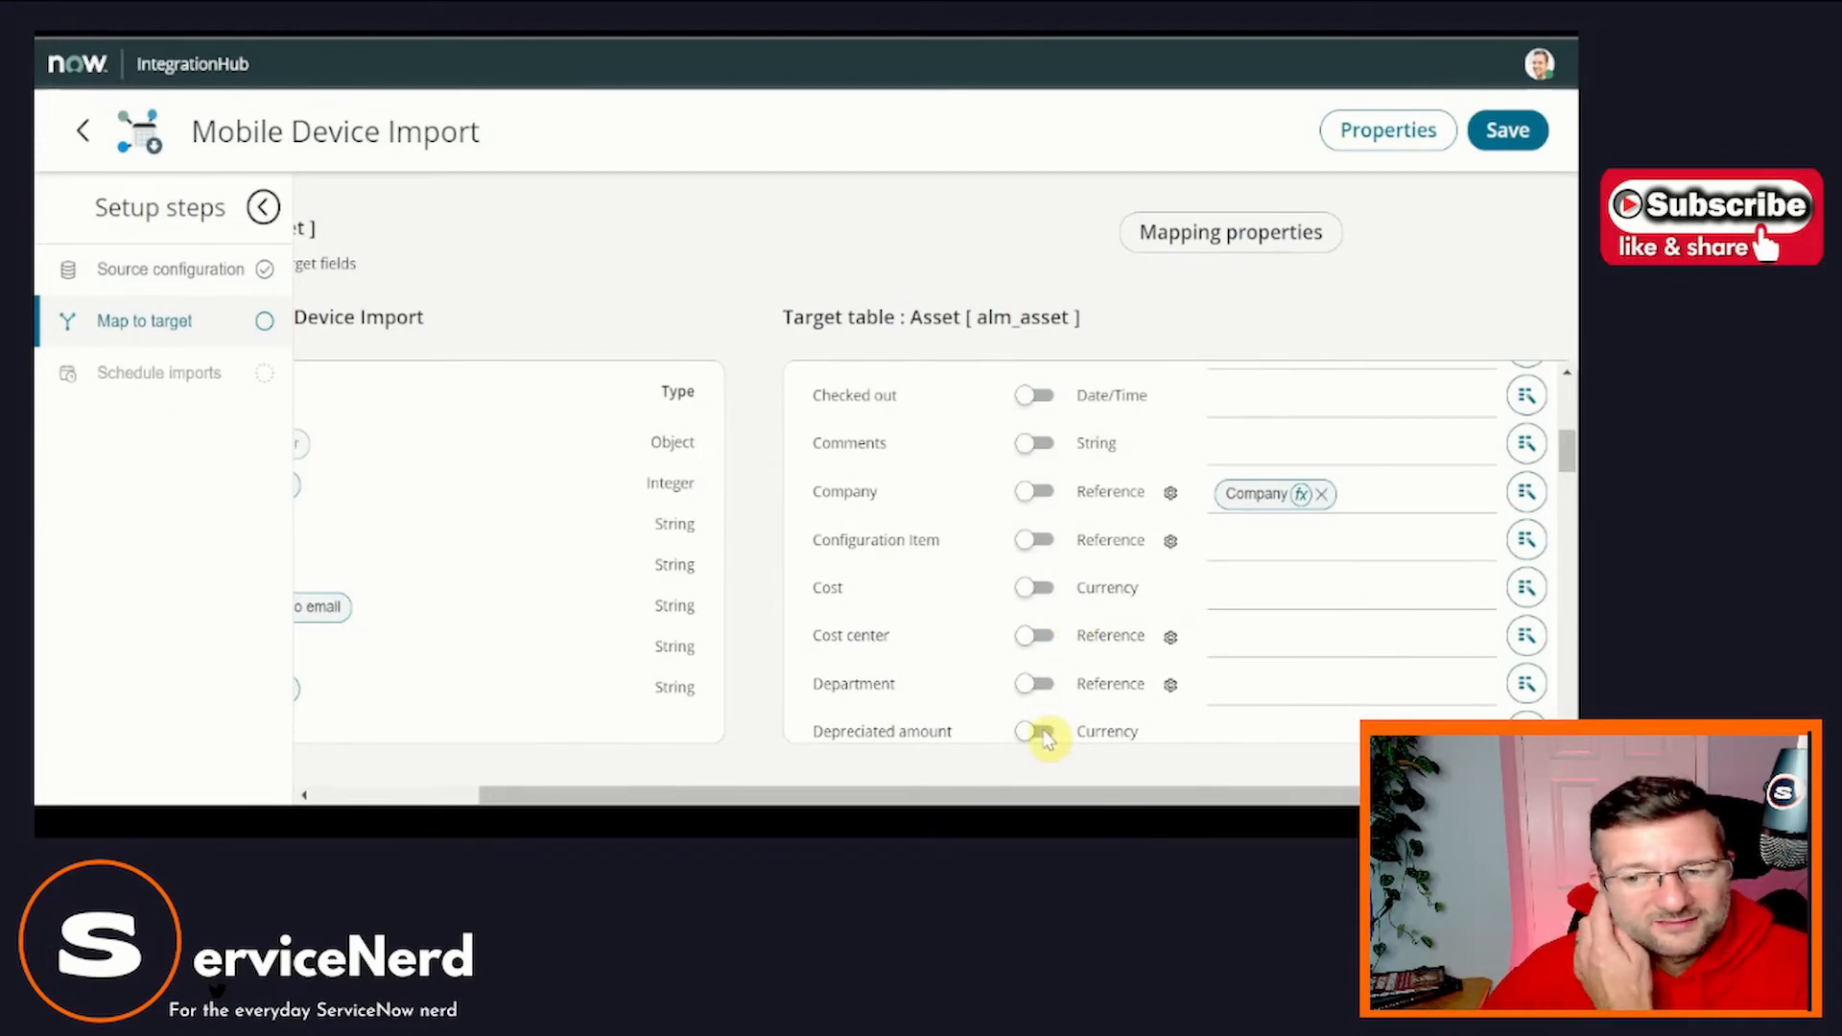
pyautogui.scroll(3)
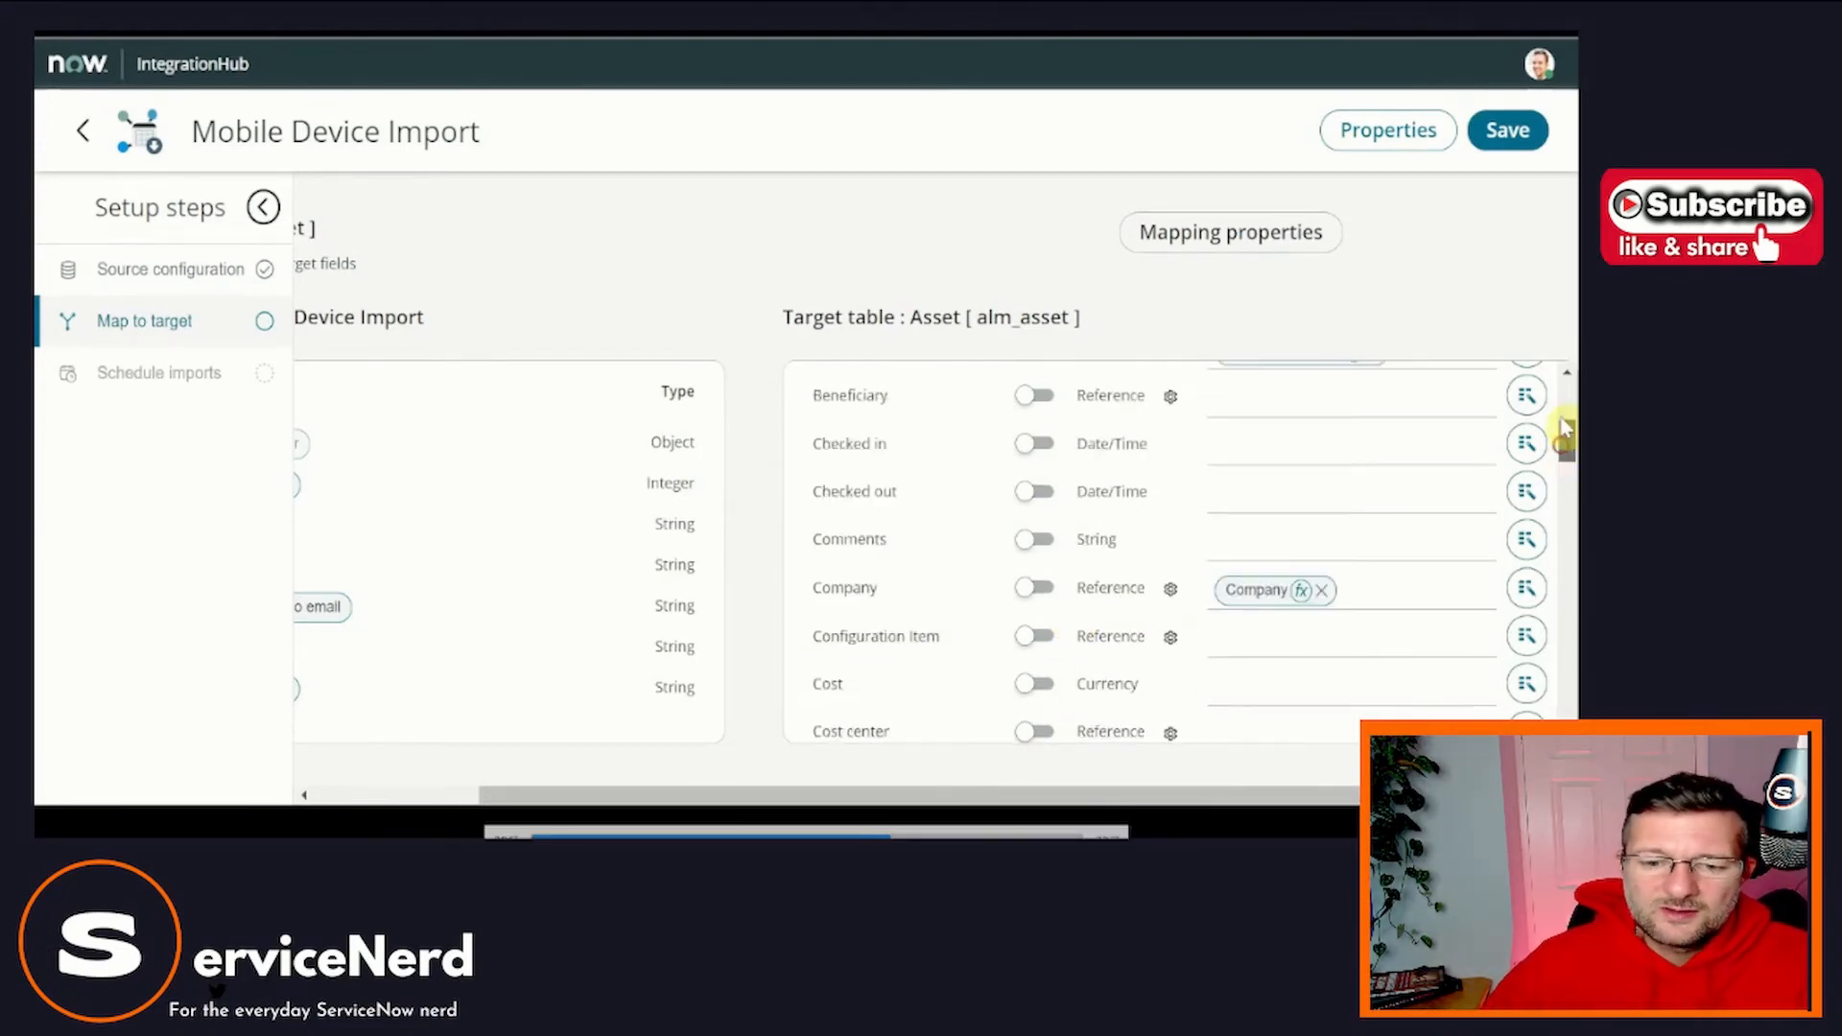
pyautogui.scroll(3)
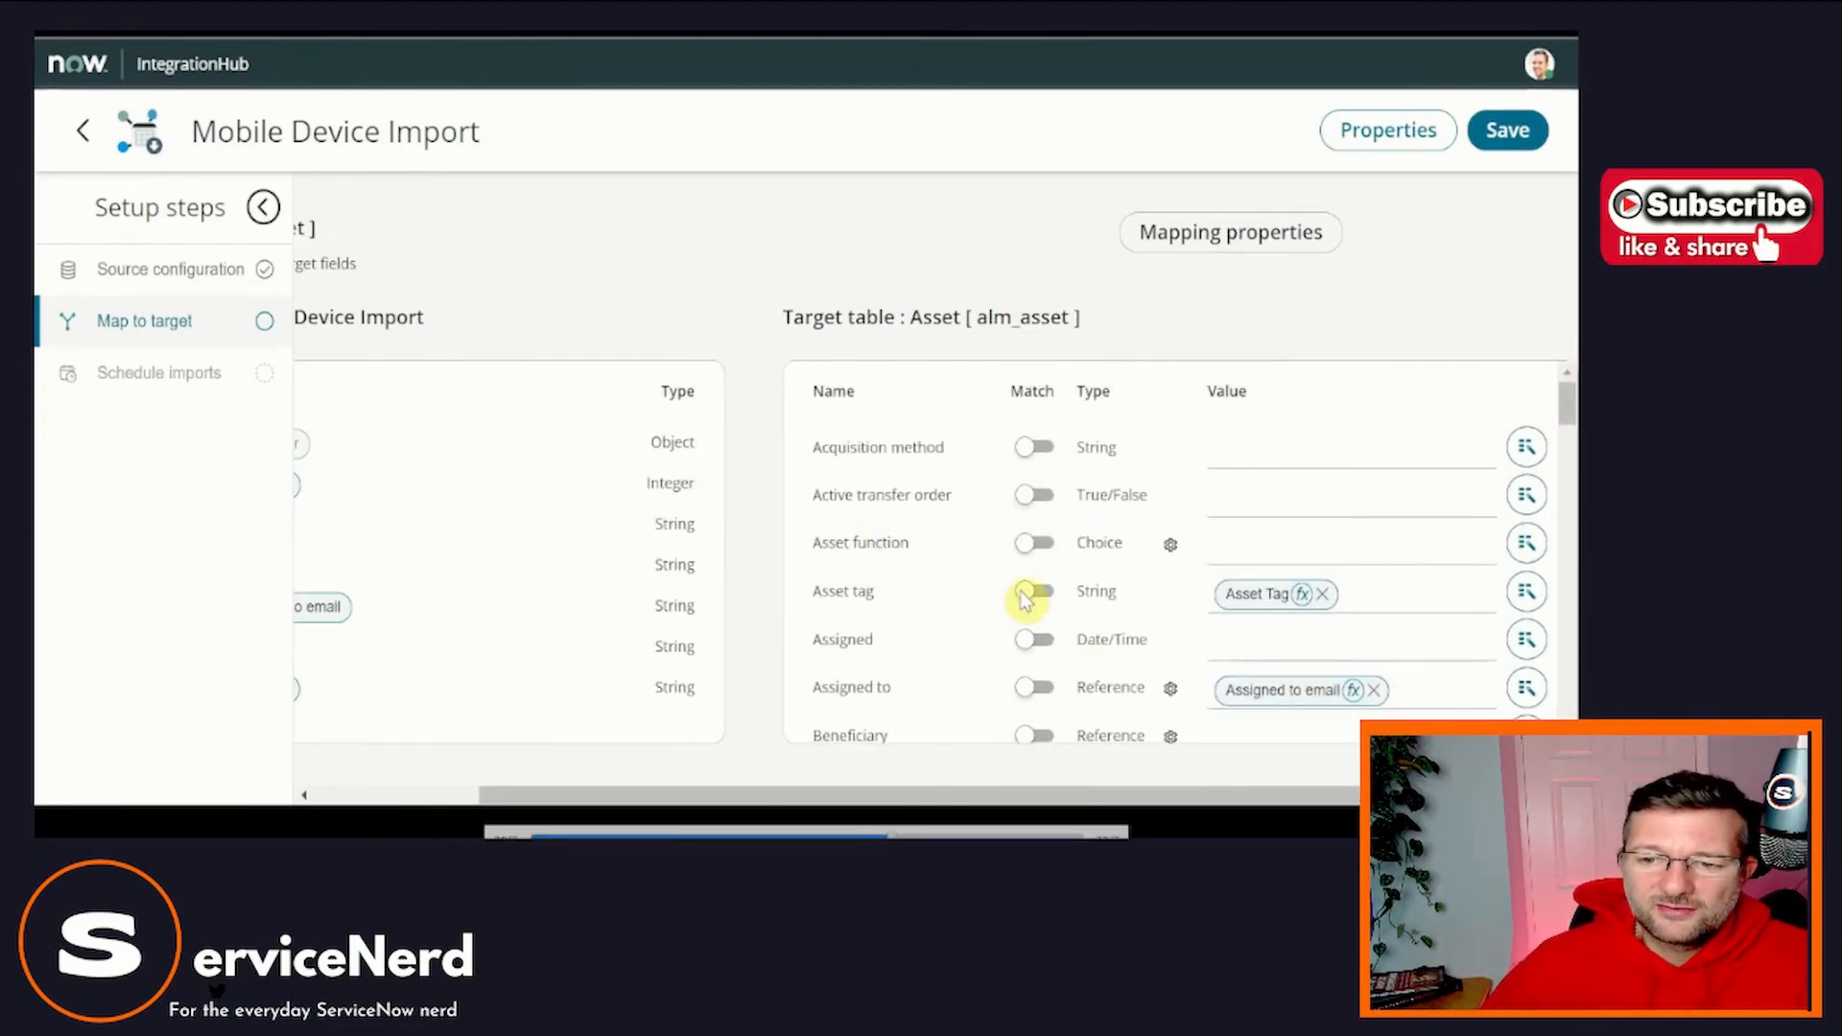
pyautogui.click(1035, 591)
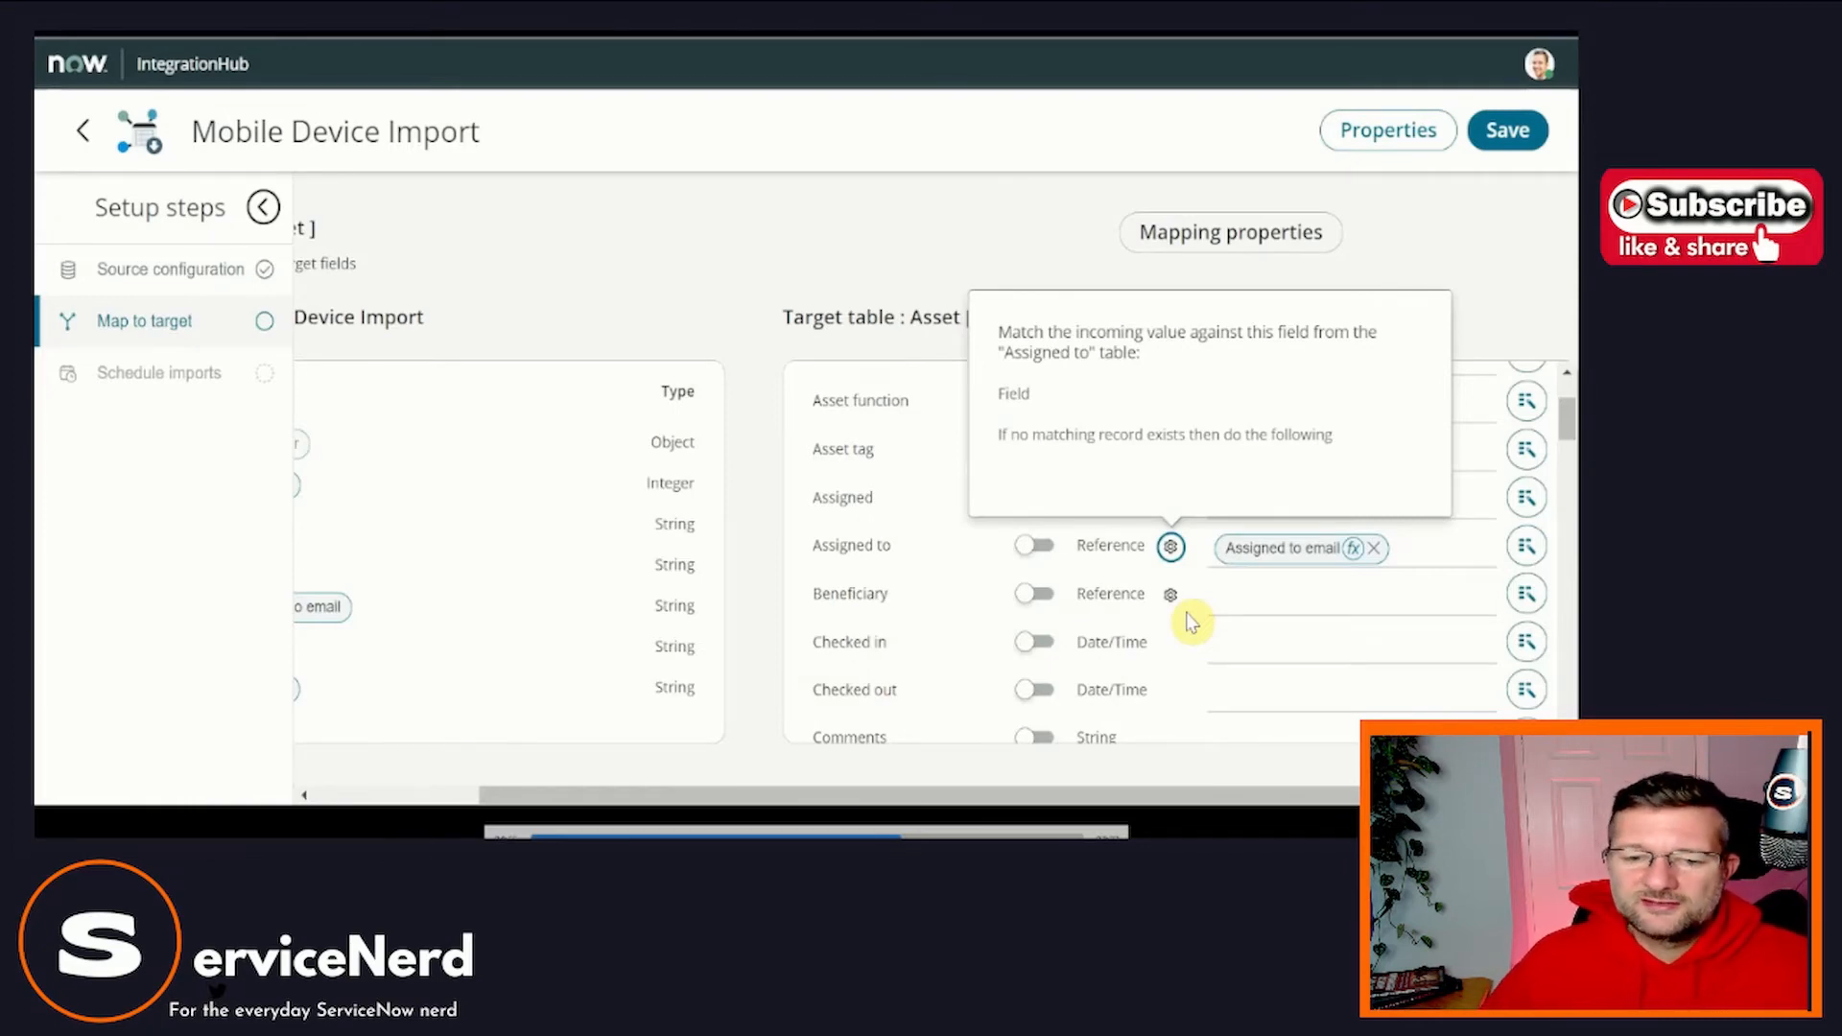
# Set the Assigned to reference to match users by Email and ignore the field when none match.
pyautogui.click(1170, 545)
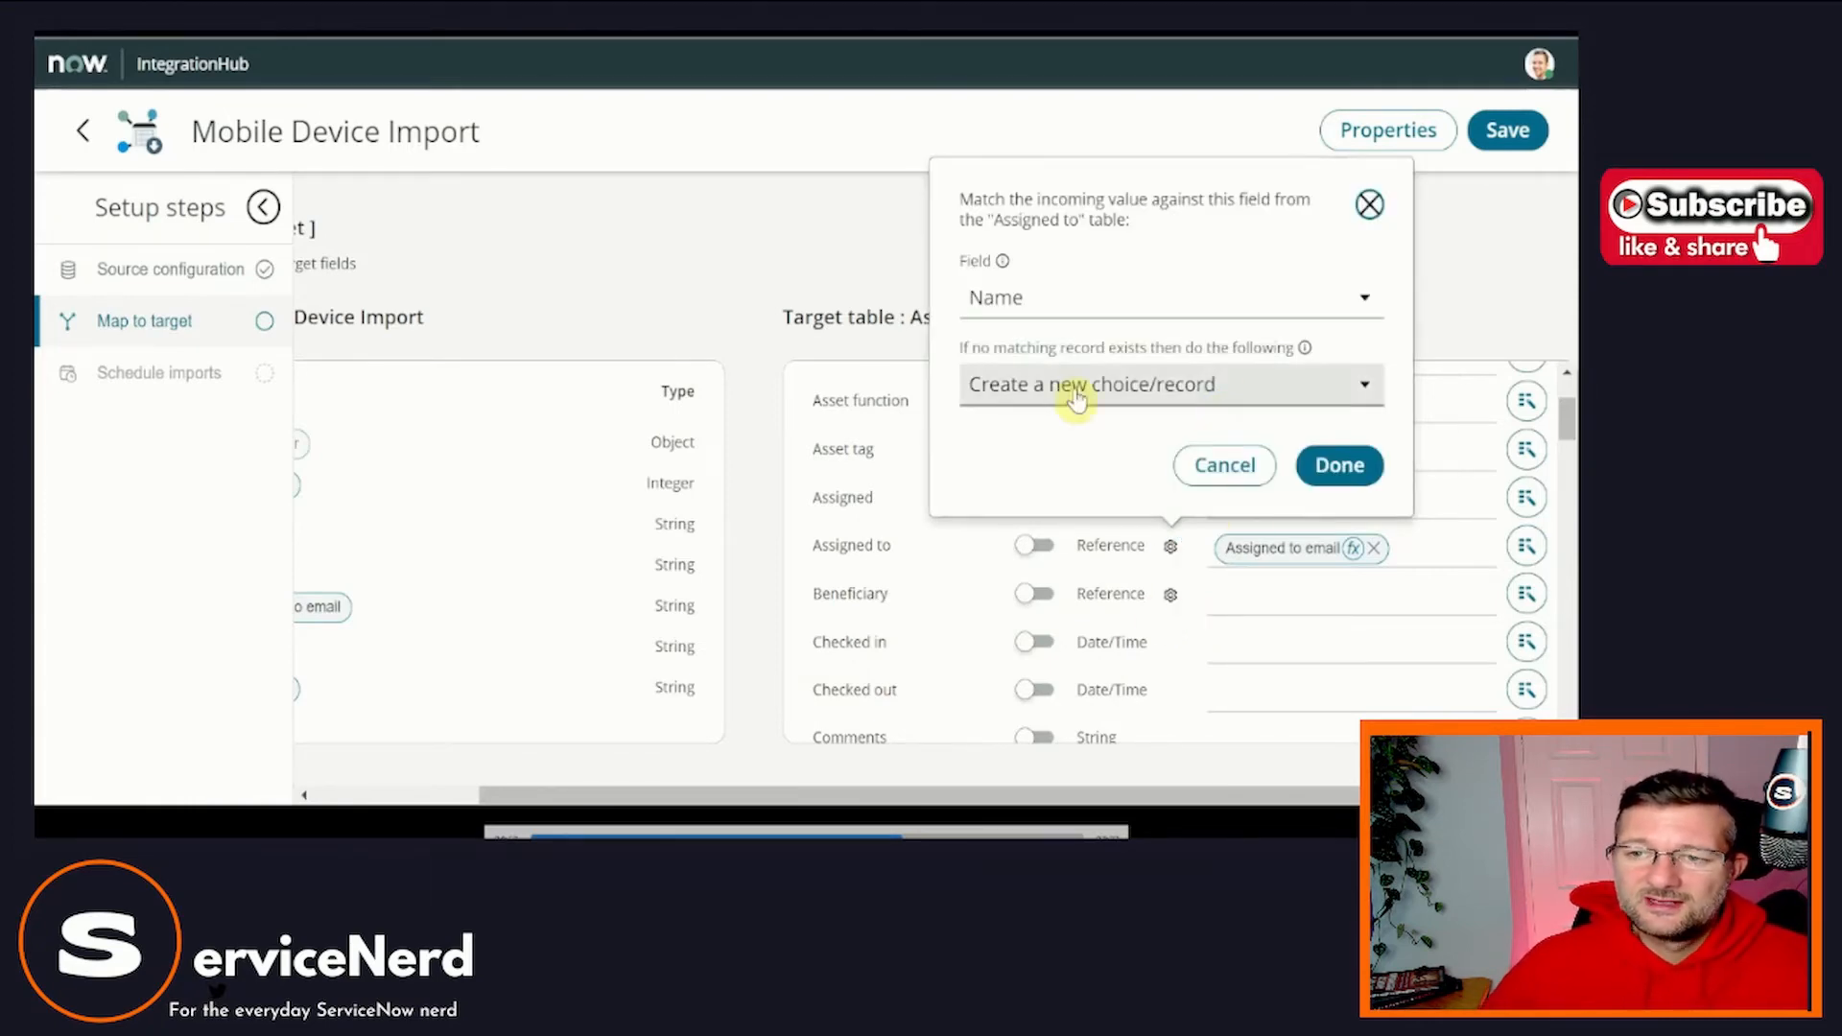
pyautogui.moveTo(1156, 297)
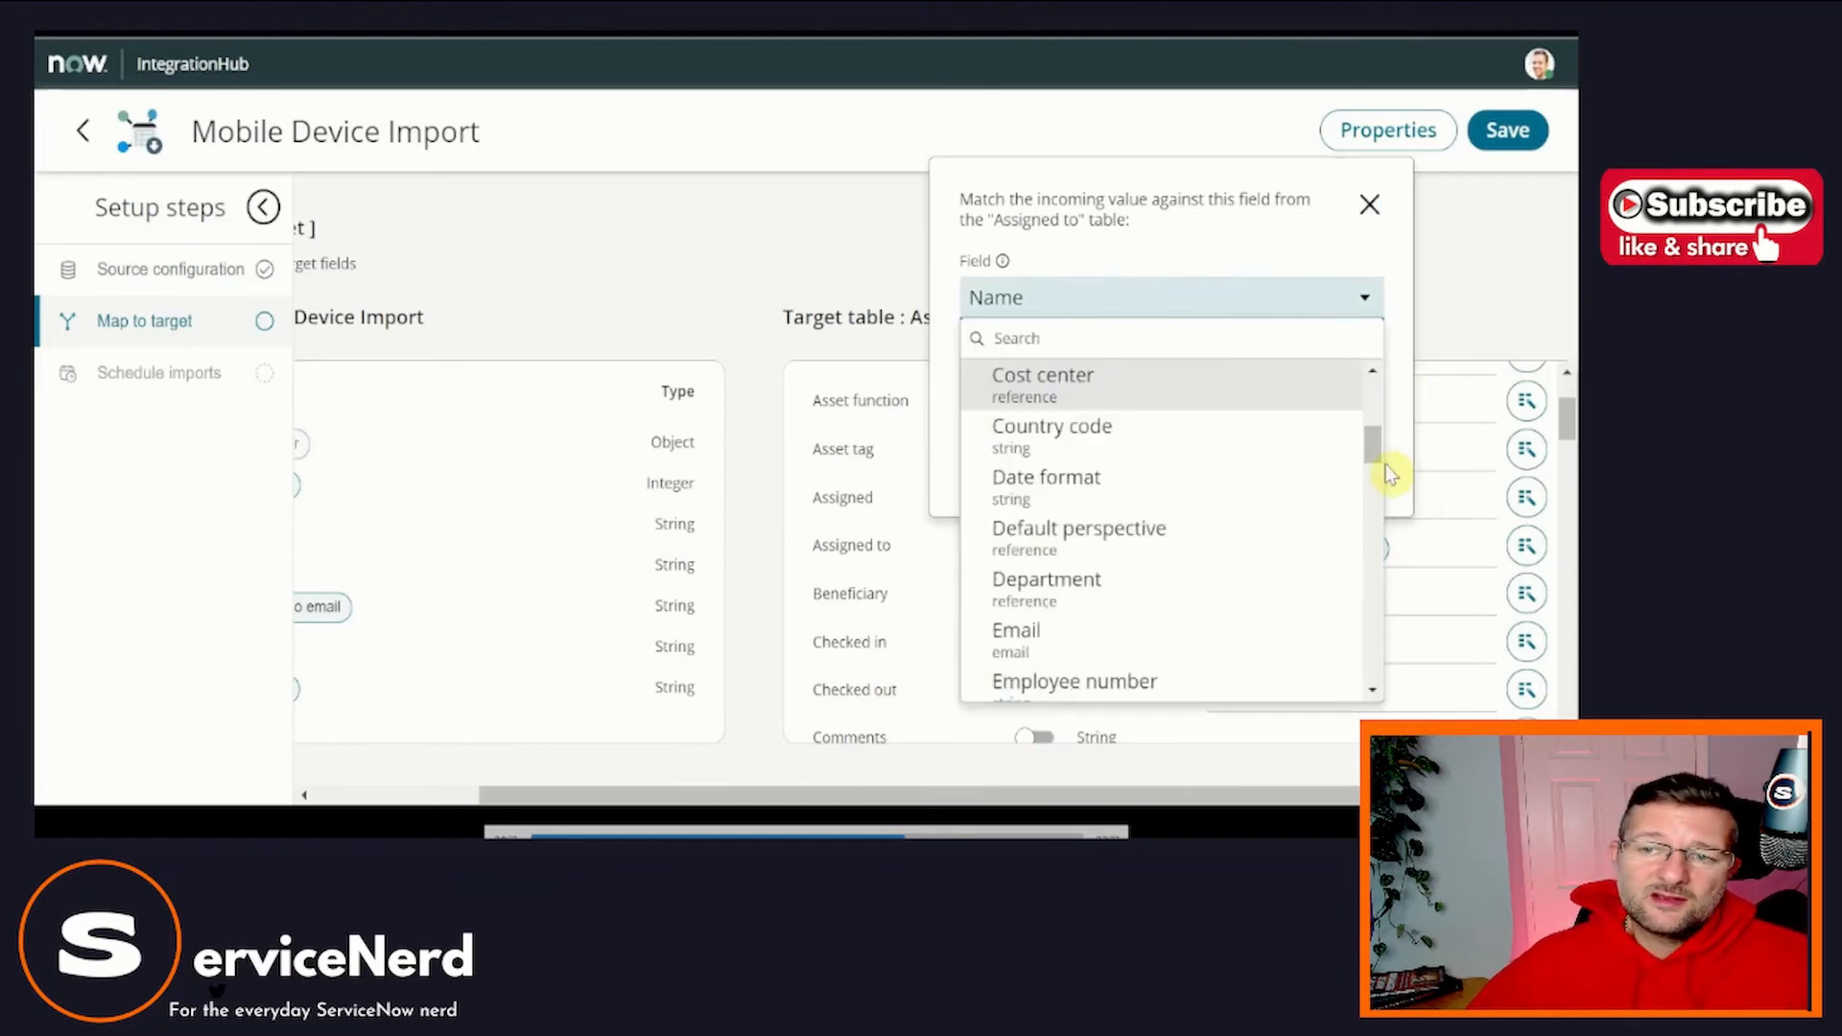
pyautogui.click(1015, 629)
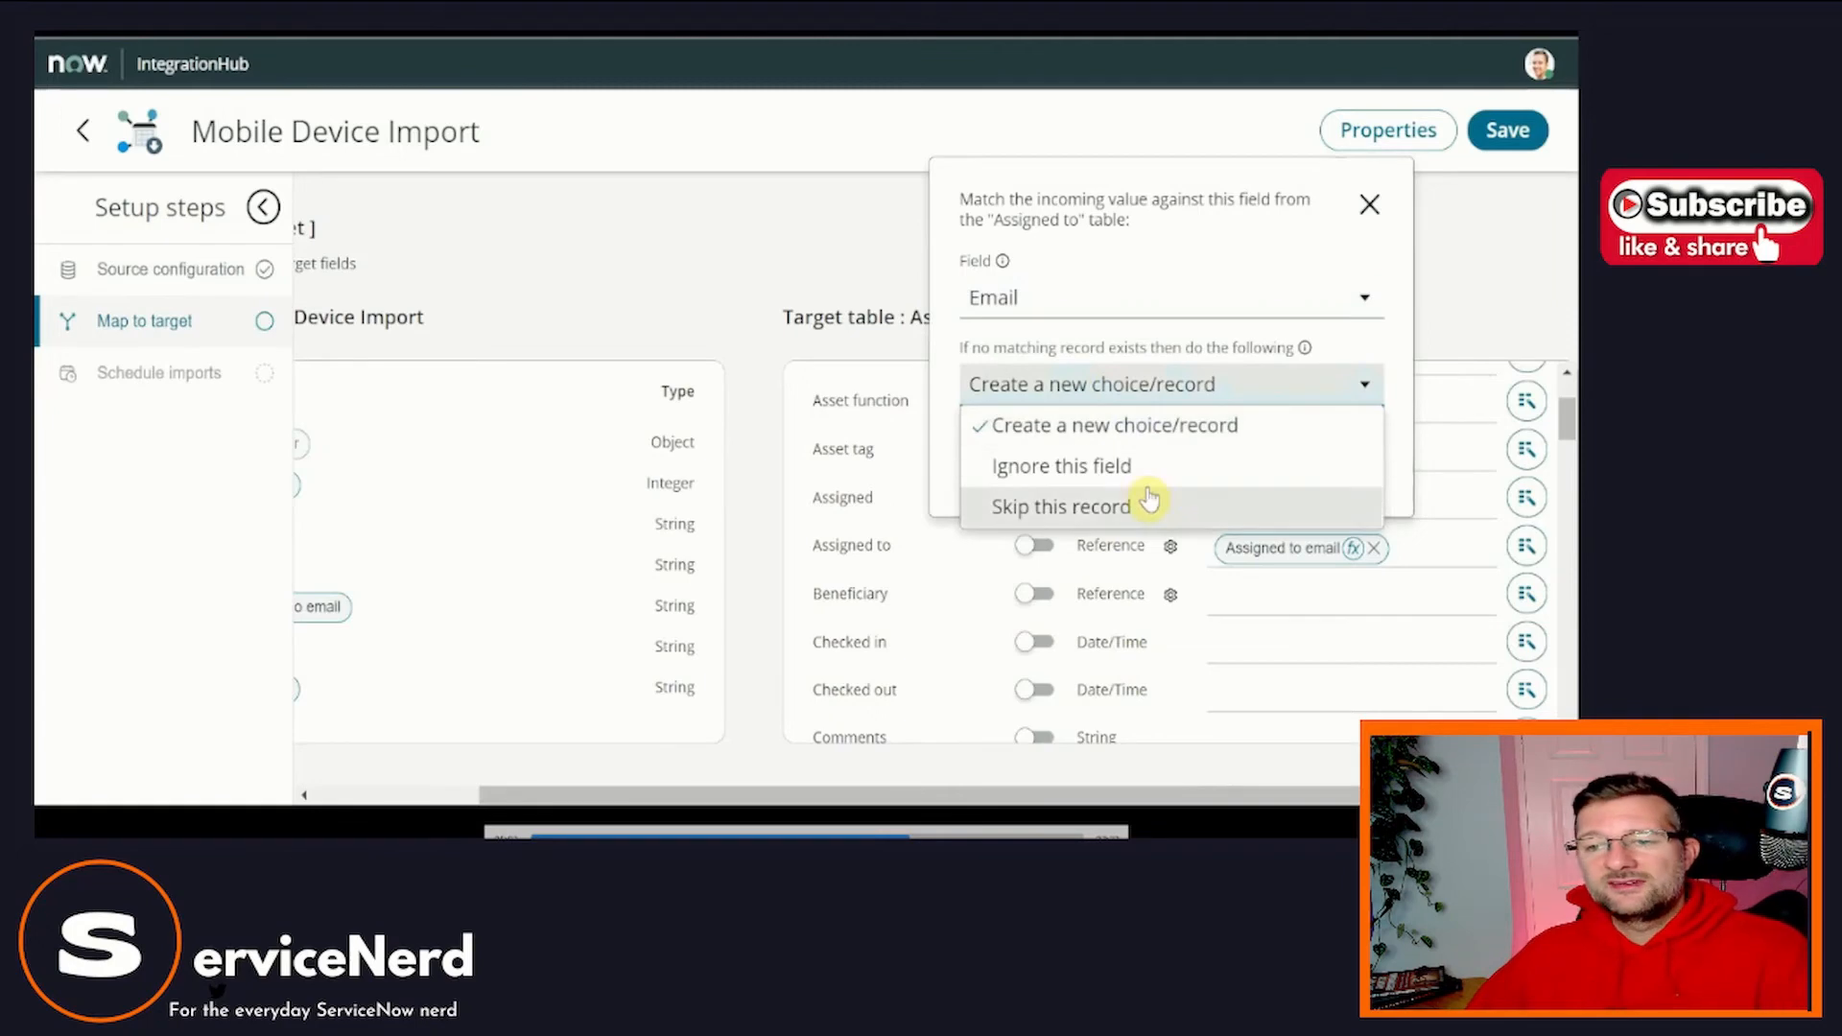
pyautogui.click(1059, 465)
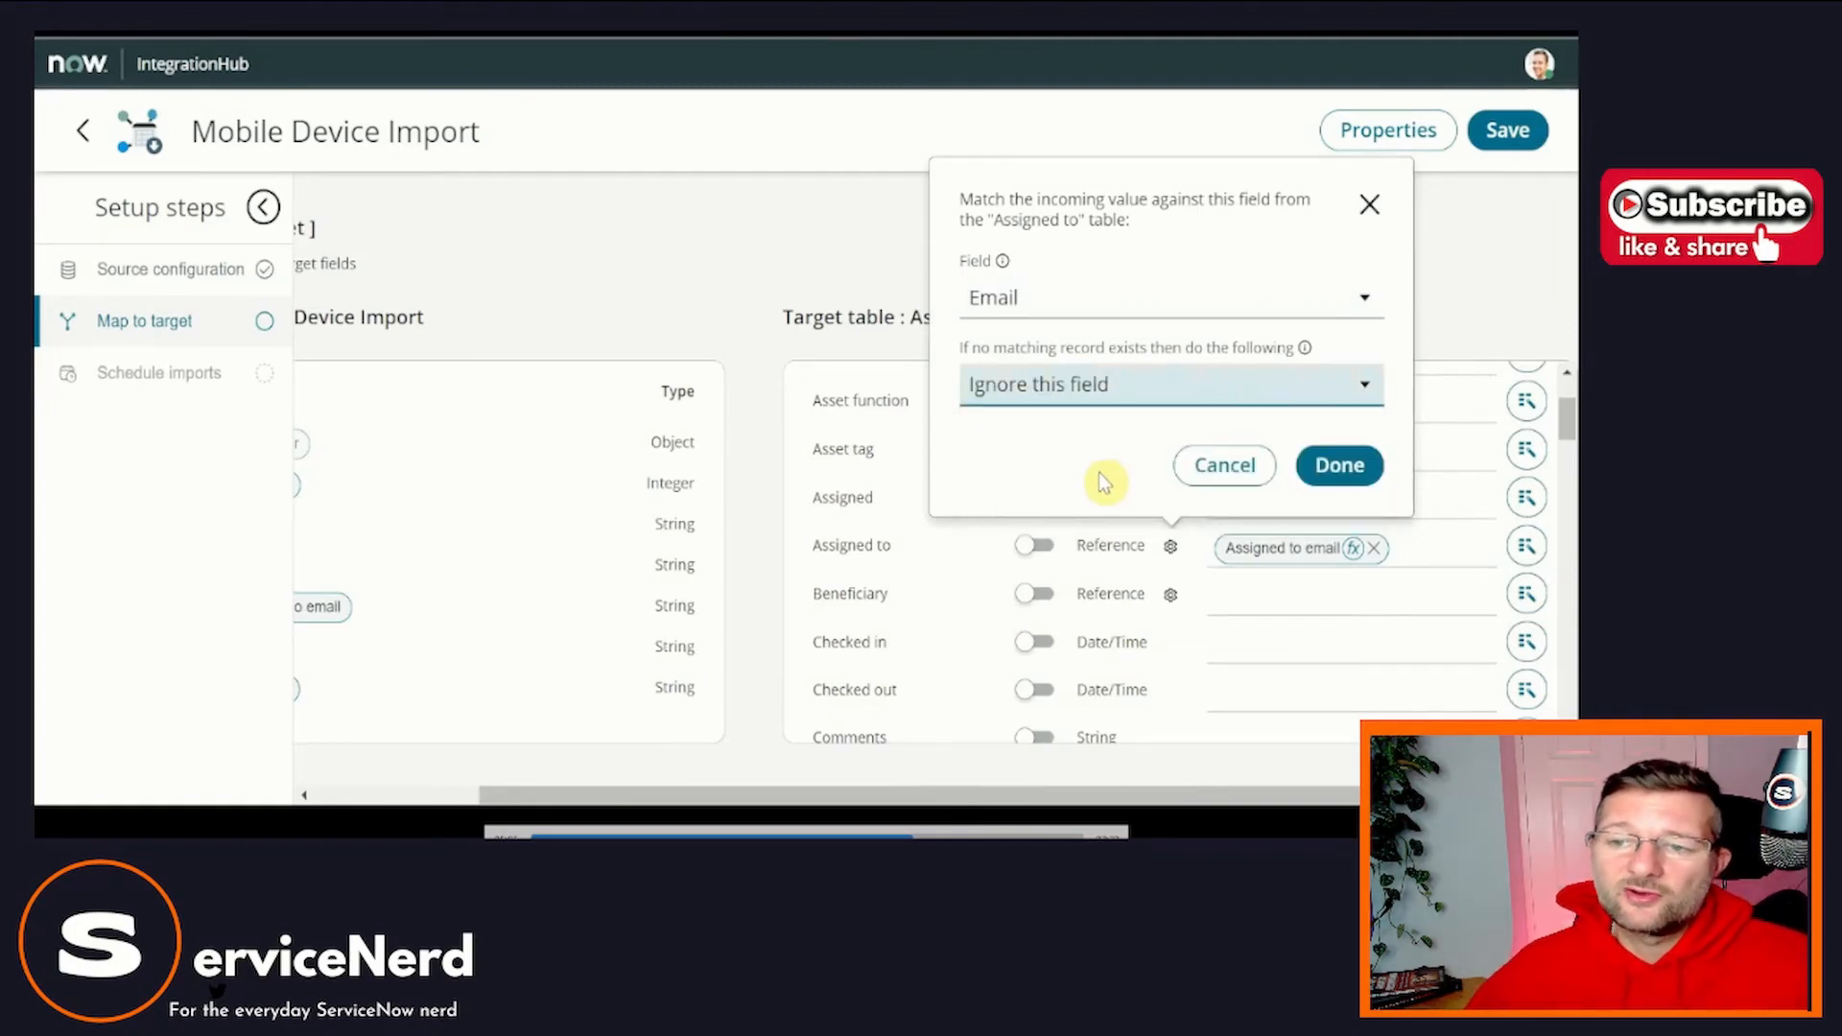
pyautogui.moveTo(1106, 391)
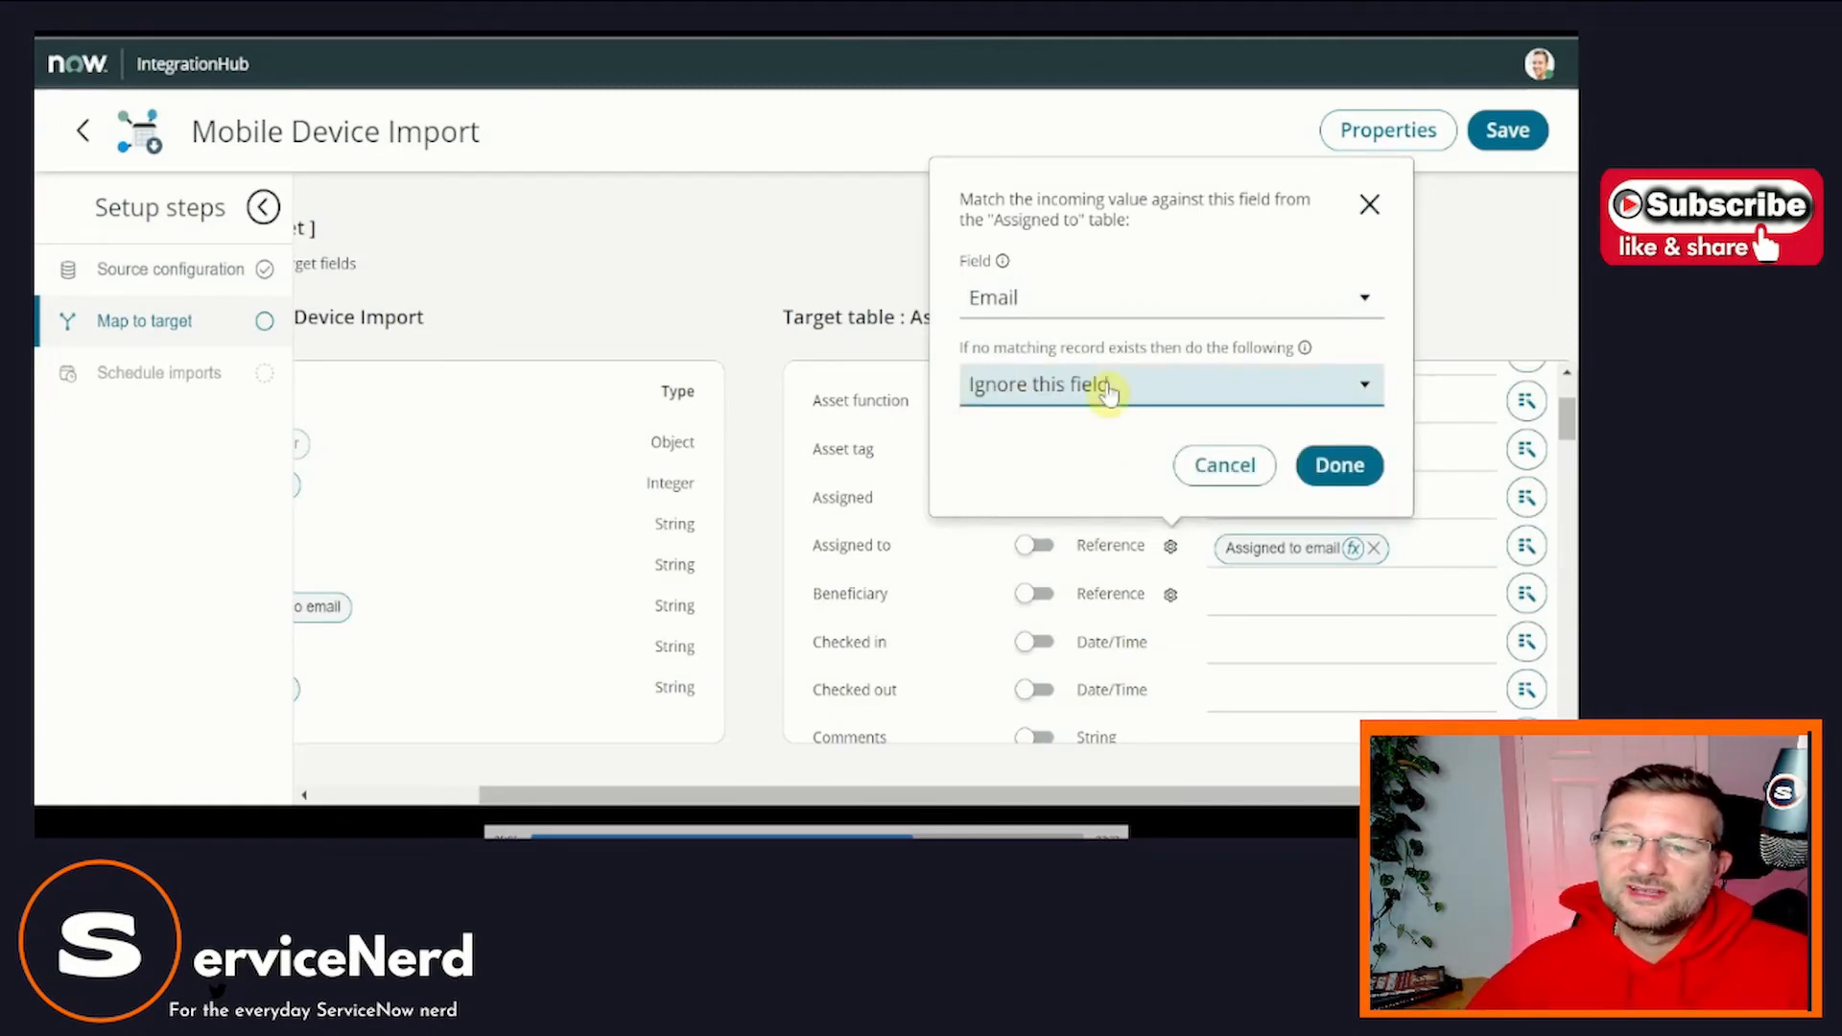
pyautogui.moveTo(1350, 431)
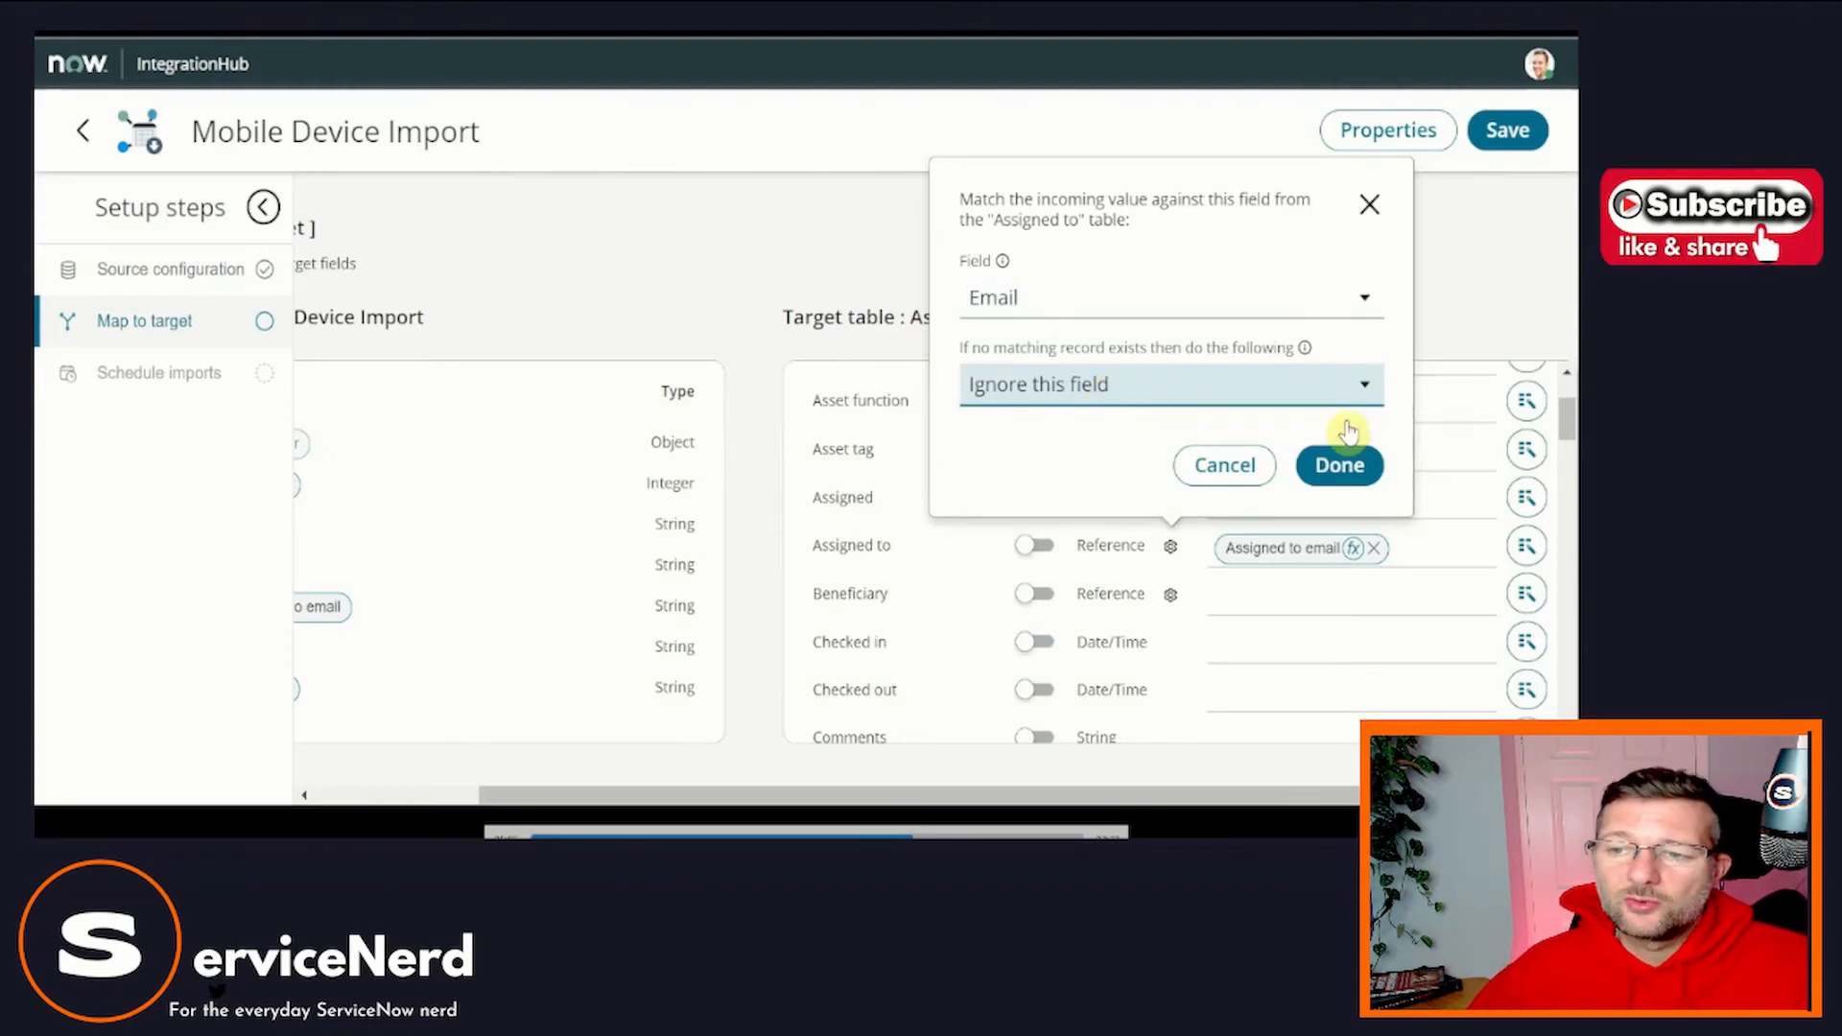
pyautogui.click(1338, 464)
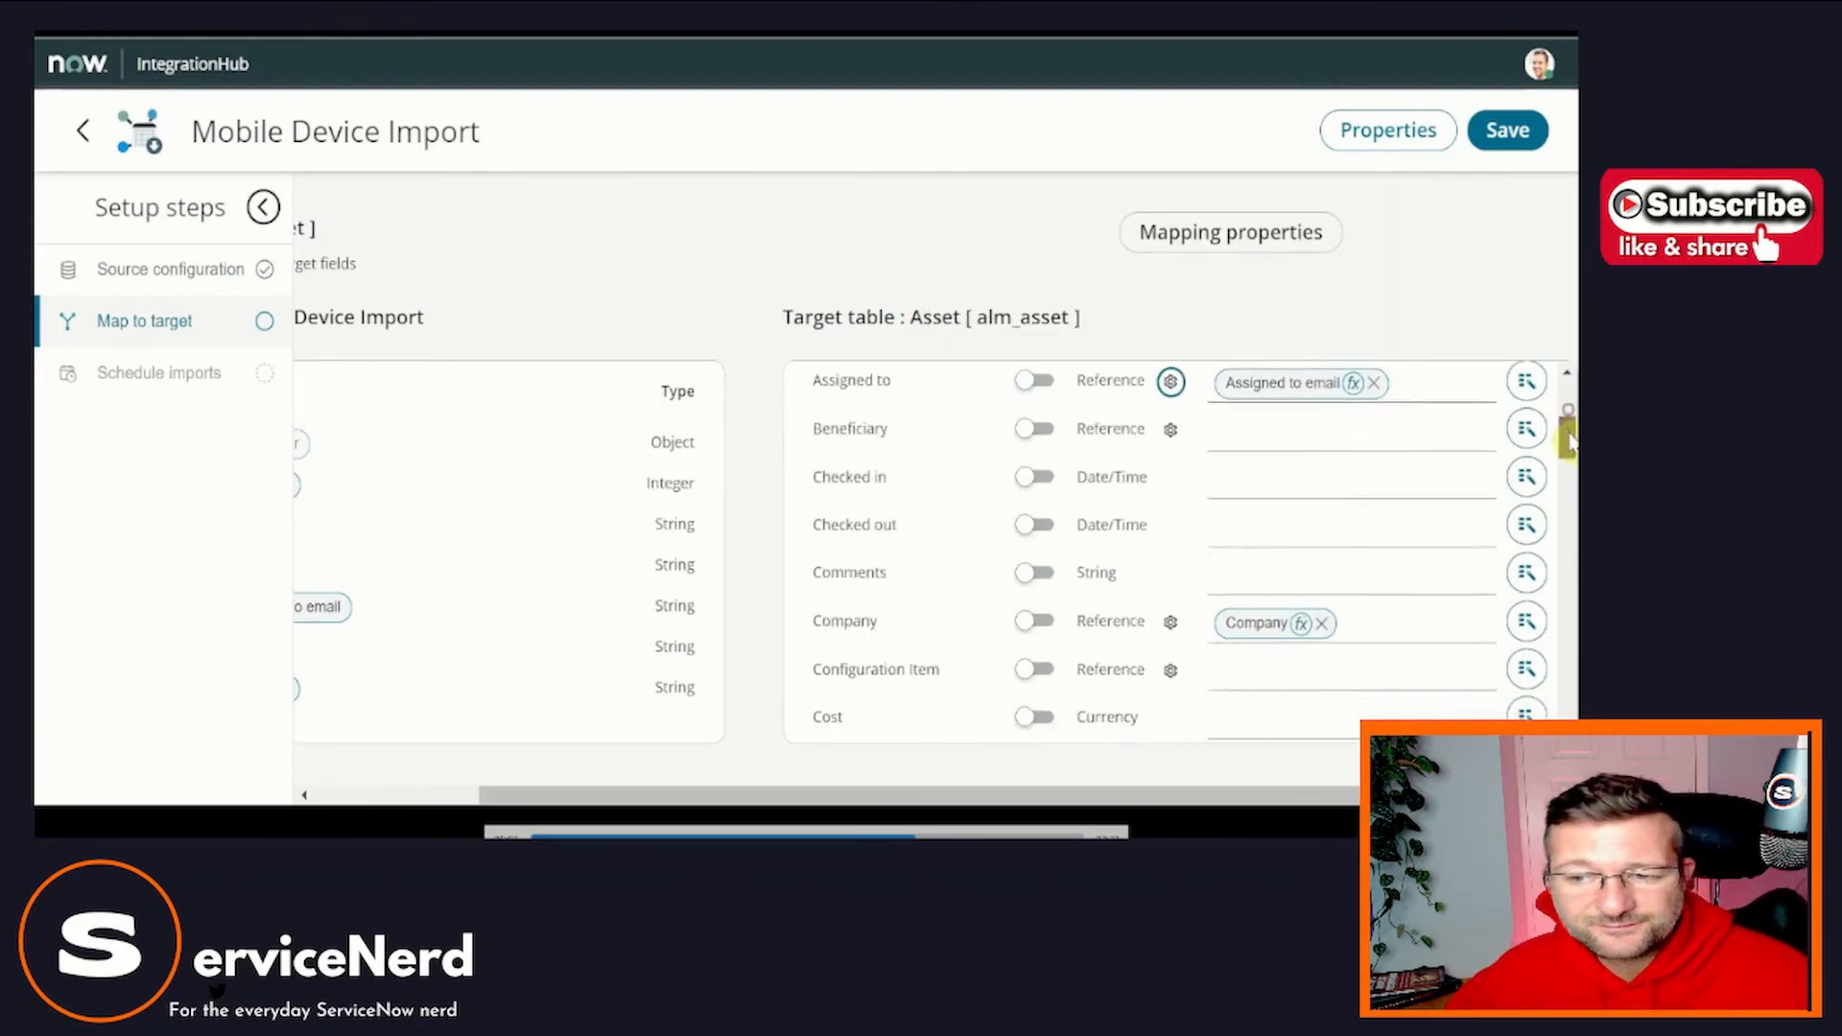
# Review the Company, Model and Model category matching settings, leaving each unchanged.
pyautogui.scroll(-3)
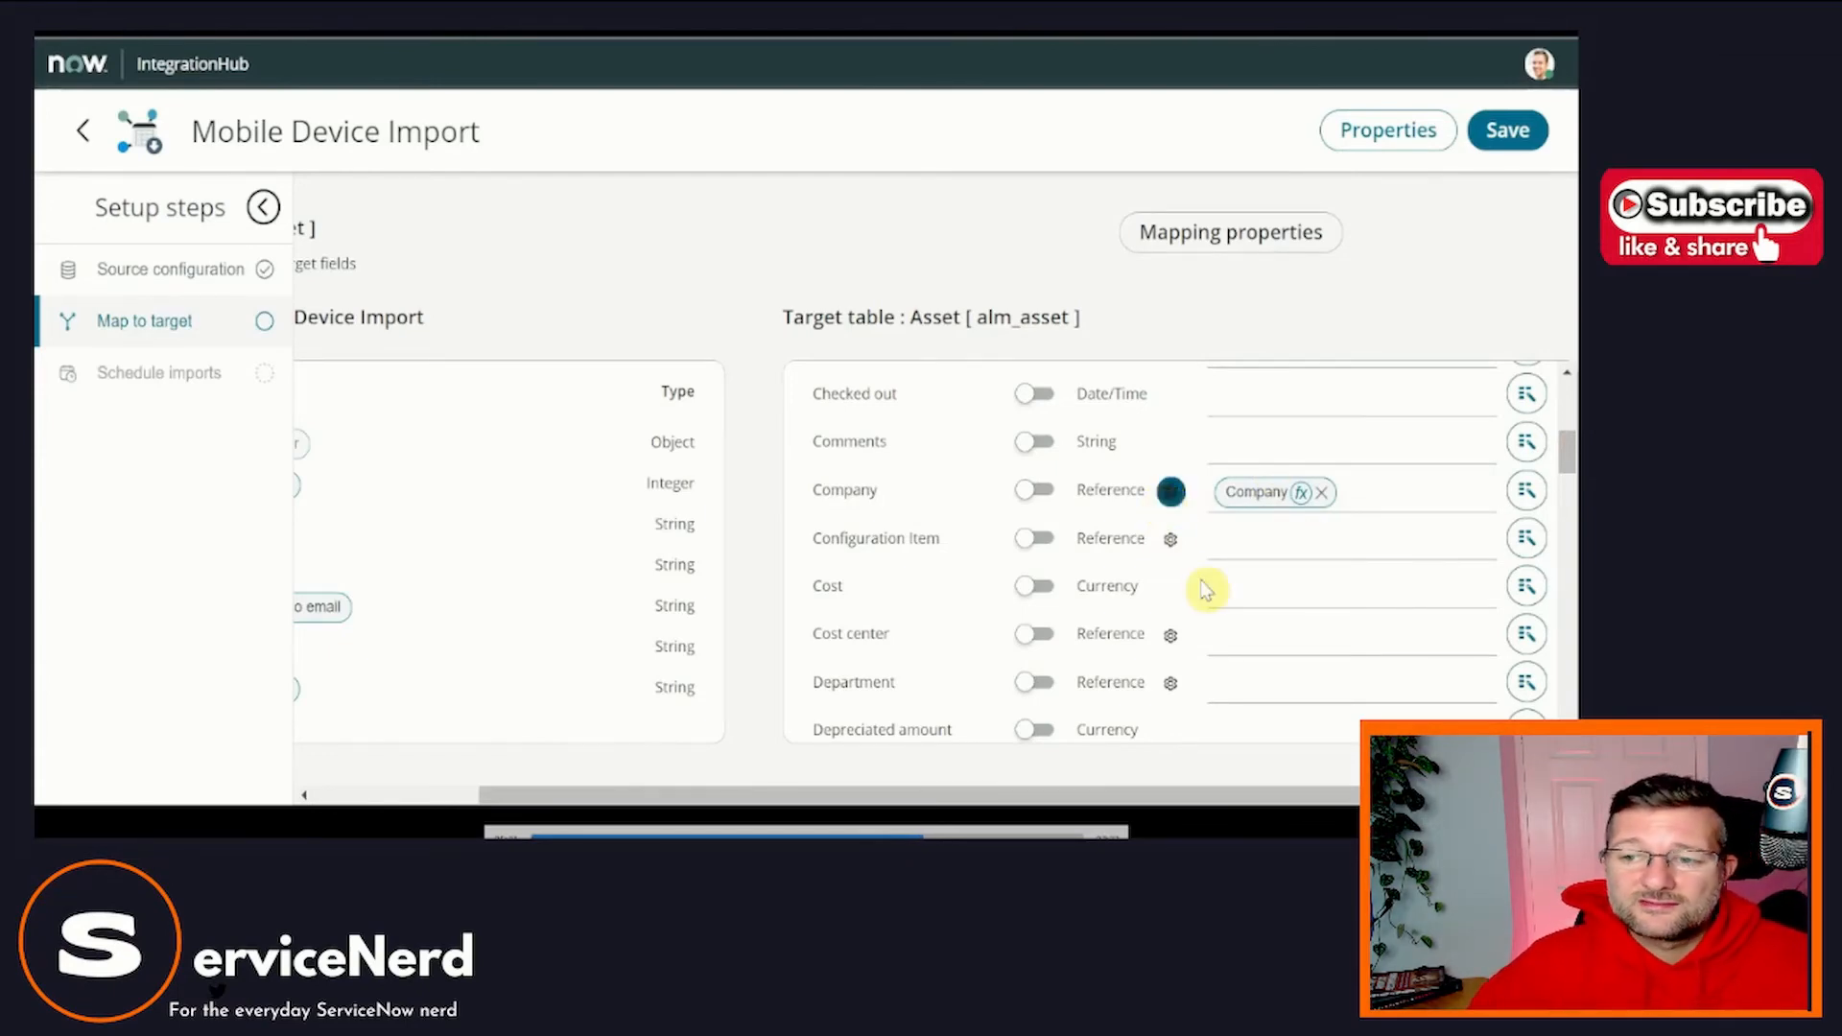
pyautogui.click(1171, 492)
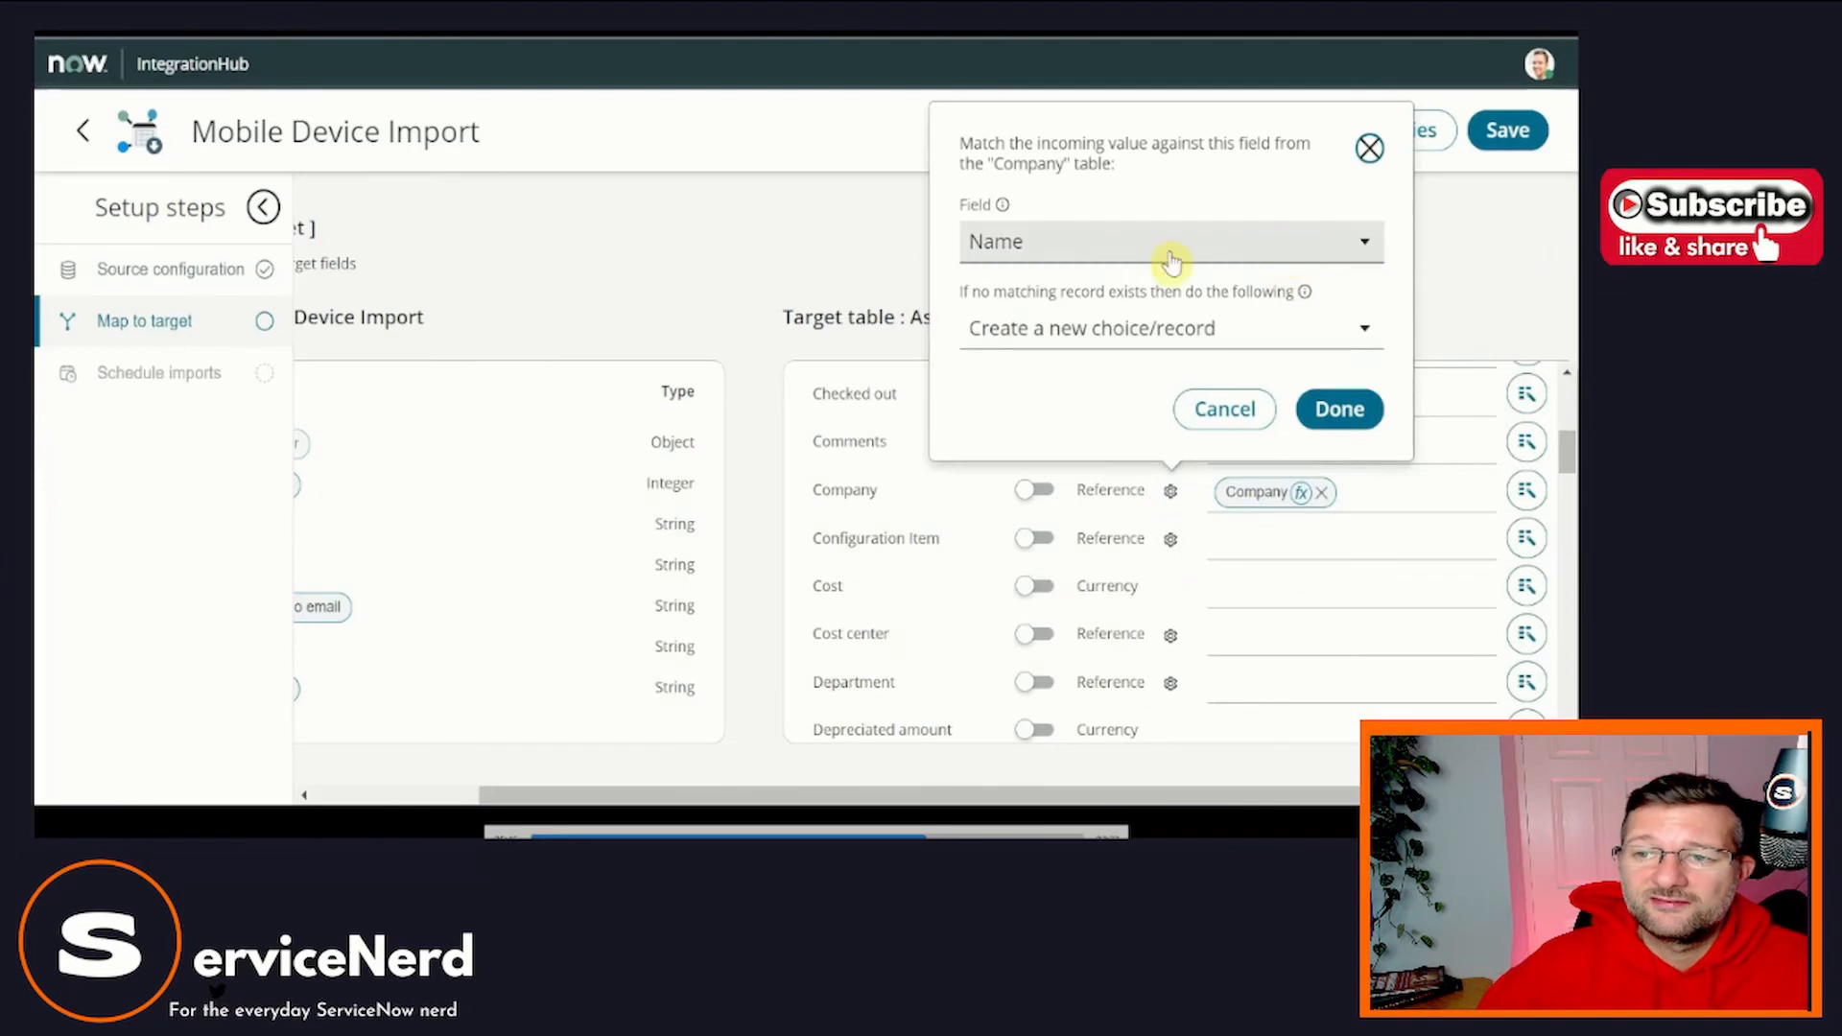
pyautogui.click(1338, 409)
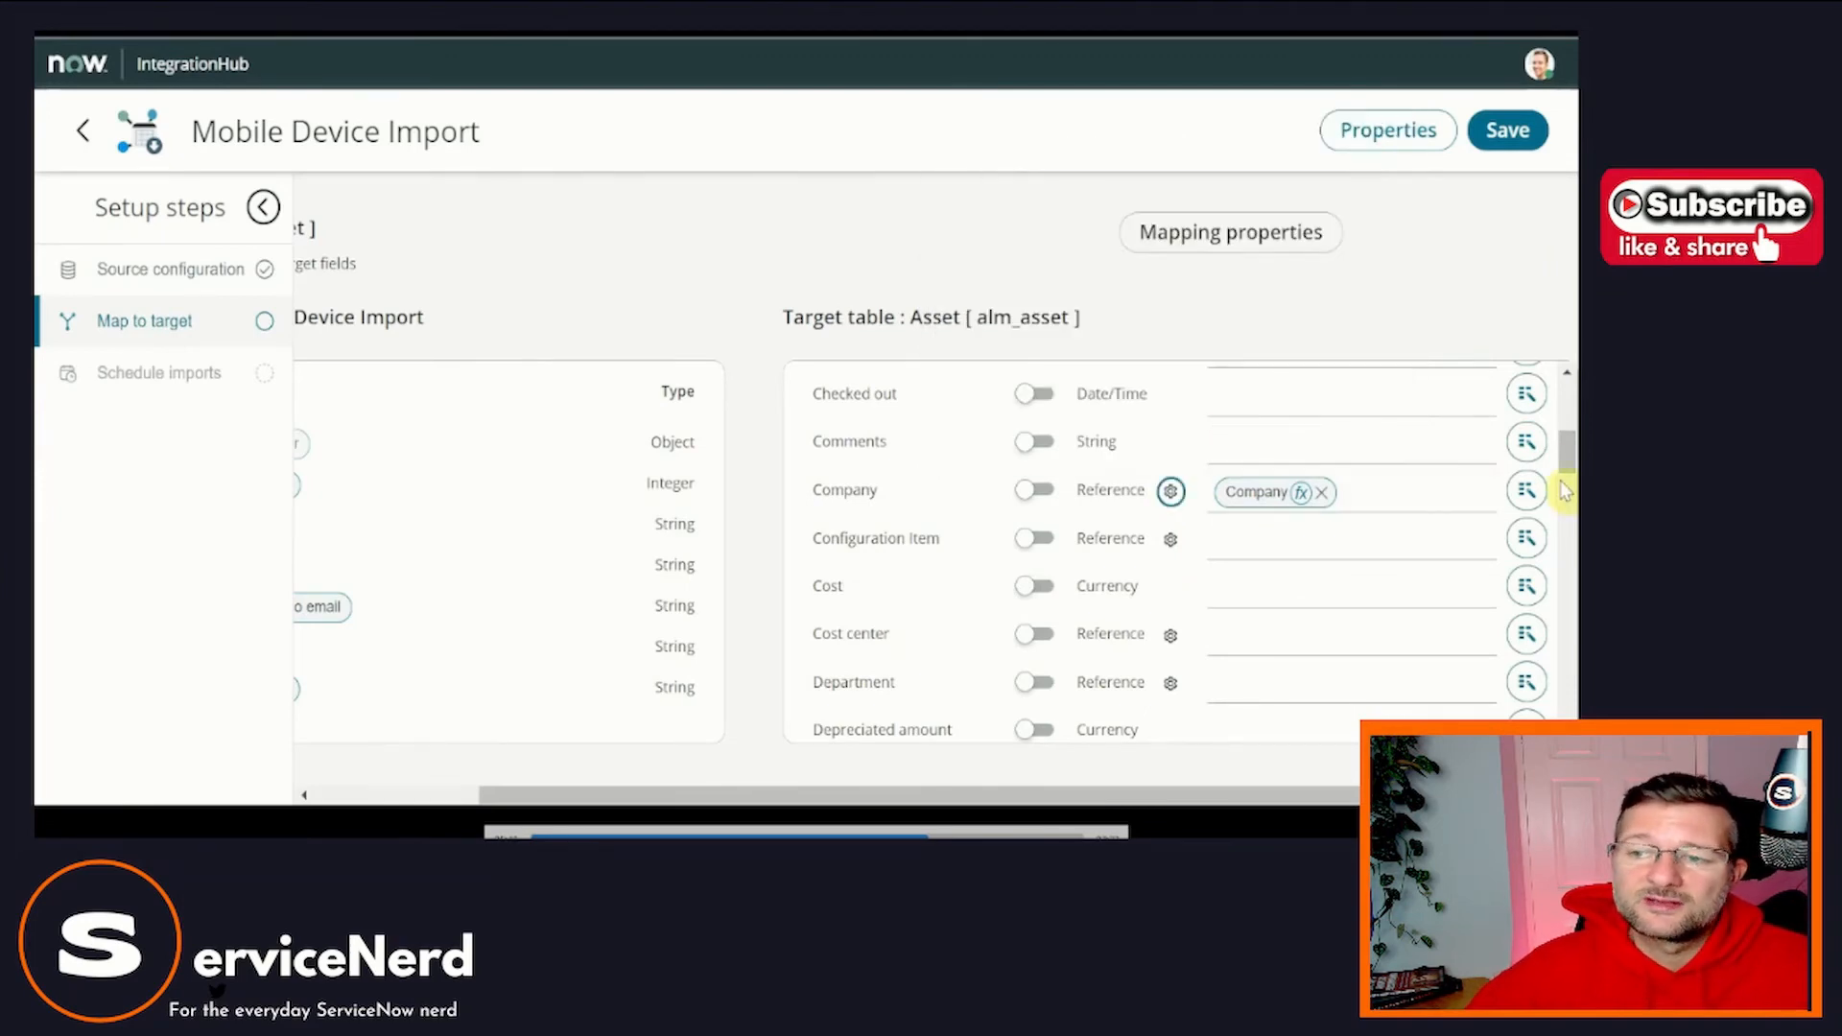
pyautogui.scroll(-3)
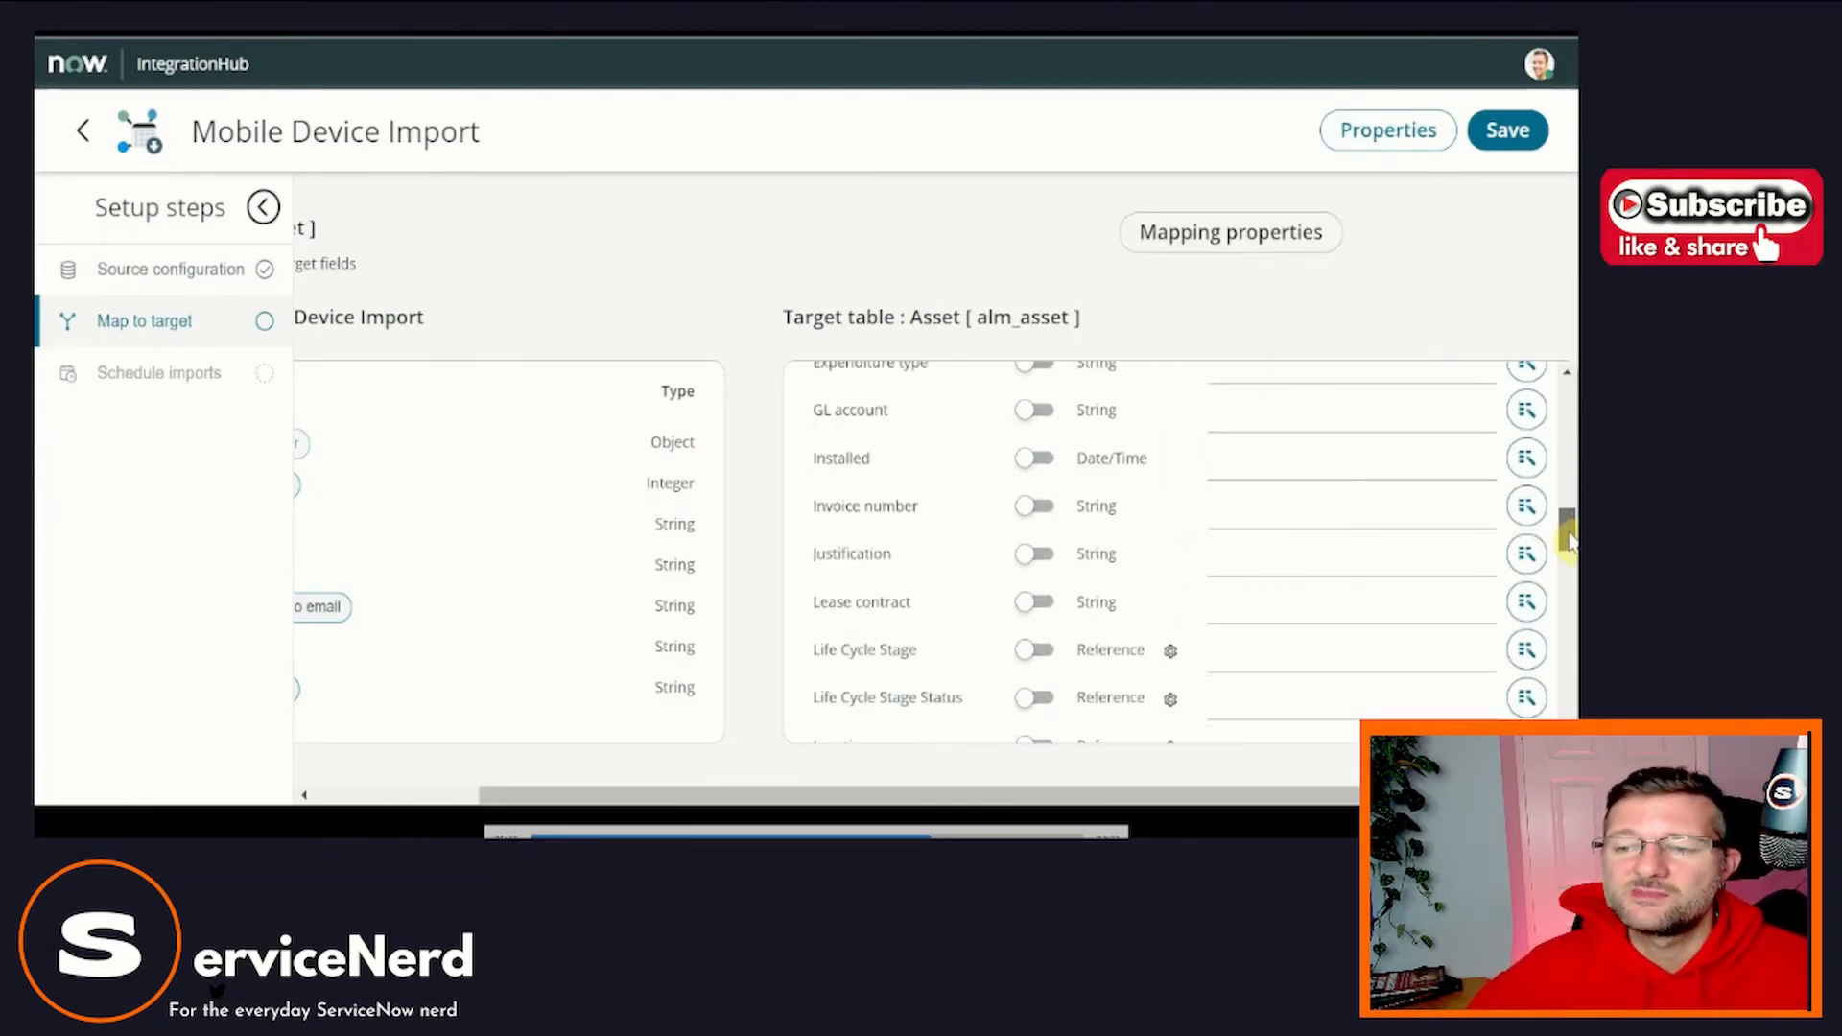
pyautogui.scroll(-3)
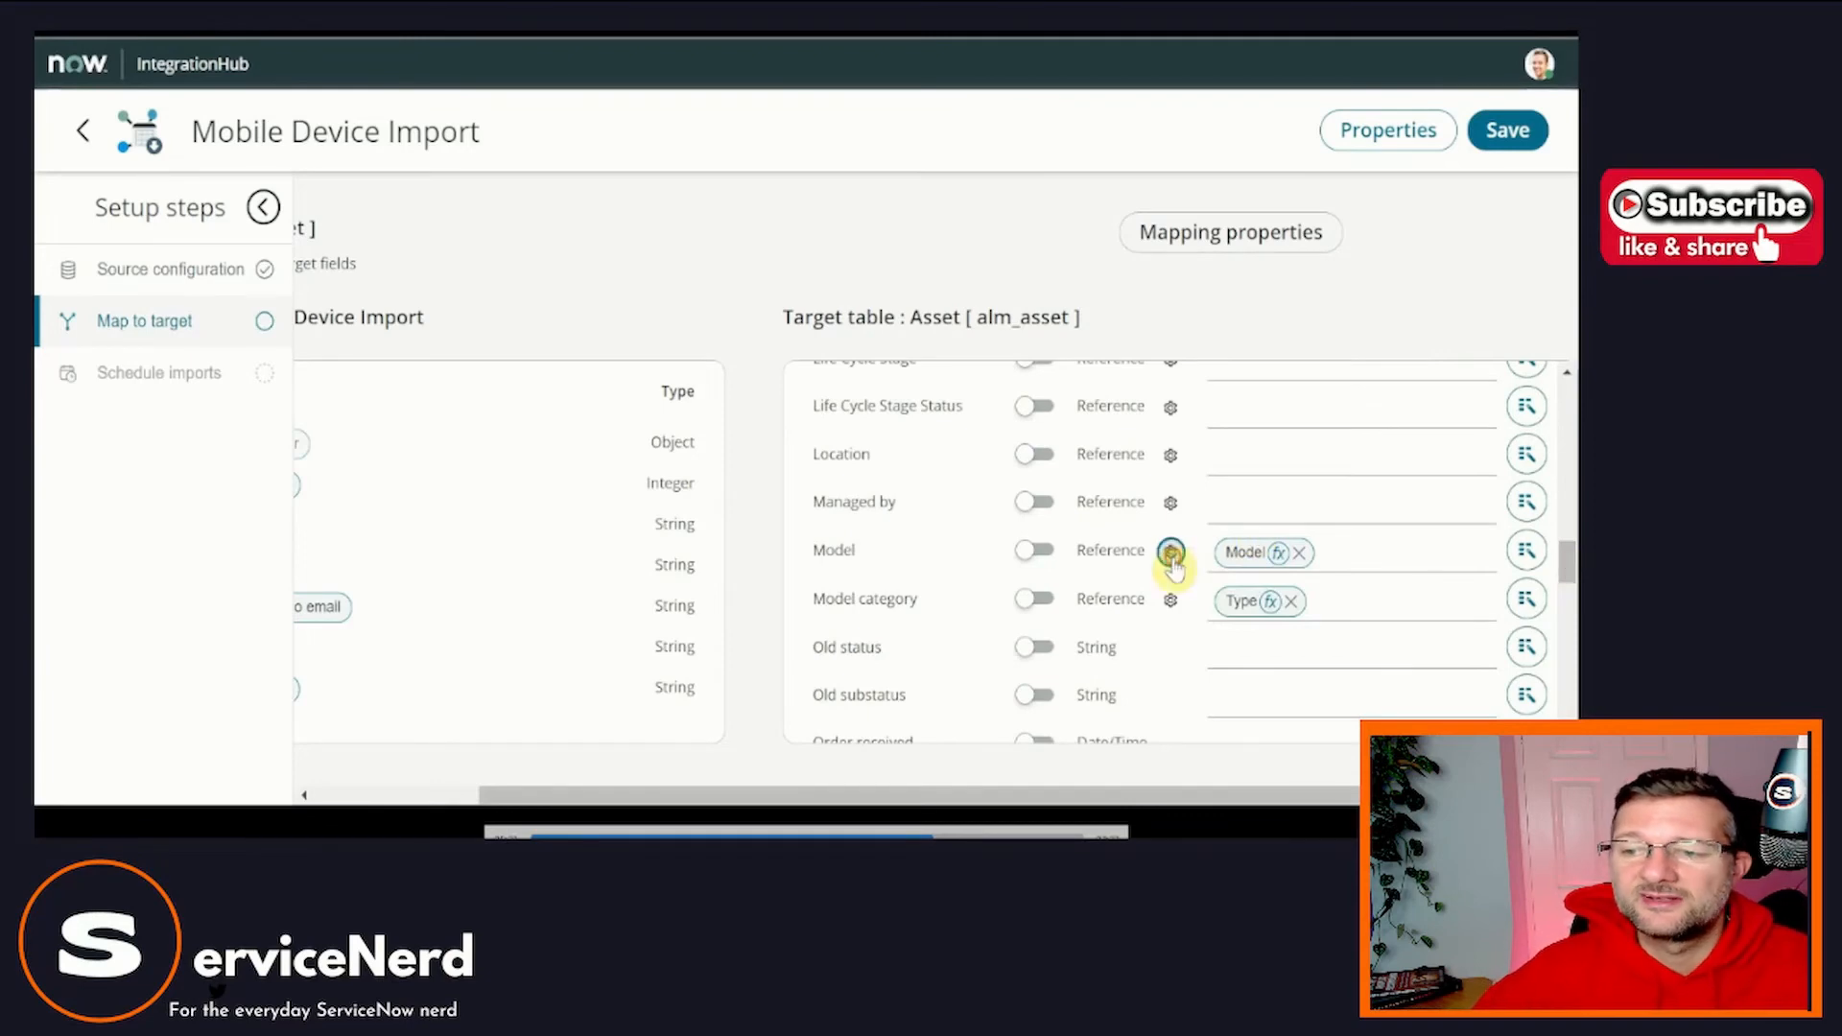
pyautogui.click(1170, 550)
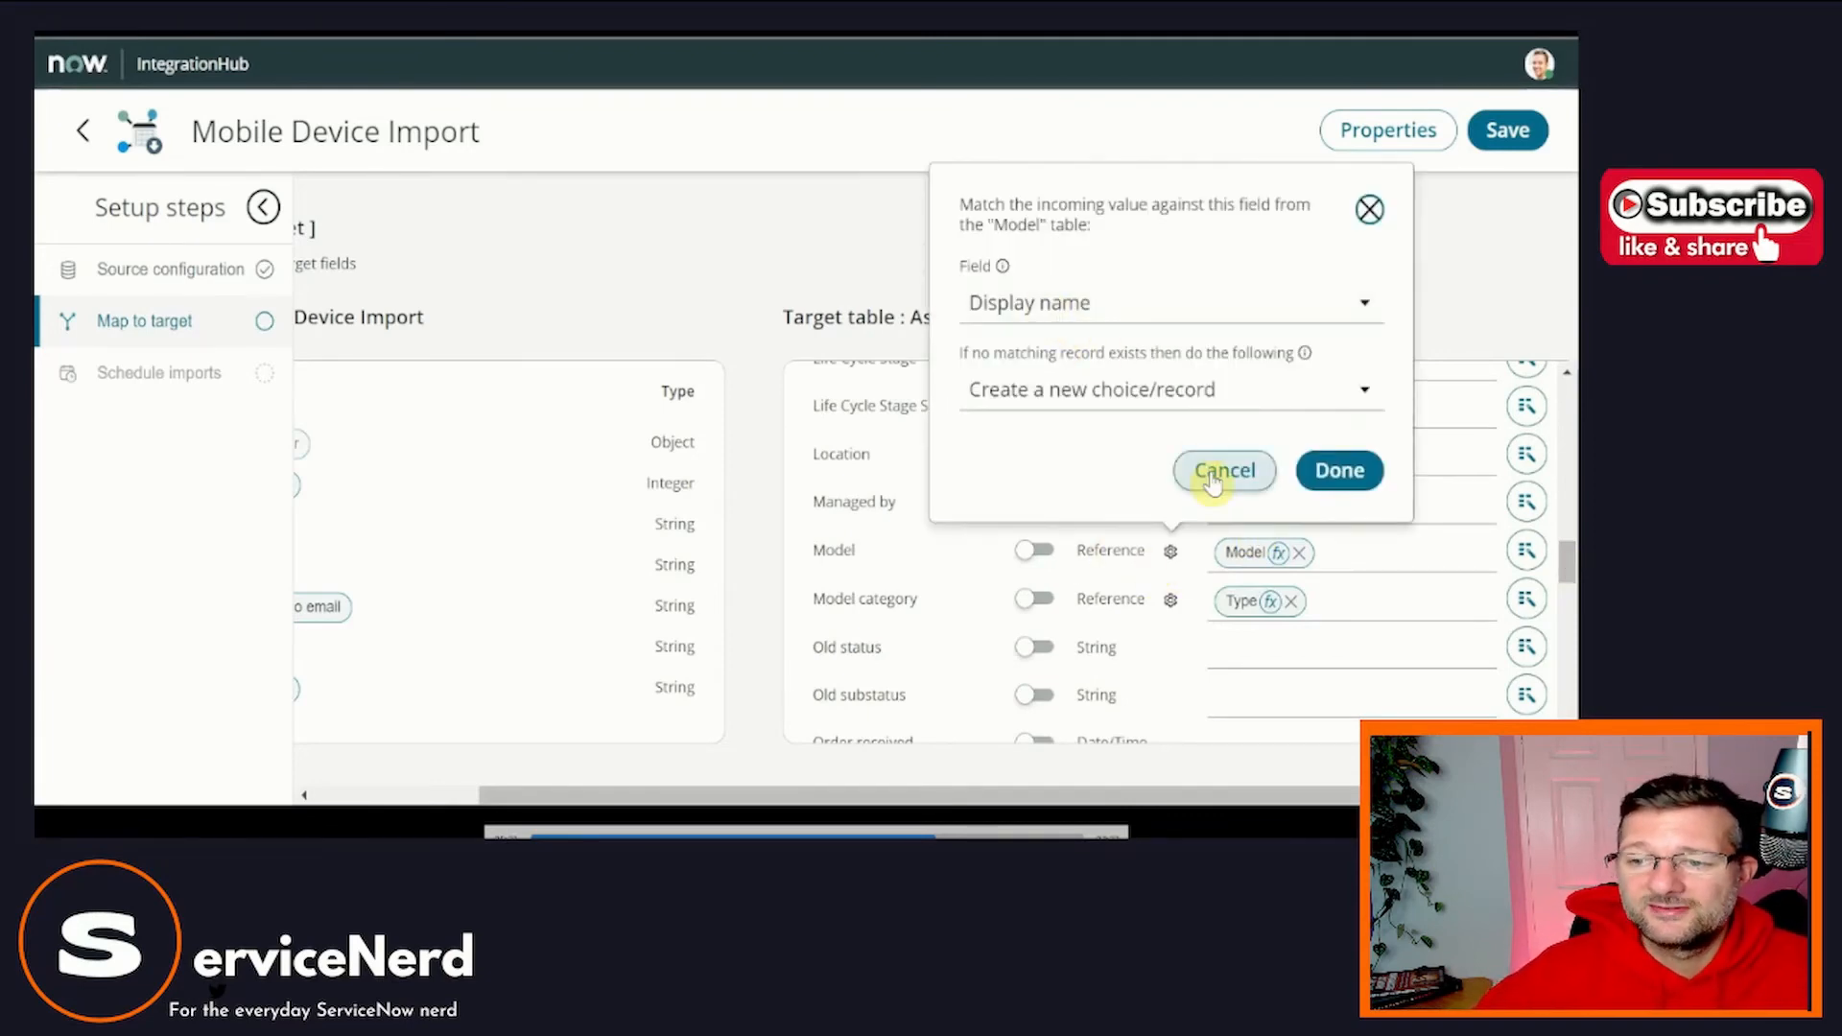
pyautogui.click(1222, 470)
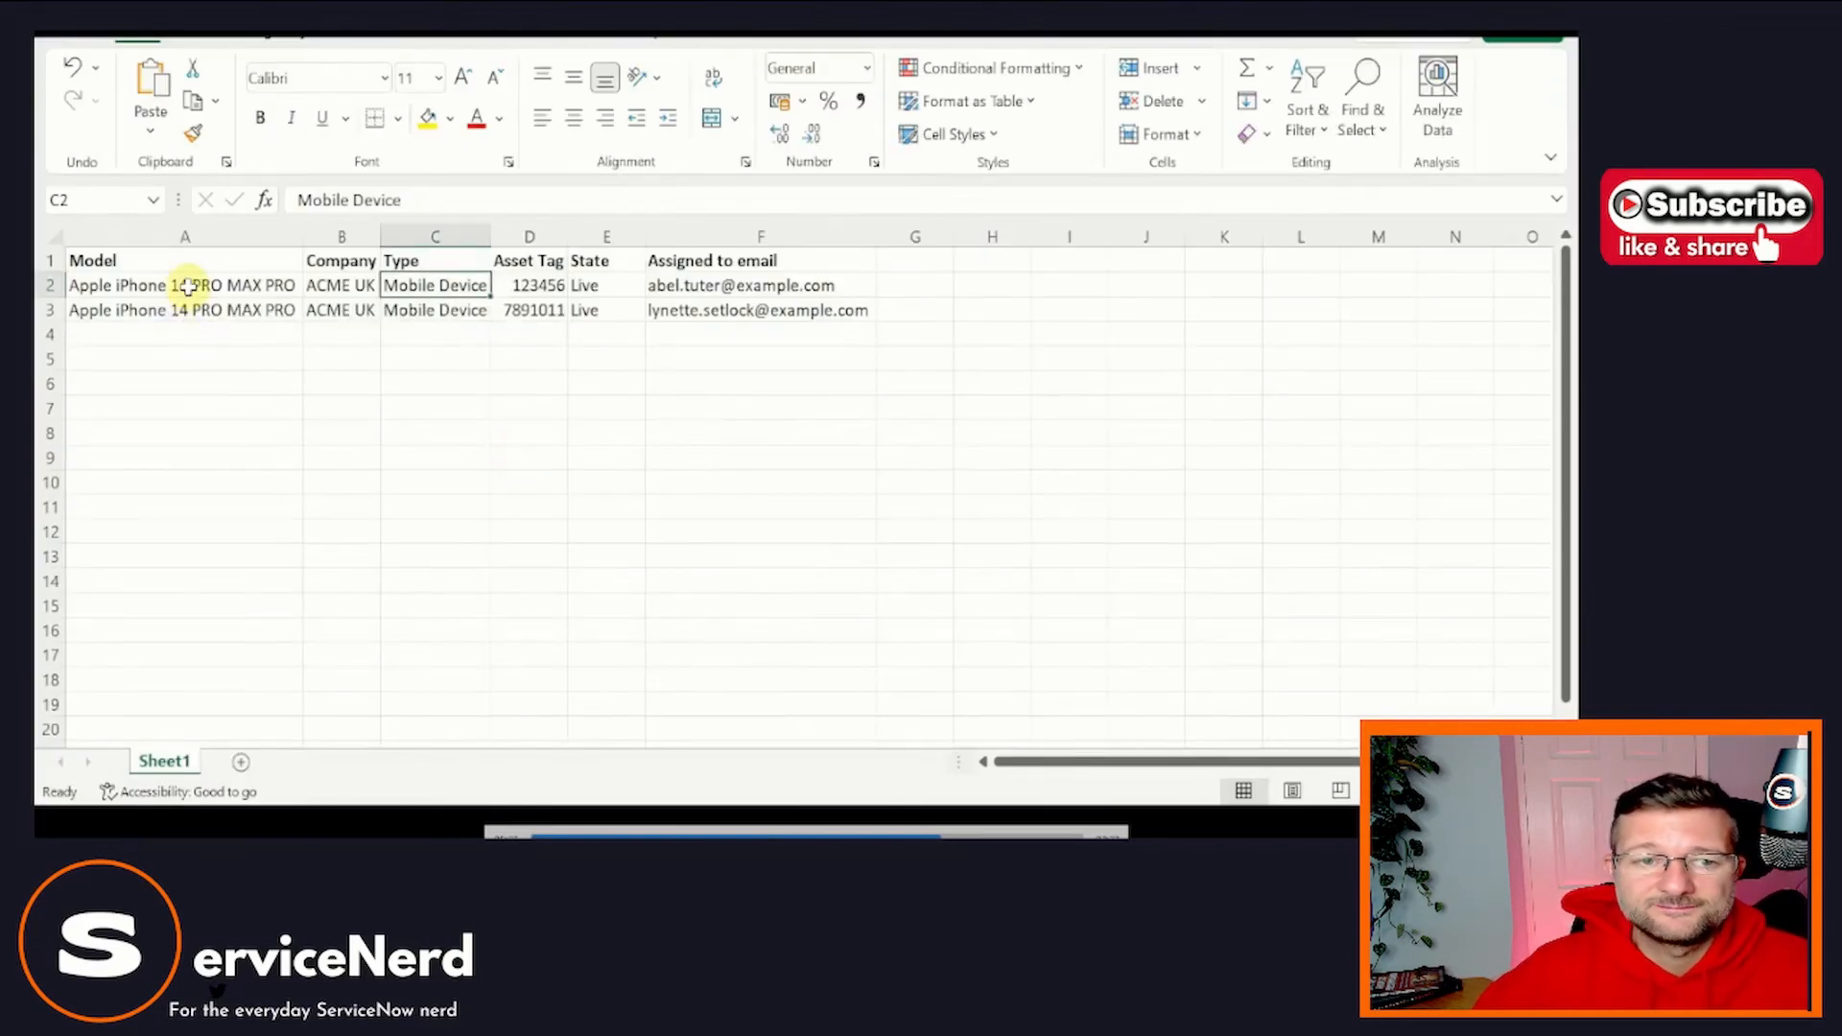
pyautogui.click(184, 284)
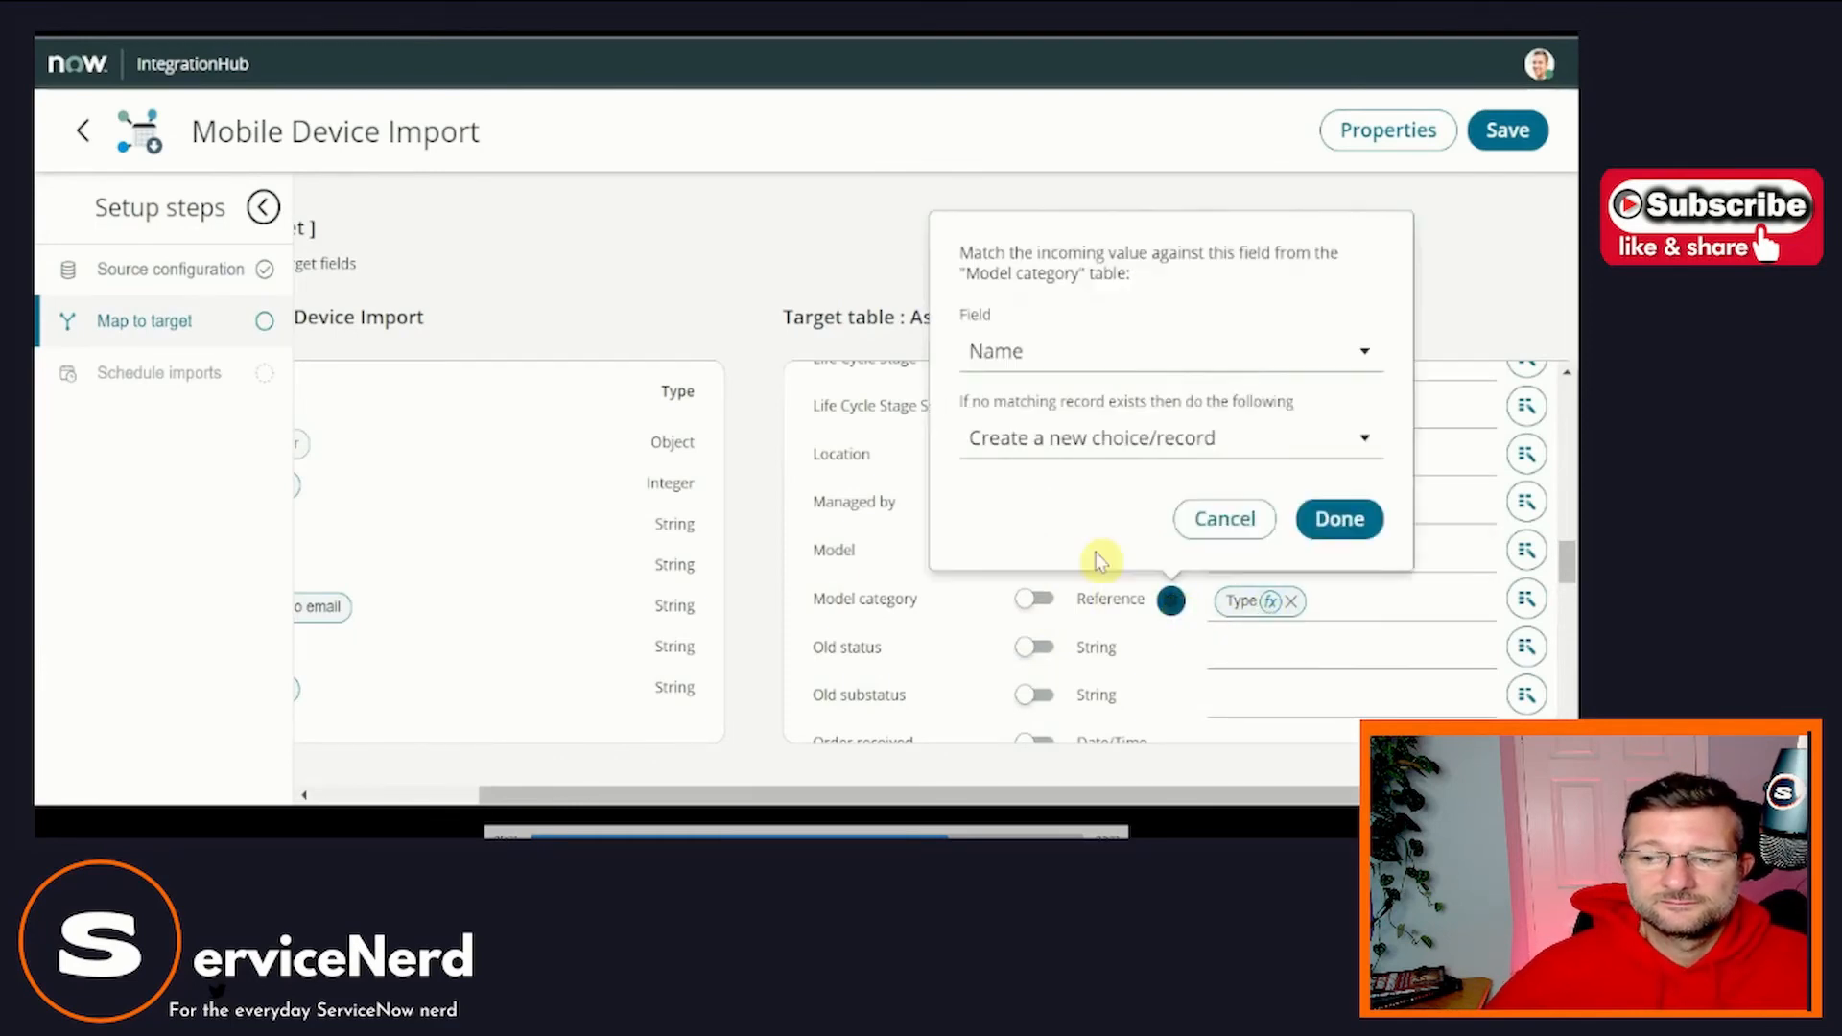
pyautogui.click(1337, 518)
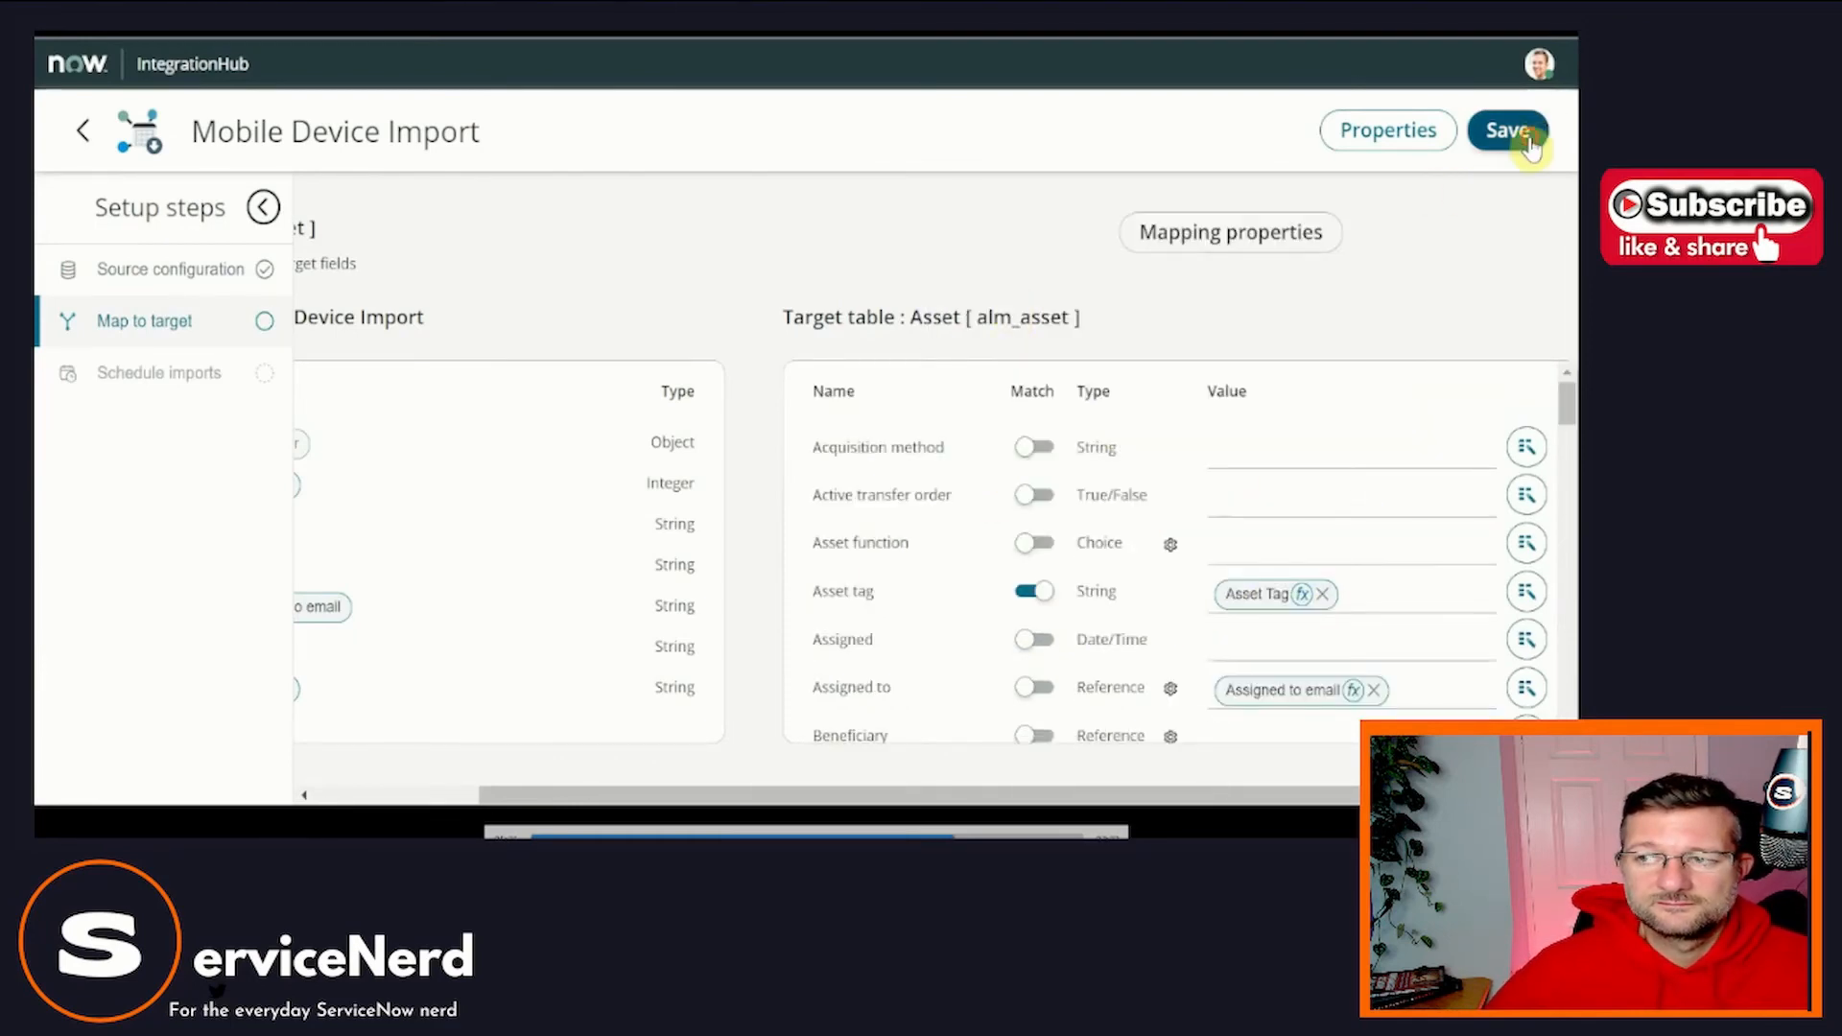
pyautogui.click(1508, 130)
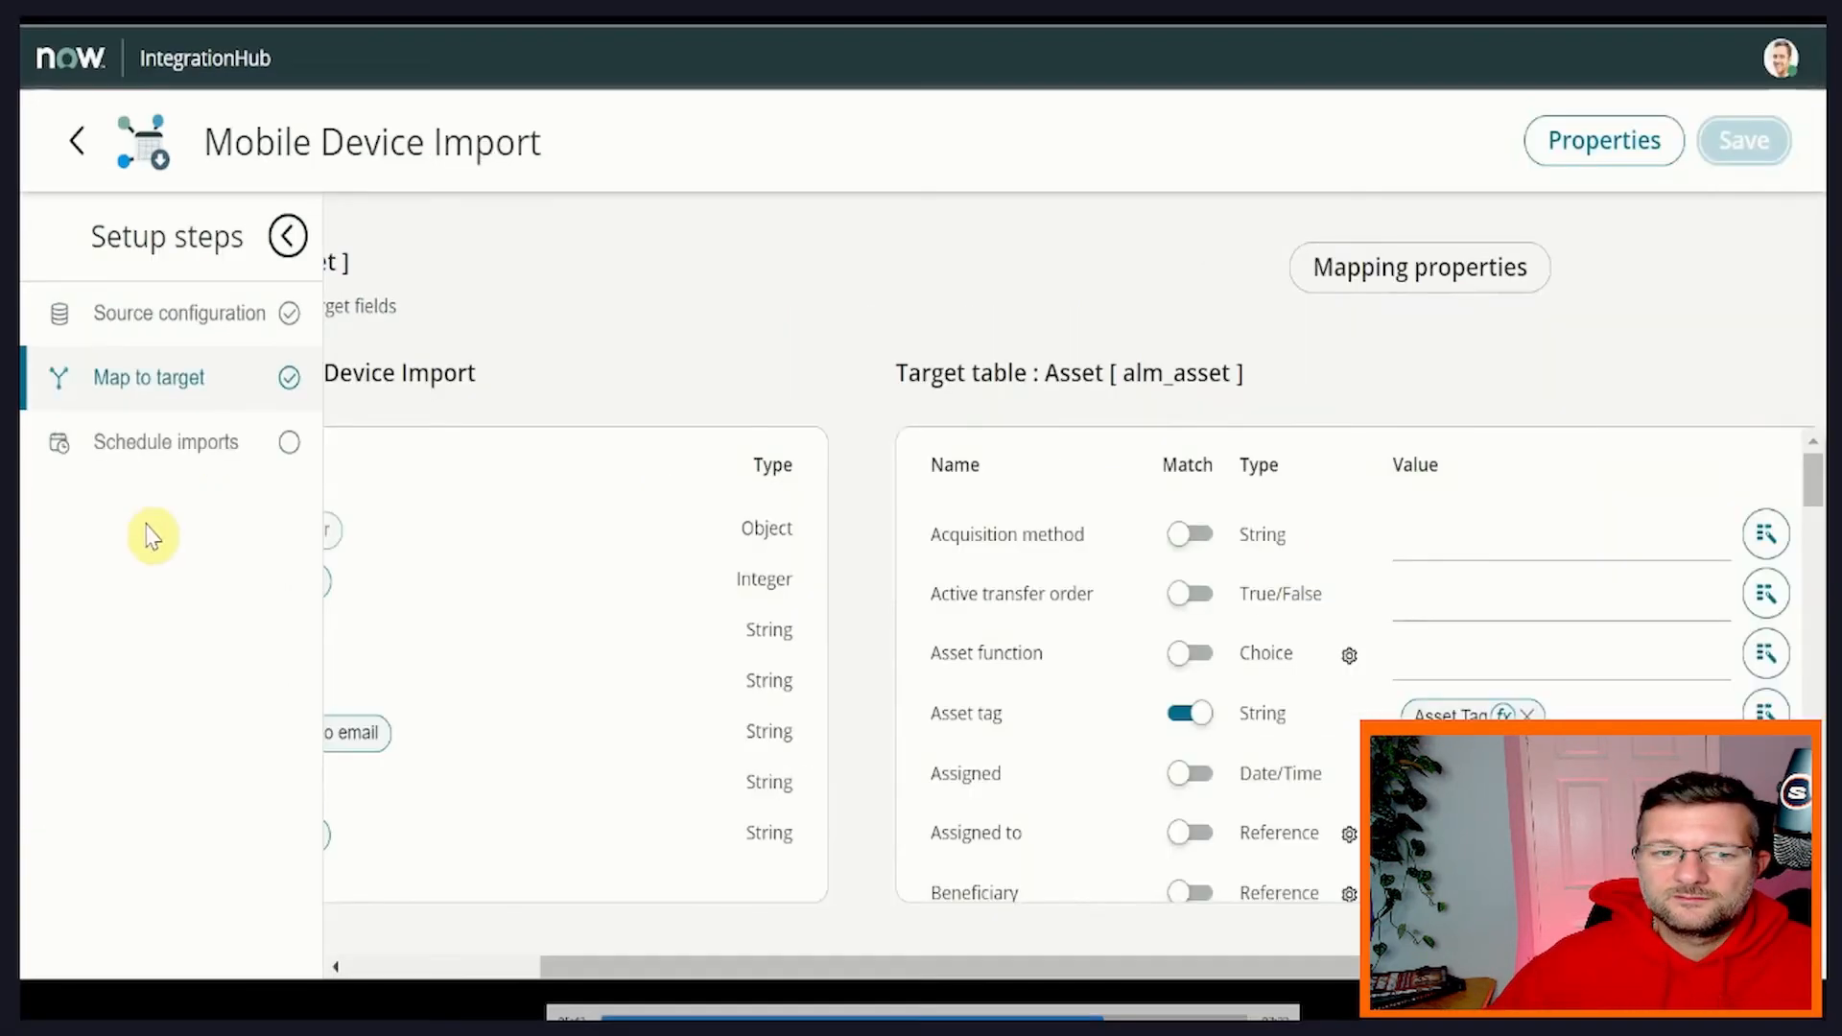
pyautogui.click(165, 441)
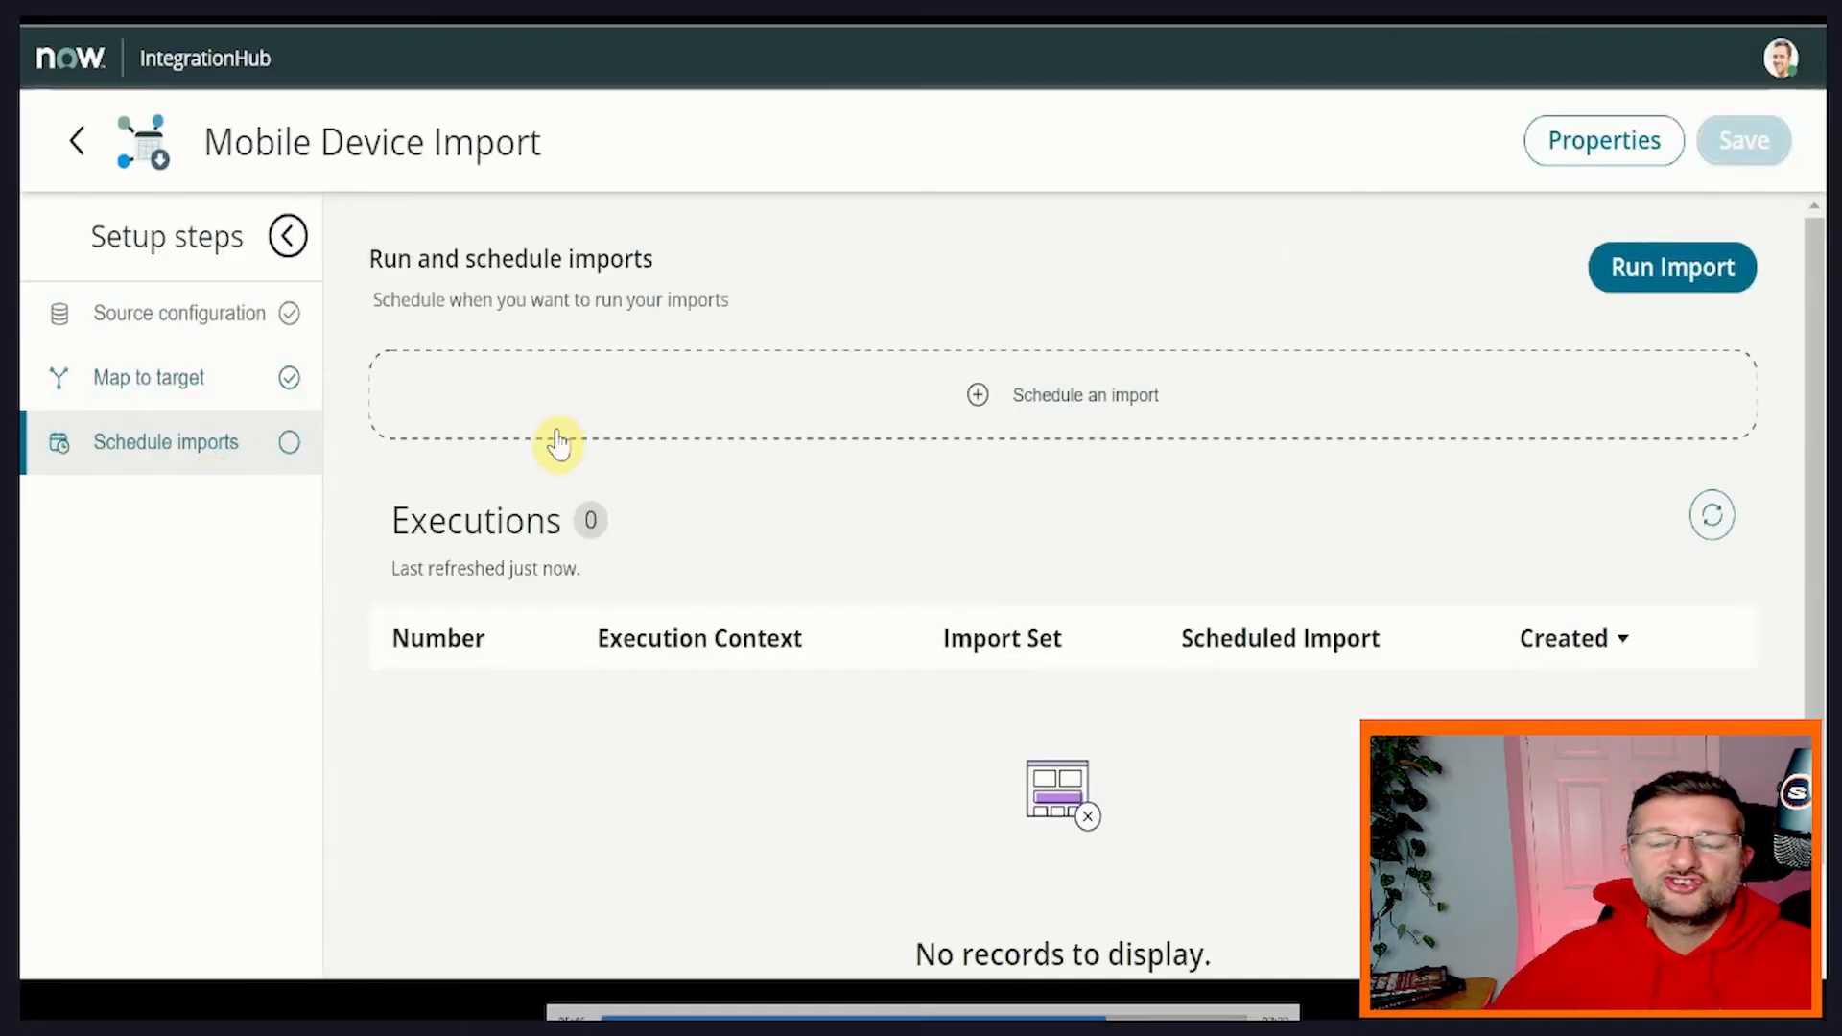
pyautogui.moveTo(1090, 390)
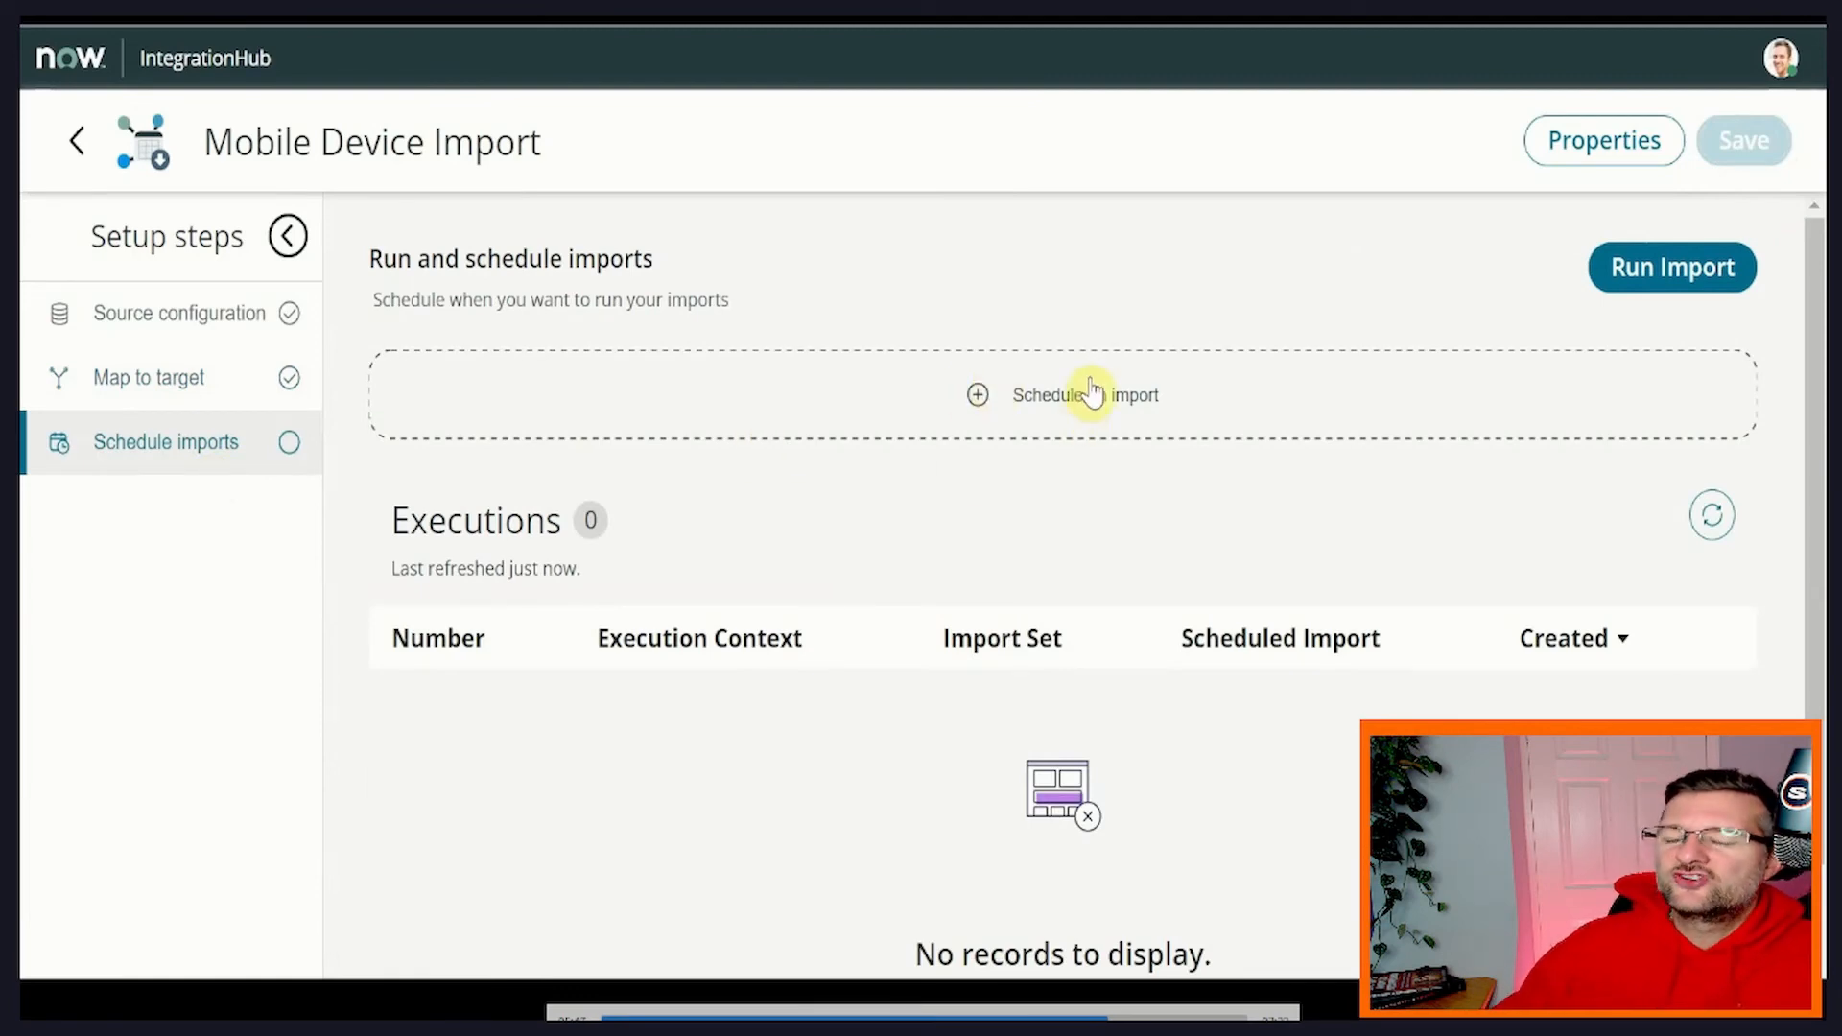
pyautogui.click(1063, 395)
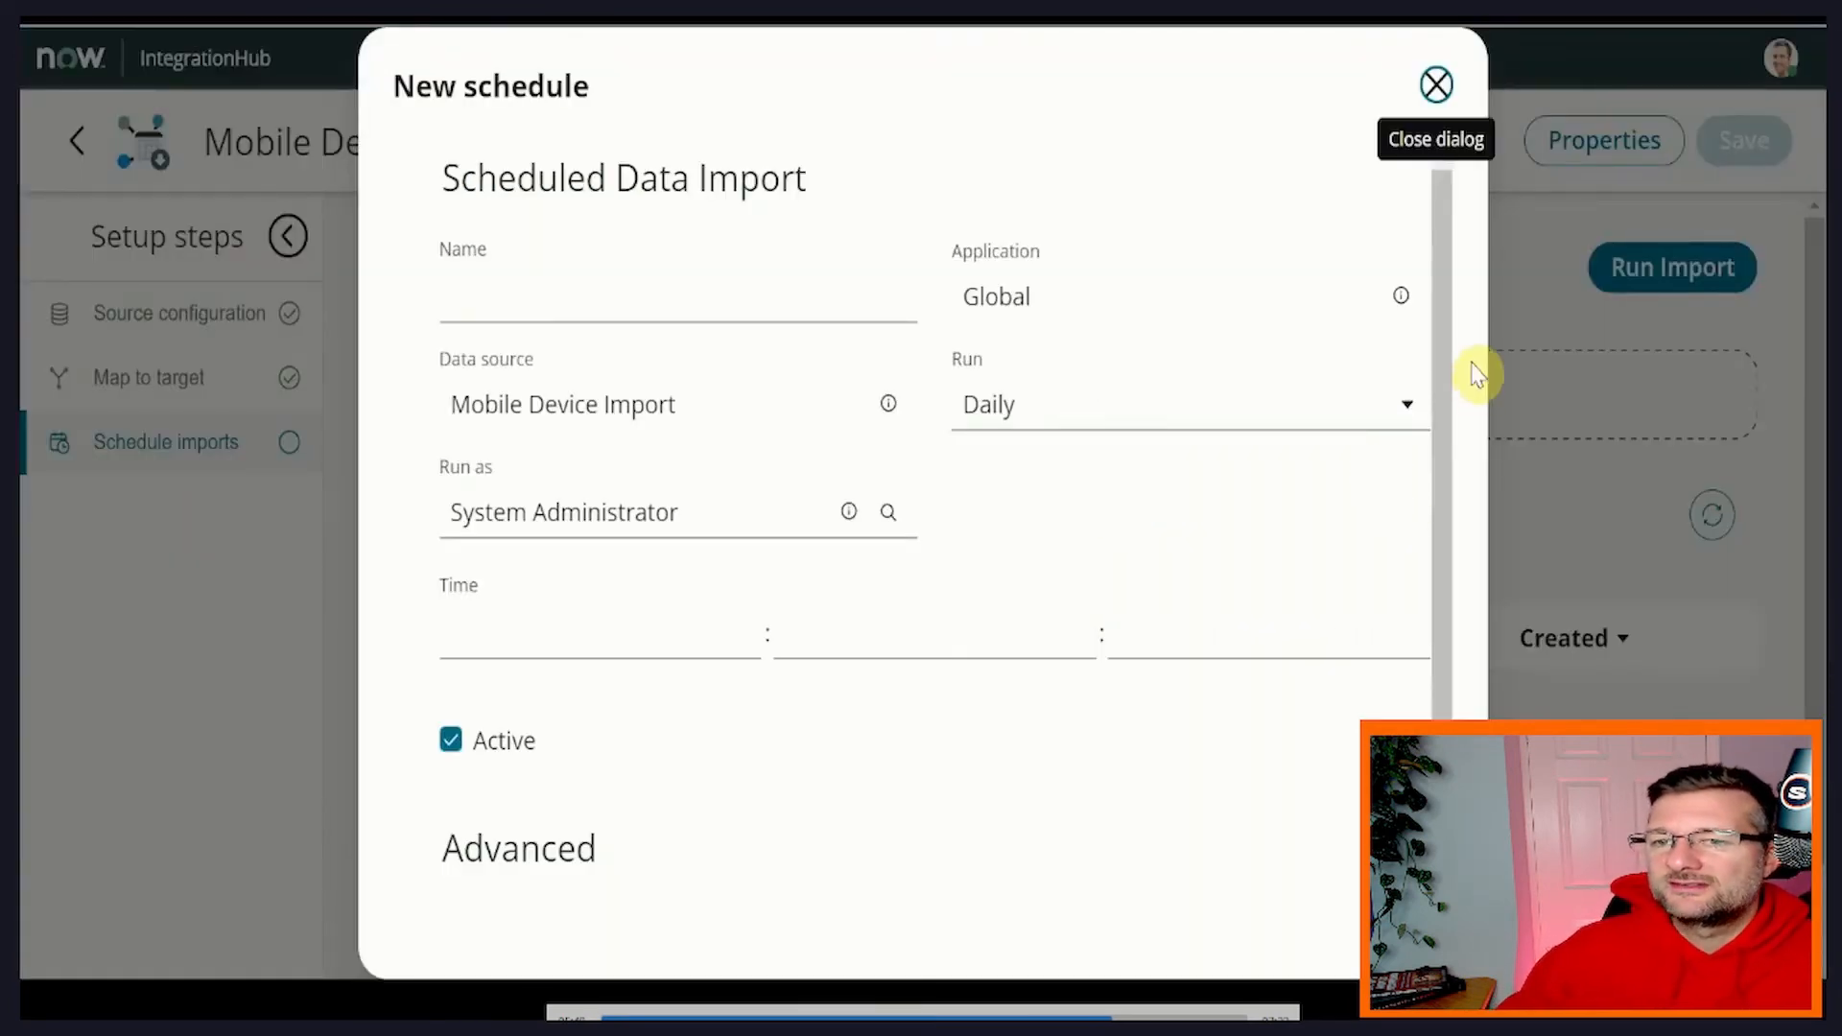
pyautogui.moveTo(1426, 363)
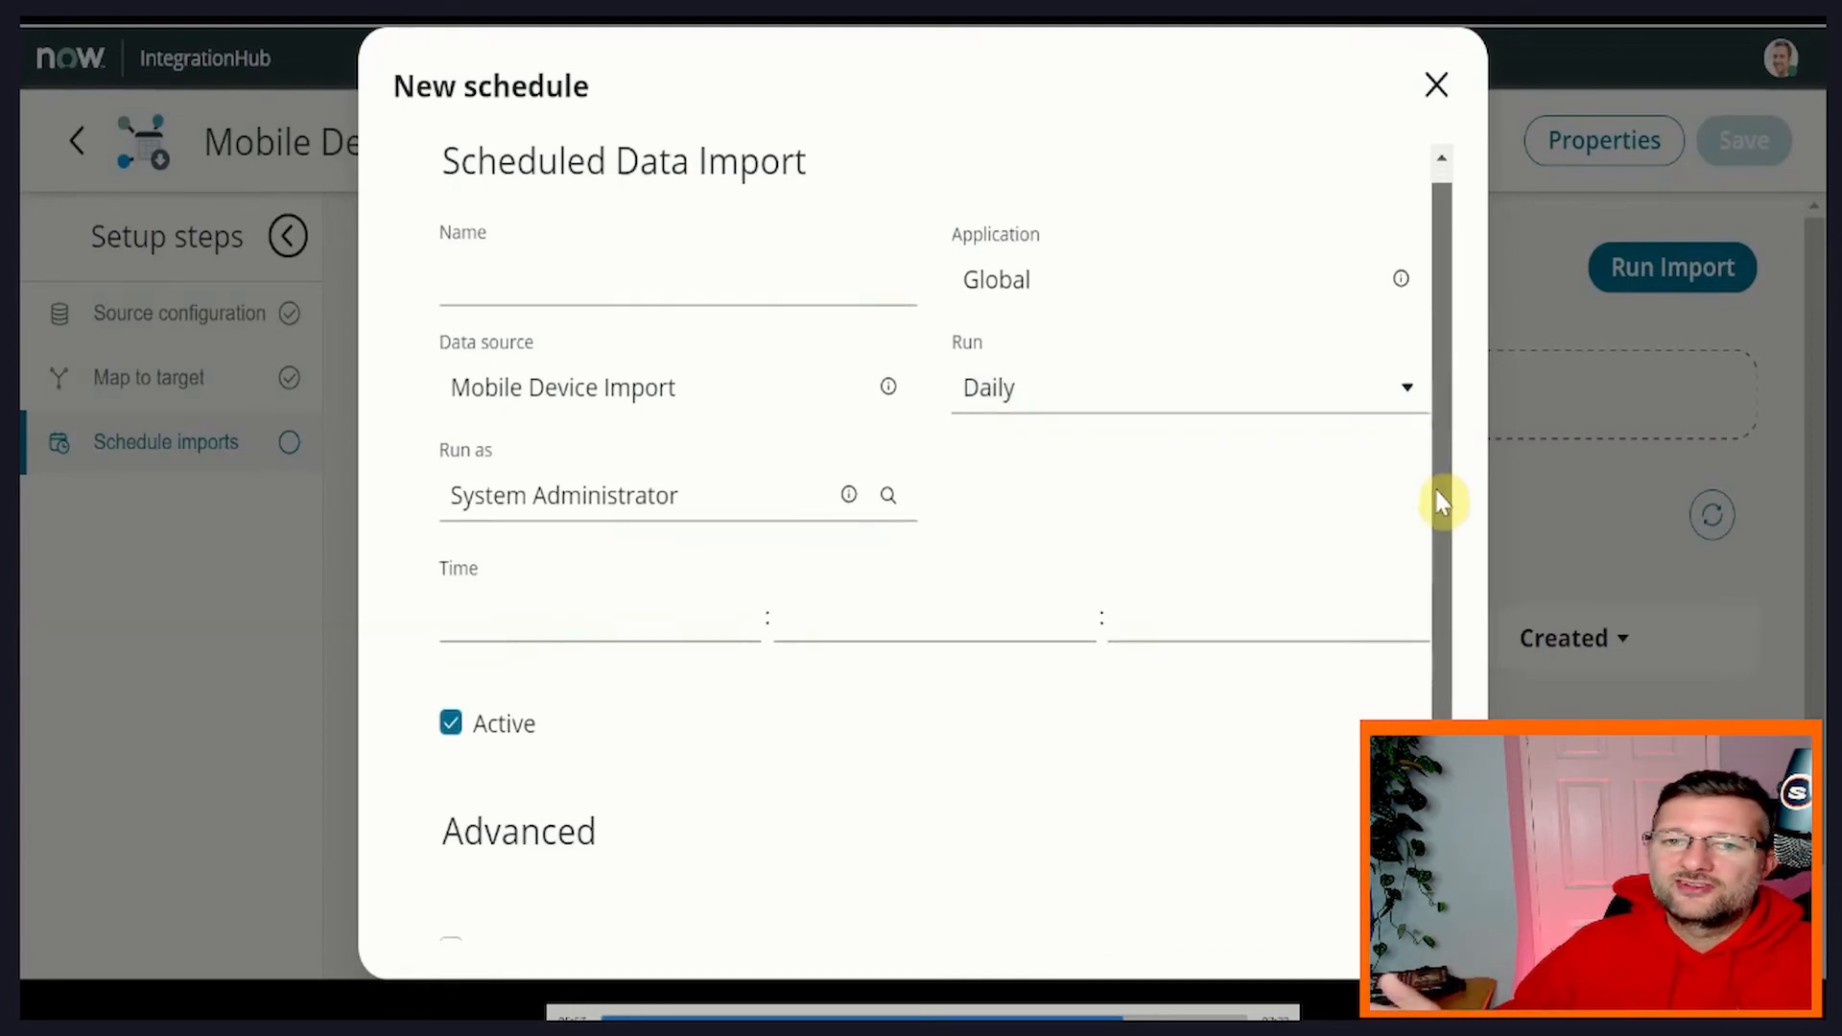
pyautogui.click(1435, 84)
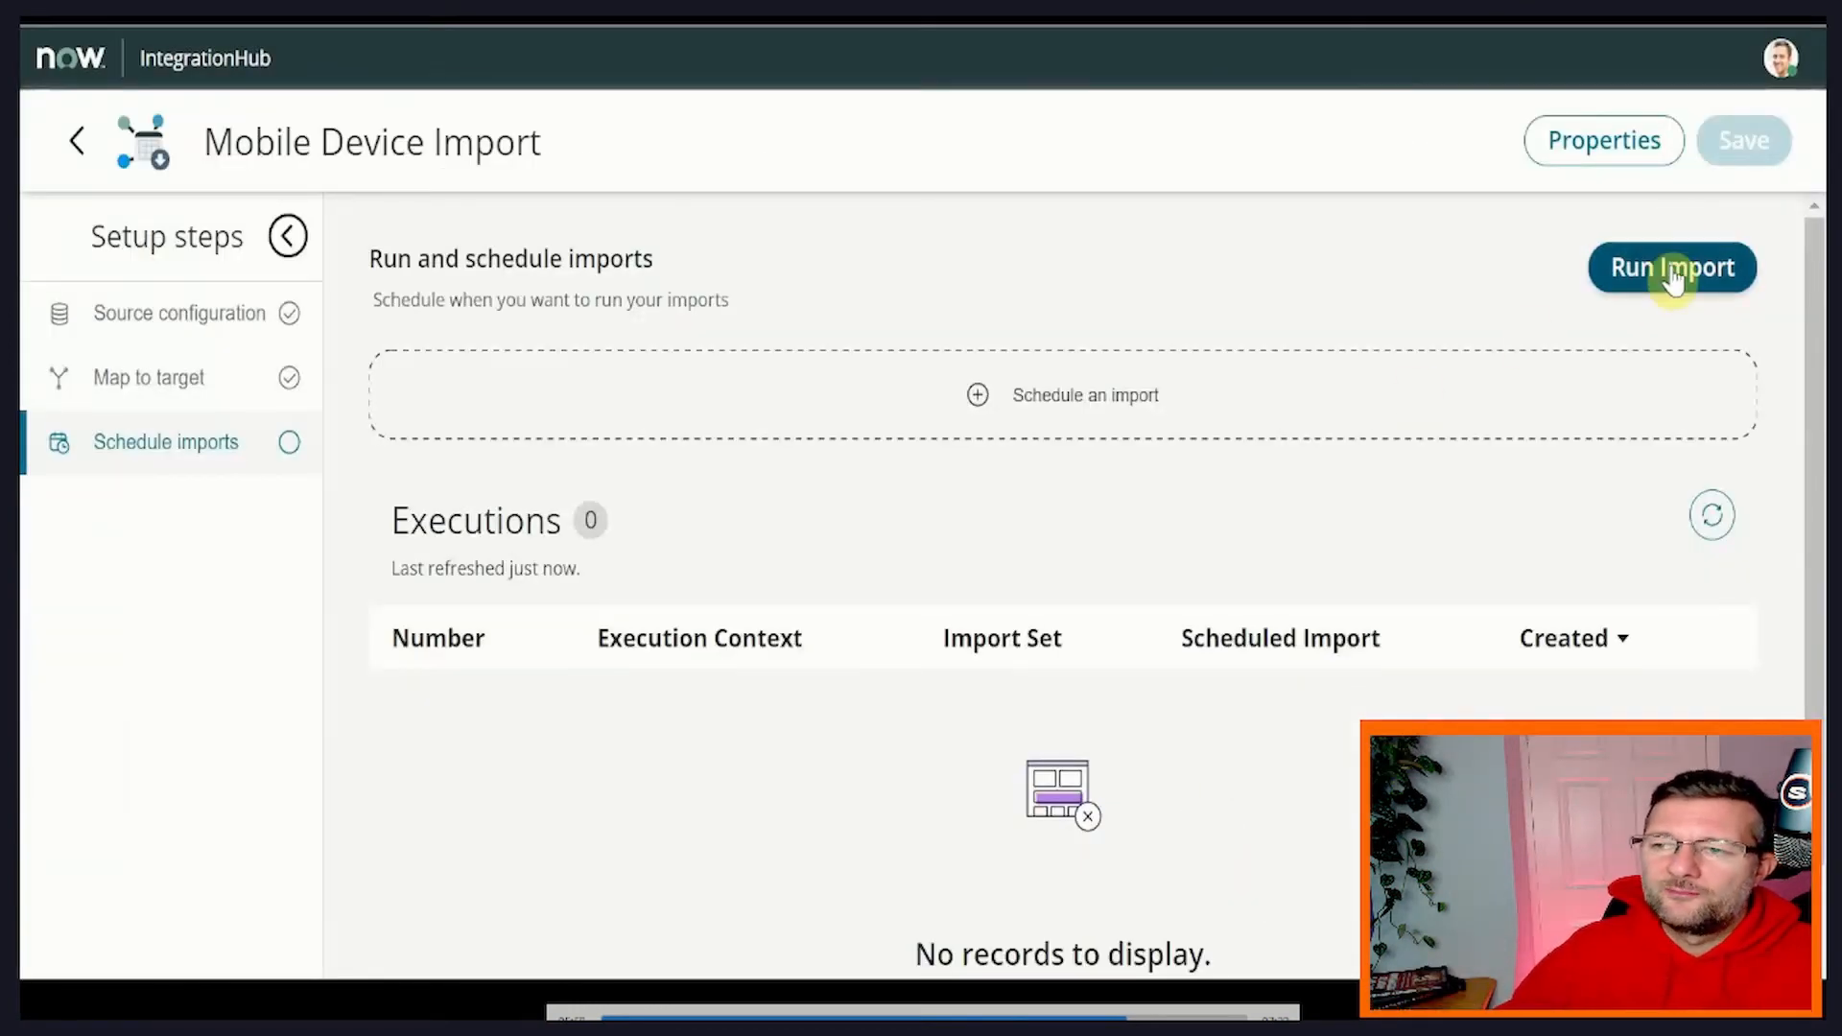
# Run the Mobile Device Import and review the execution showing two rows processed with zero errors.
pyautogui.click(1671, 269)
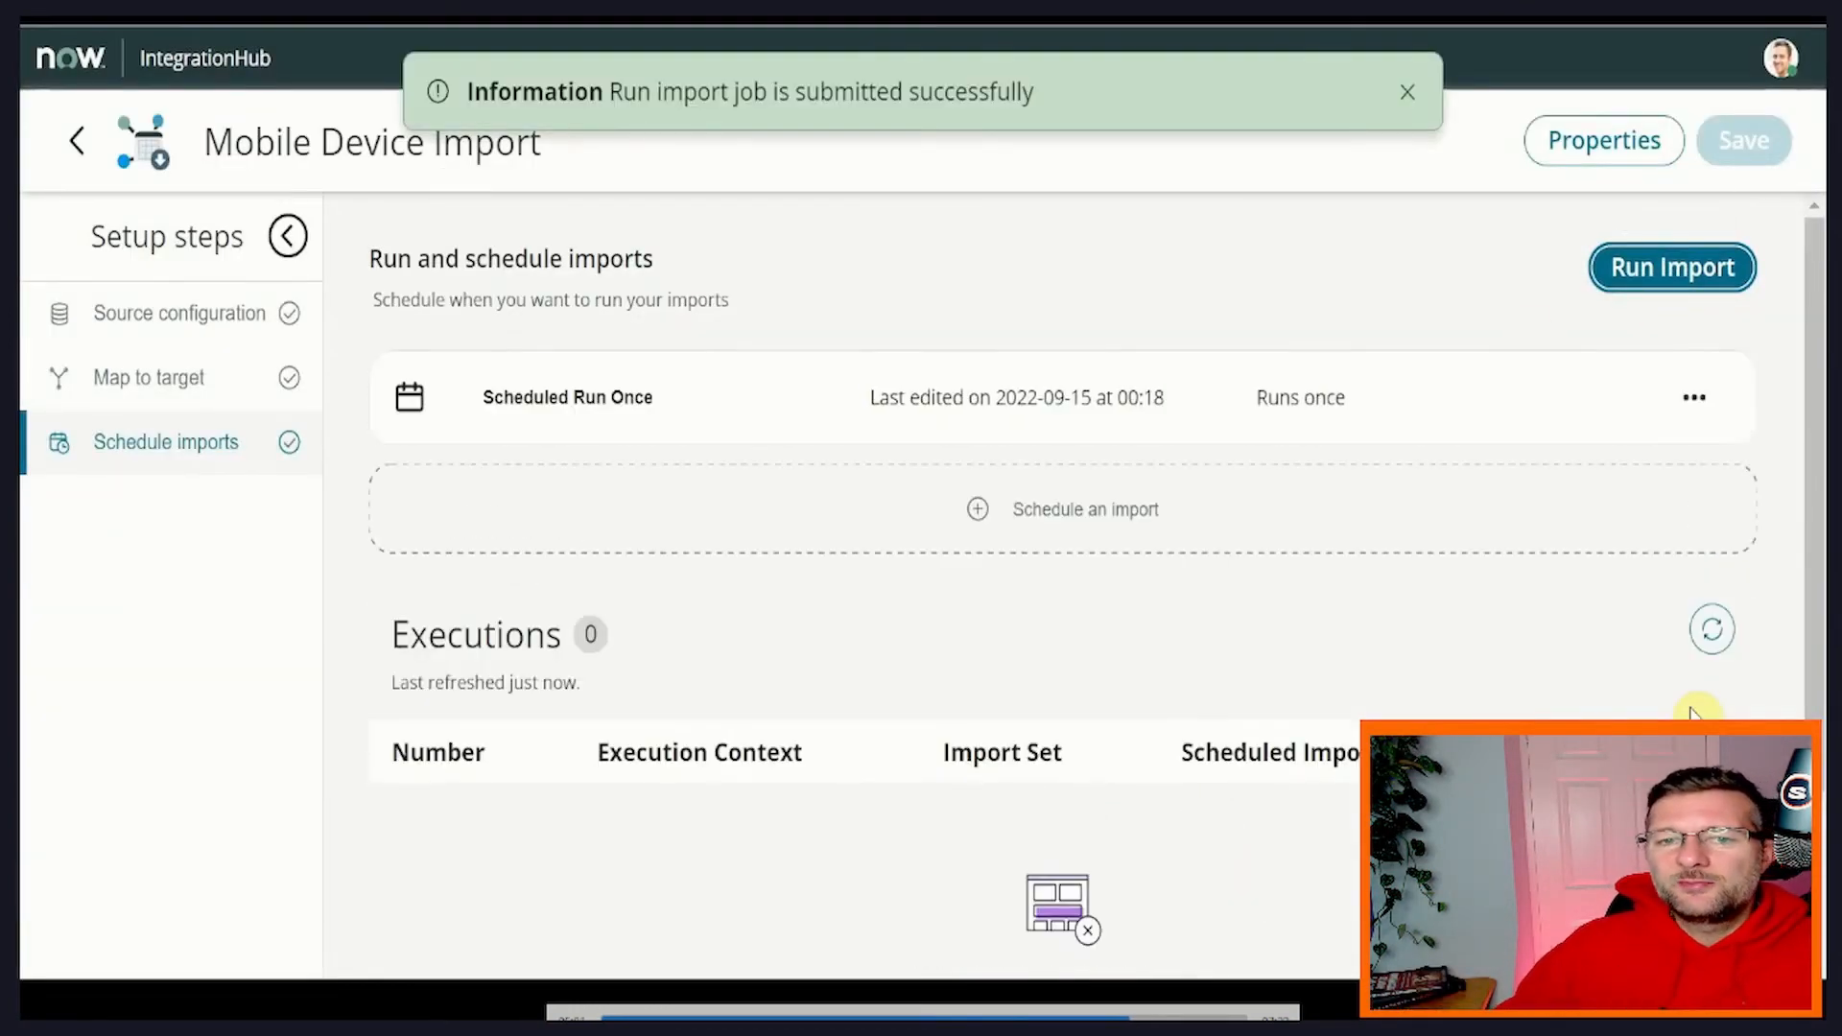
pyautogui.moveTo(1712, 641)
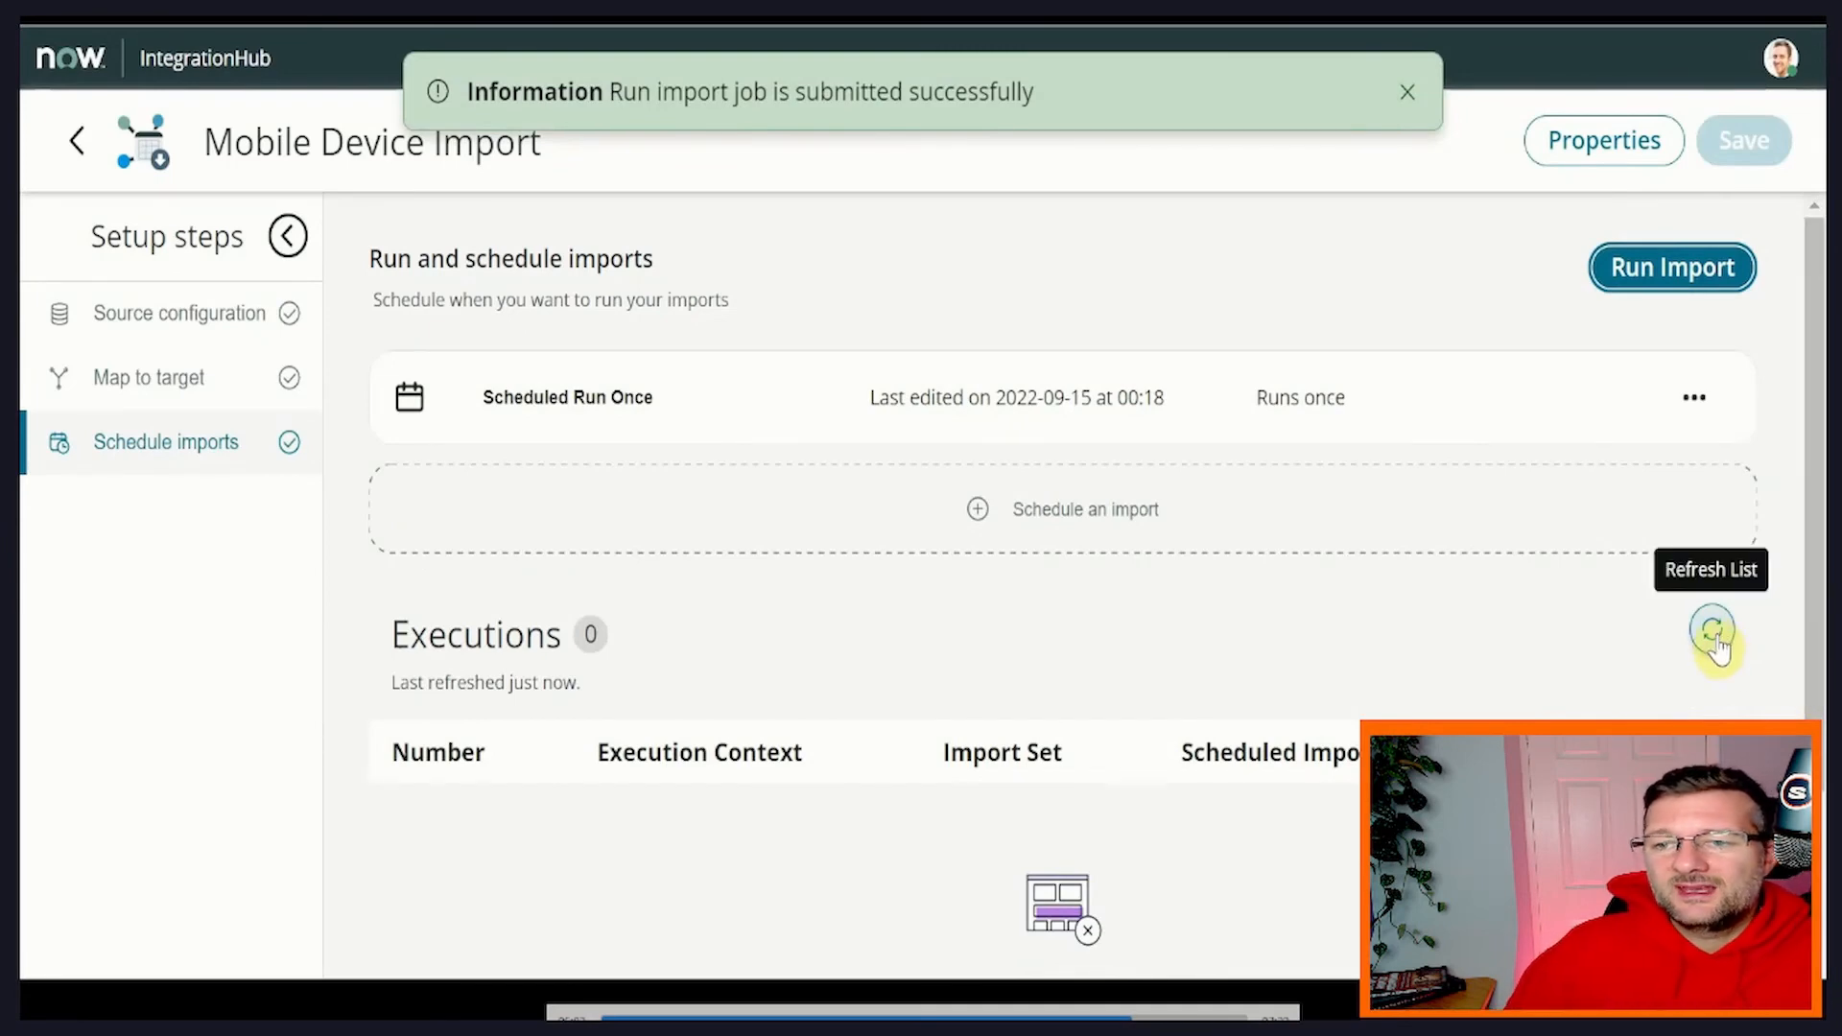
pyautogui.click(1714, 641)
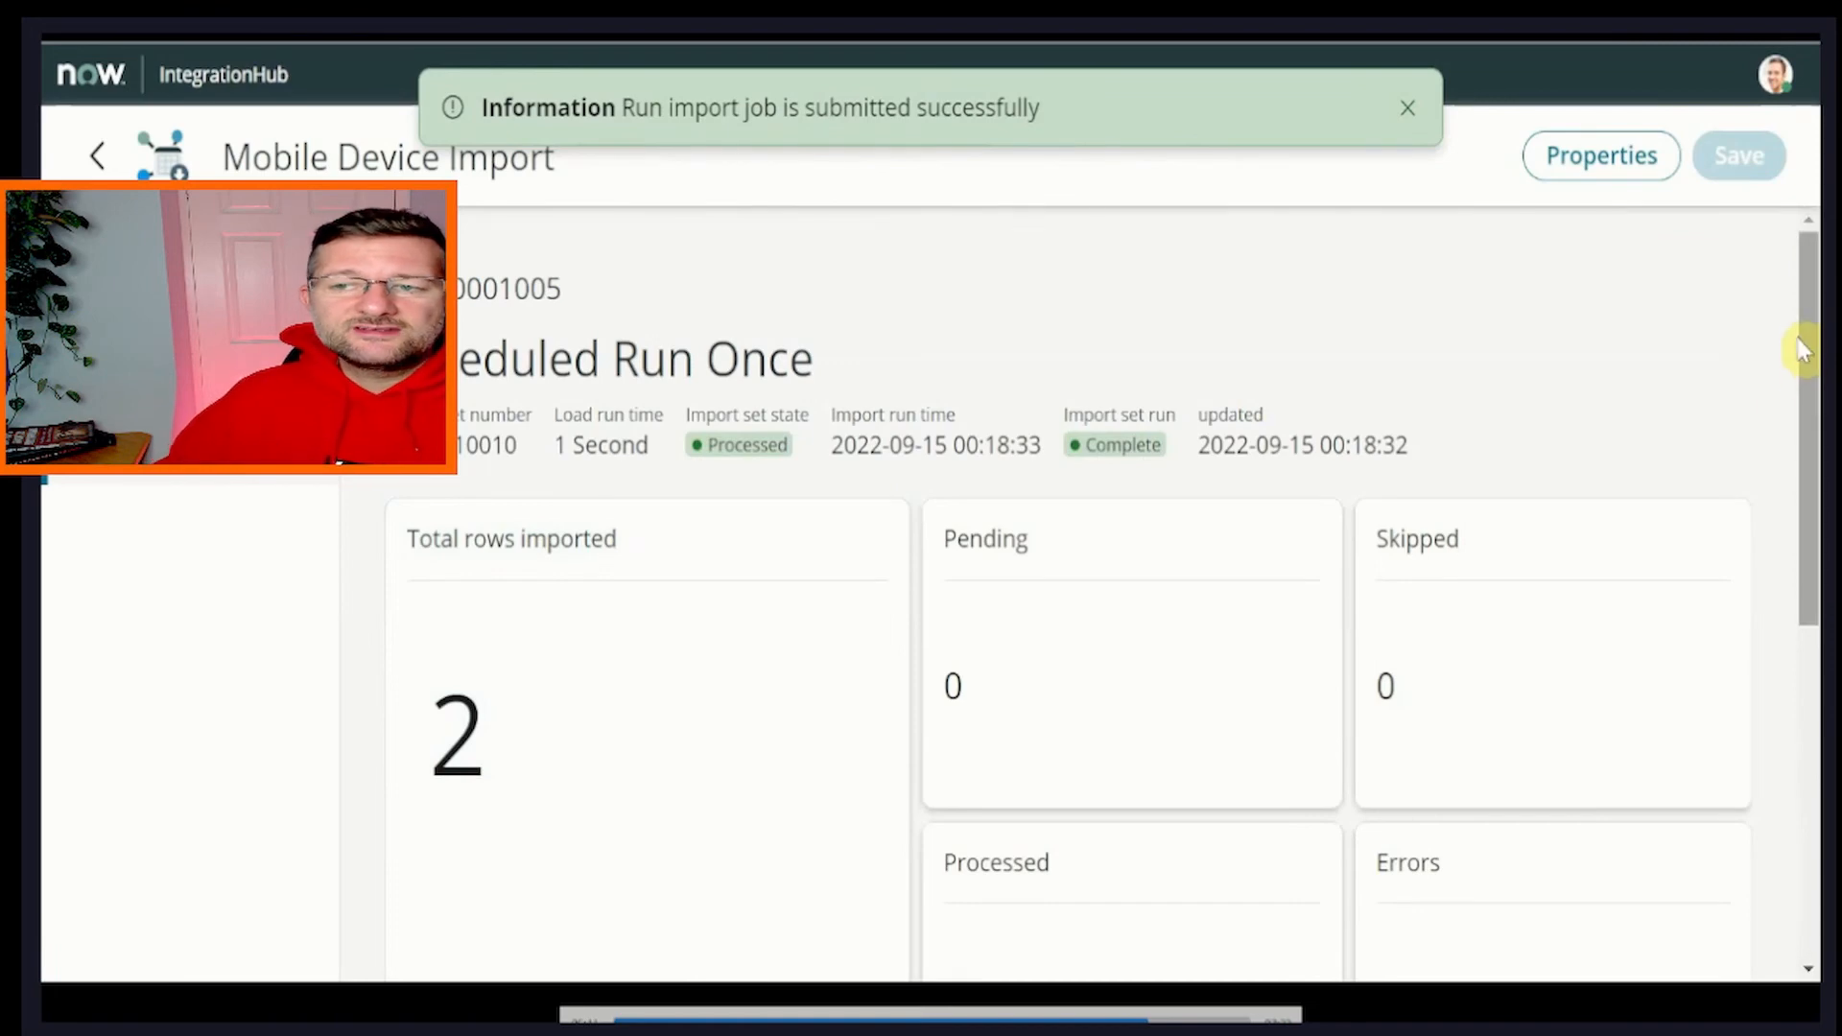
pyautogui.scroll(-3)
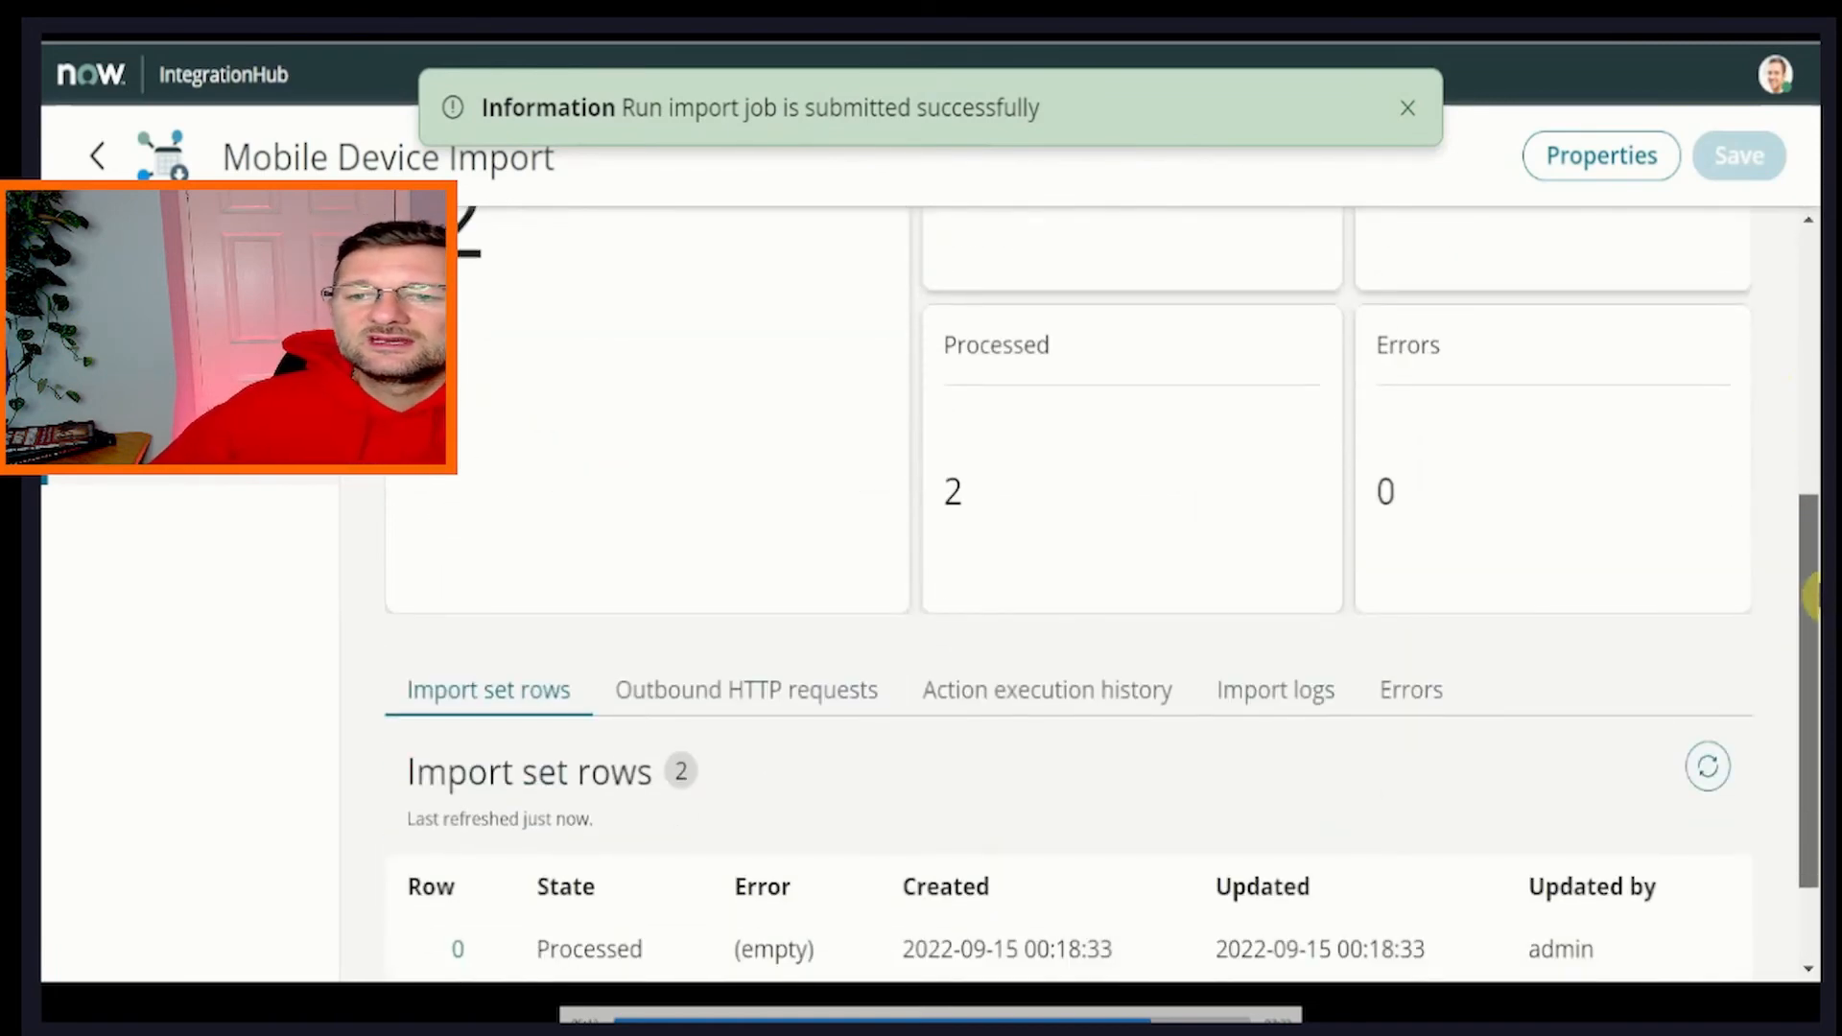
pyautogui.scroll(-3)
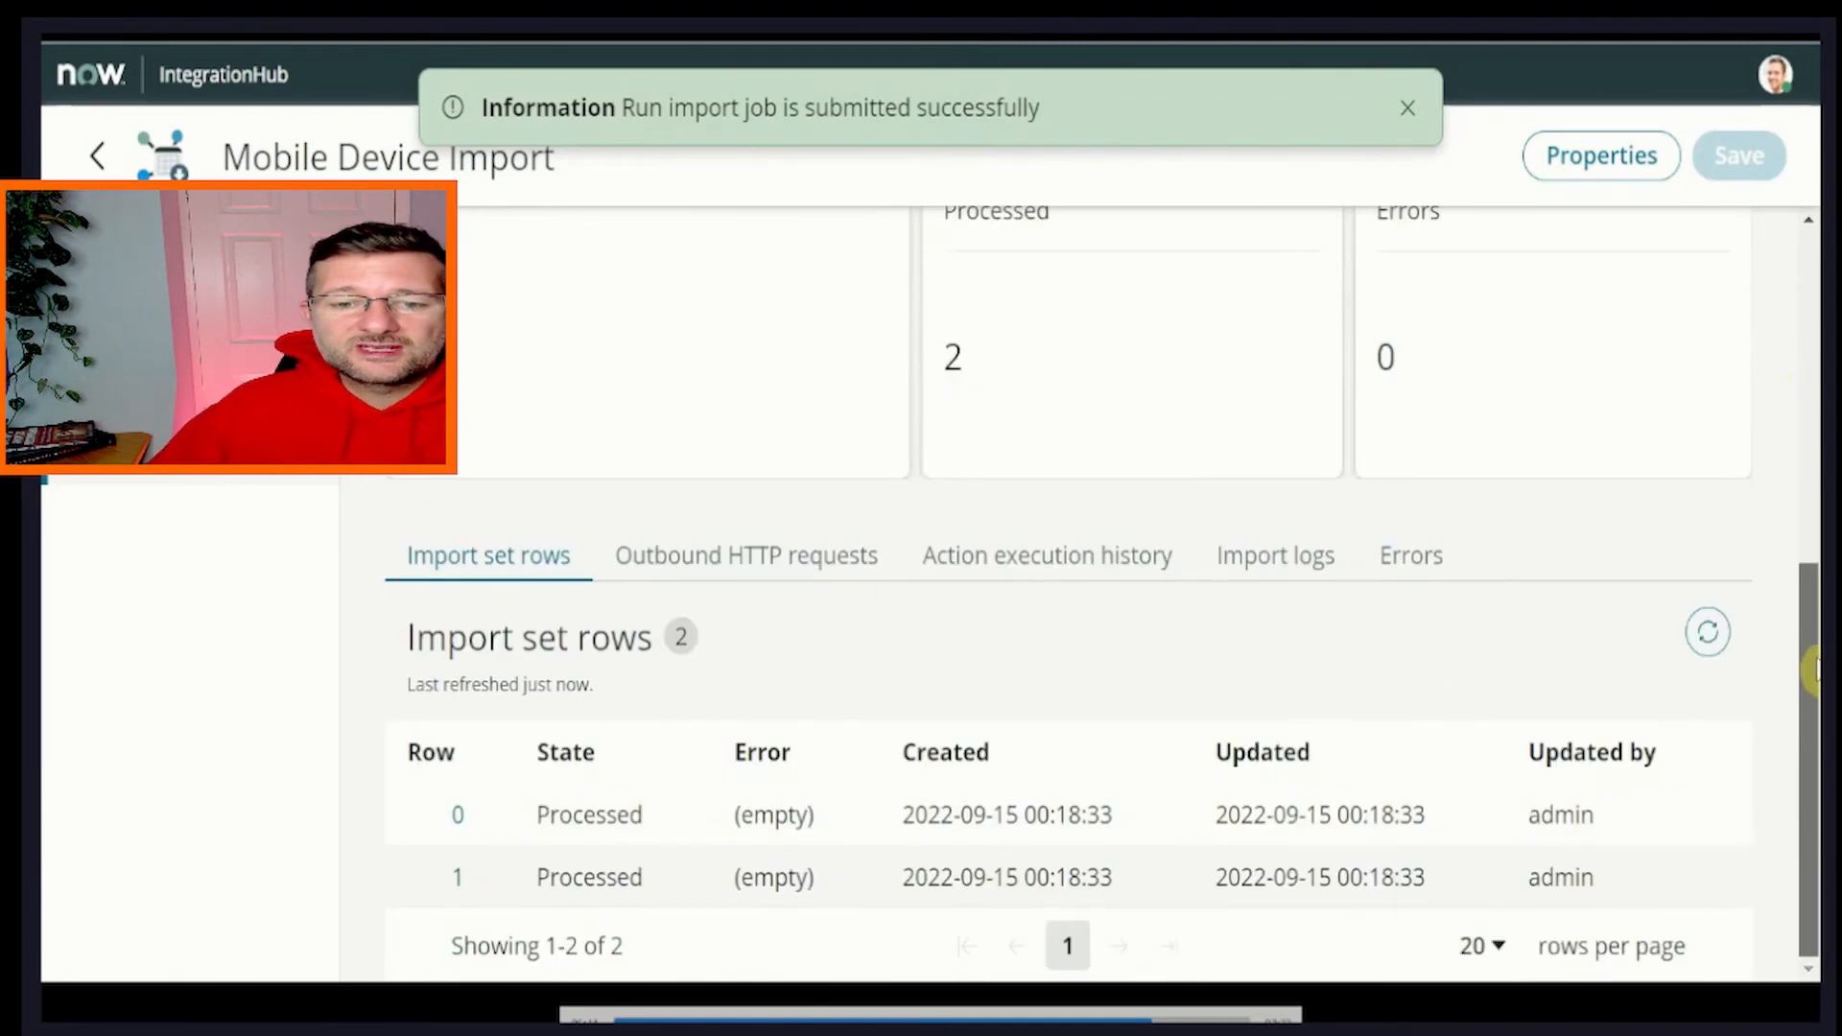
pyautogui.scroll(3)
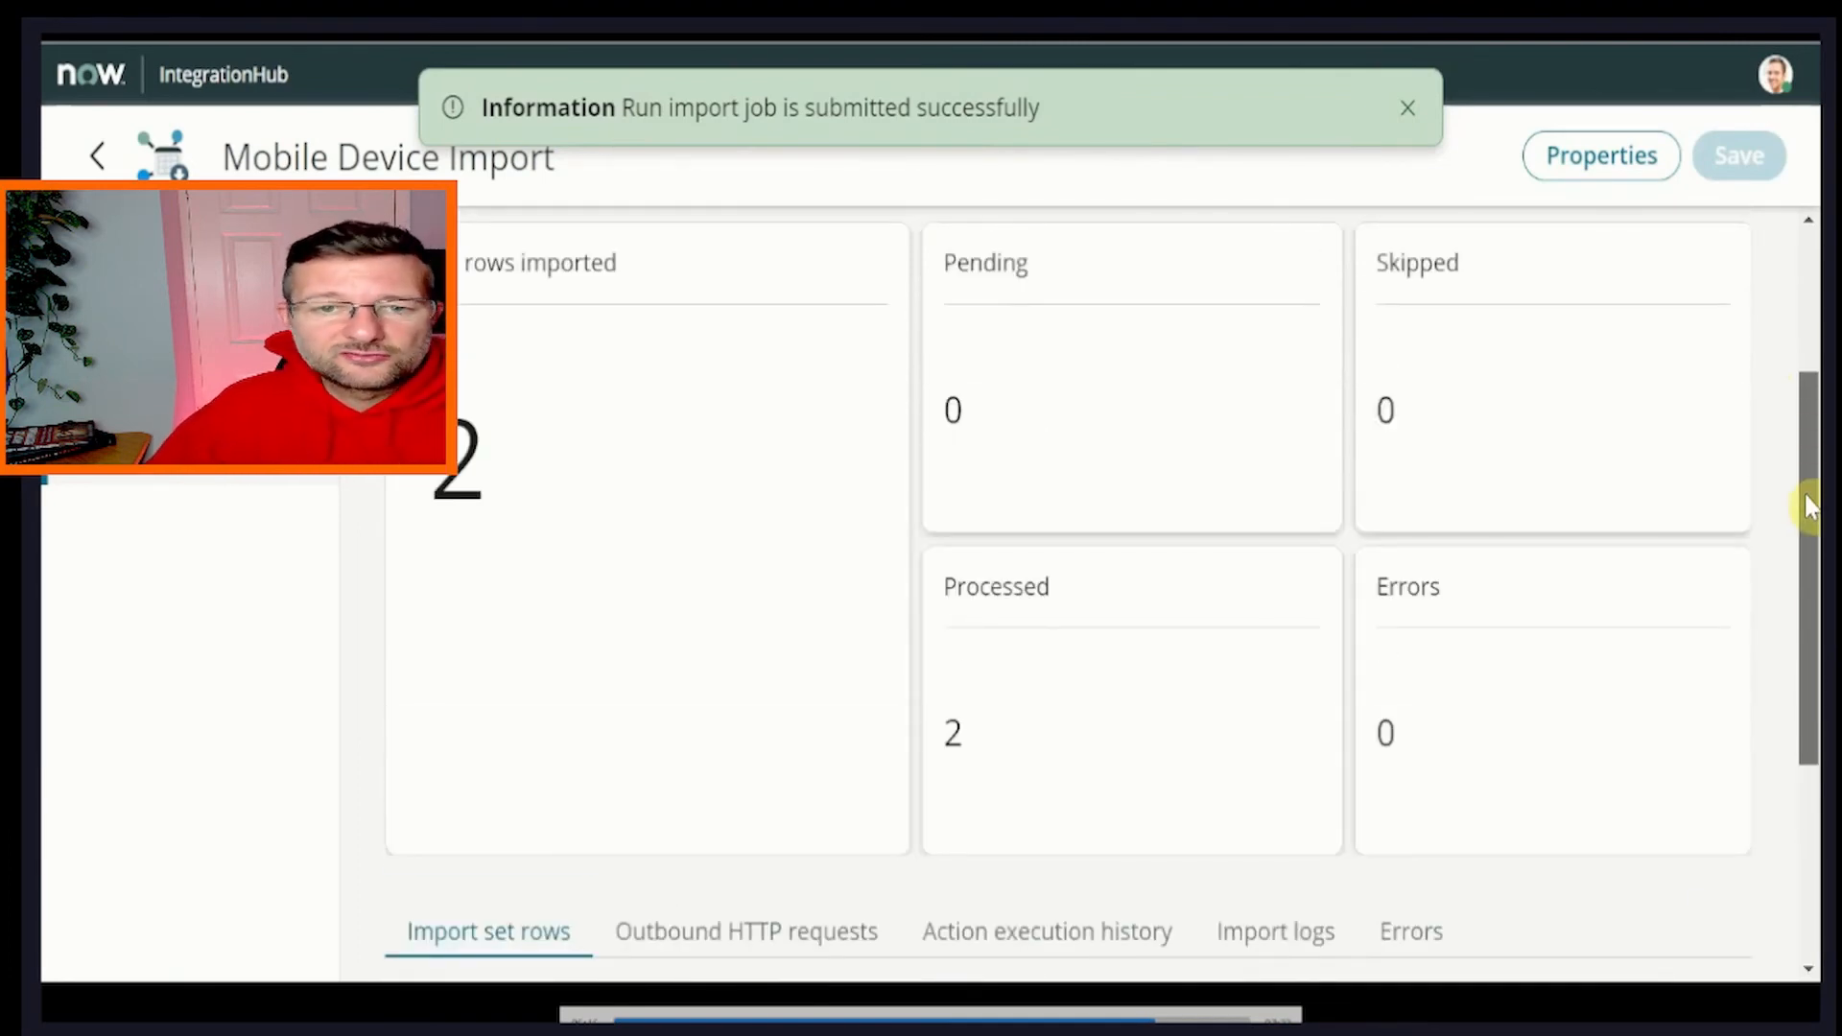
pyautogui.scroll(-3)
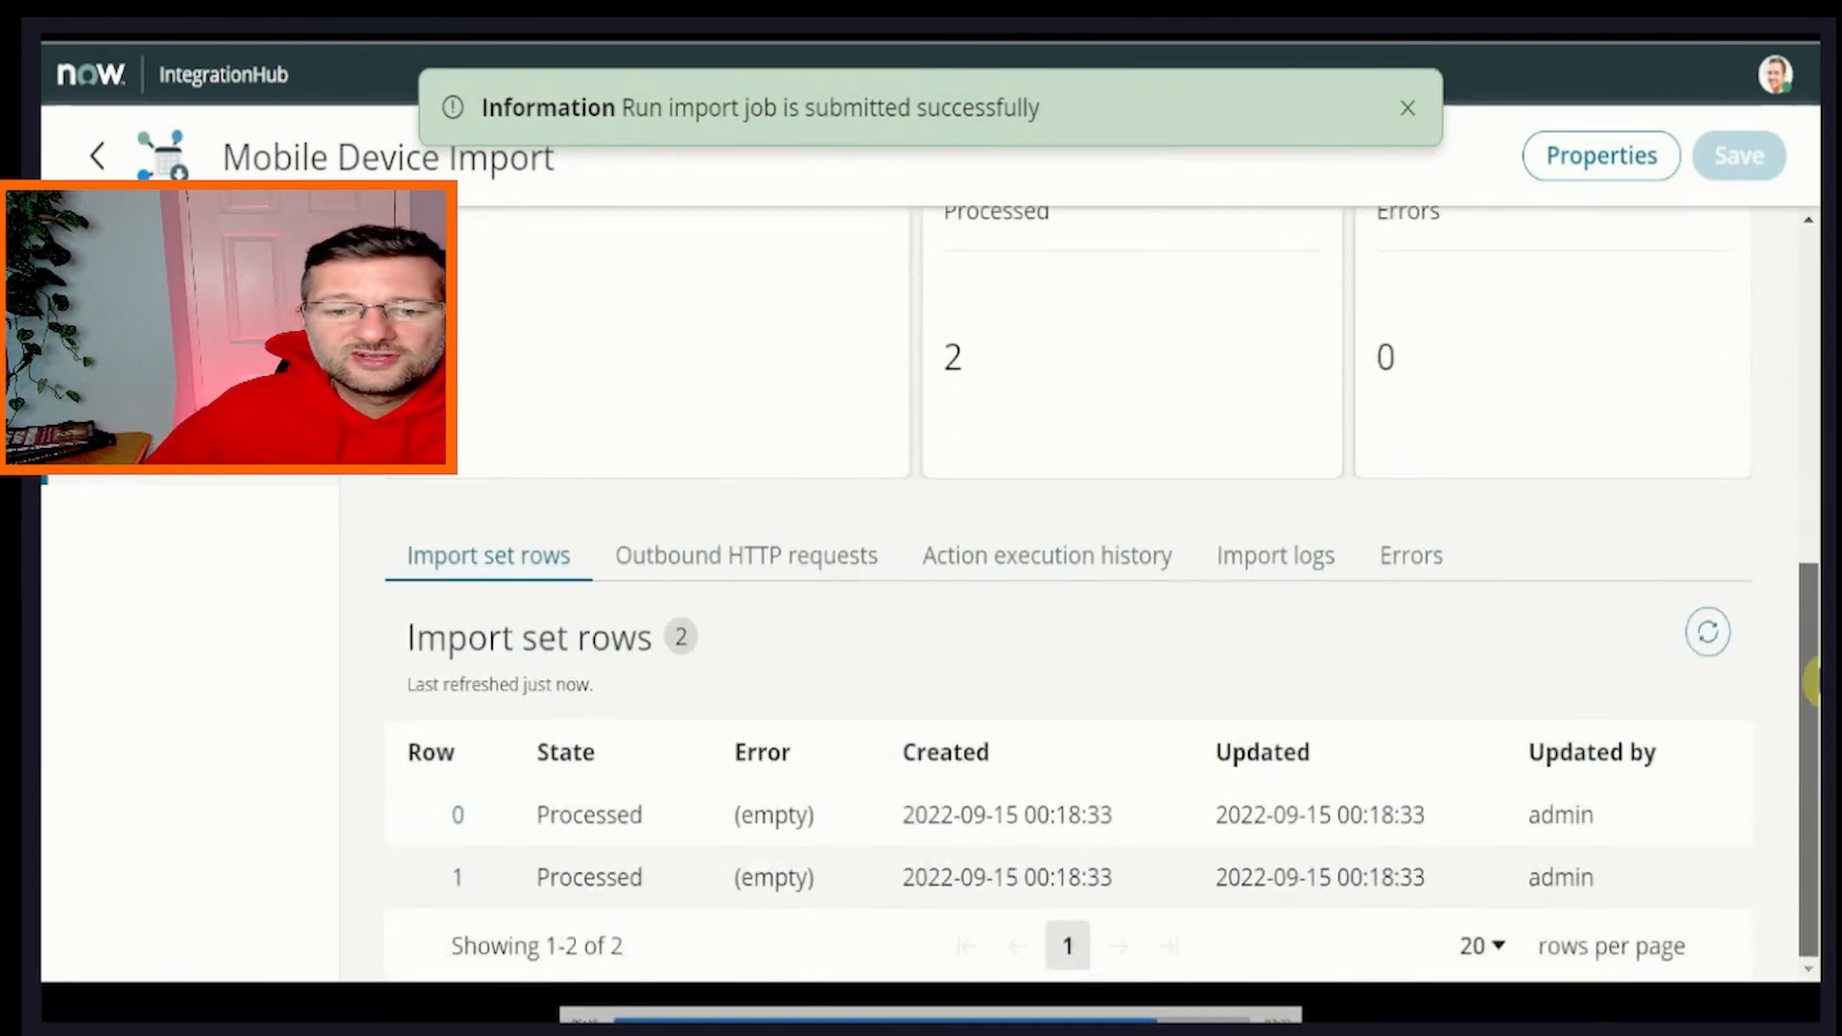
pyautogui.moveTo(708, 829)
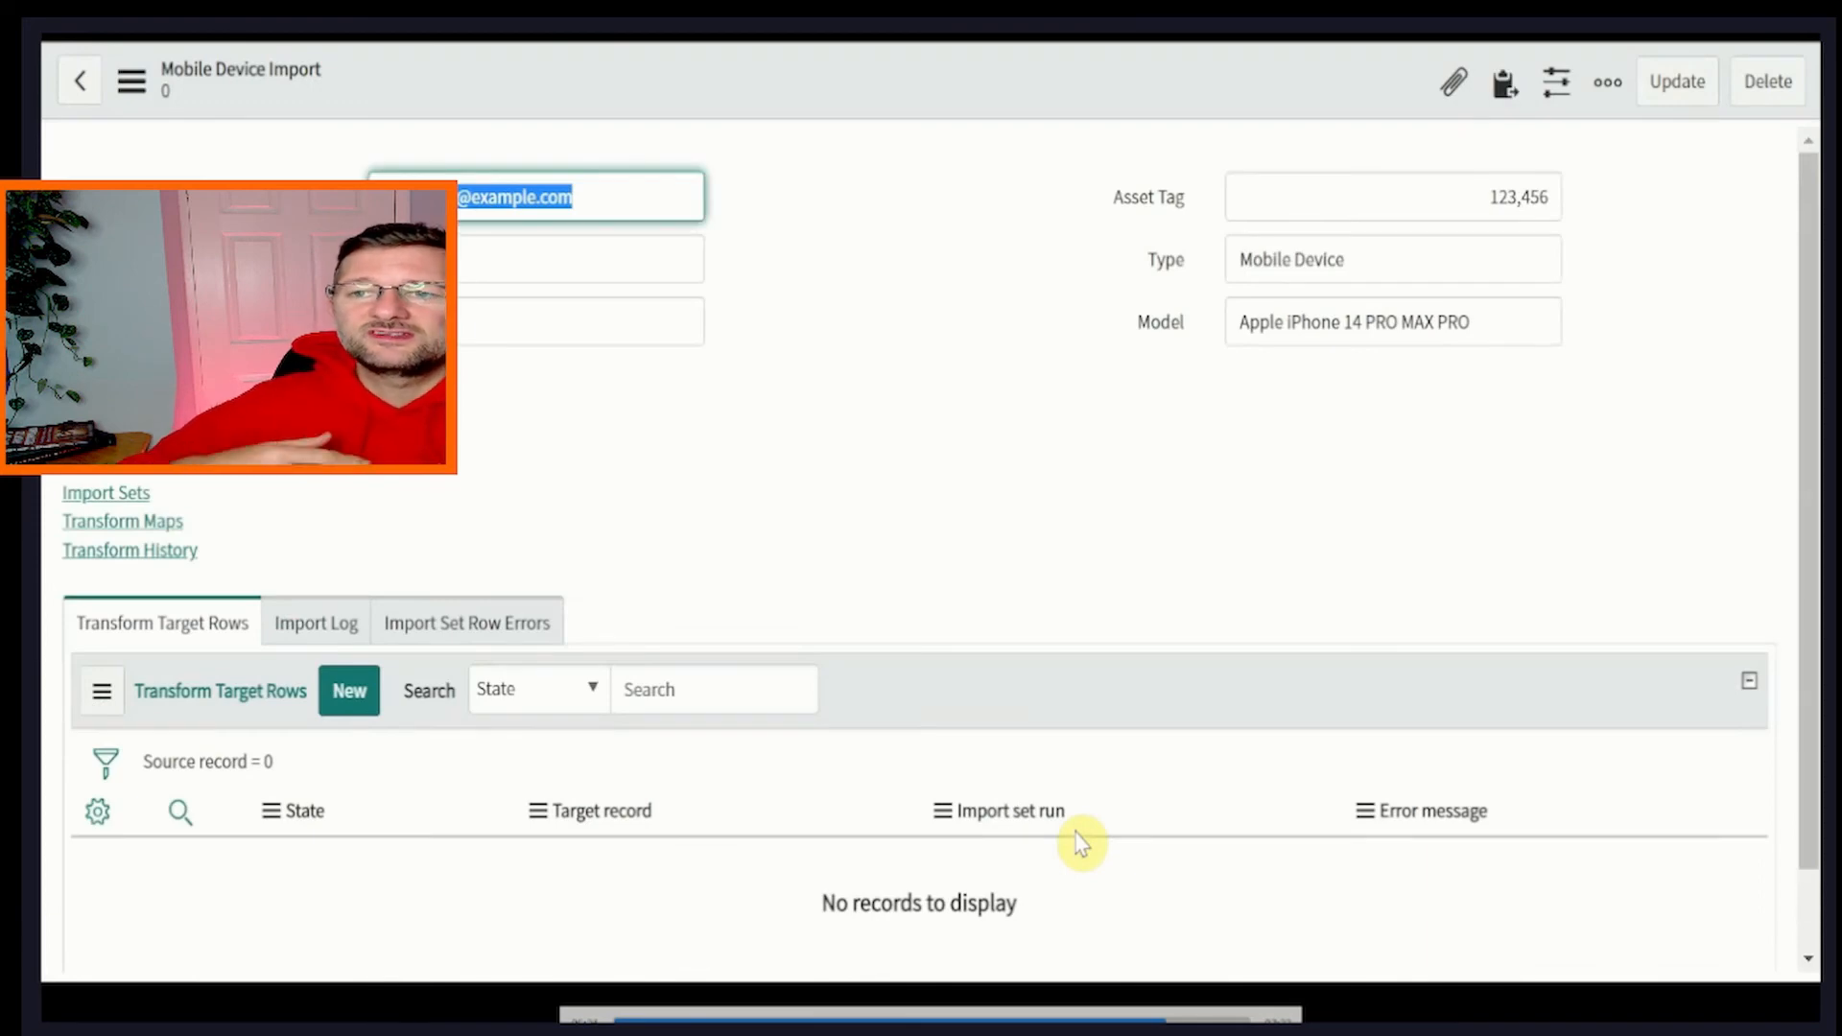
pyautogui.moveTo(1040, 292)
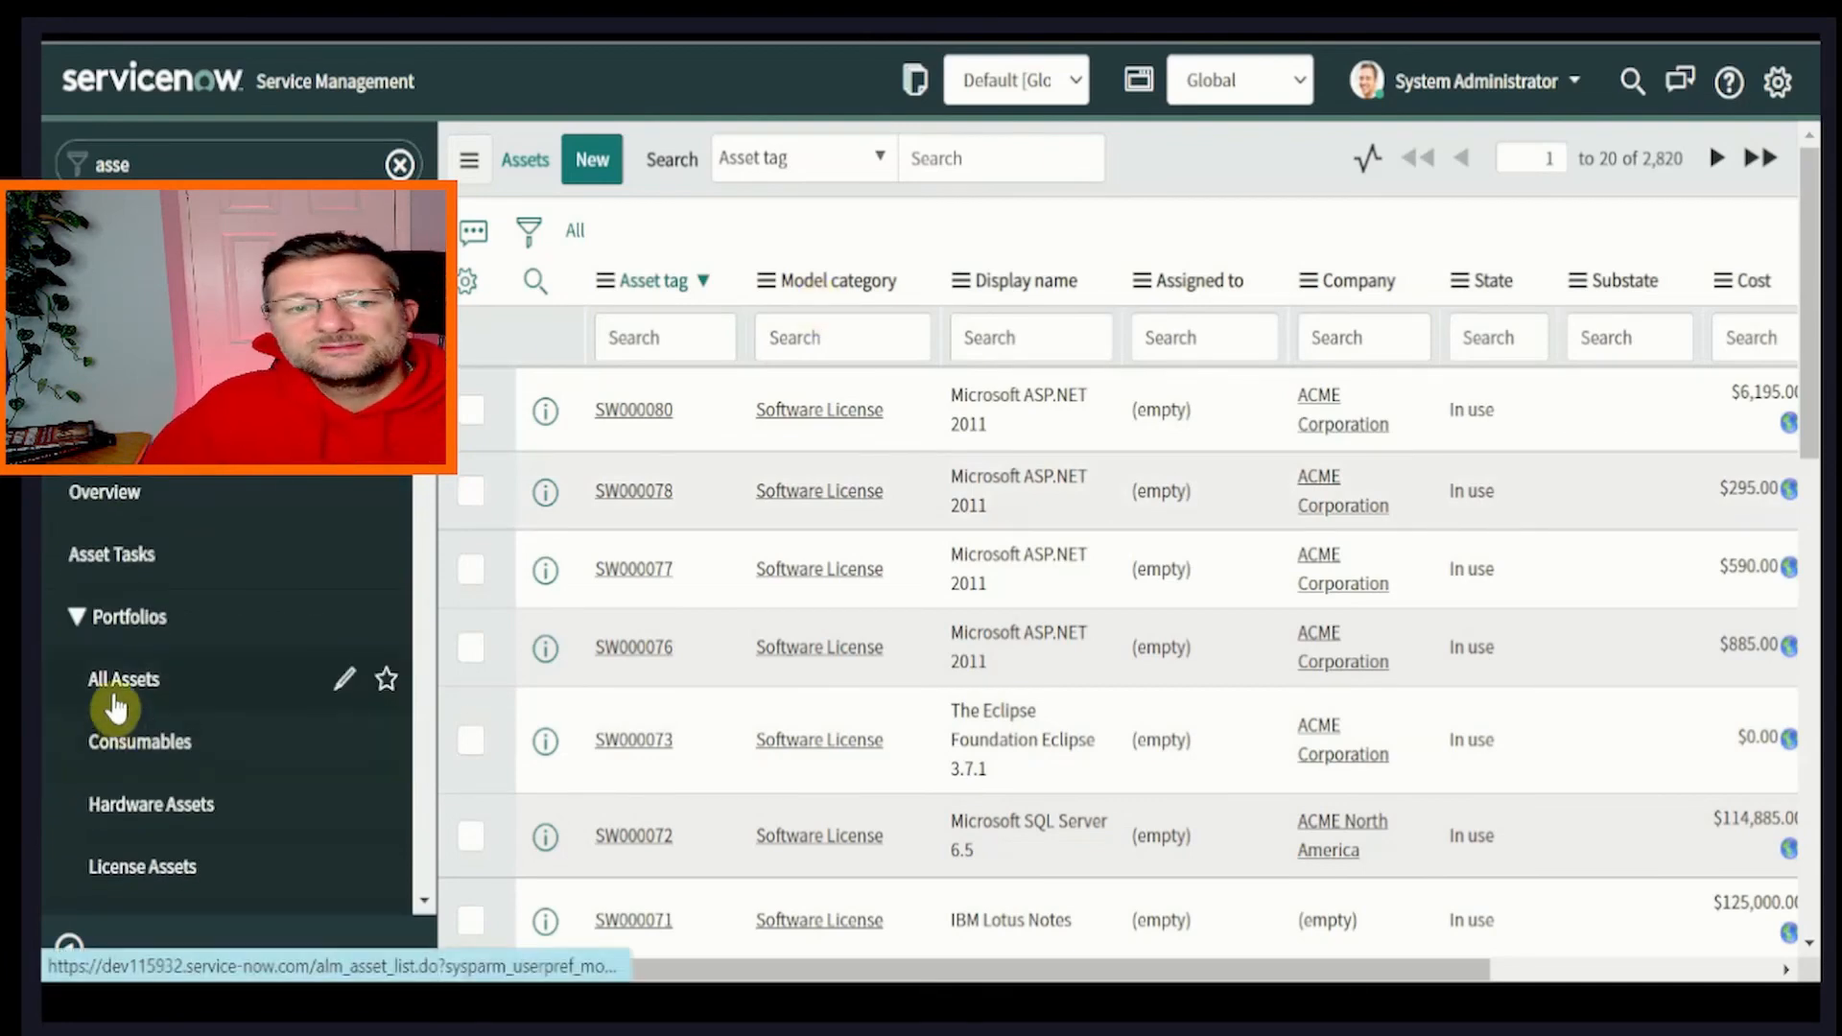
# Sort All Assets by Created and filter to Mobile Device, showing the two imported iPhone 14 PRO MAX PRO assets.
pyautogui.scroll(-3)
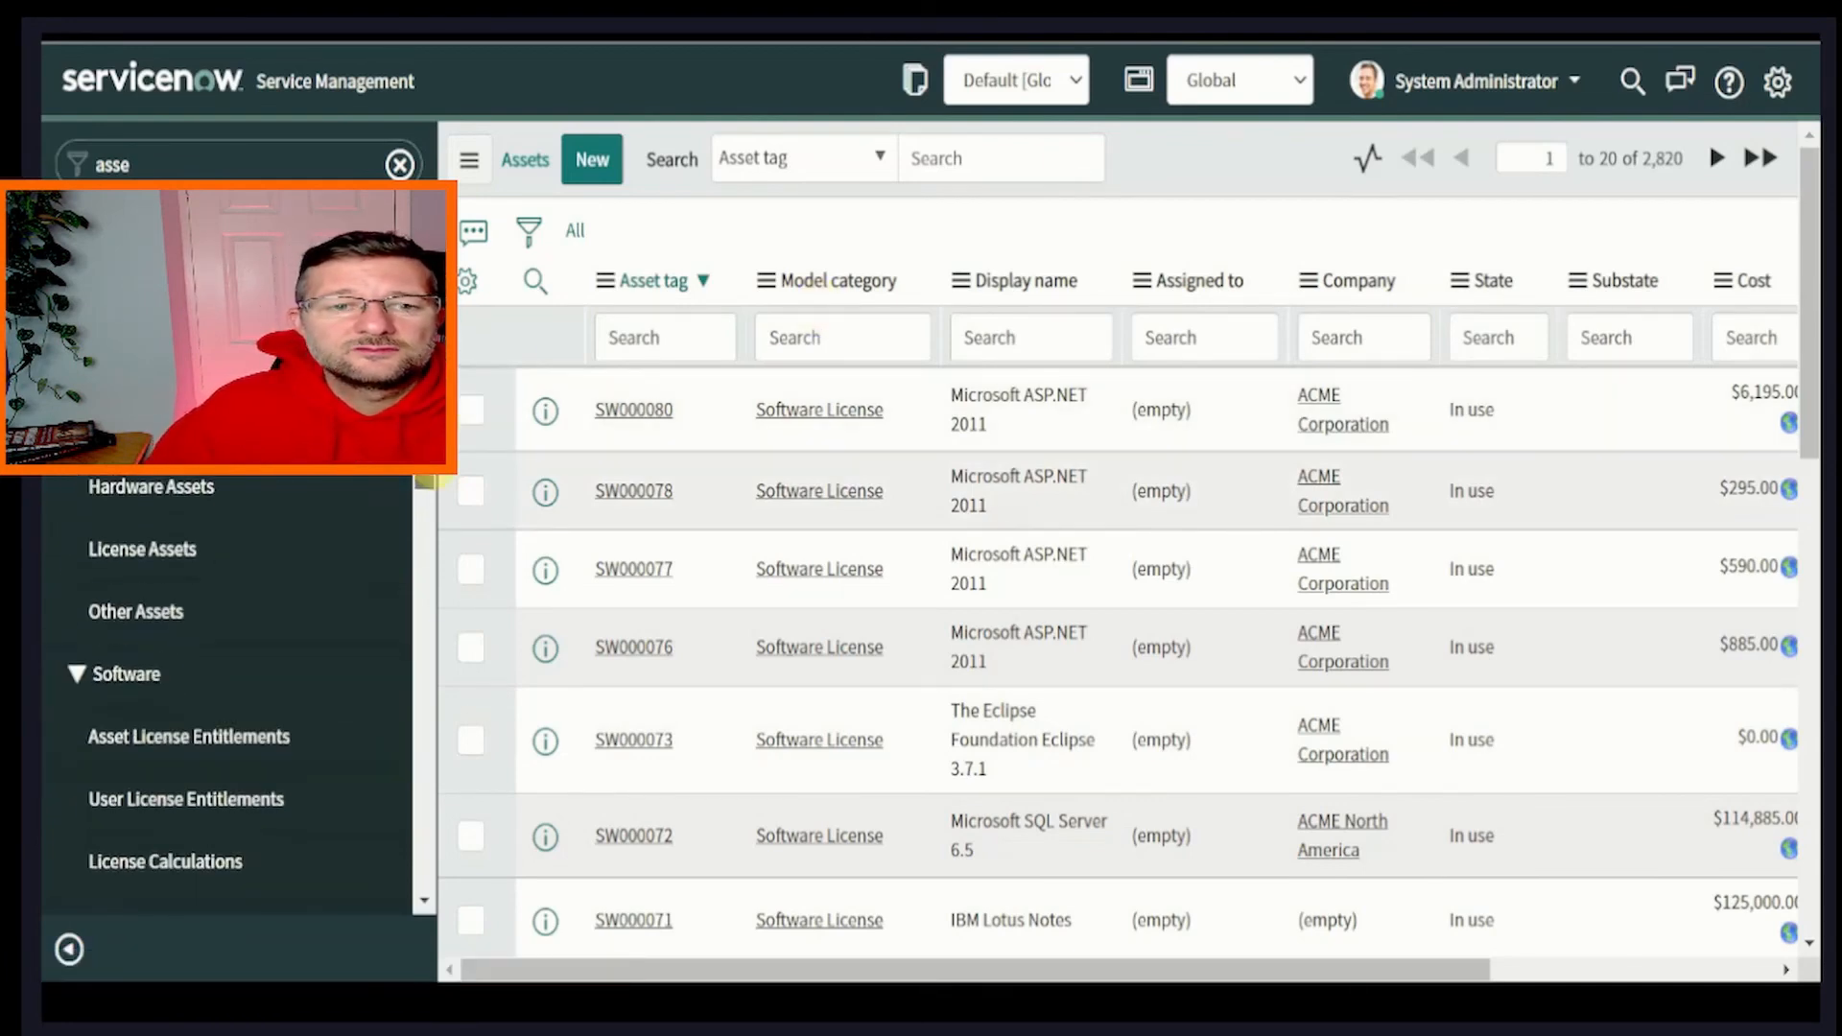
pyautogui.scroll(3)
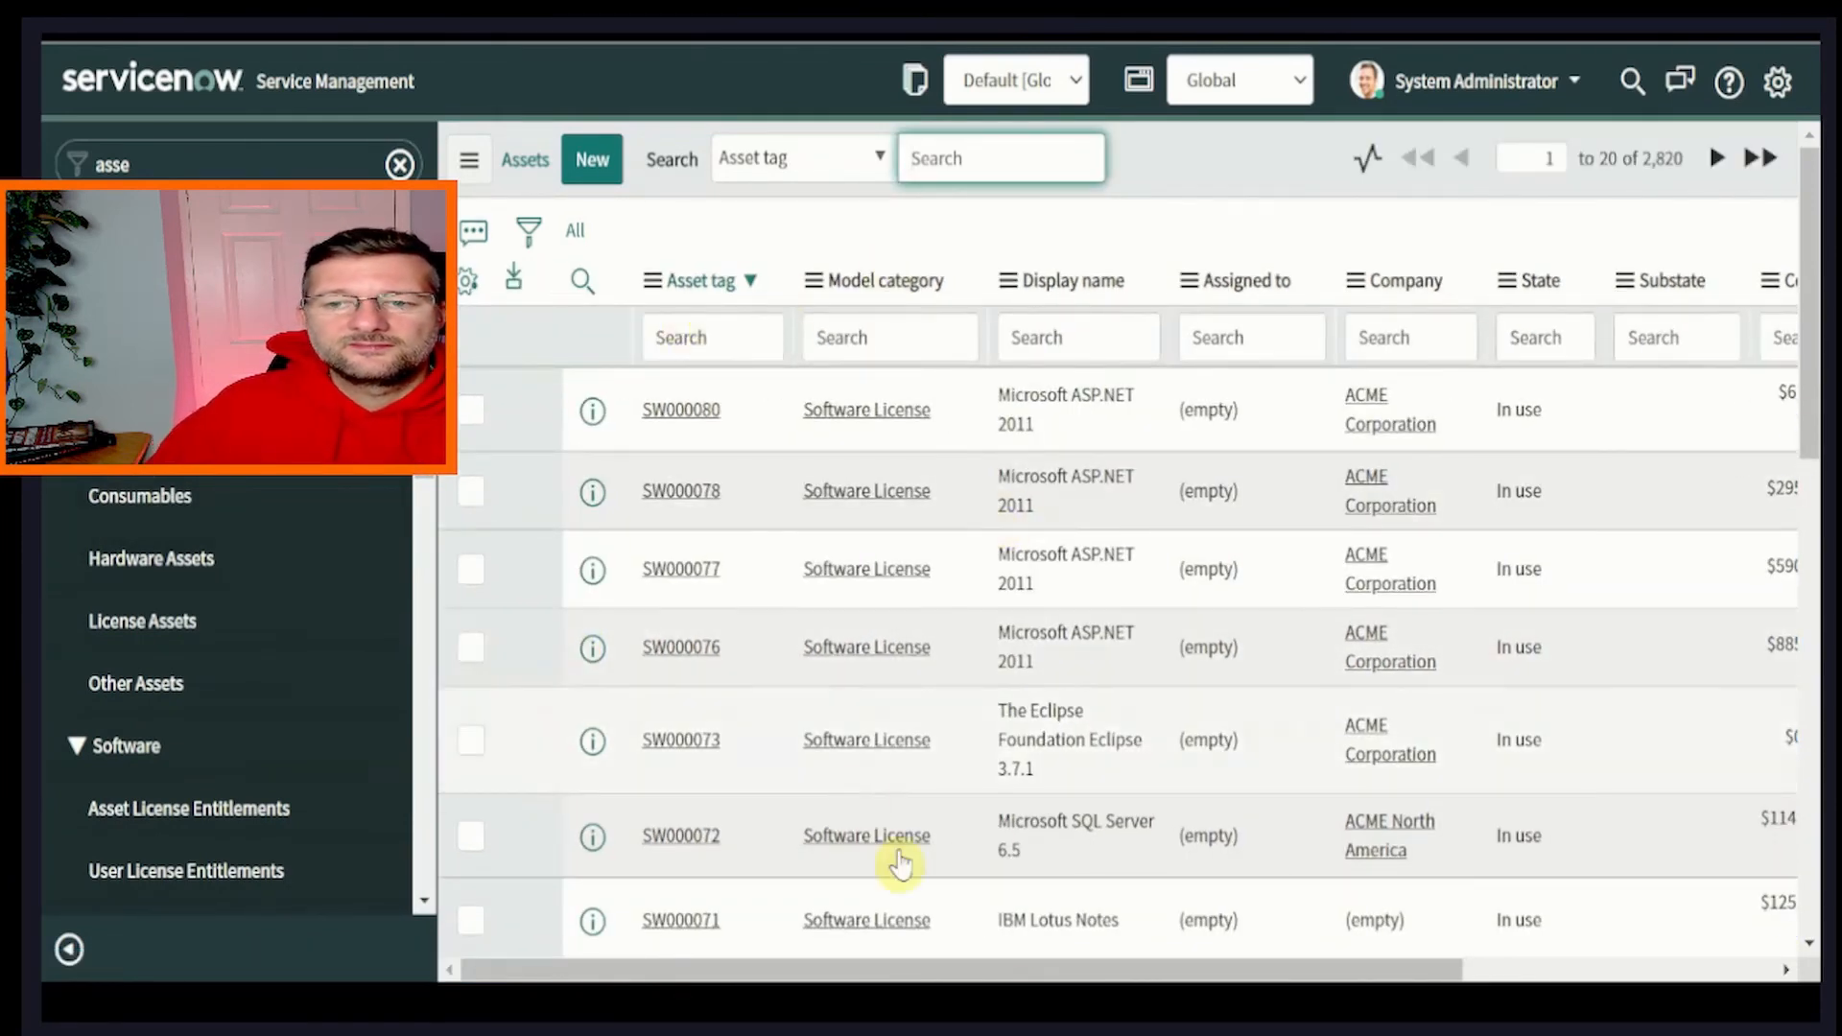
pyautogui.hscroll(3)
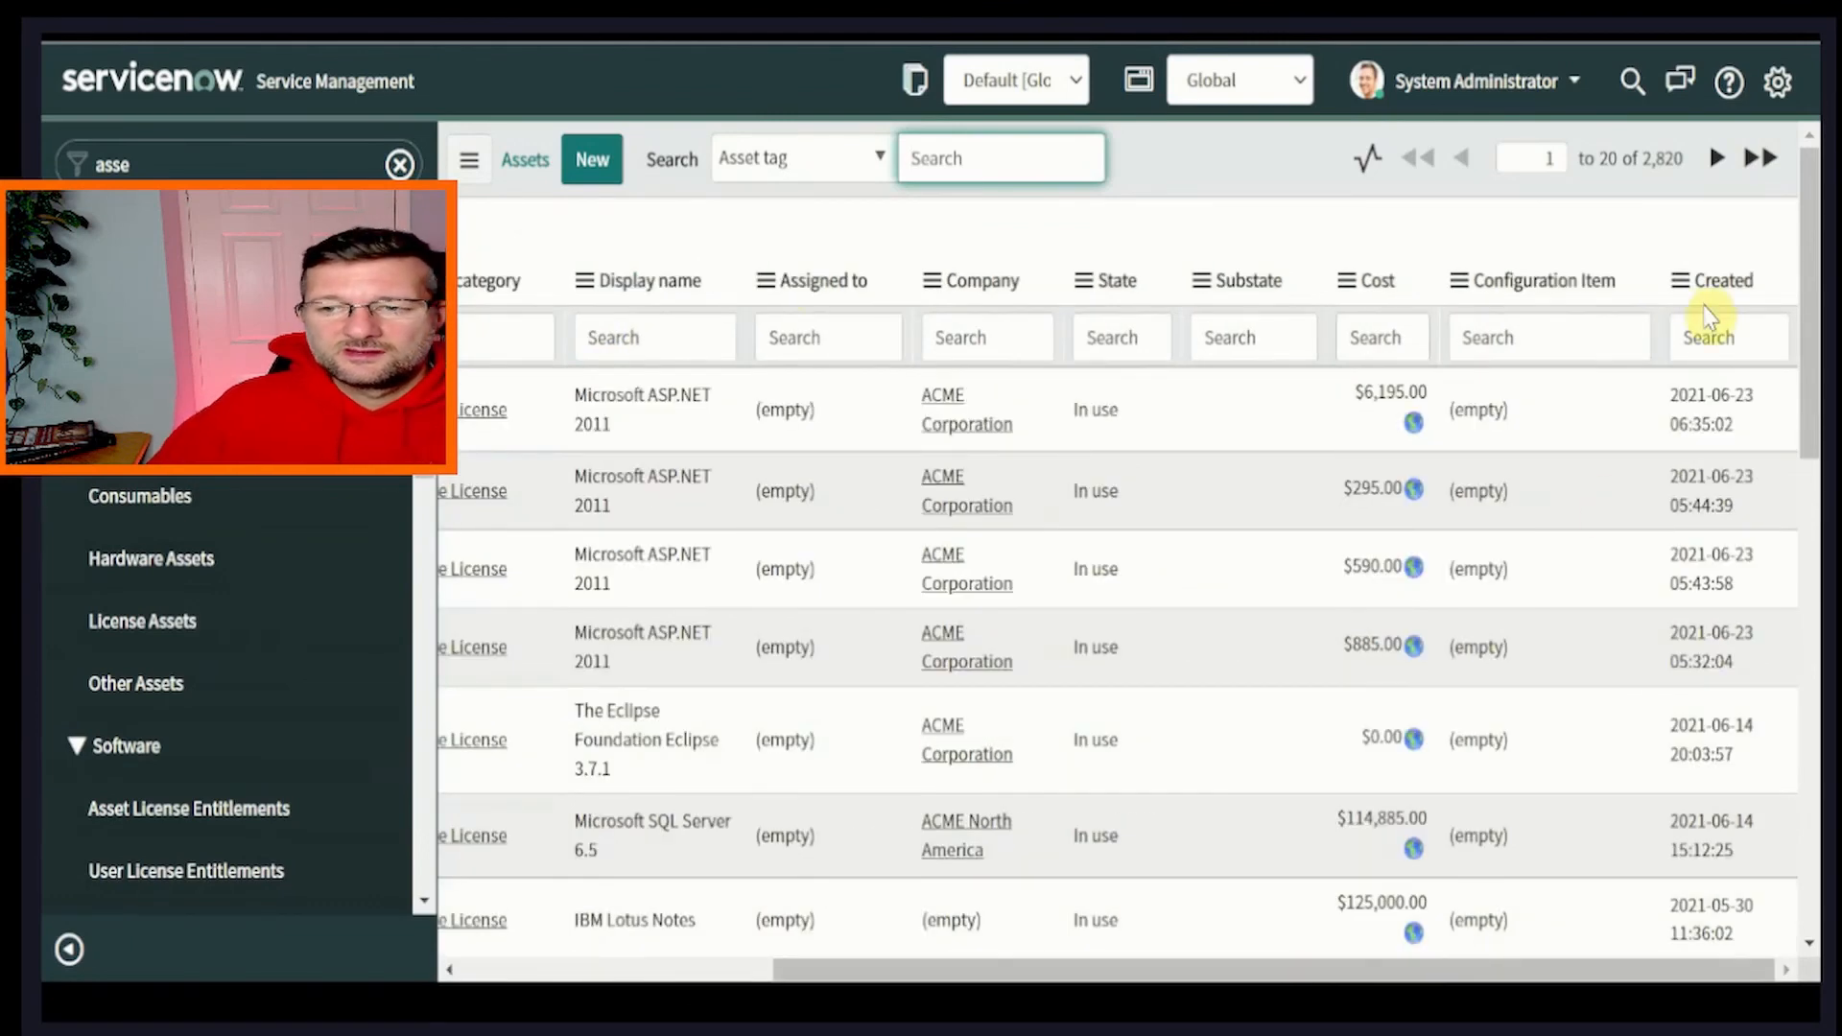
pyautogui.click(1719, 281)
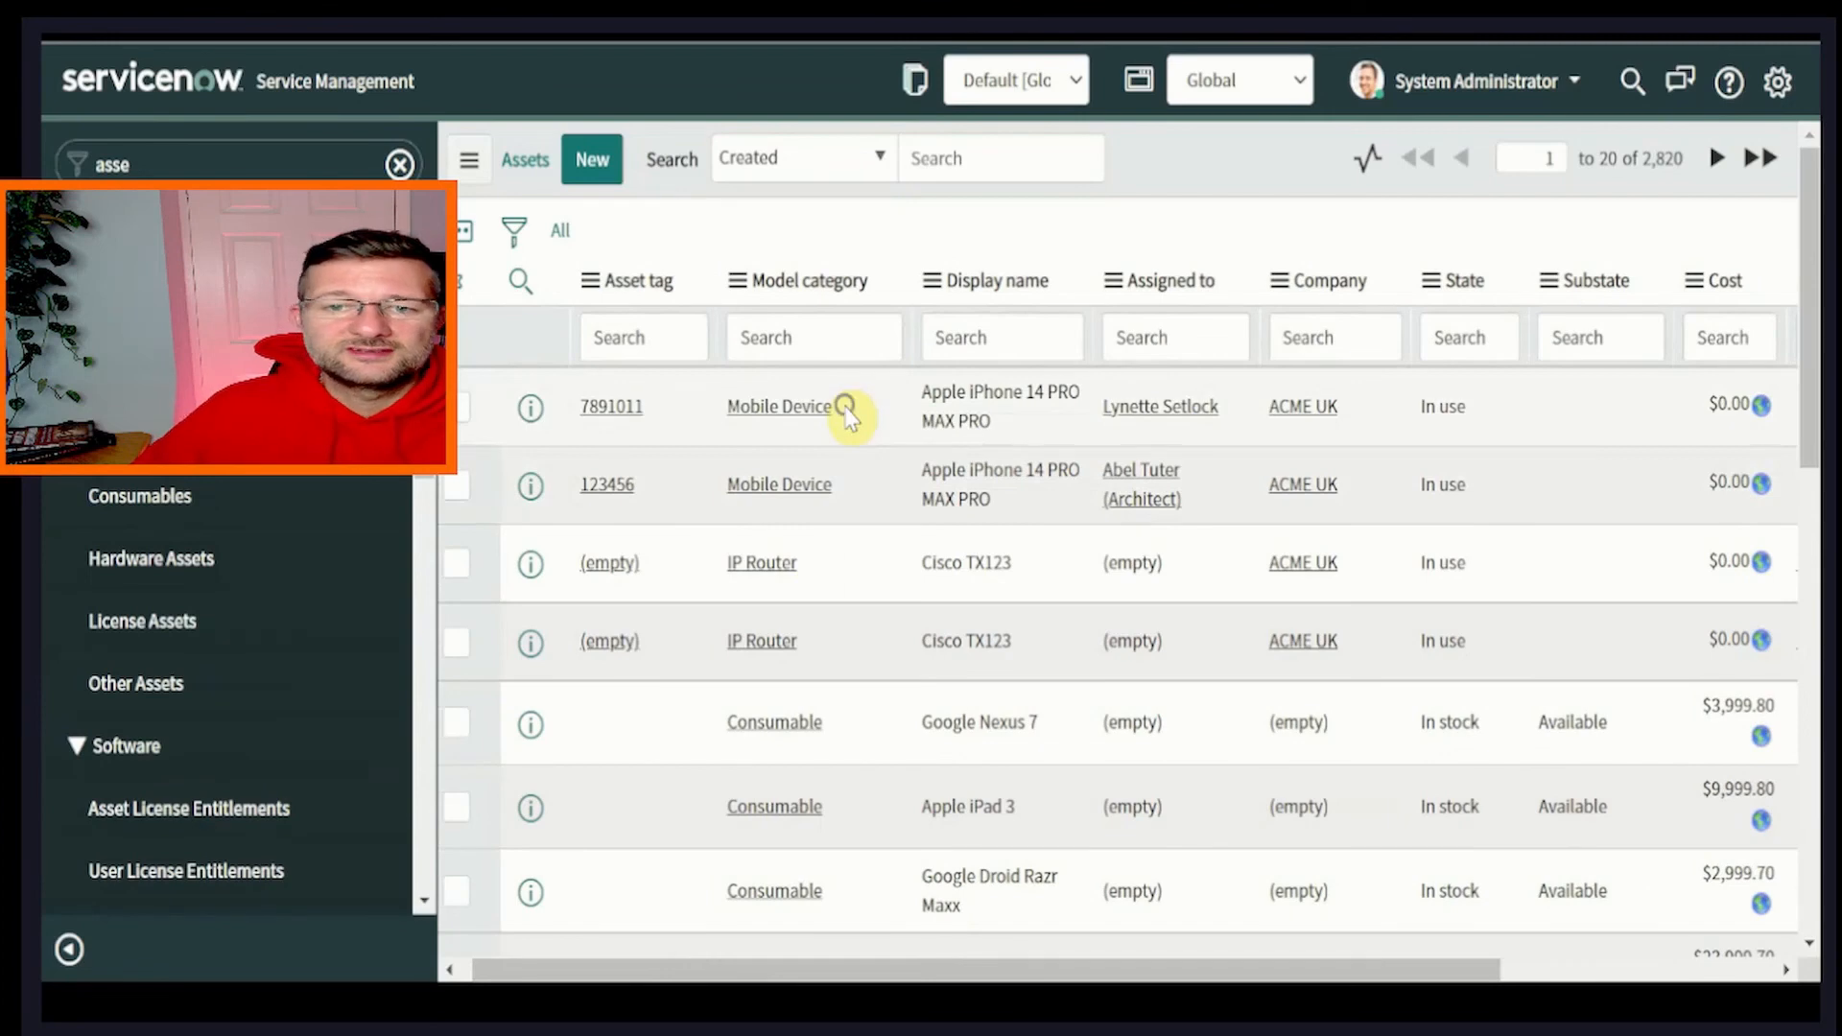
pyautogui.click(779, 407)
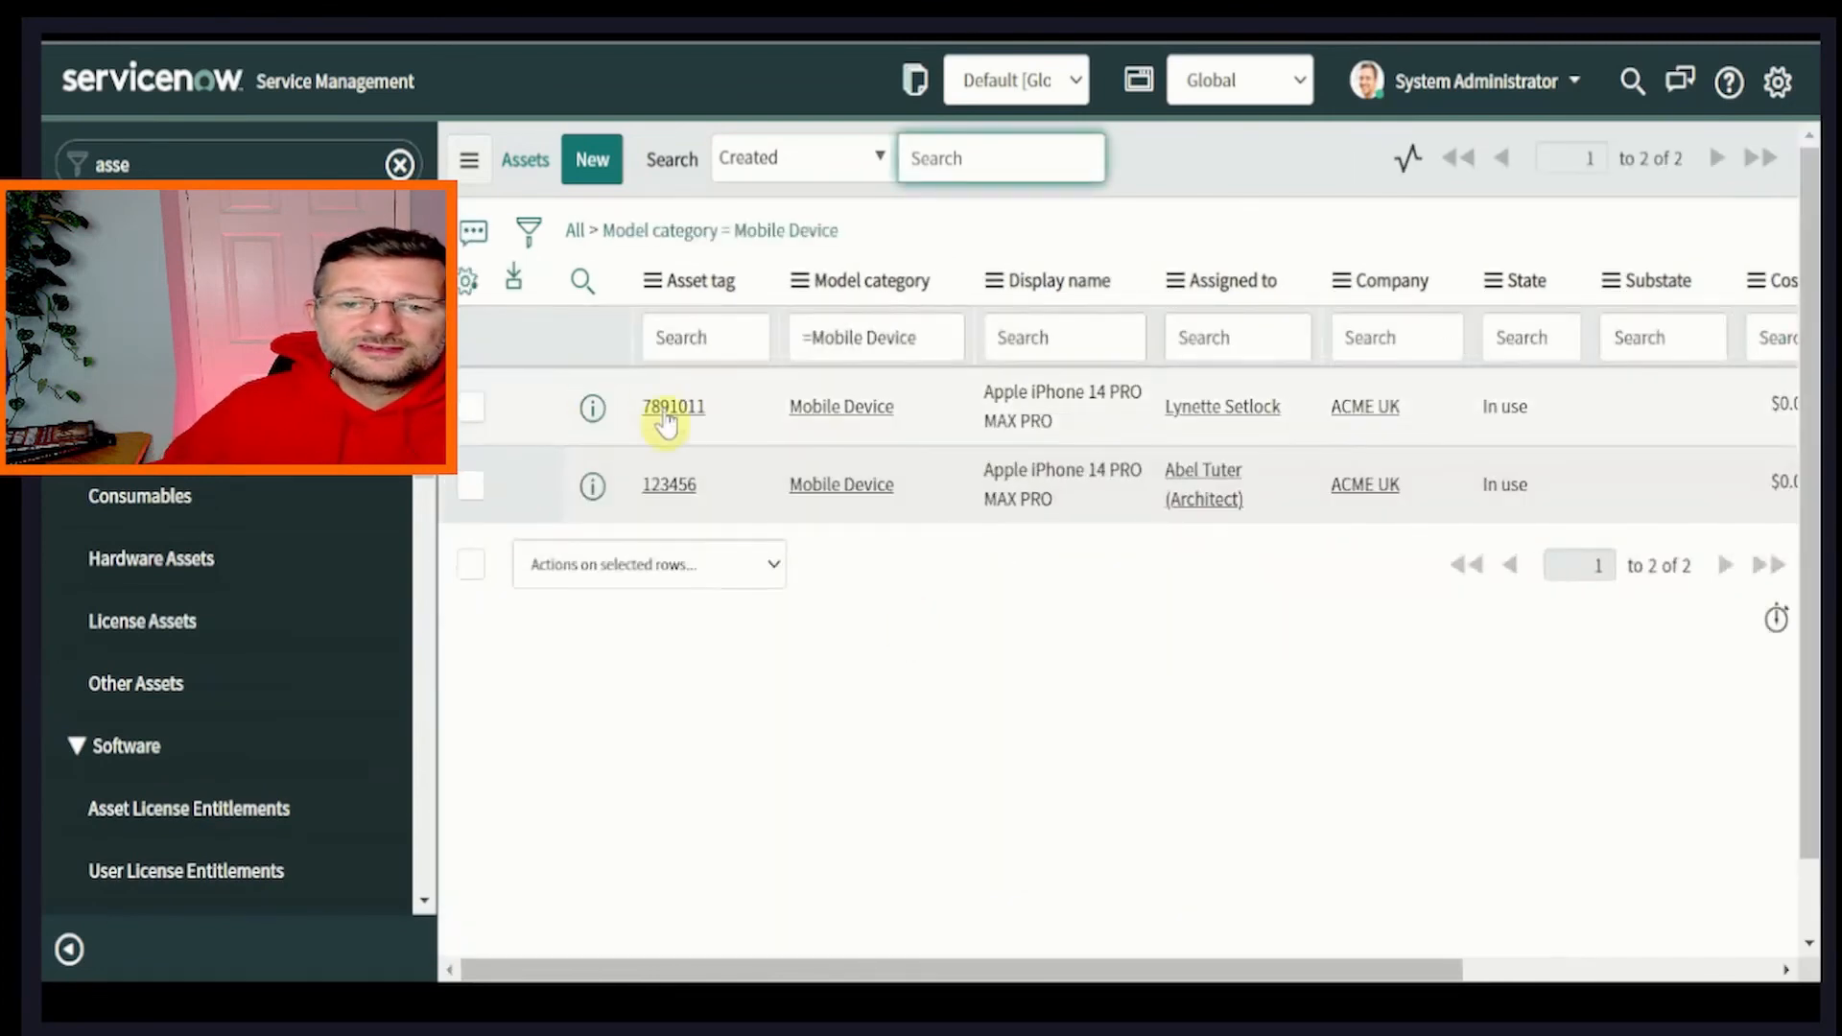
pyautogui.moveTo(705, 432)
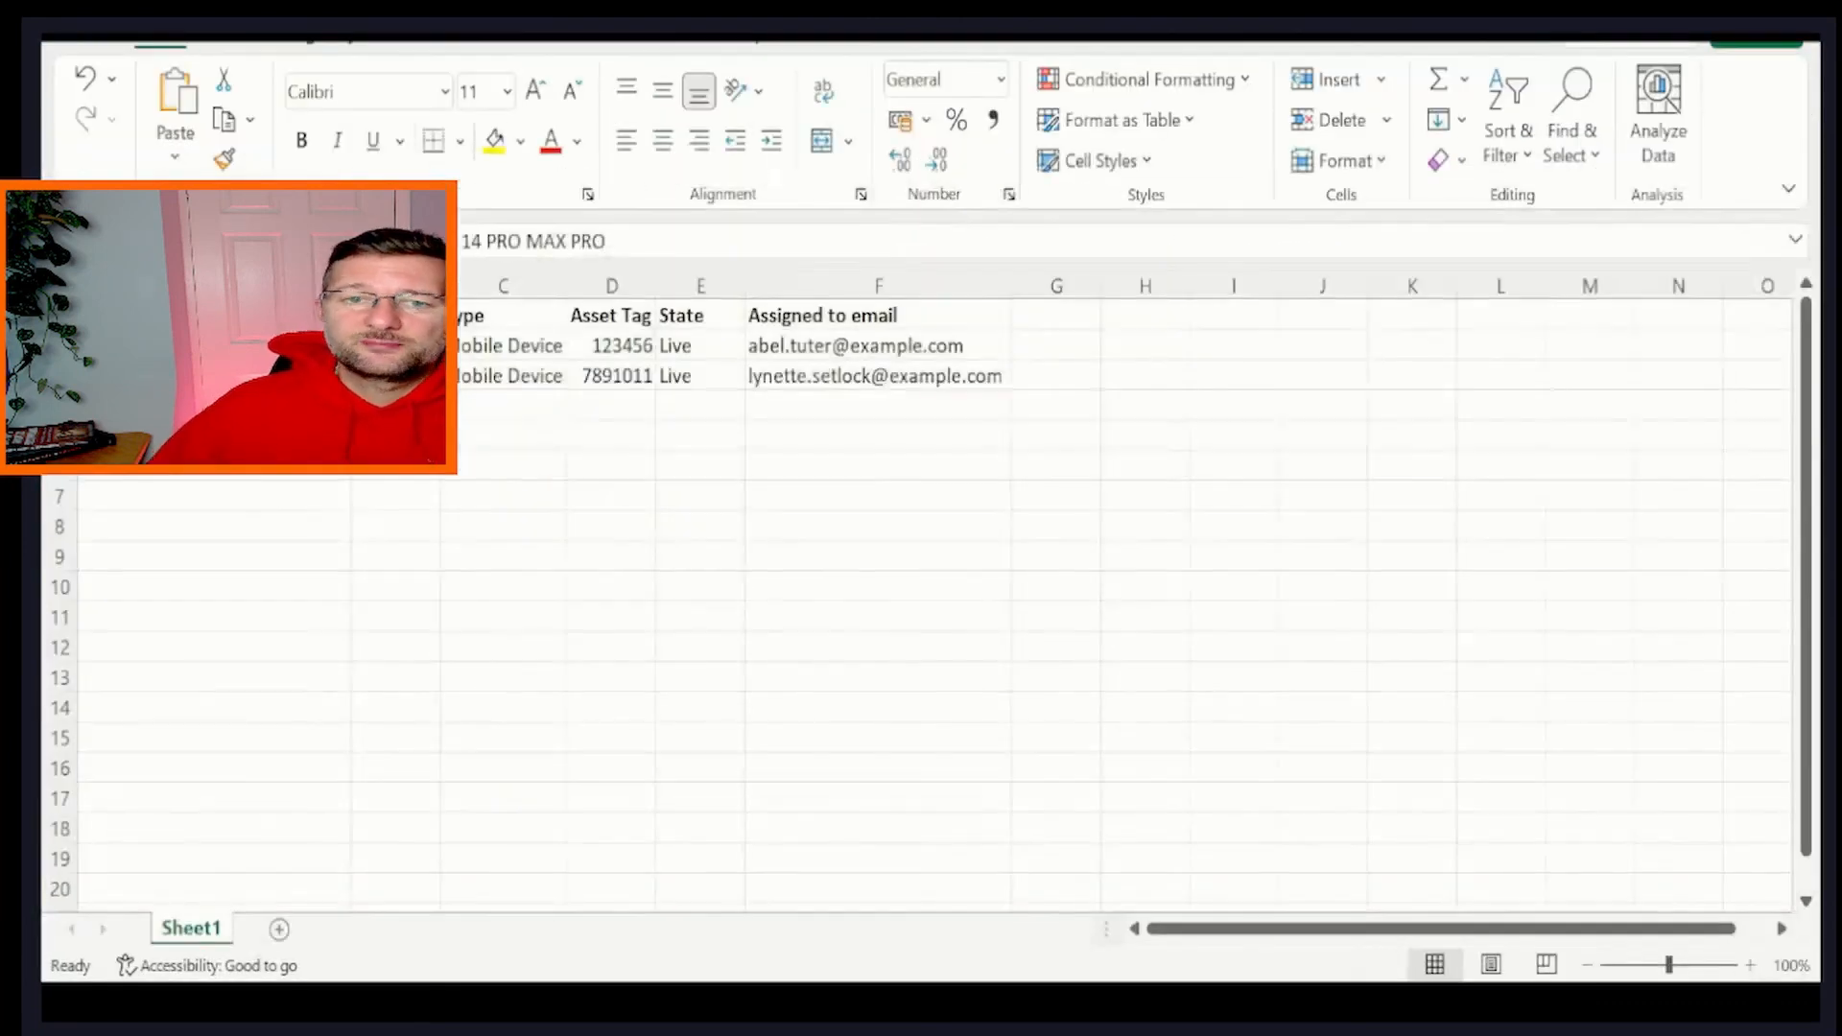
pyautogui.moveTo(611, 346); pyautogui.dragTo(611, 377)
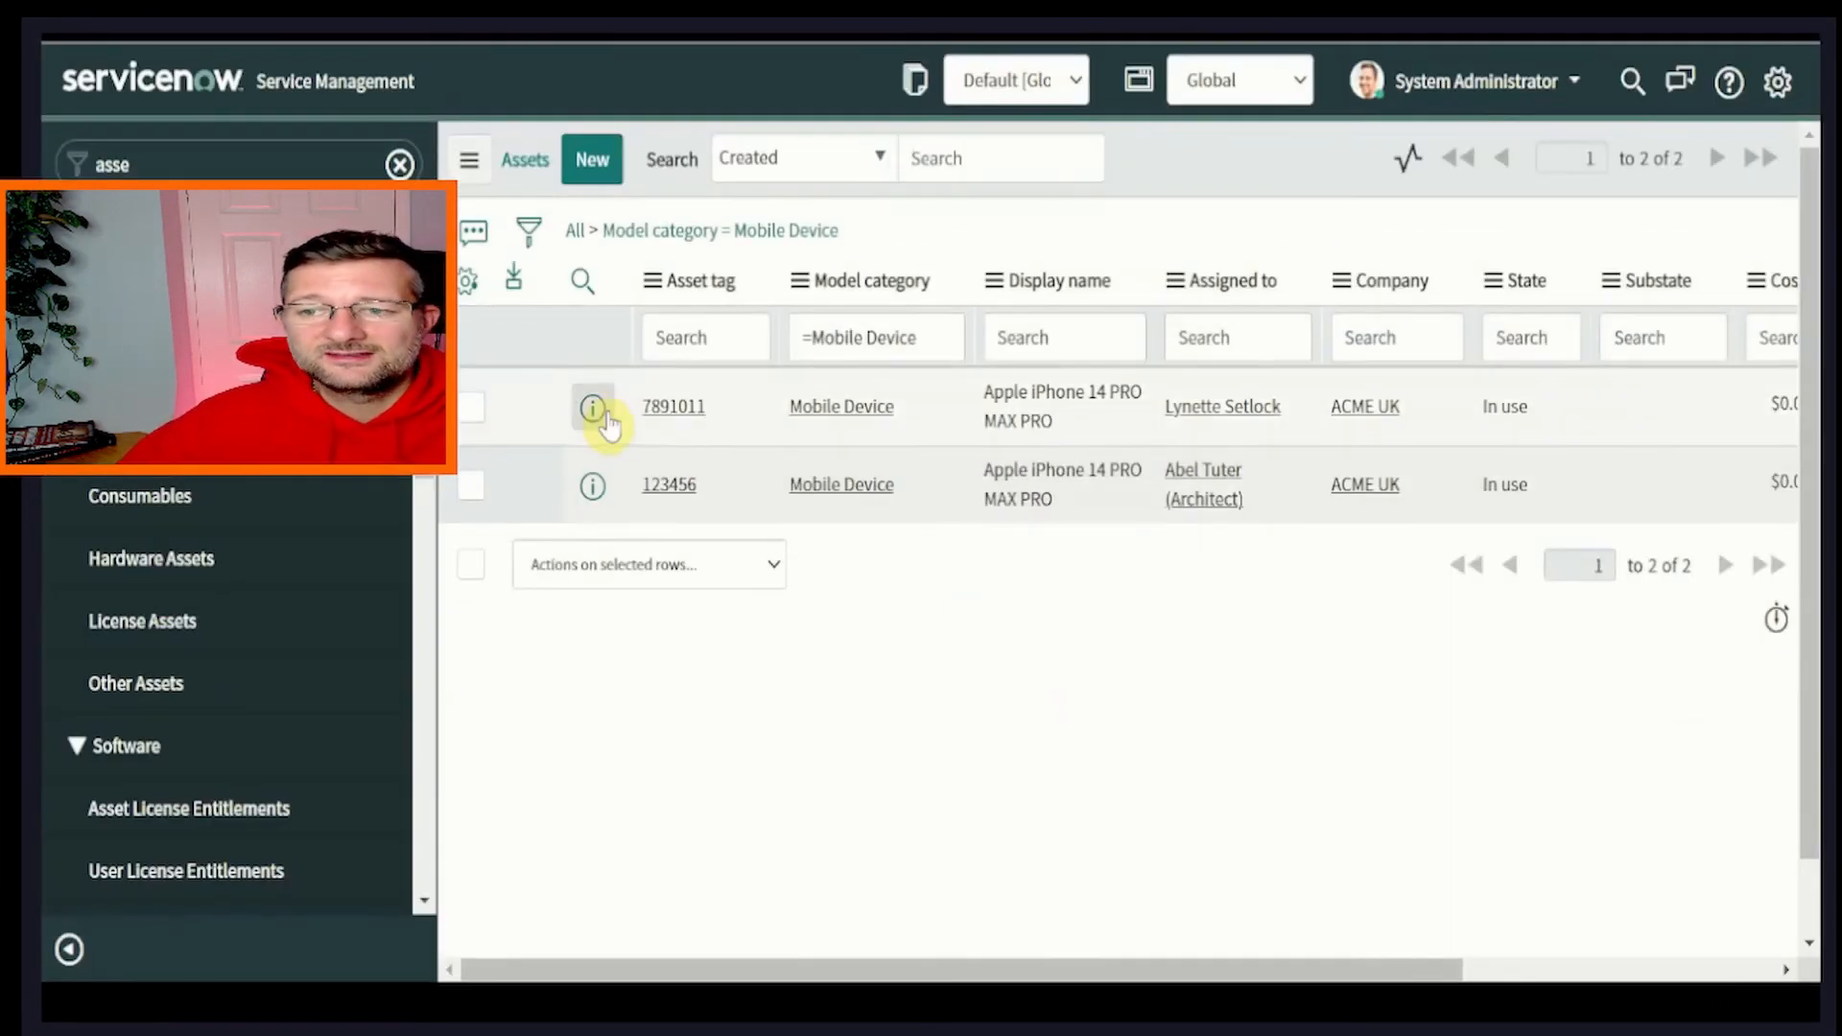
pyautogui.moveTo(868, 574)
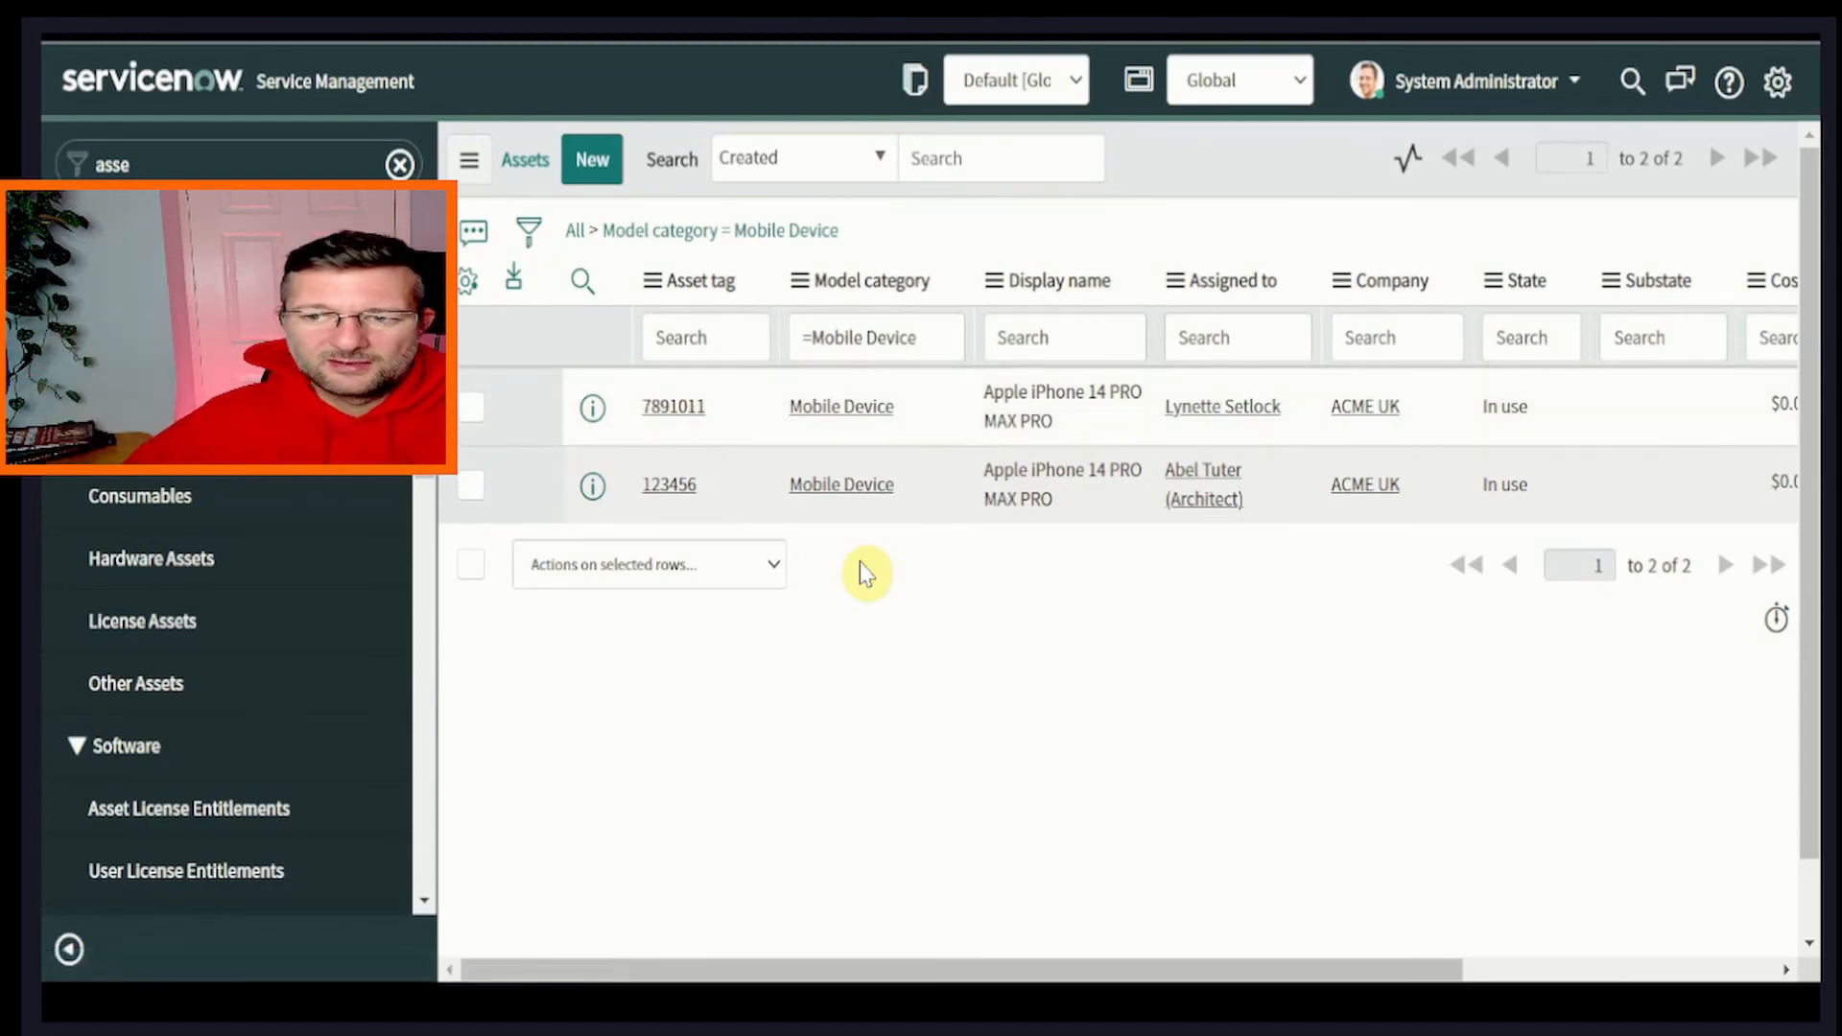
# Open asset 7891011 and review its fields: iPhone 14 PRO MAX PRO, In use, Lynette Setlock, ACME UK.
pyautogui.click(674, 407)
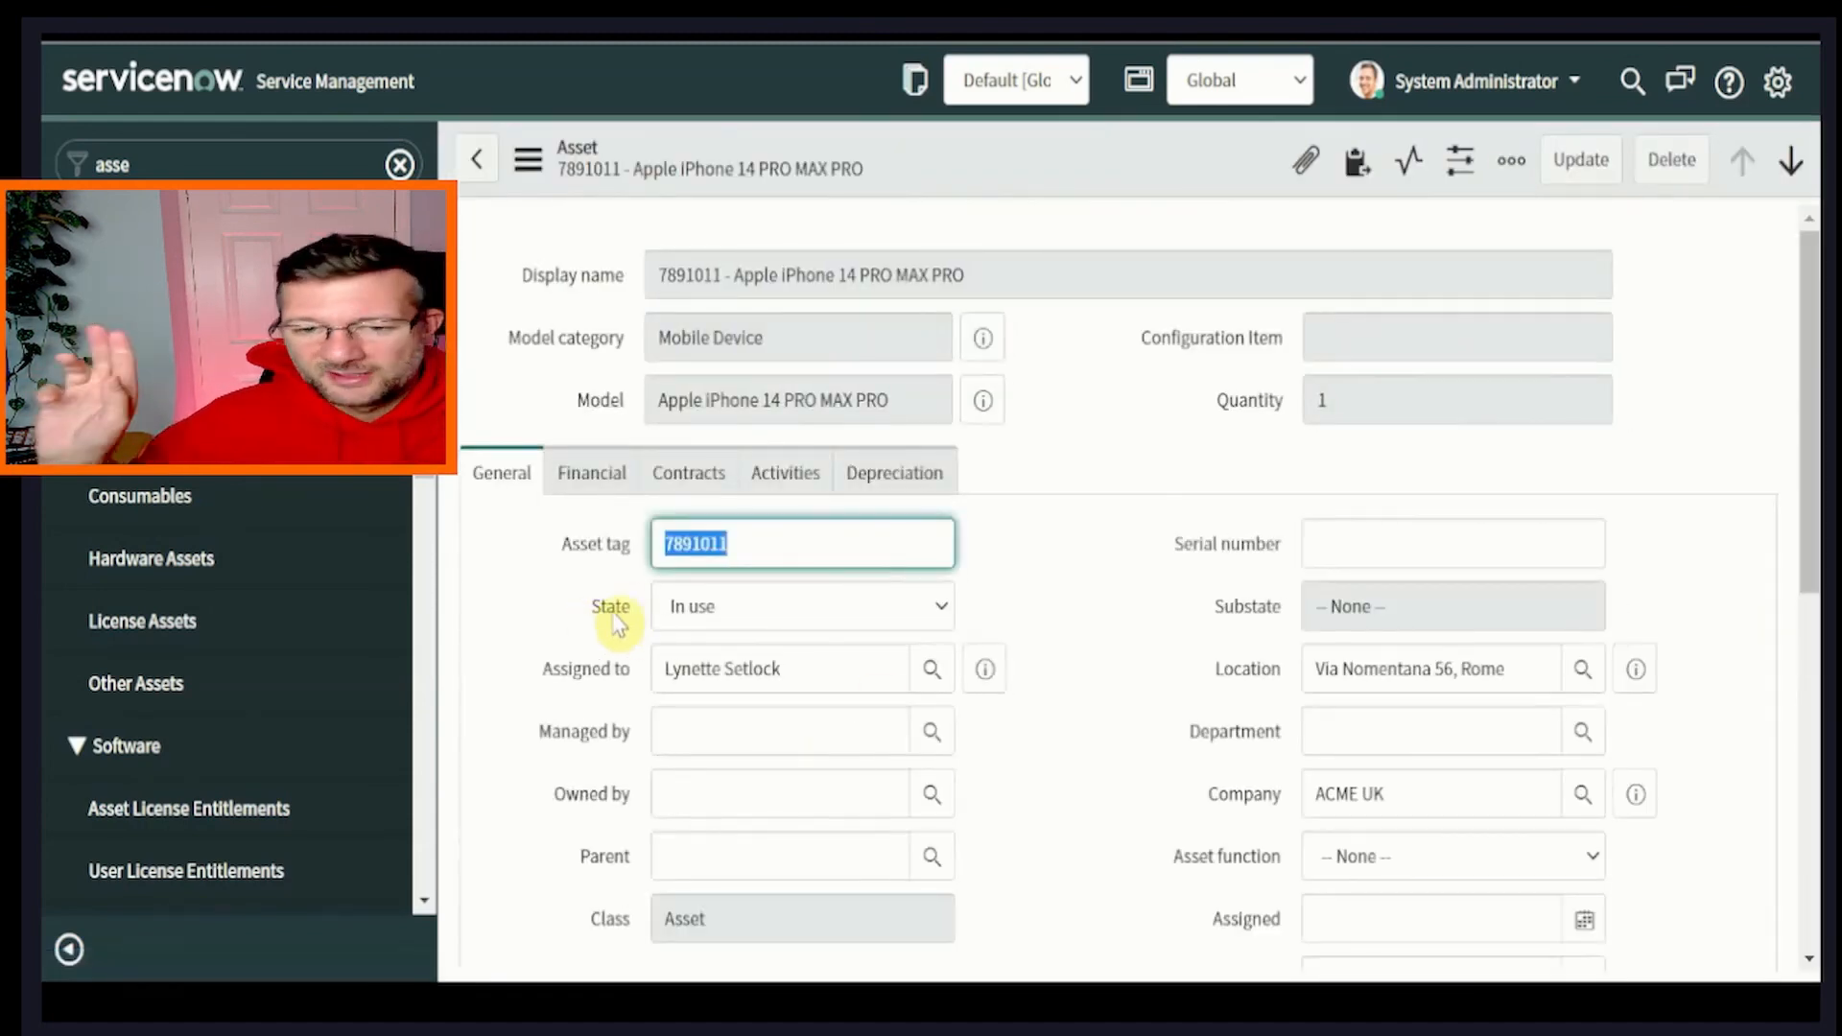
pyautogui.moveTo(1278, 810)
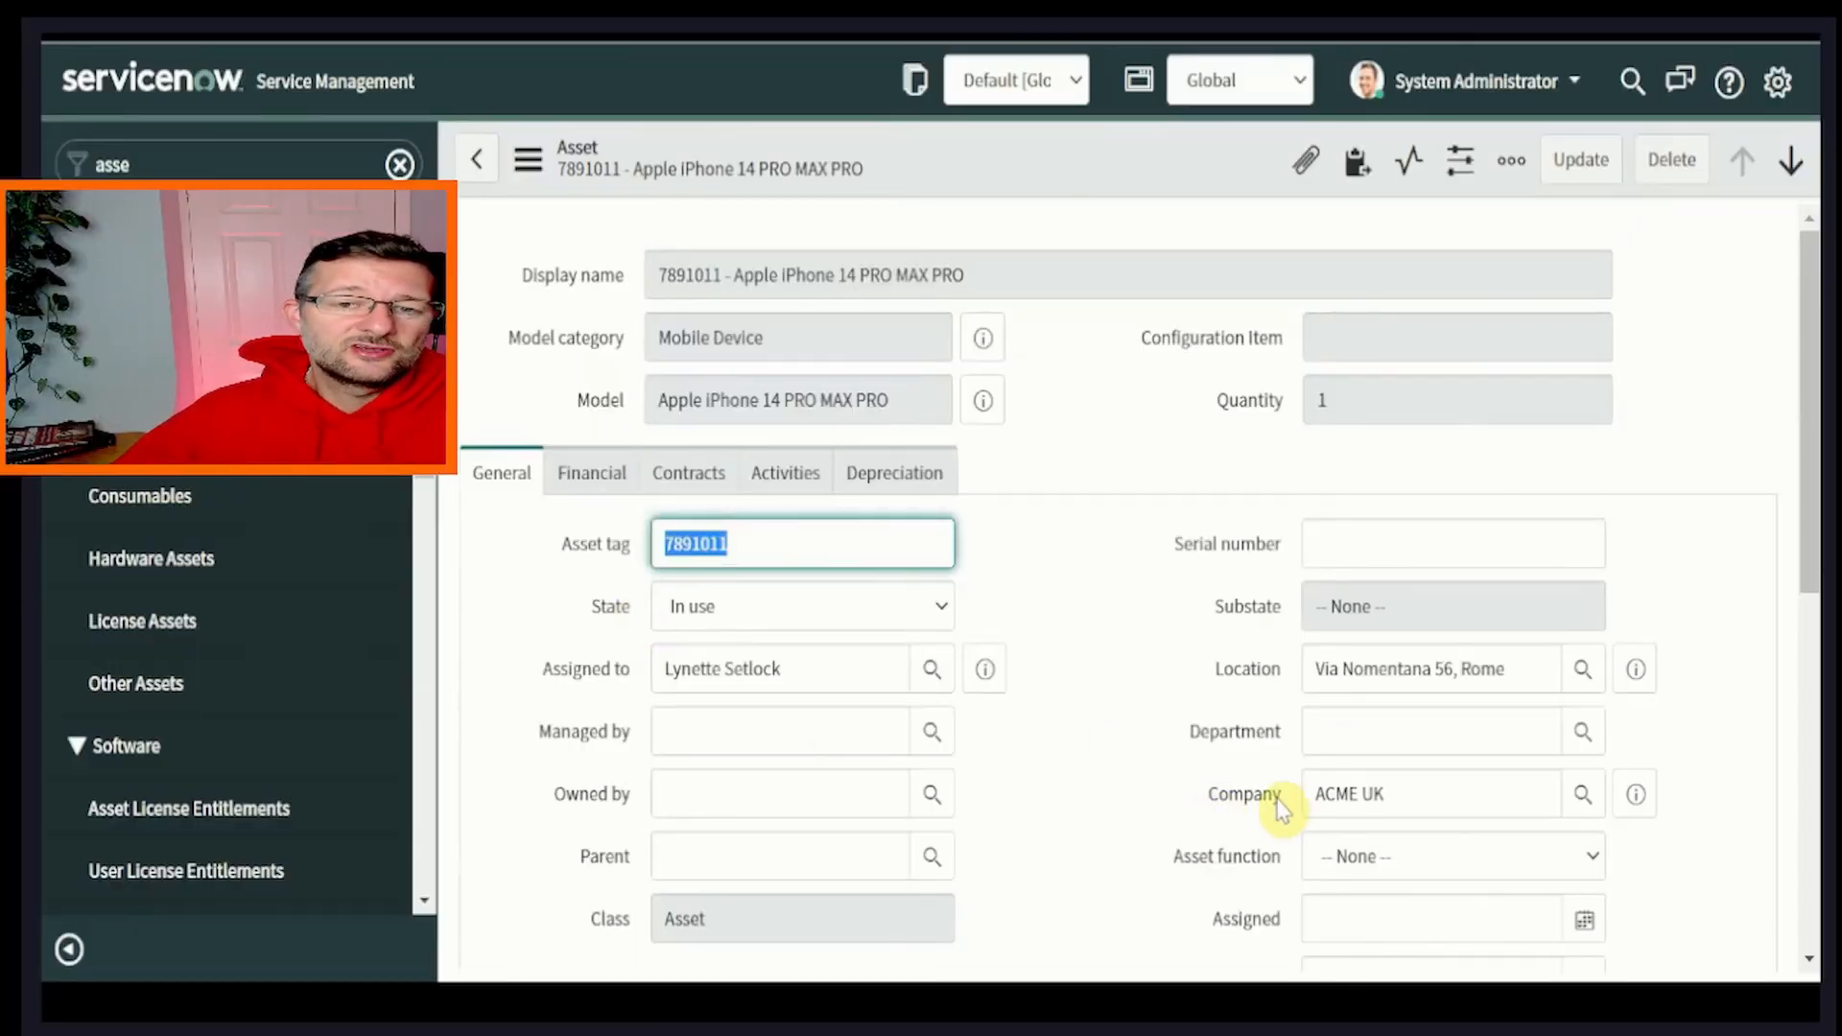
pyautogui.scroll(-3)
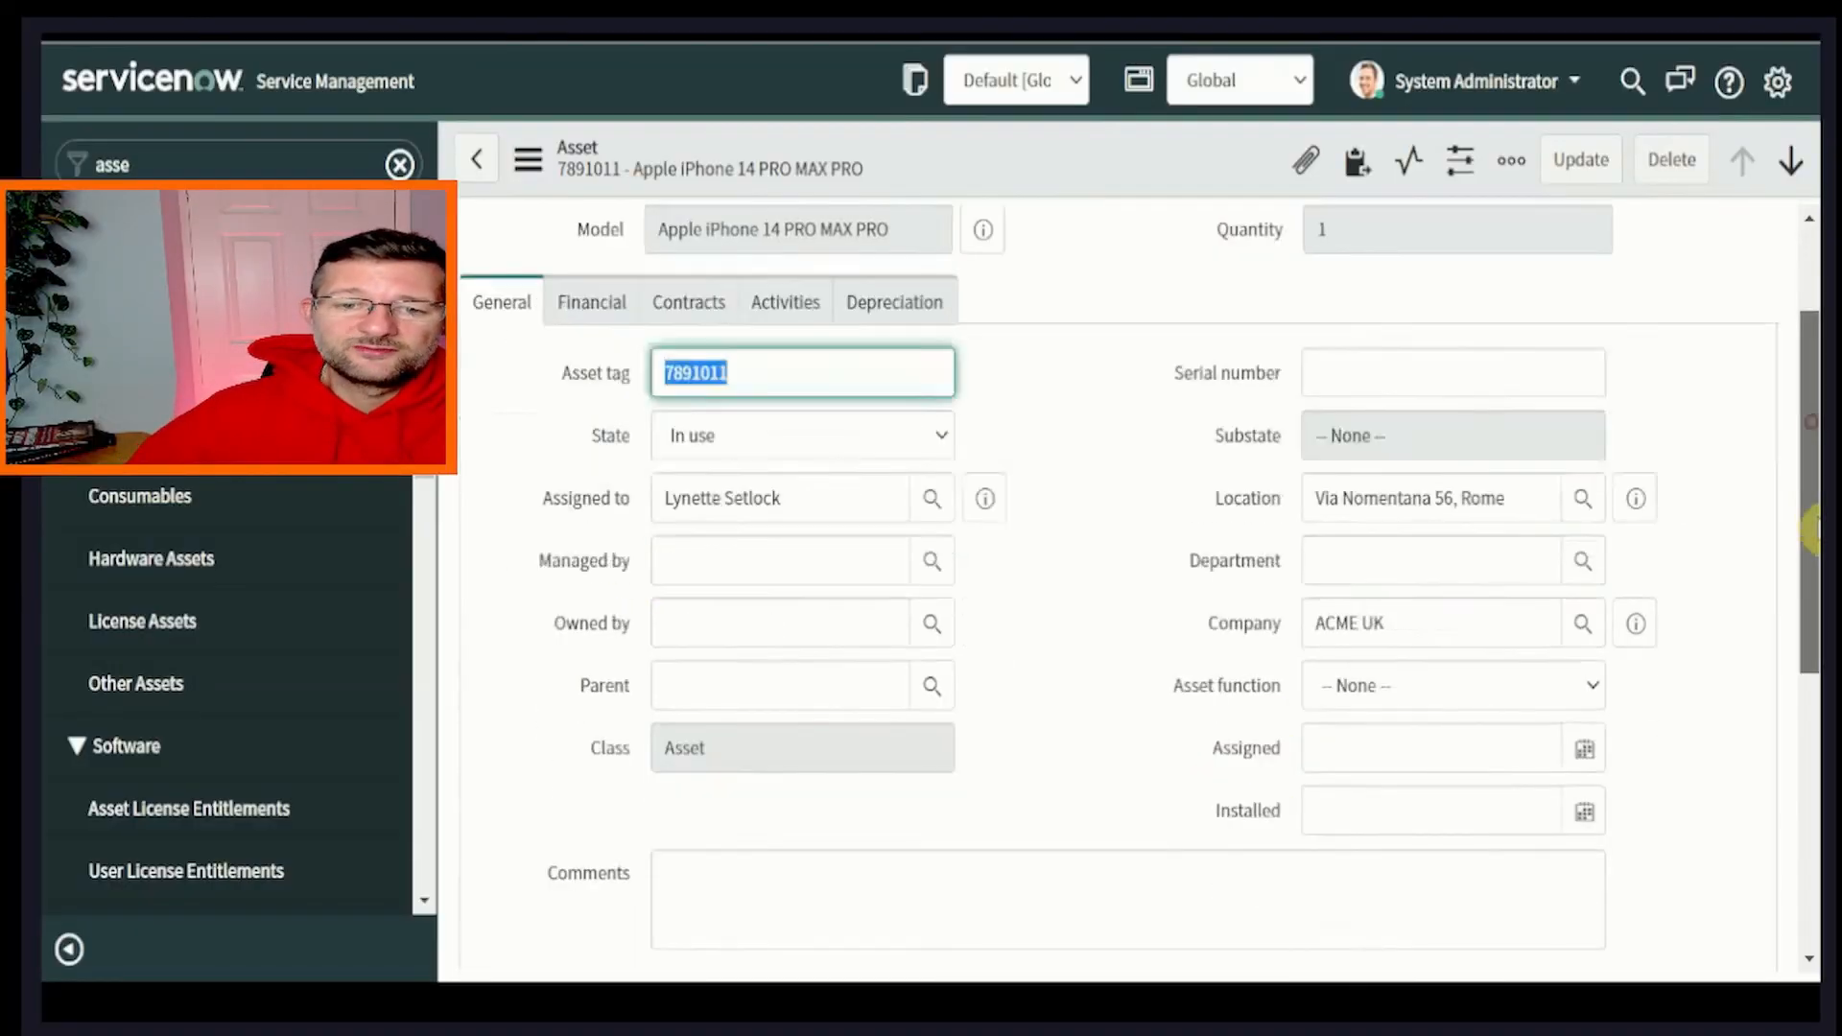
pyautogui.scroll(3)
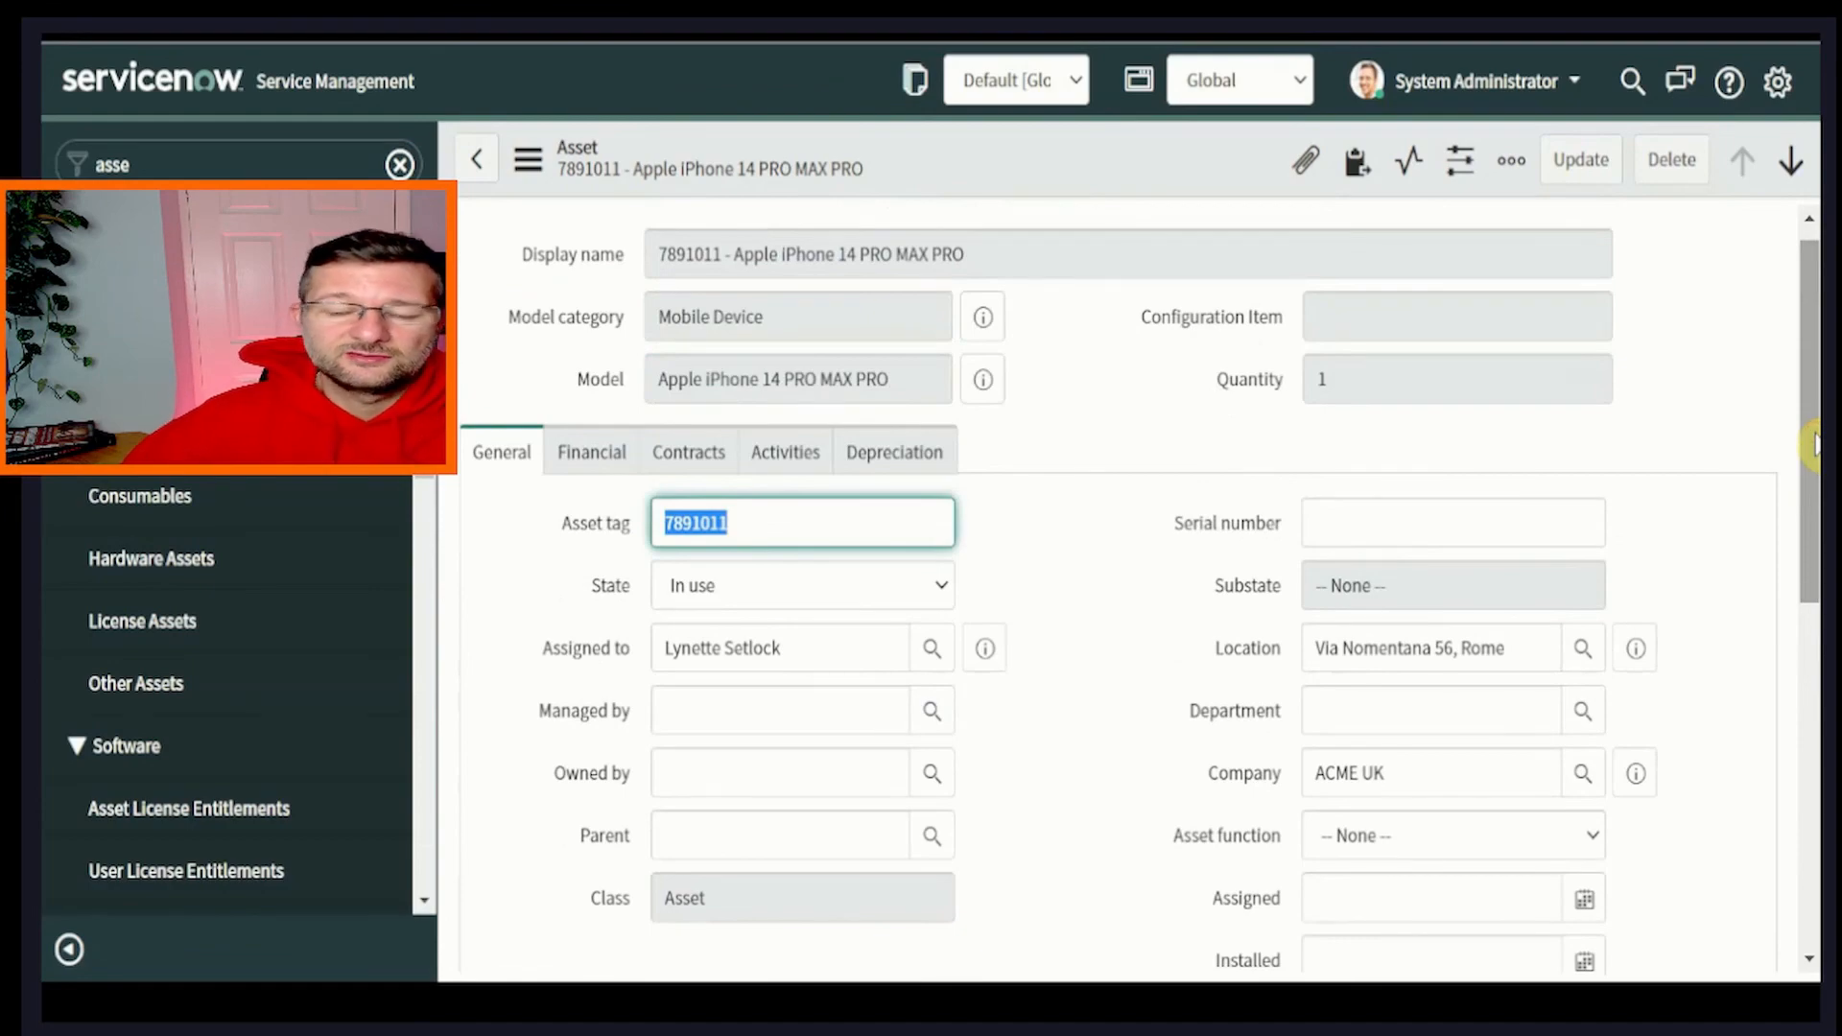